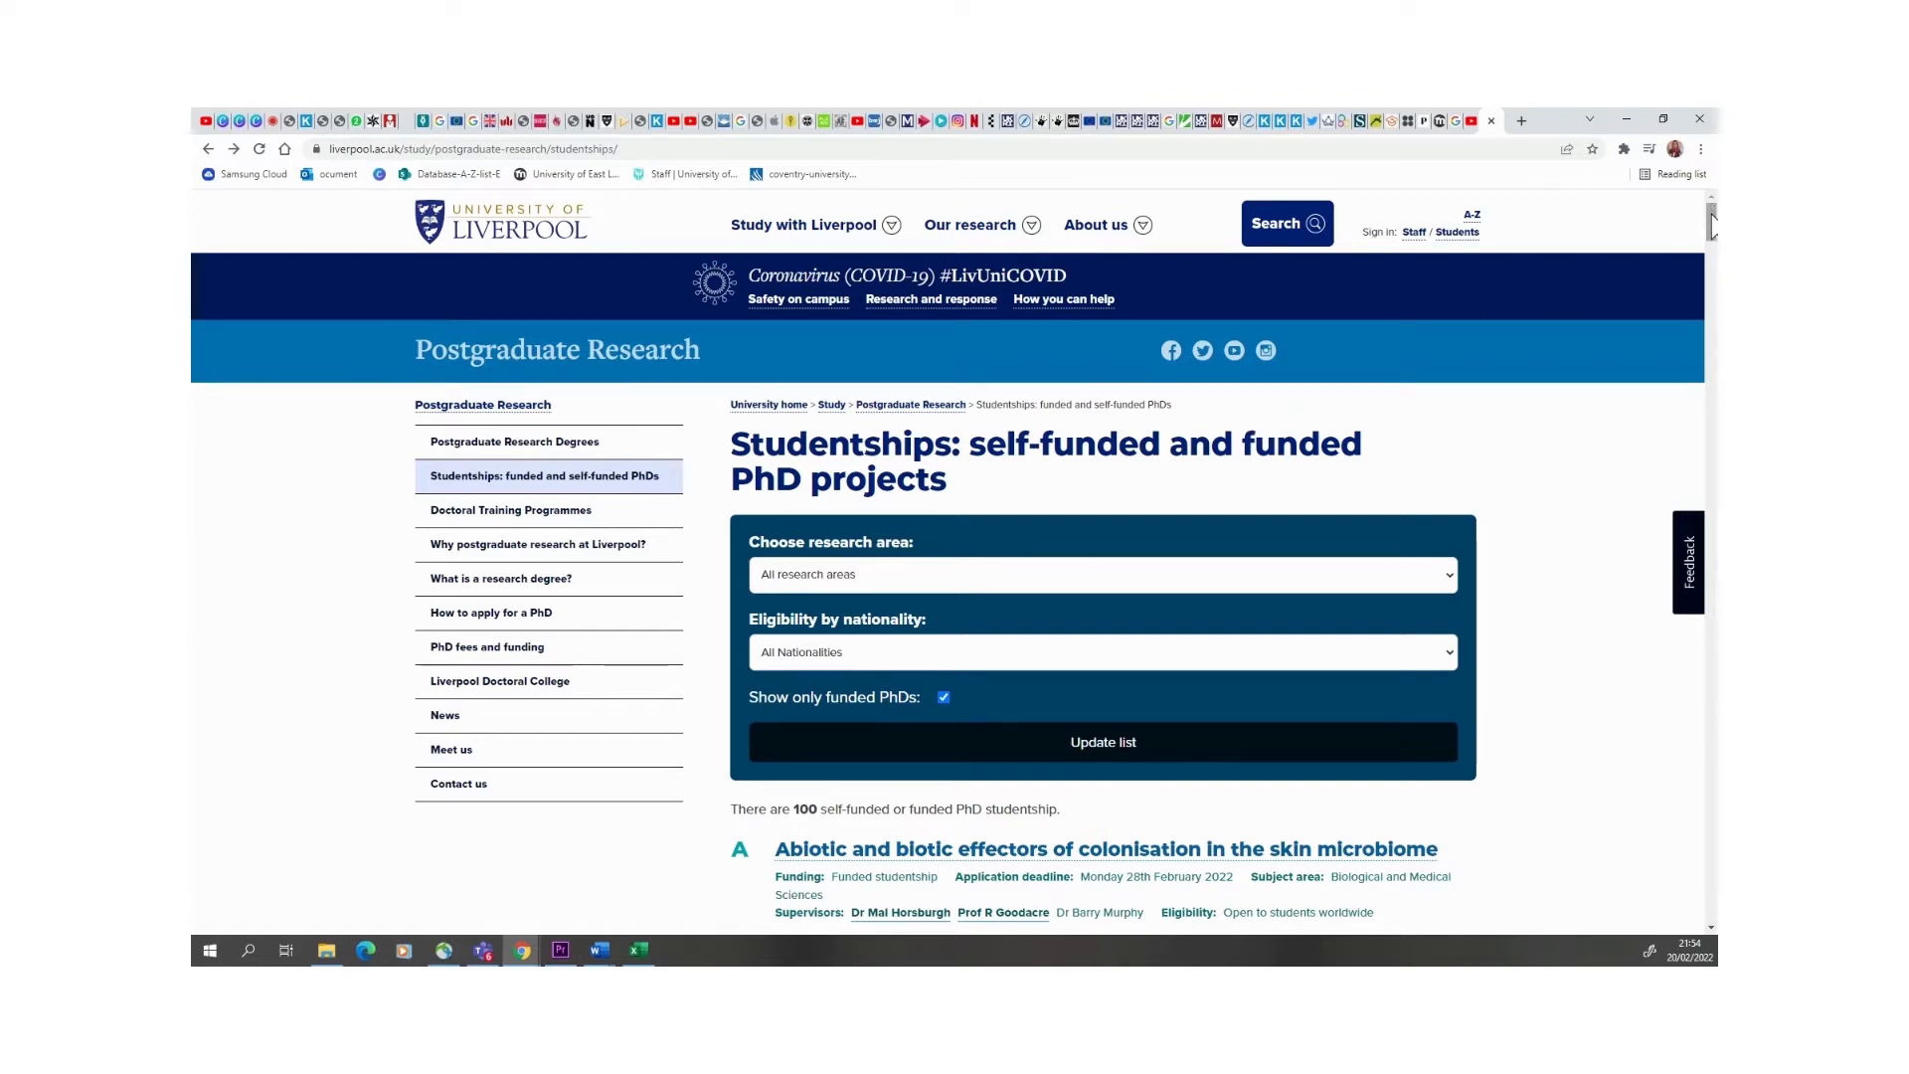
- Scroll past the studentship filter panel to the first funded PhD projects under A
scroll(down, 3)
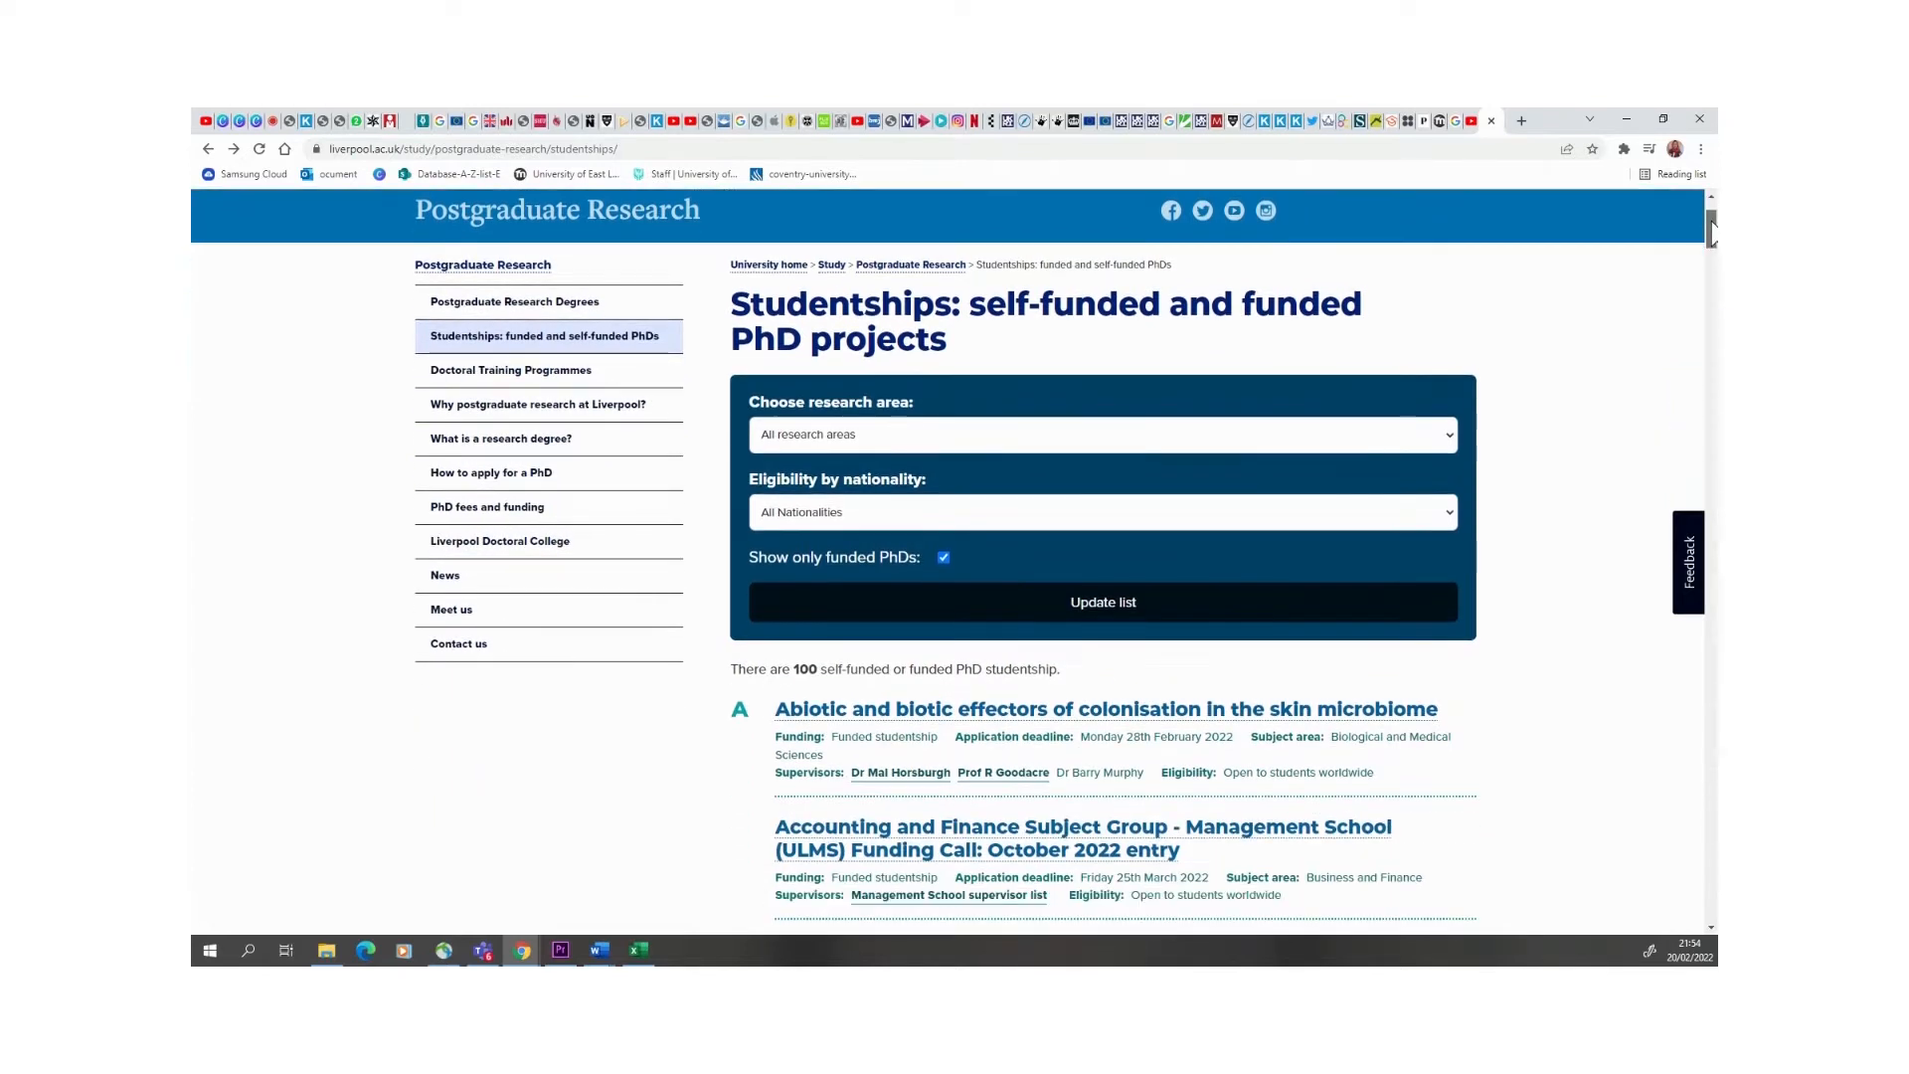
scroll(down, 3)
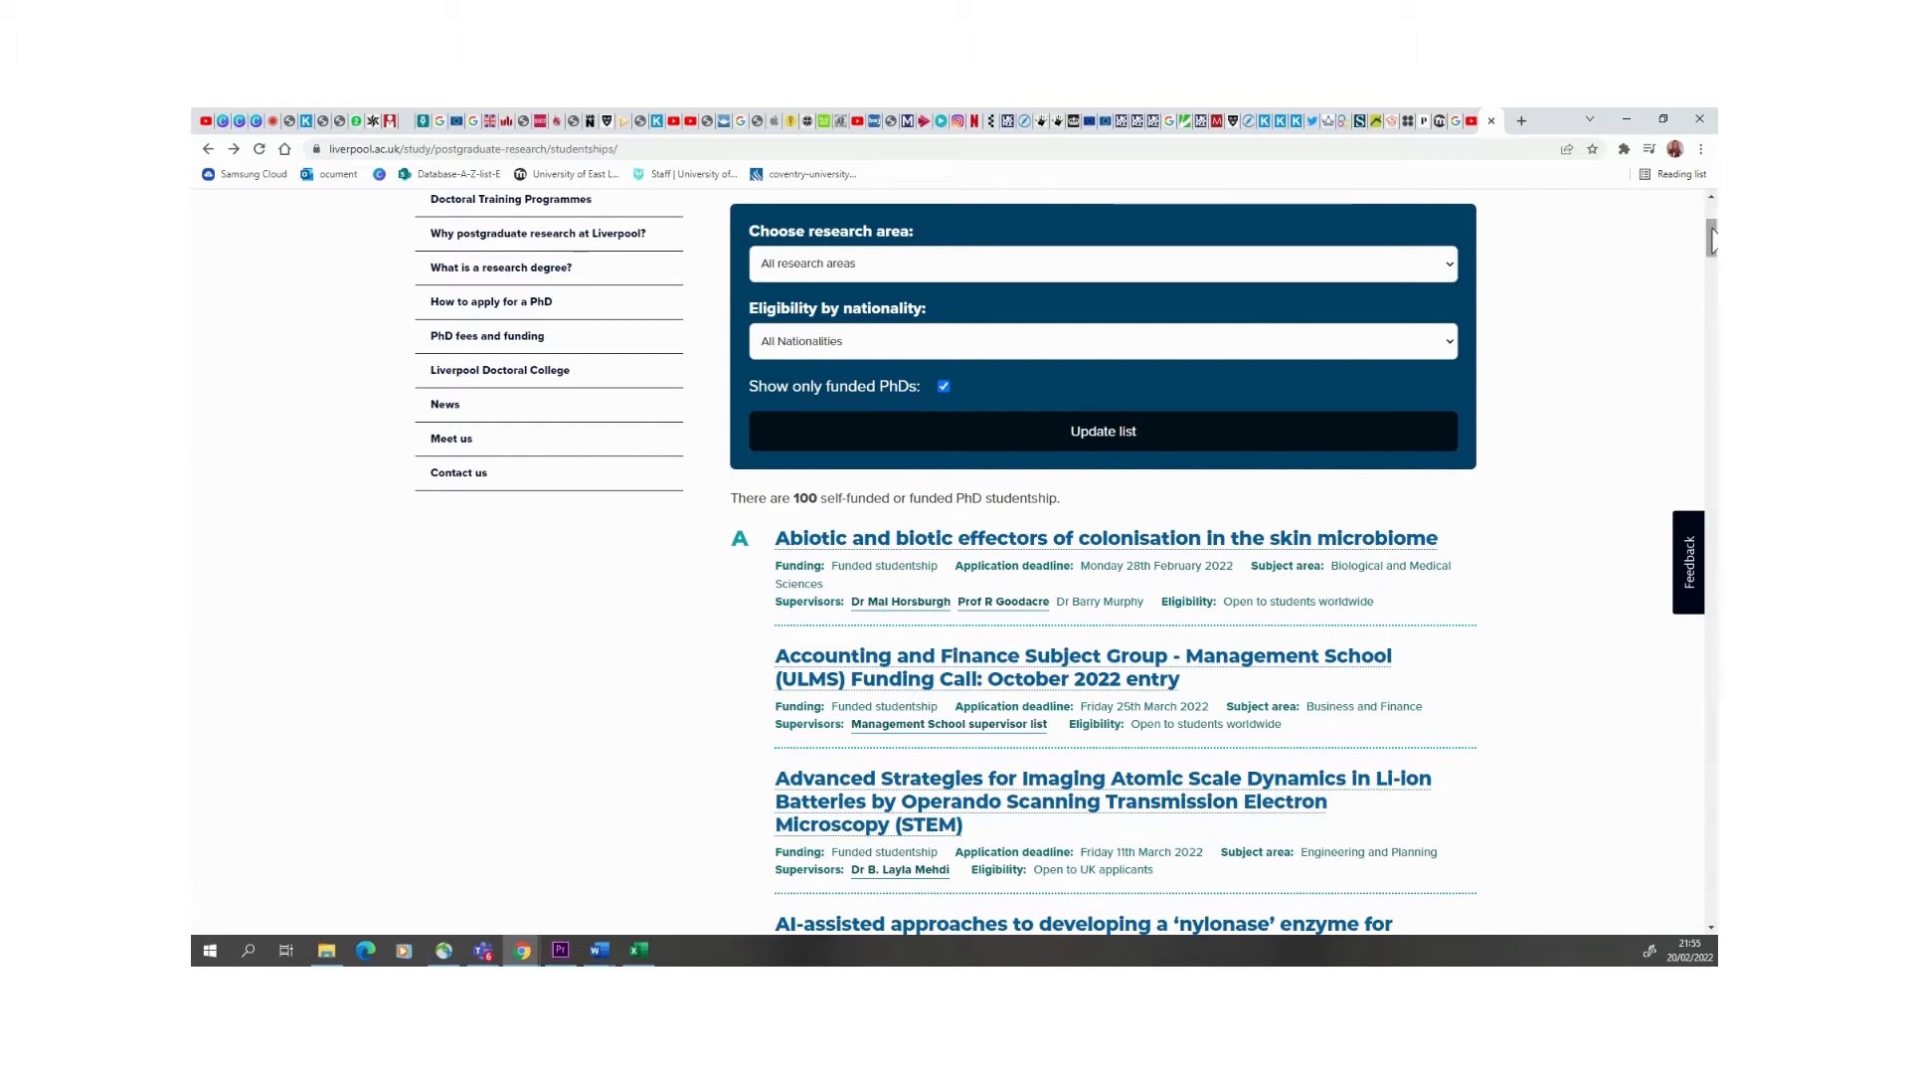
scroll(down, 3)
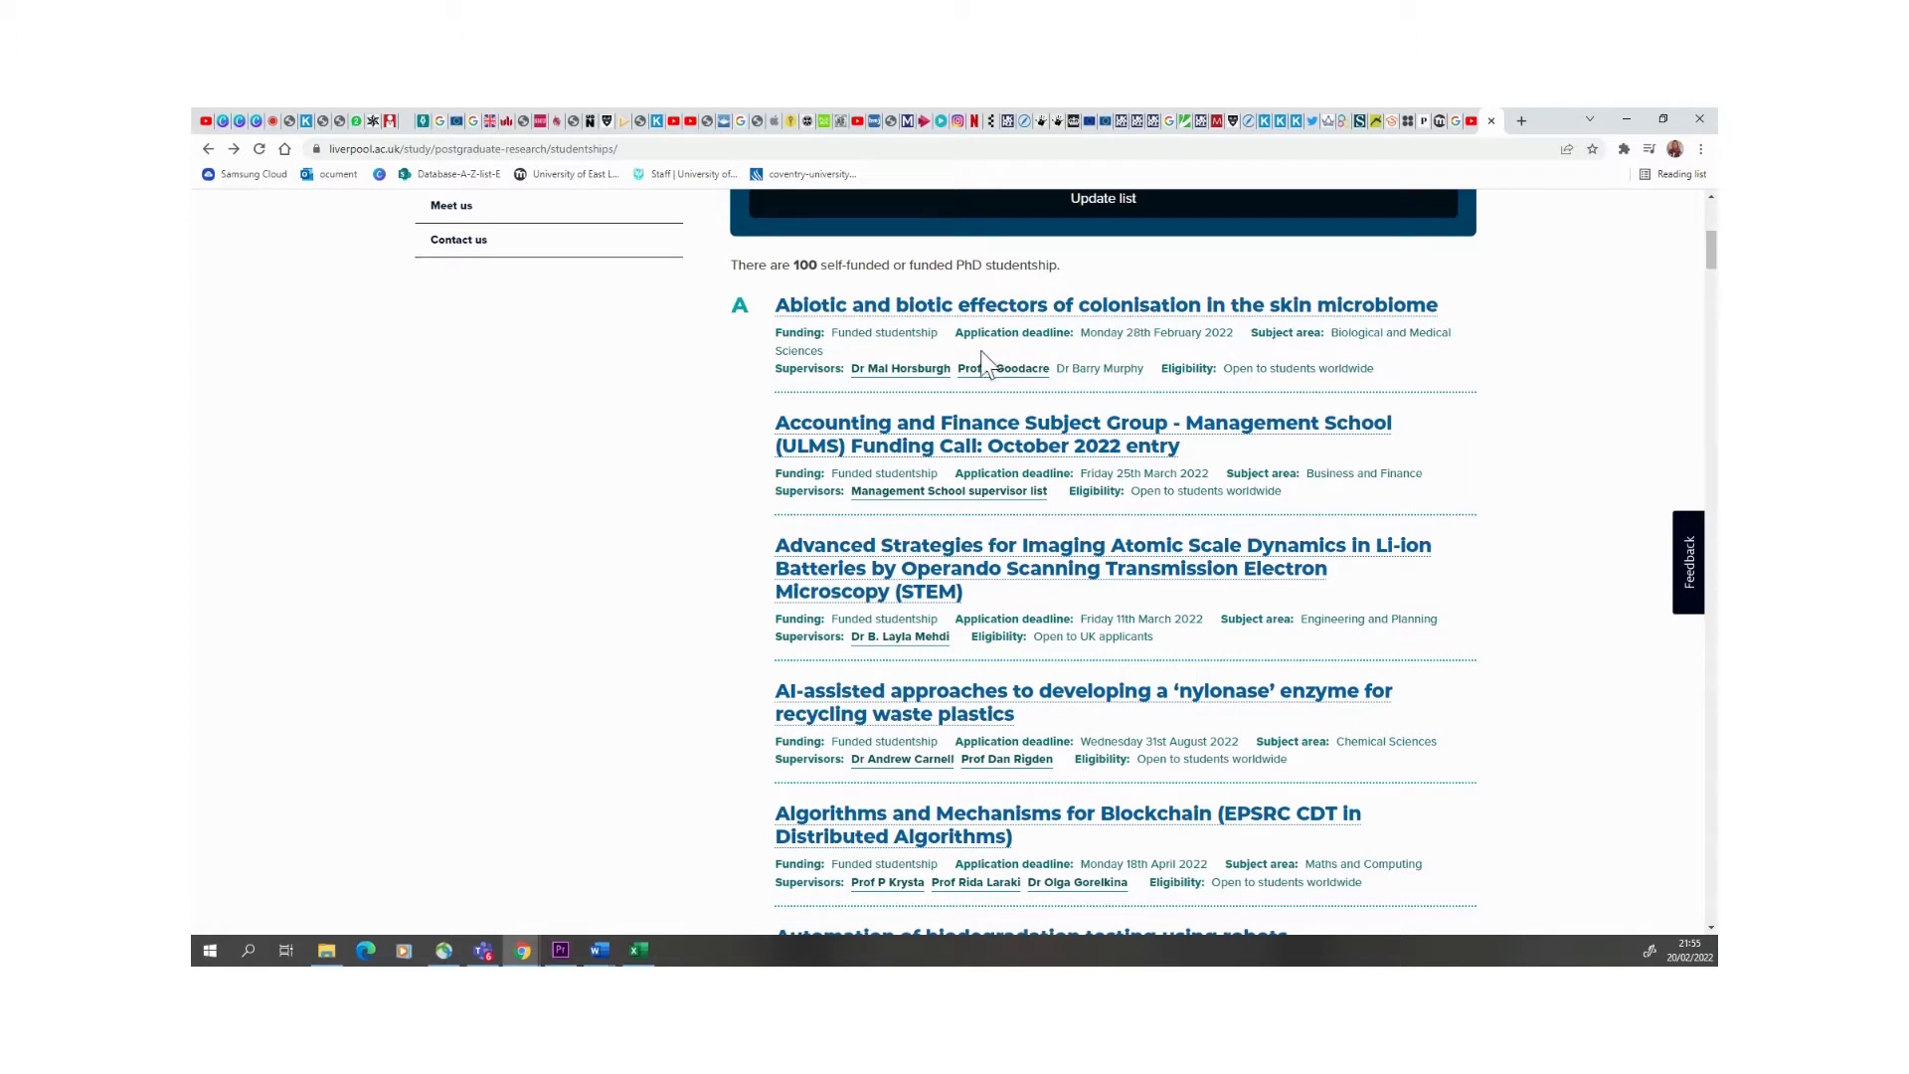
mouse_move(844, 332)
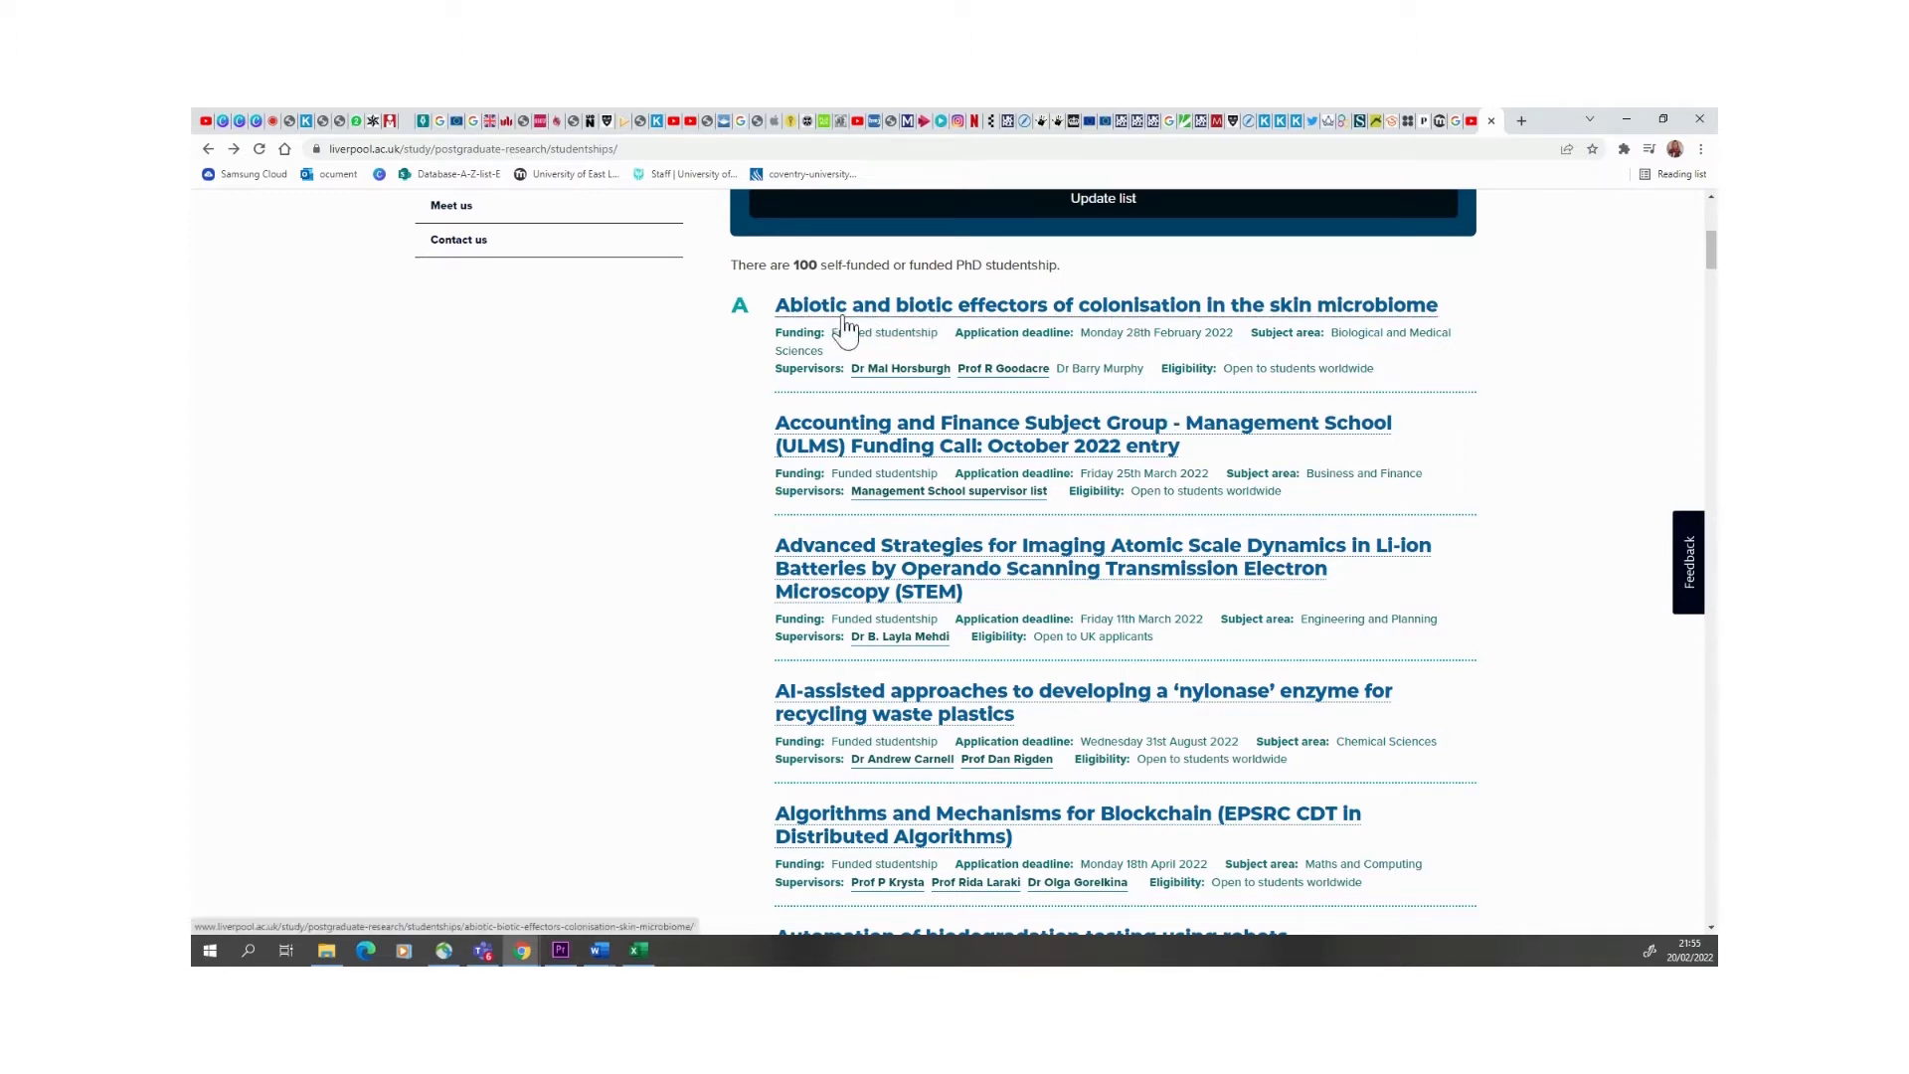
mouse_move(1260, 338)
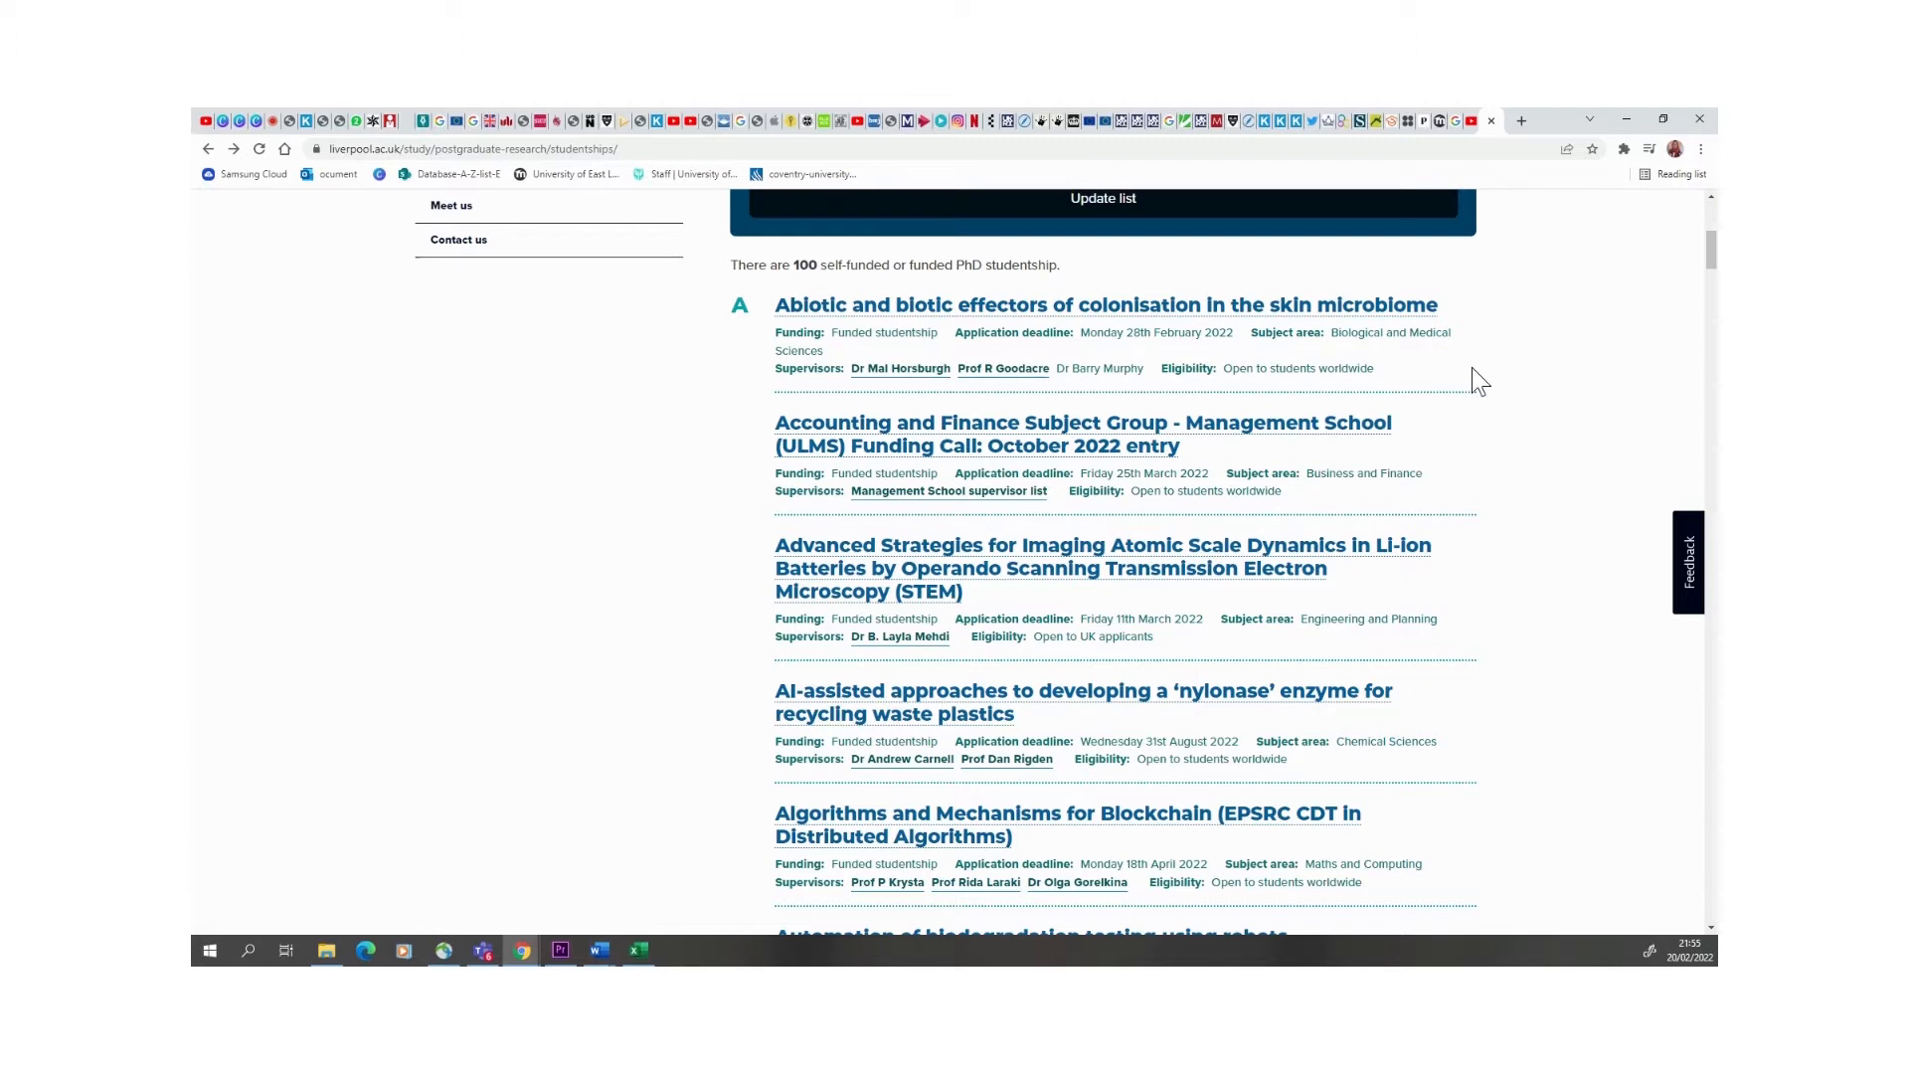
mouse_move(1150, 402)
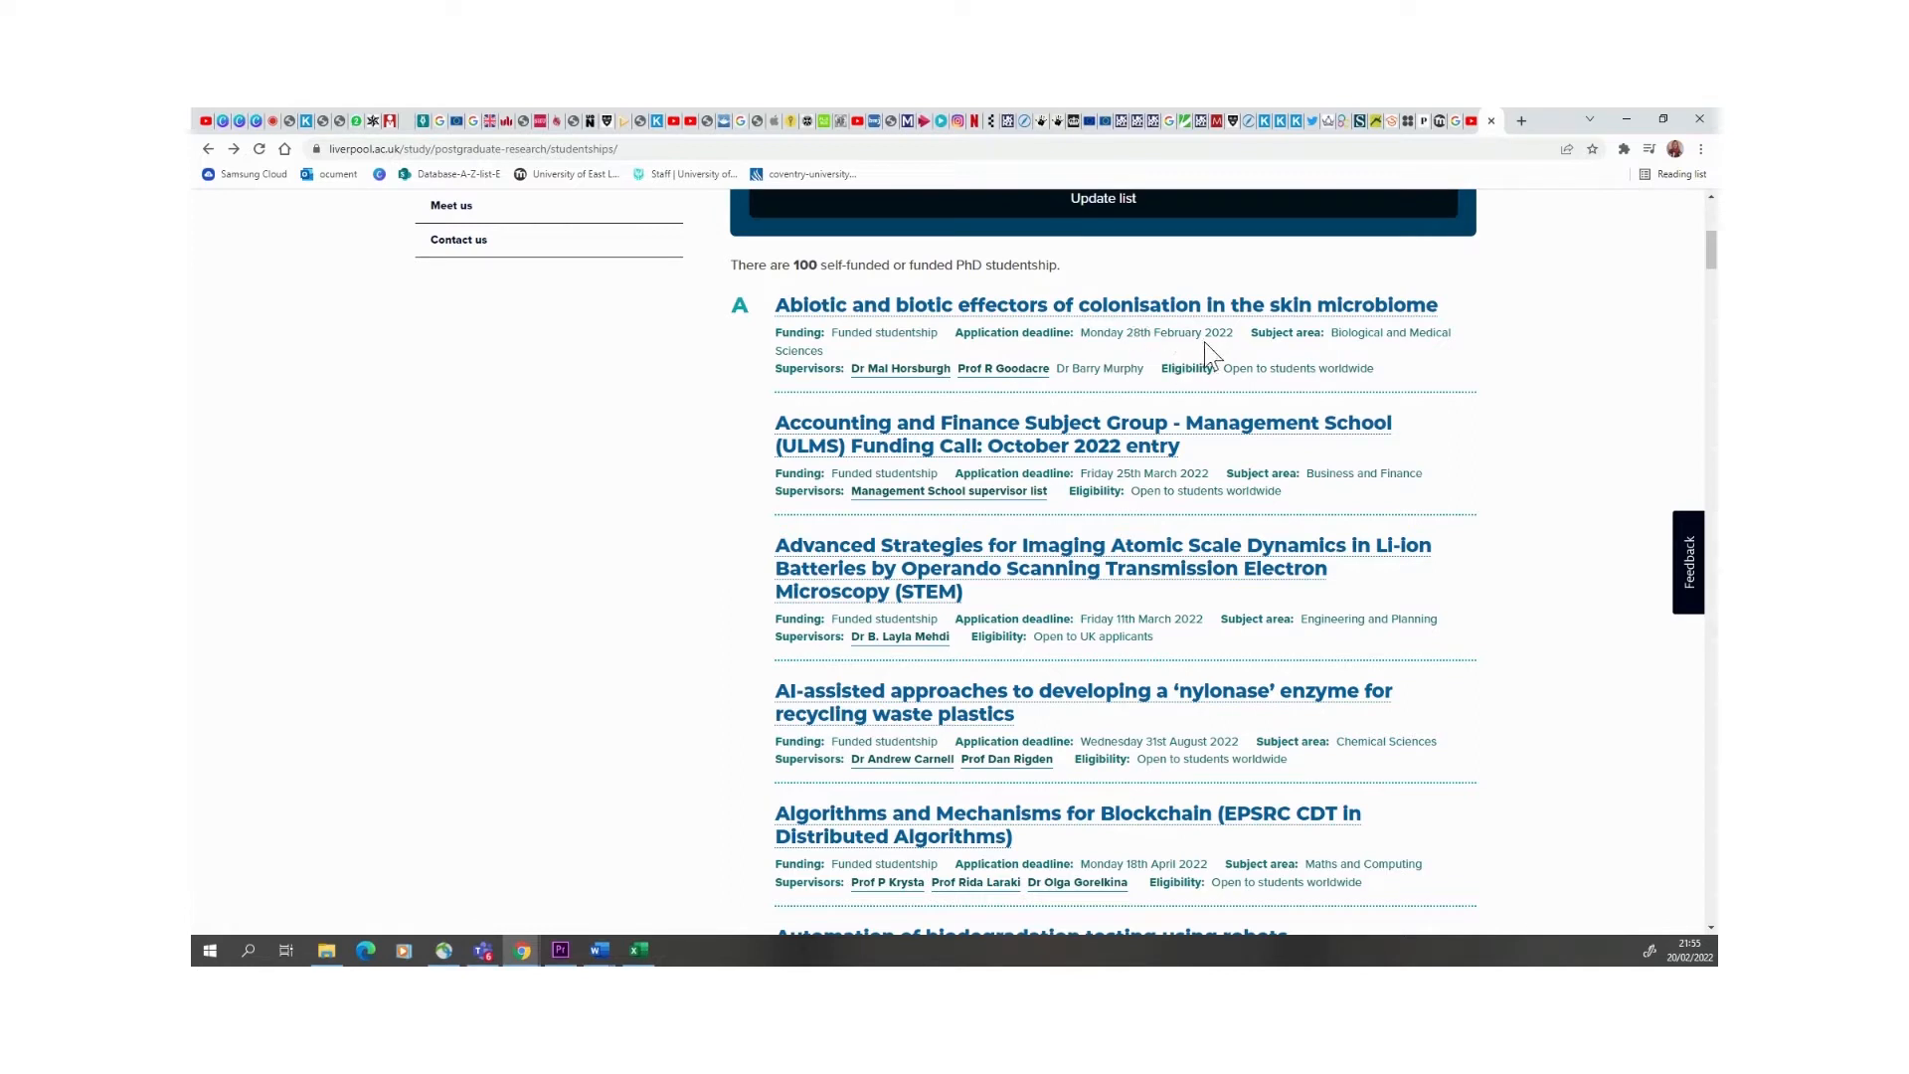
mouse_move(1693, 260)
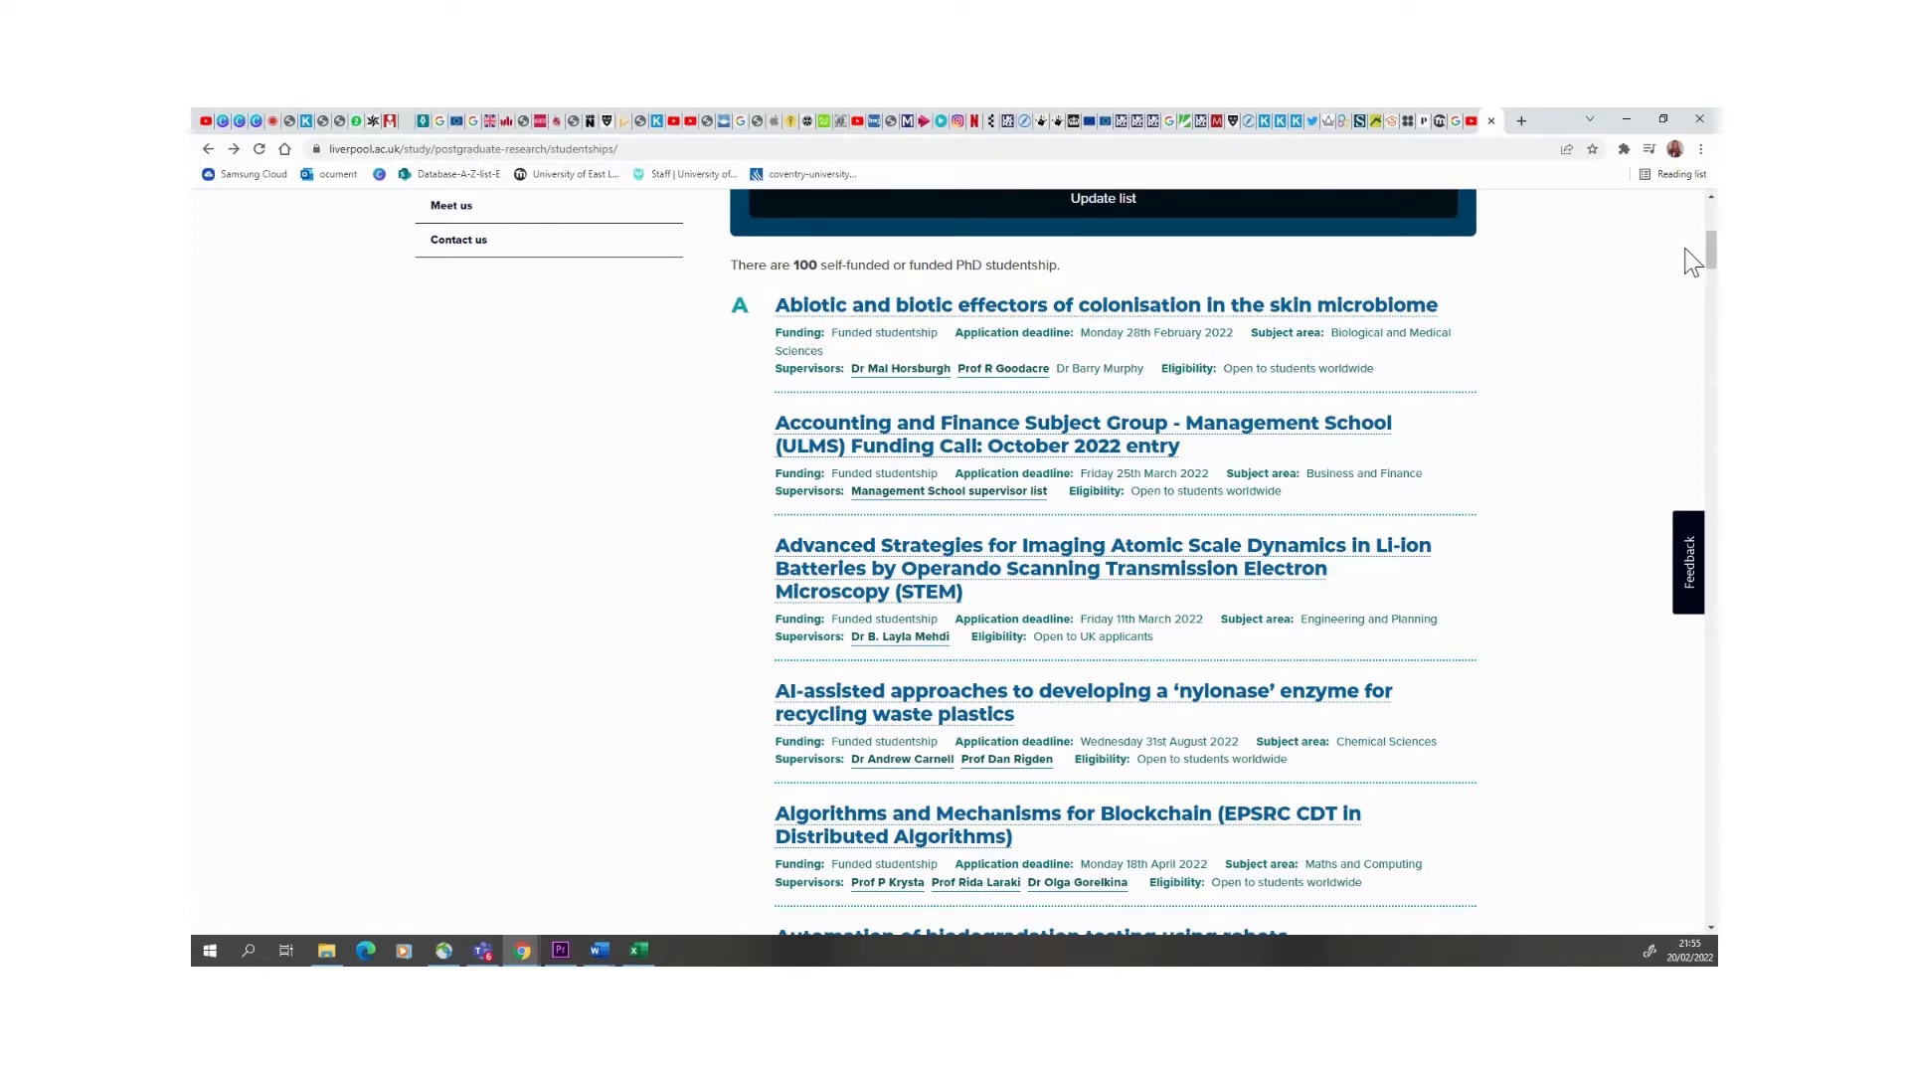
- Highlight the nylonase enzyme project's 31 August 2022 application deadline
scroll(down, 3)
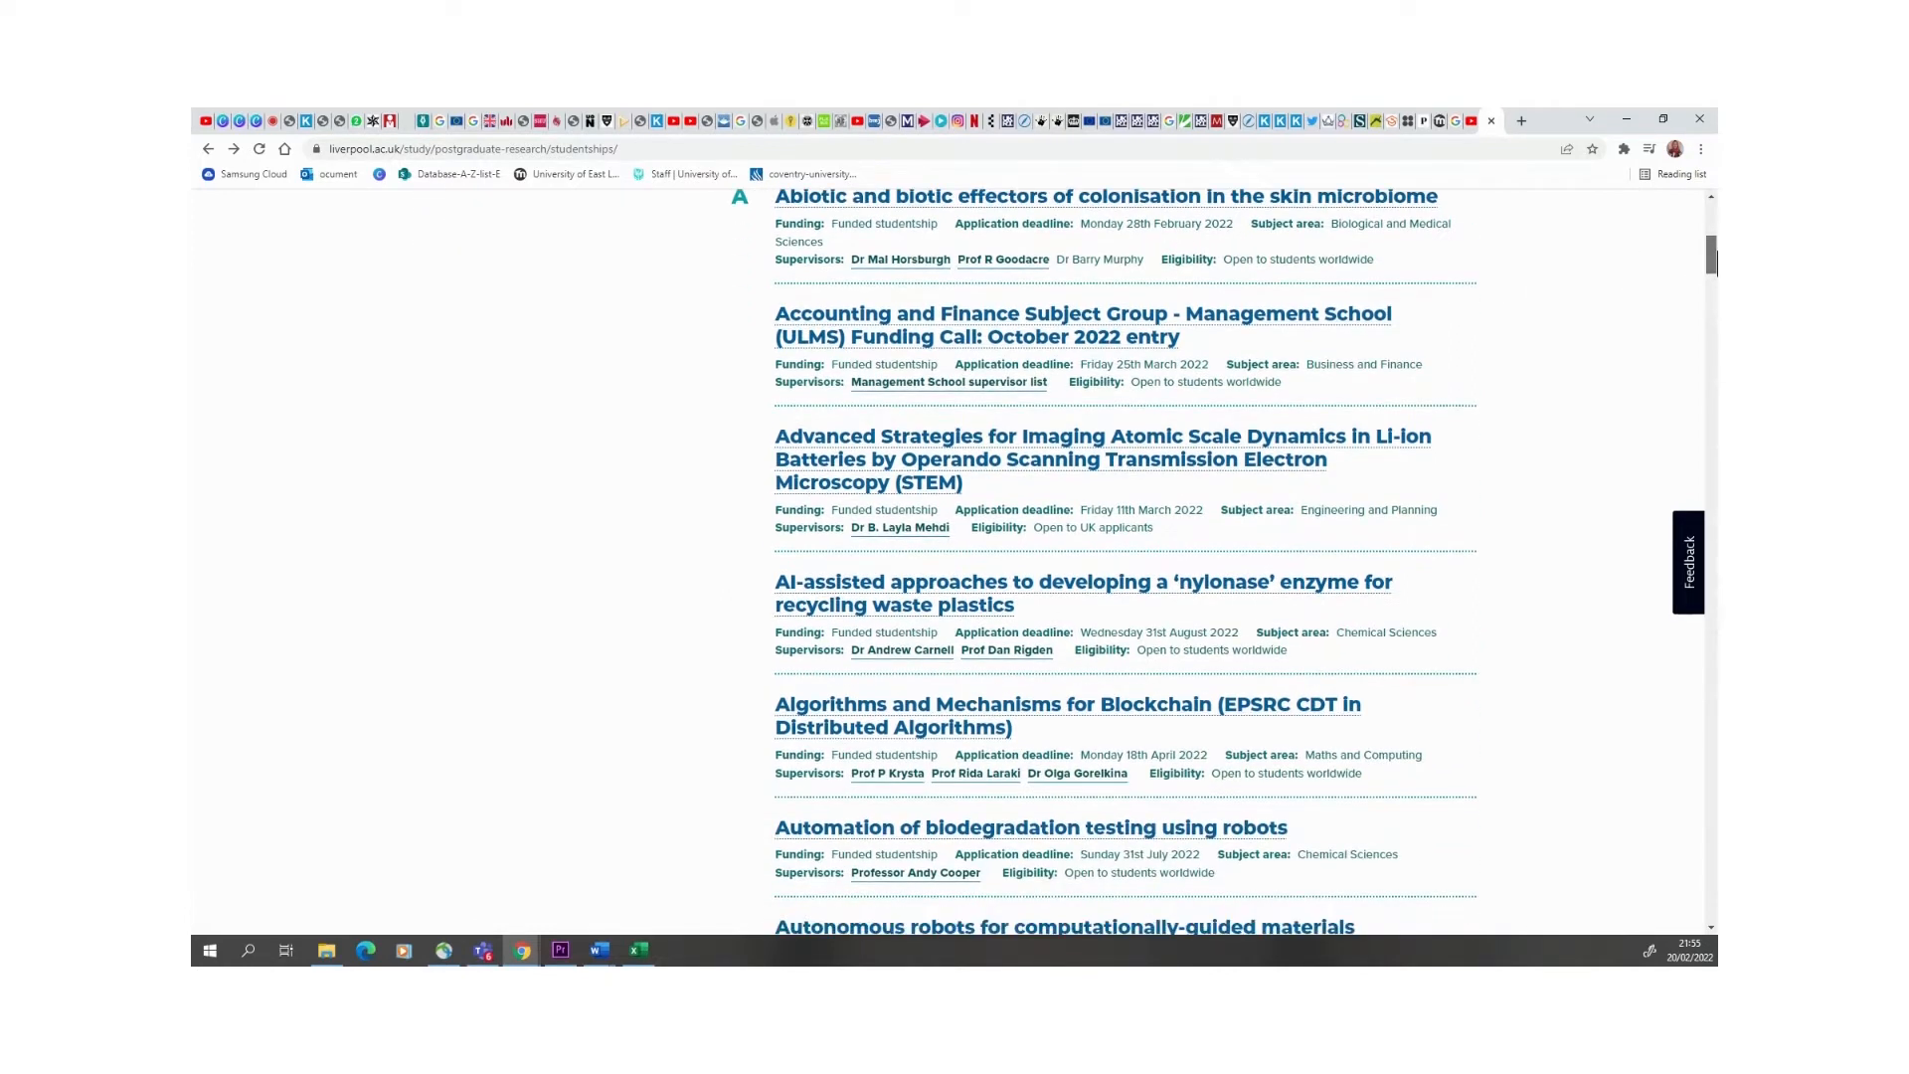
scroll(down, 3)
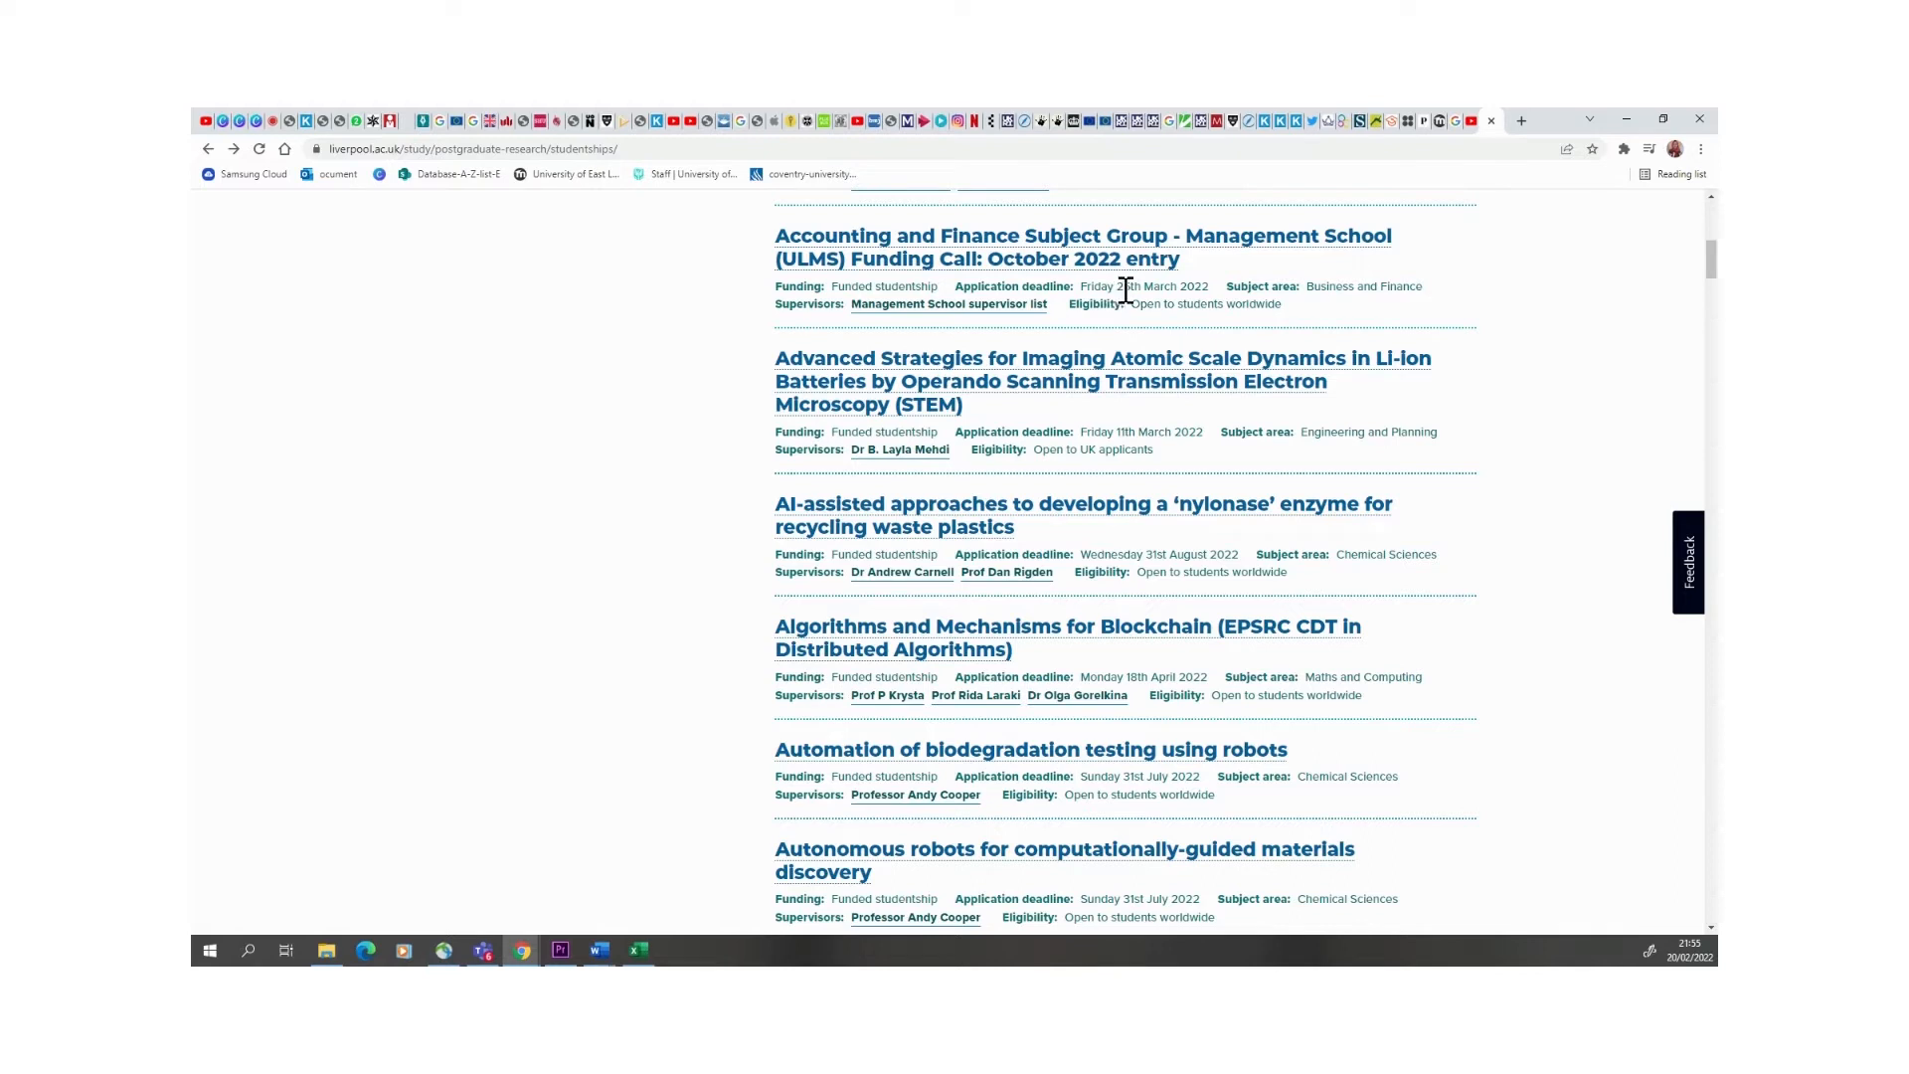
mouse_move(1072, 275)
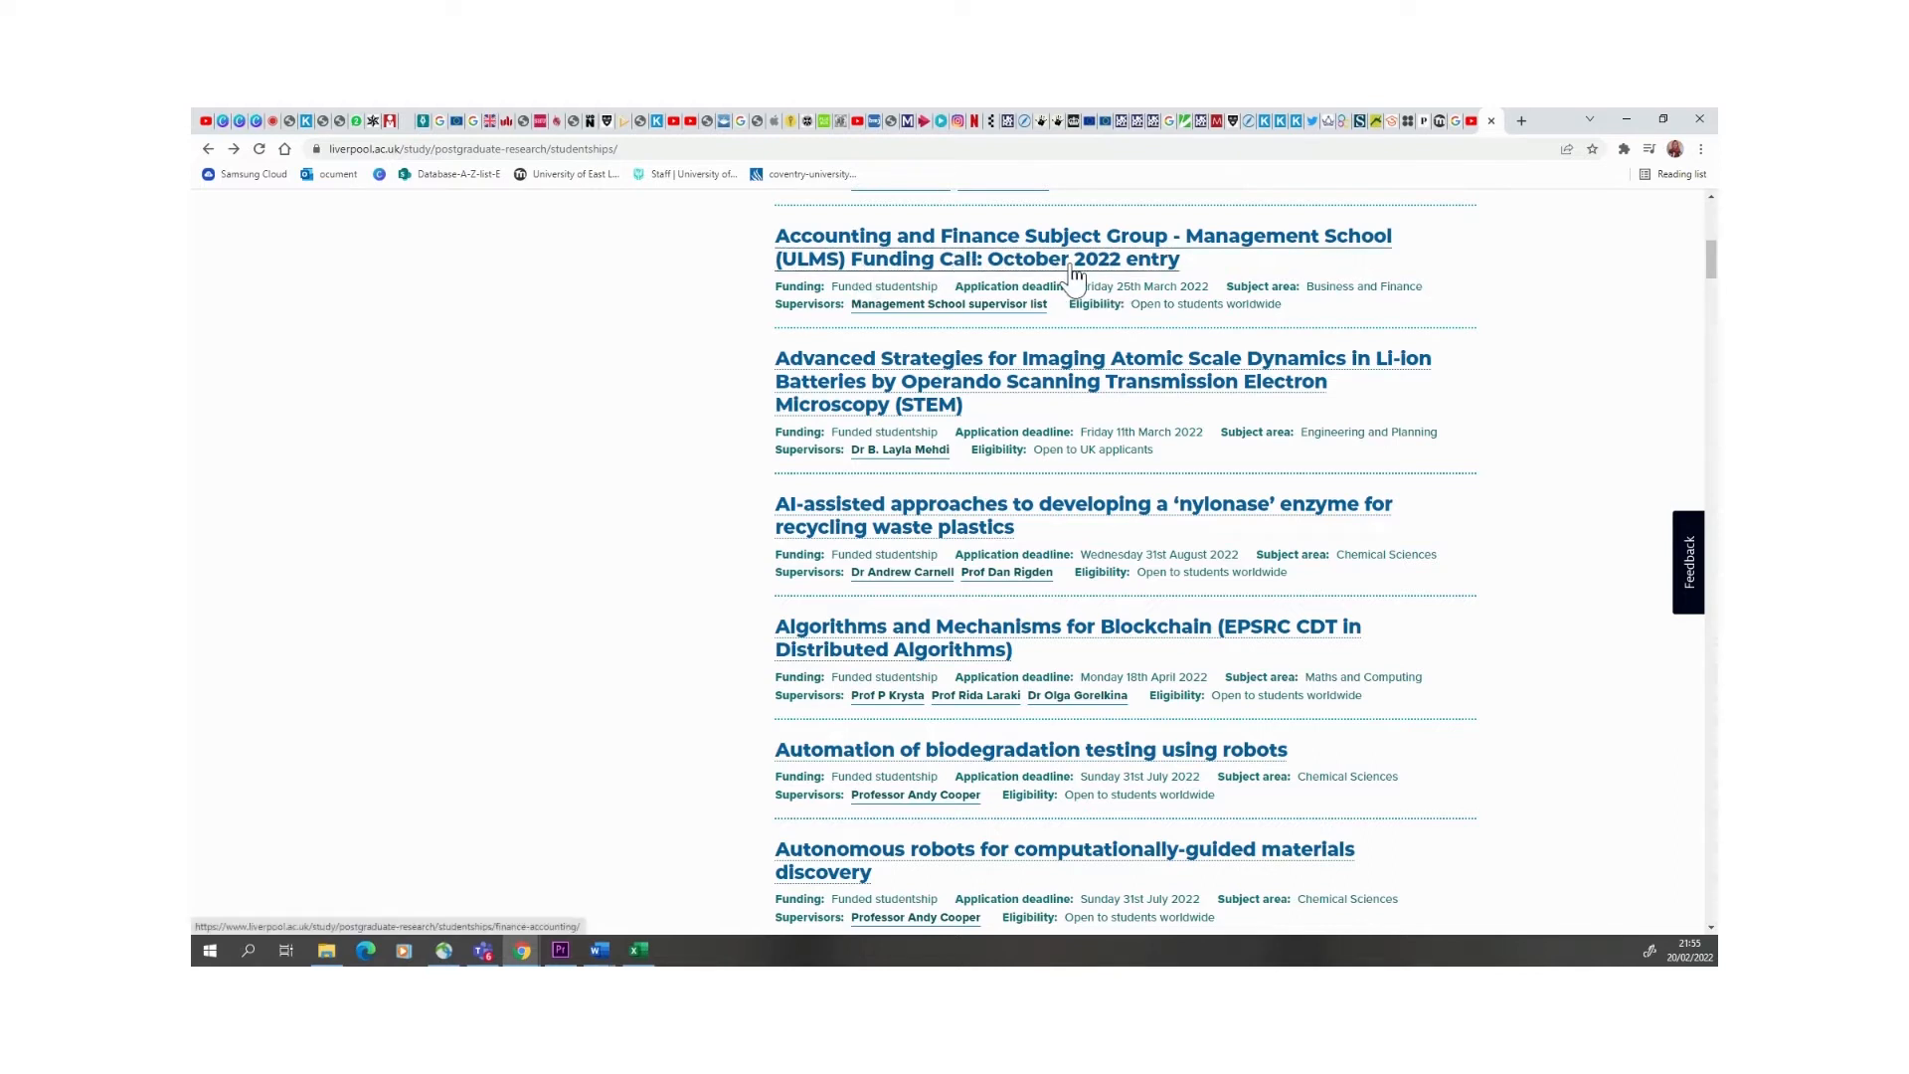
mouse_move(1702, 409)
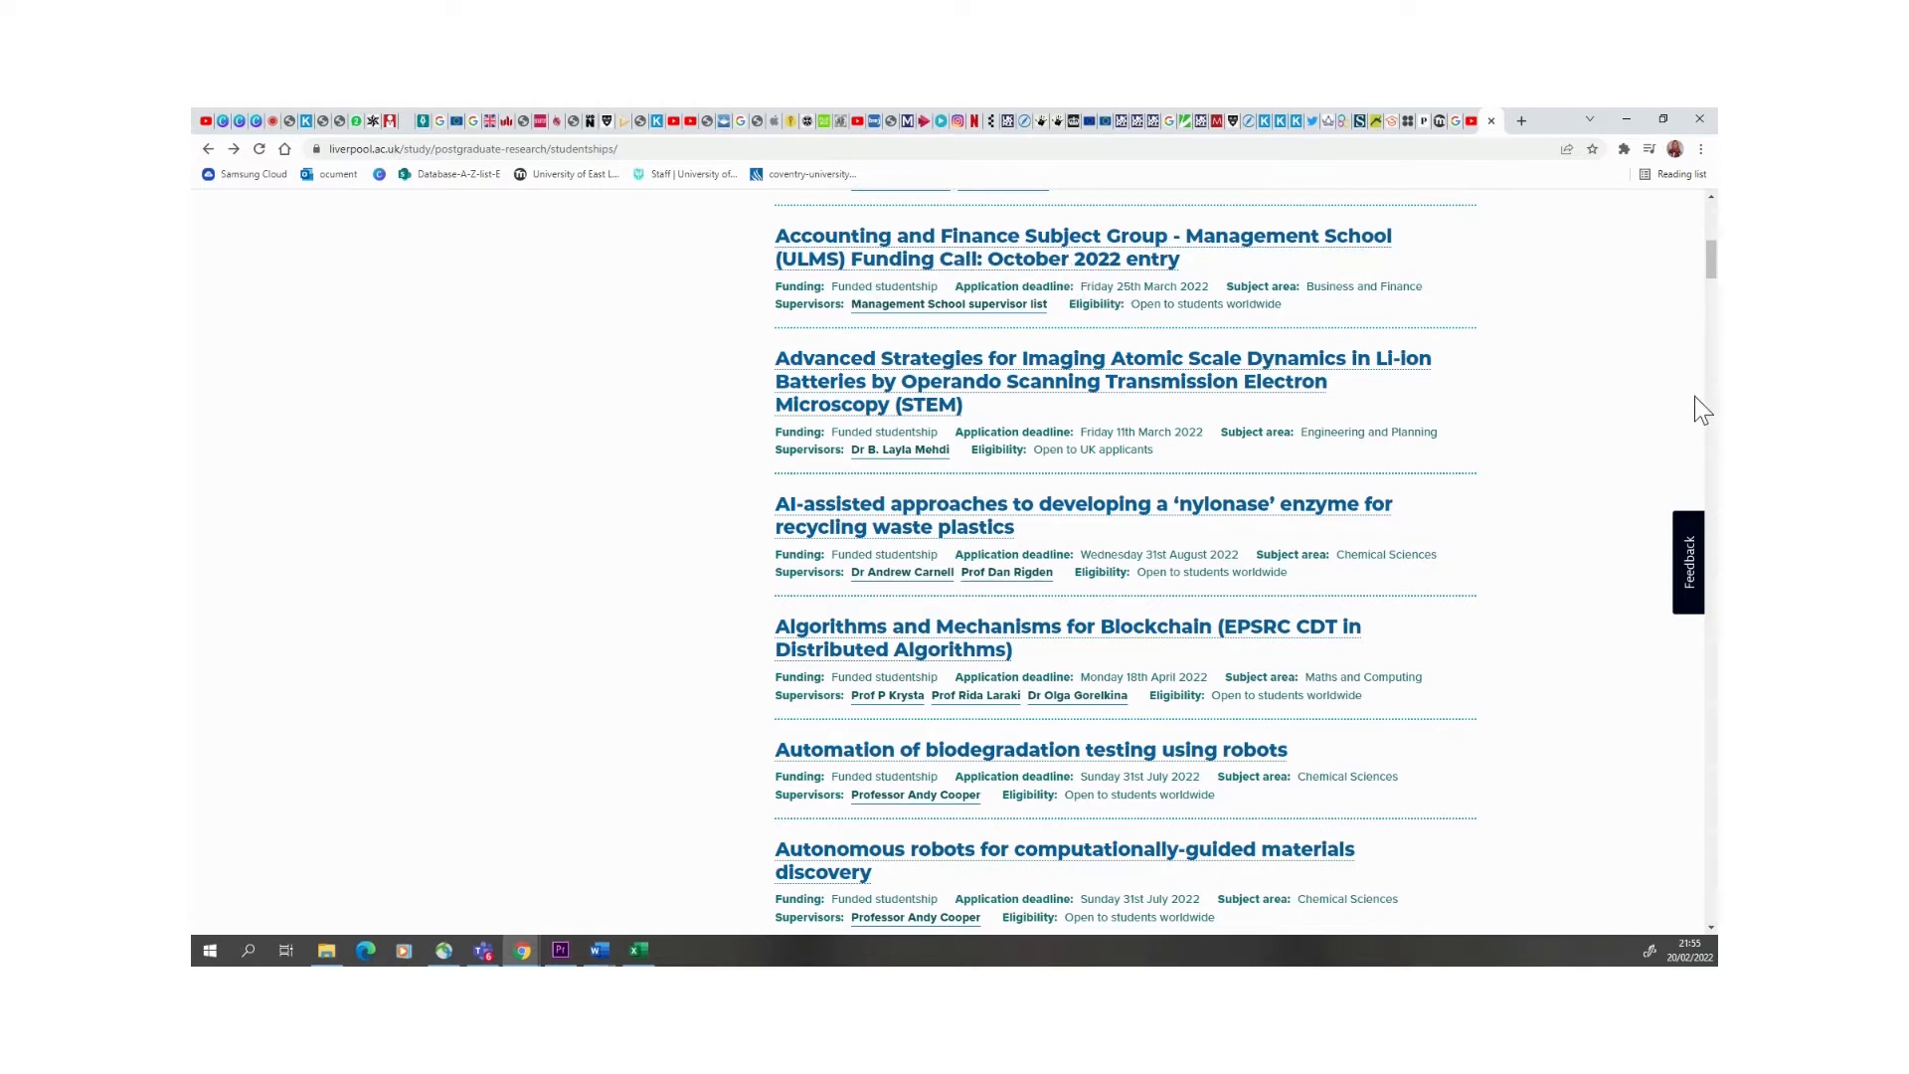
scroll(down, 3)
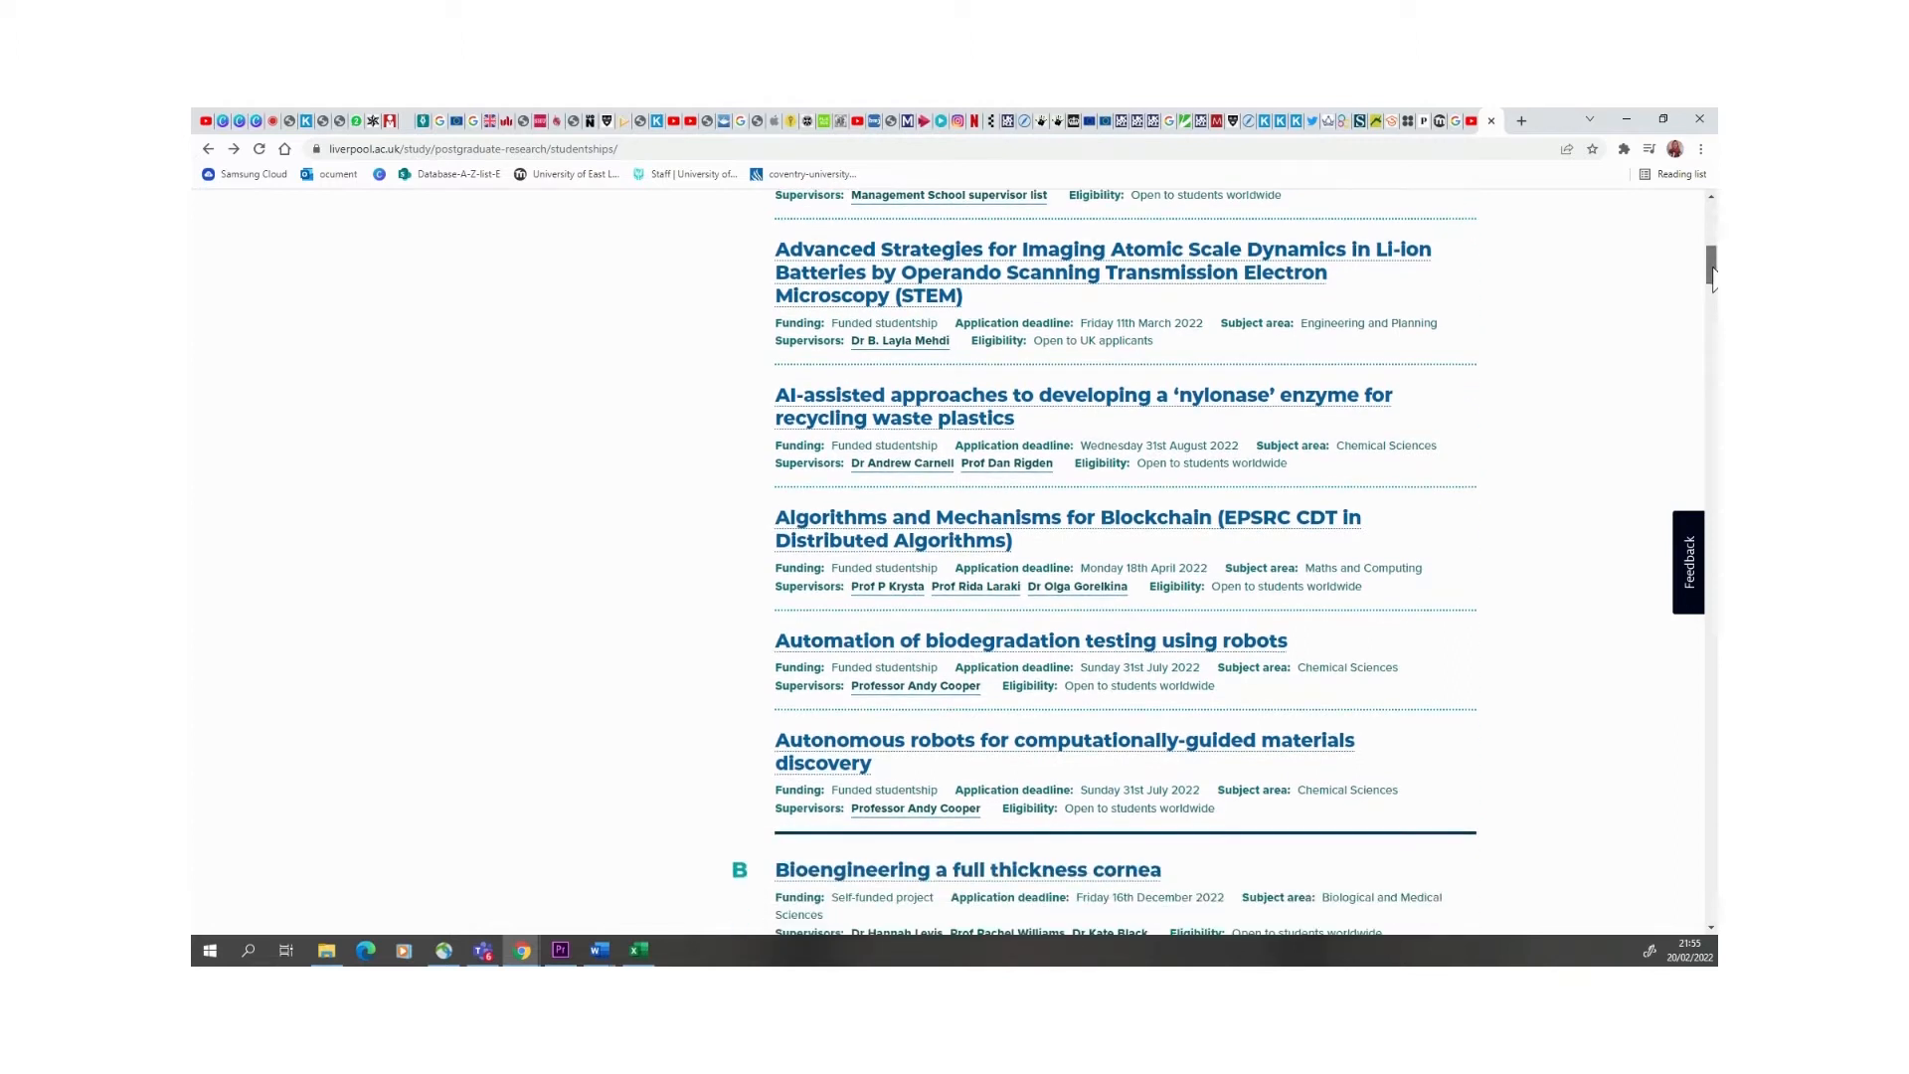
mouse_move(899, 303)
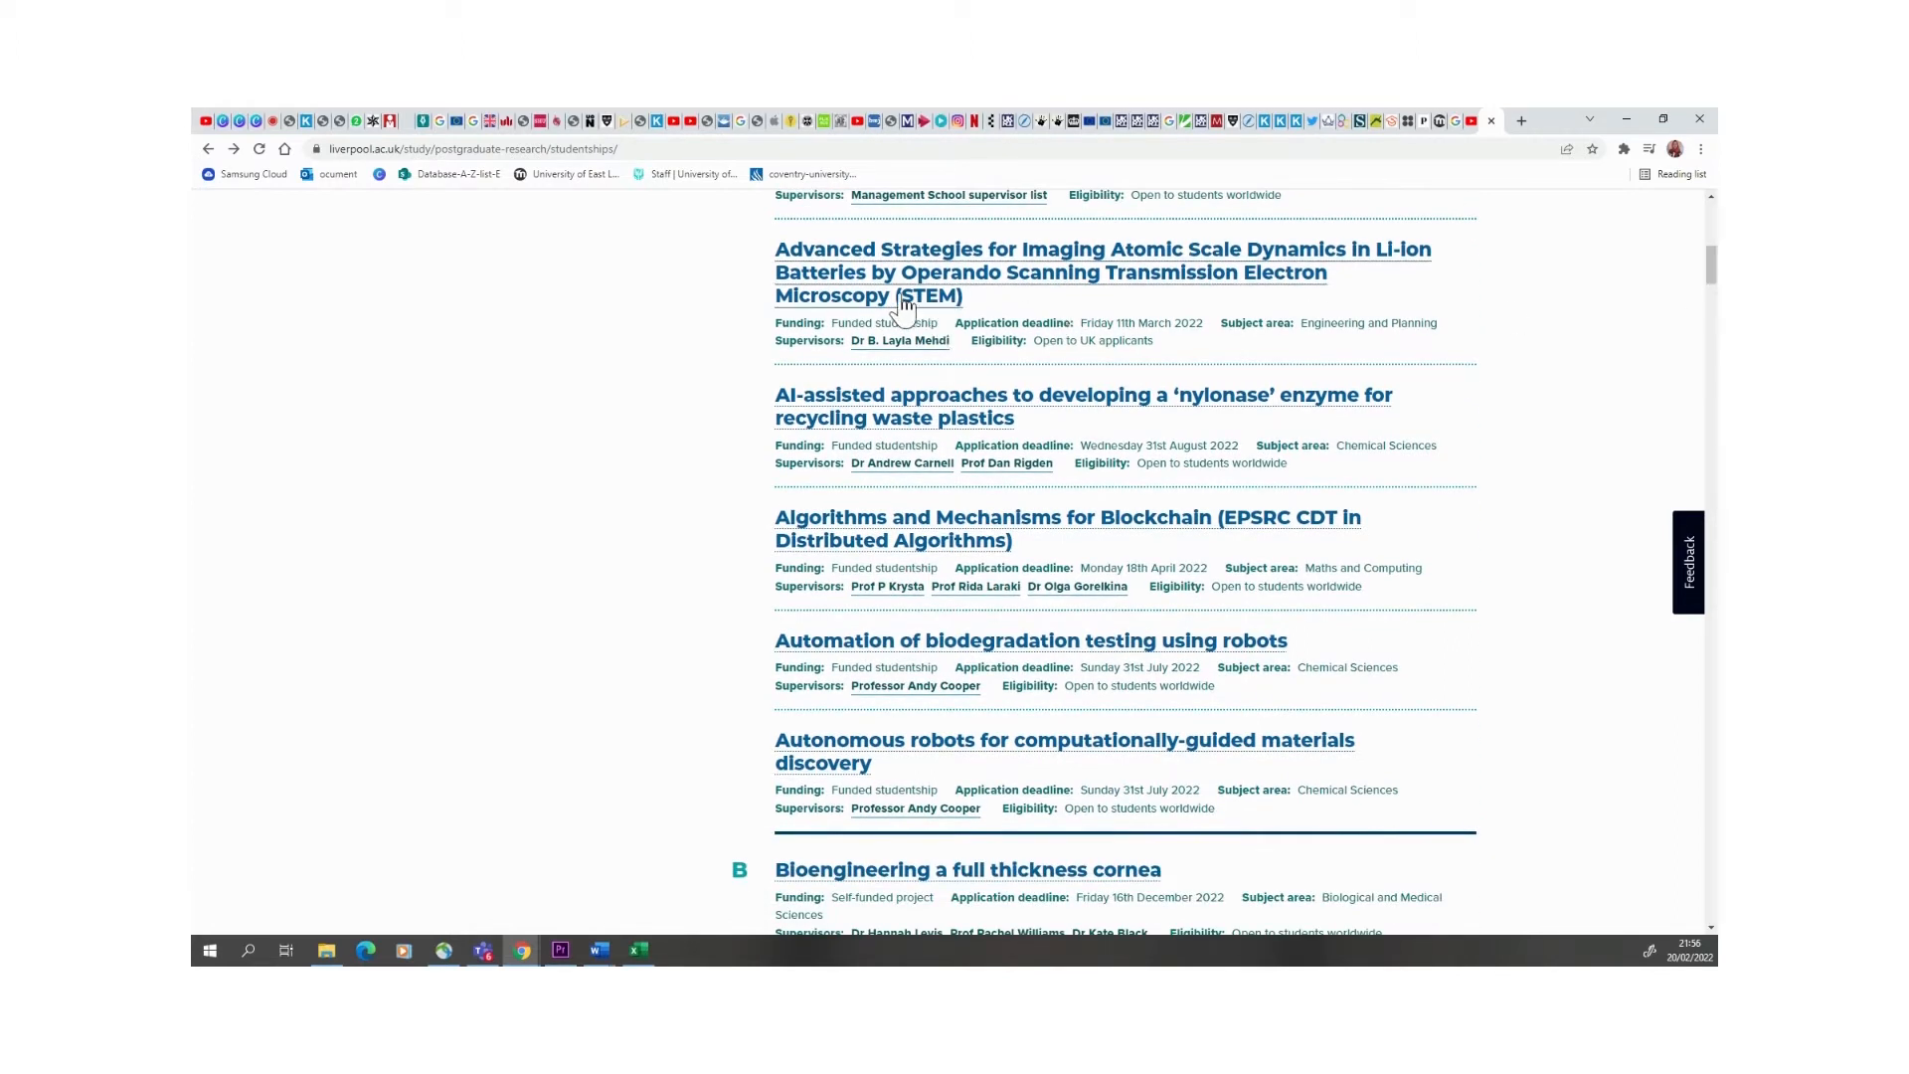
mouse_move(1042, 345)
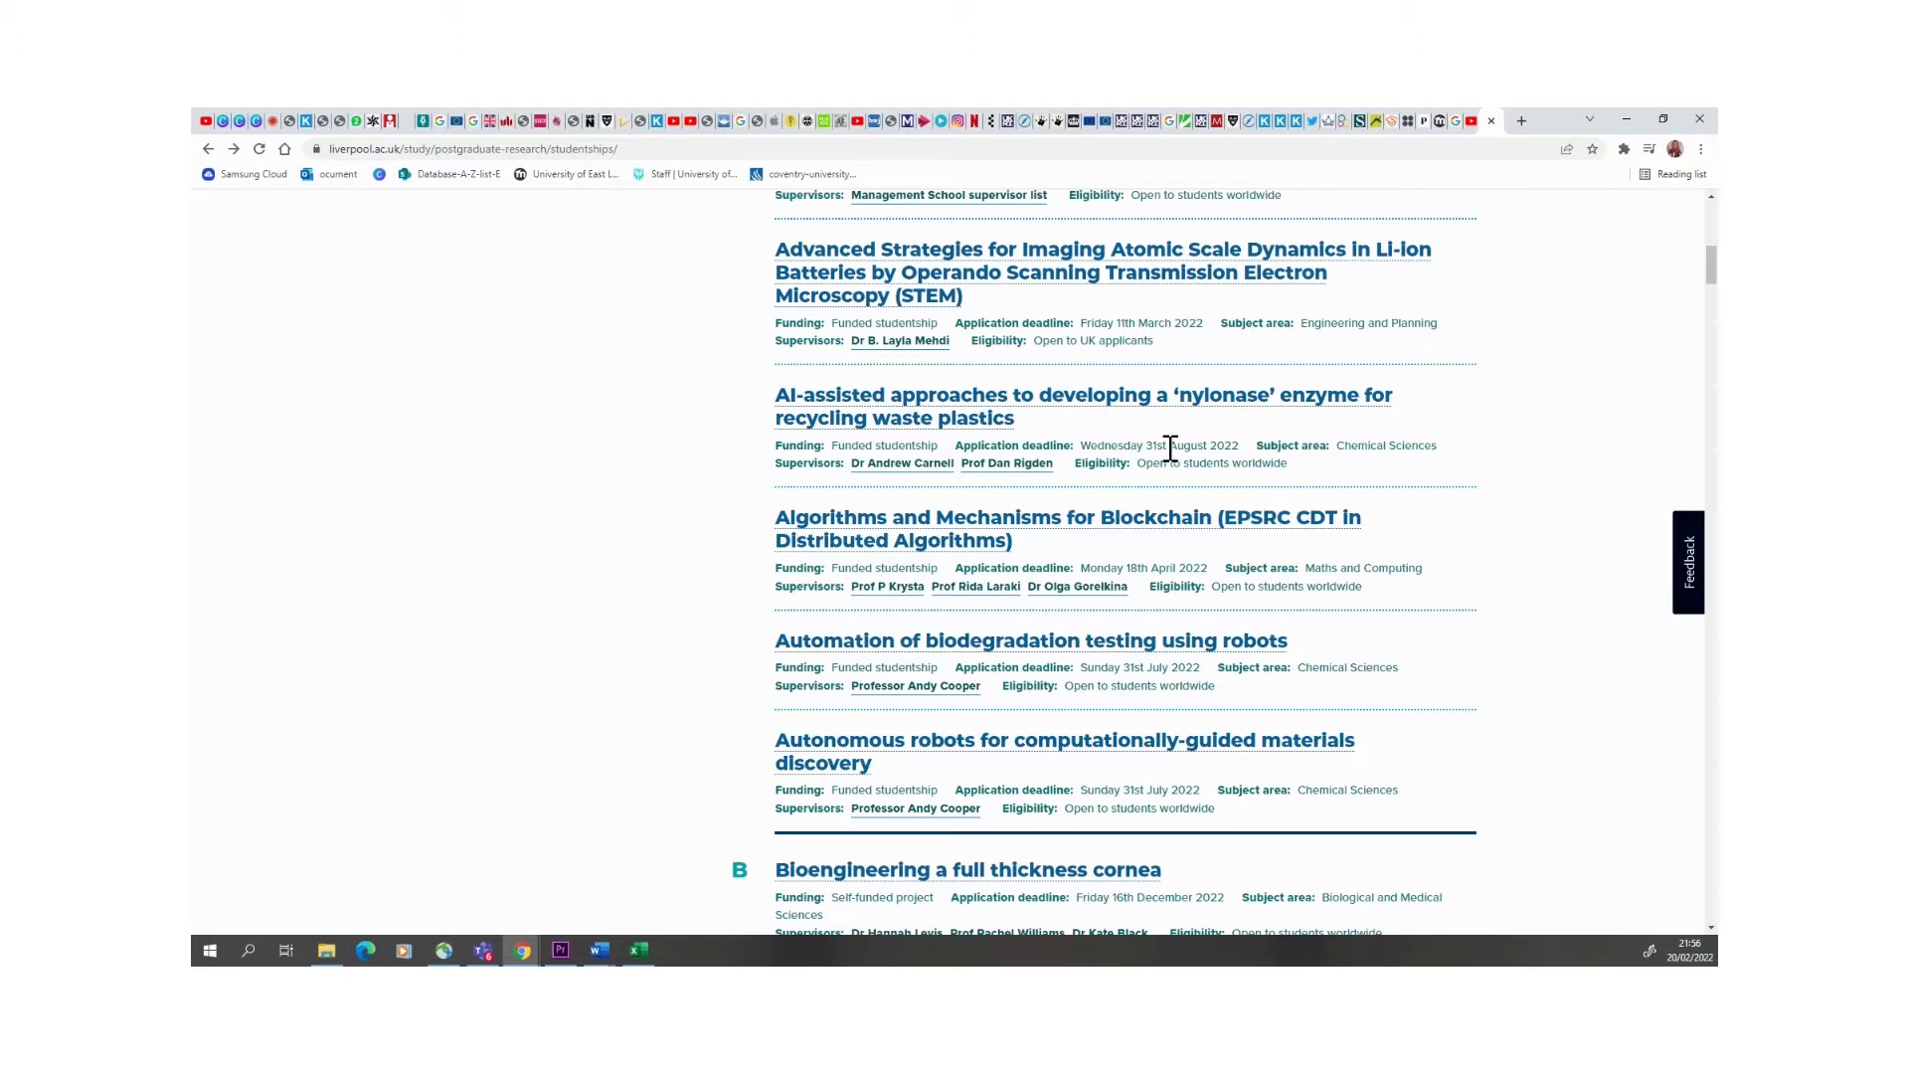
mouse_move(776, 446)
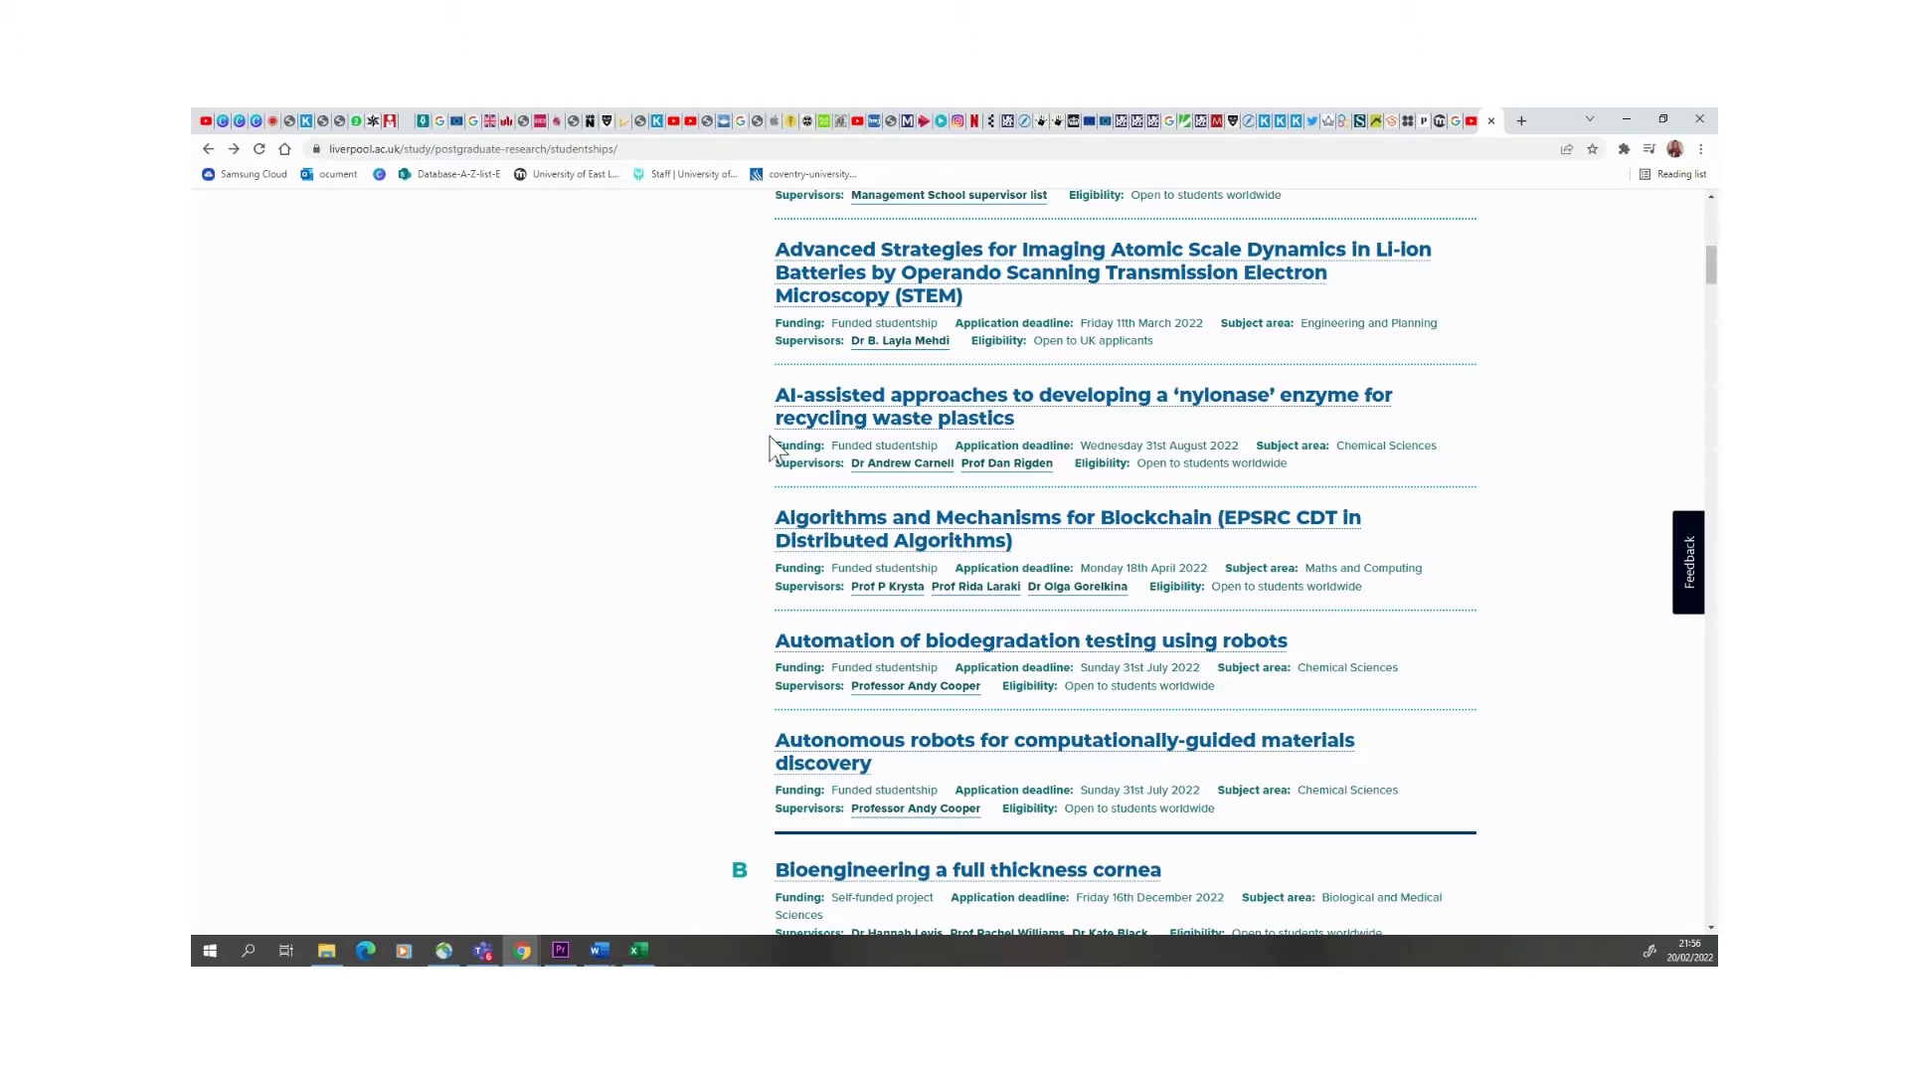
mouse_move(1032, 449)
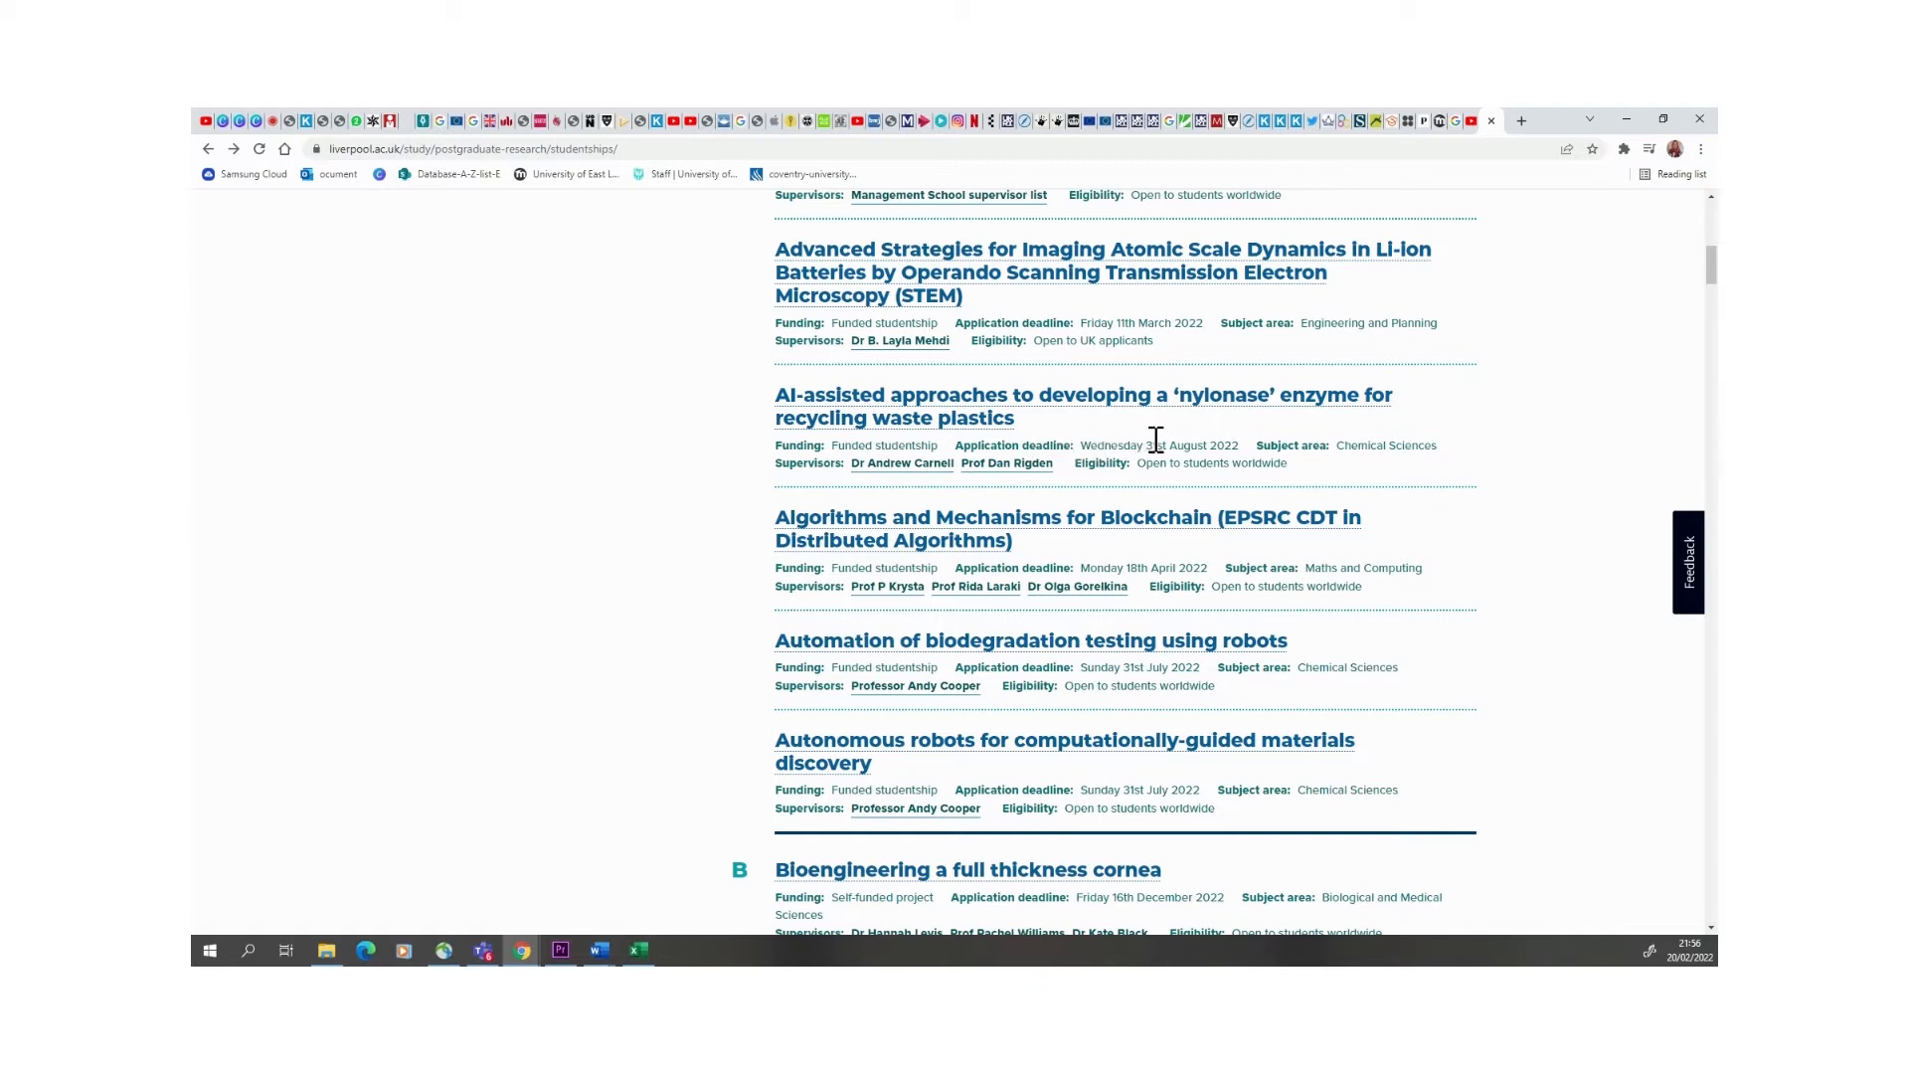
mouse_move(1086, 446)
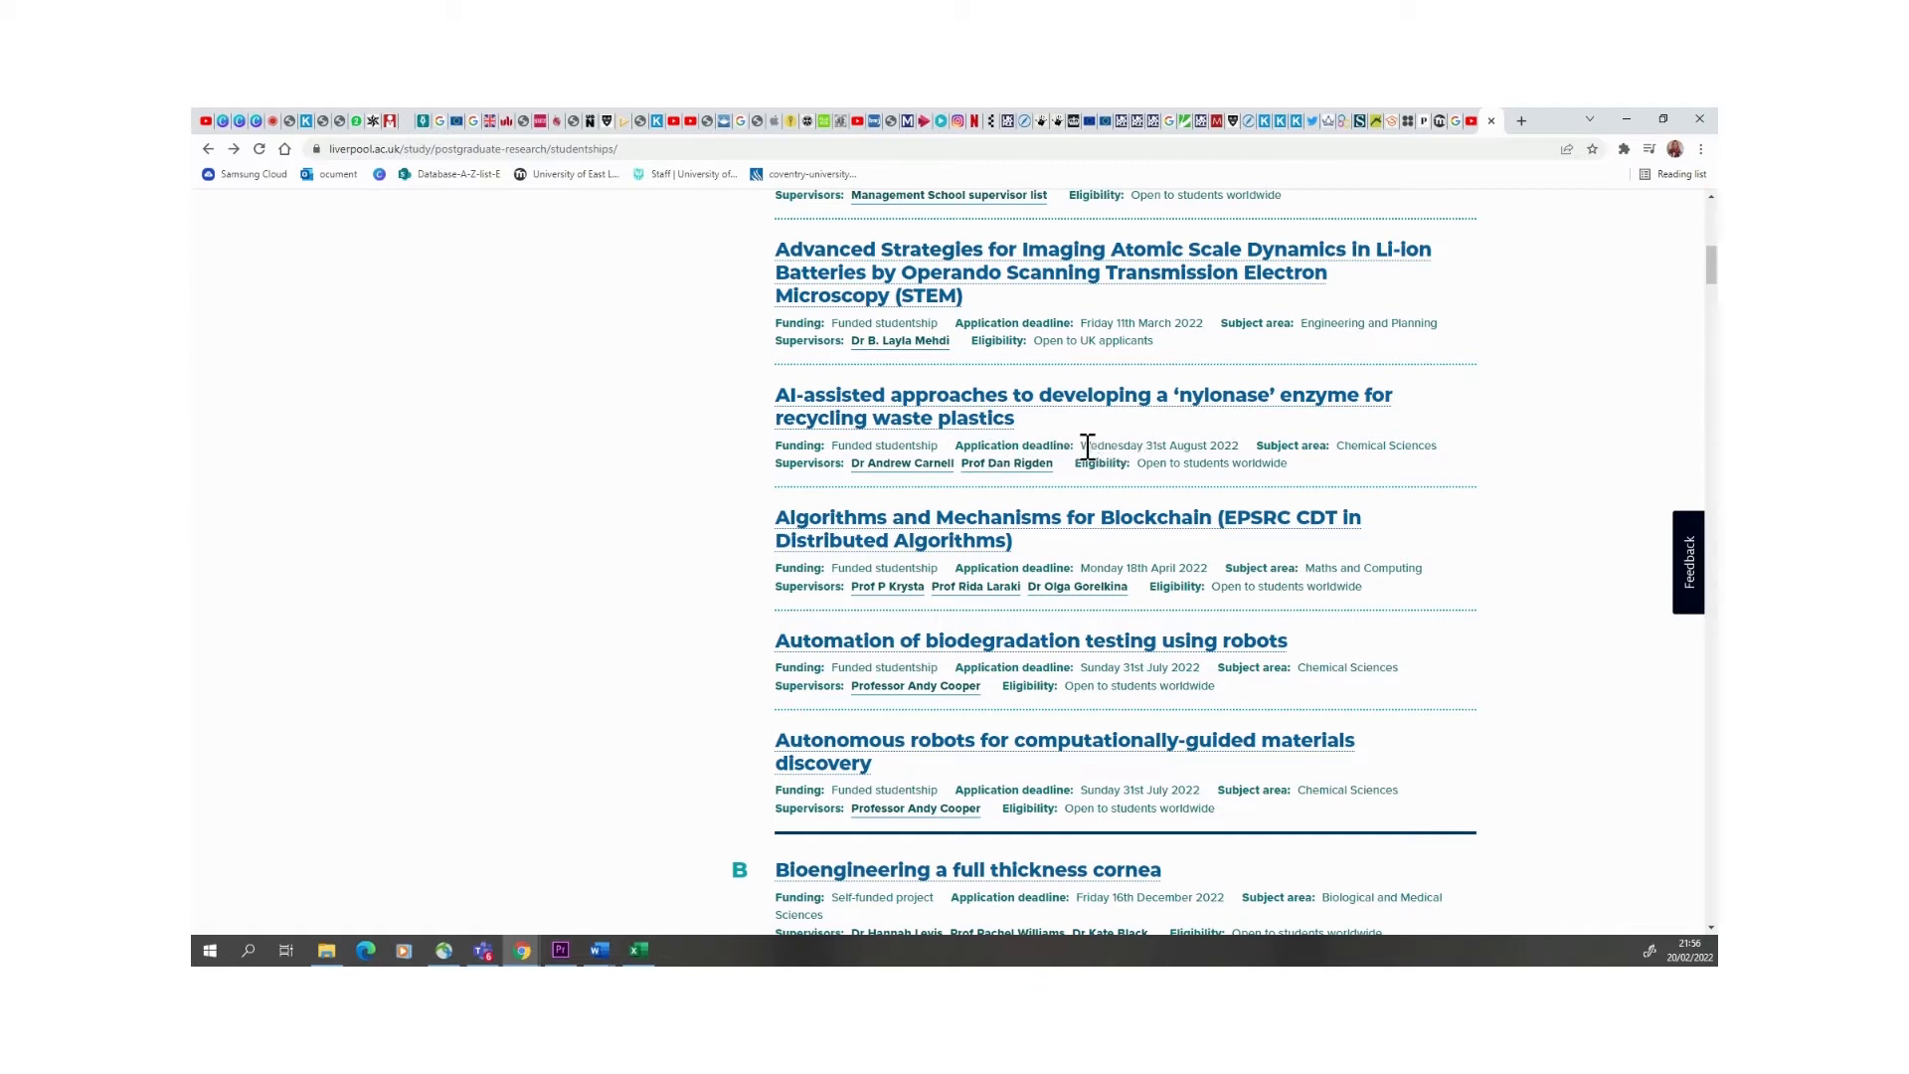
drag(1080, 444, 1236, 445)
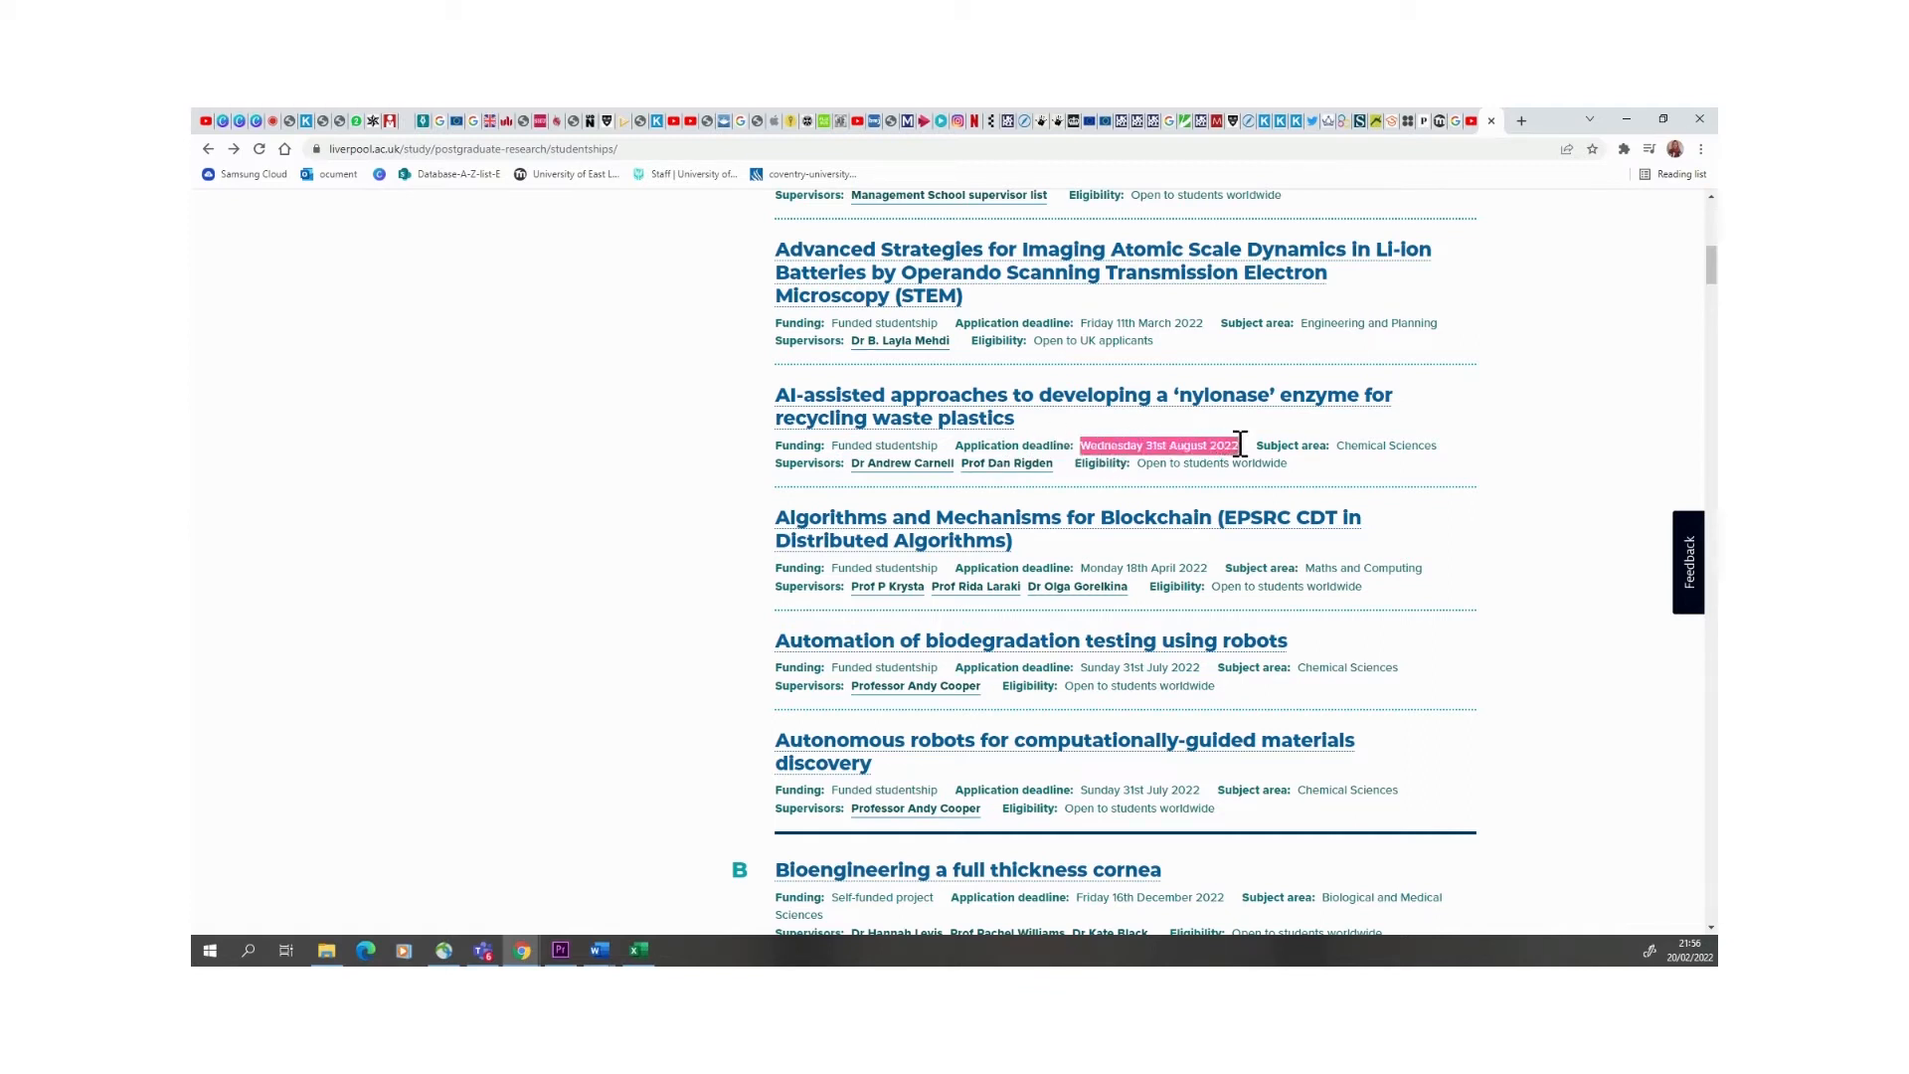
mouse_move(1254, 487)
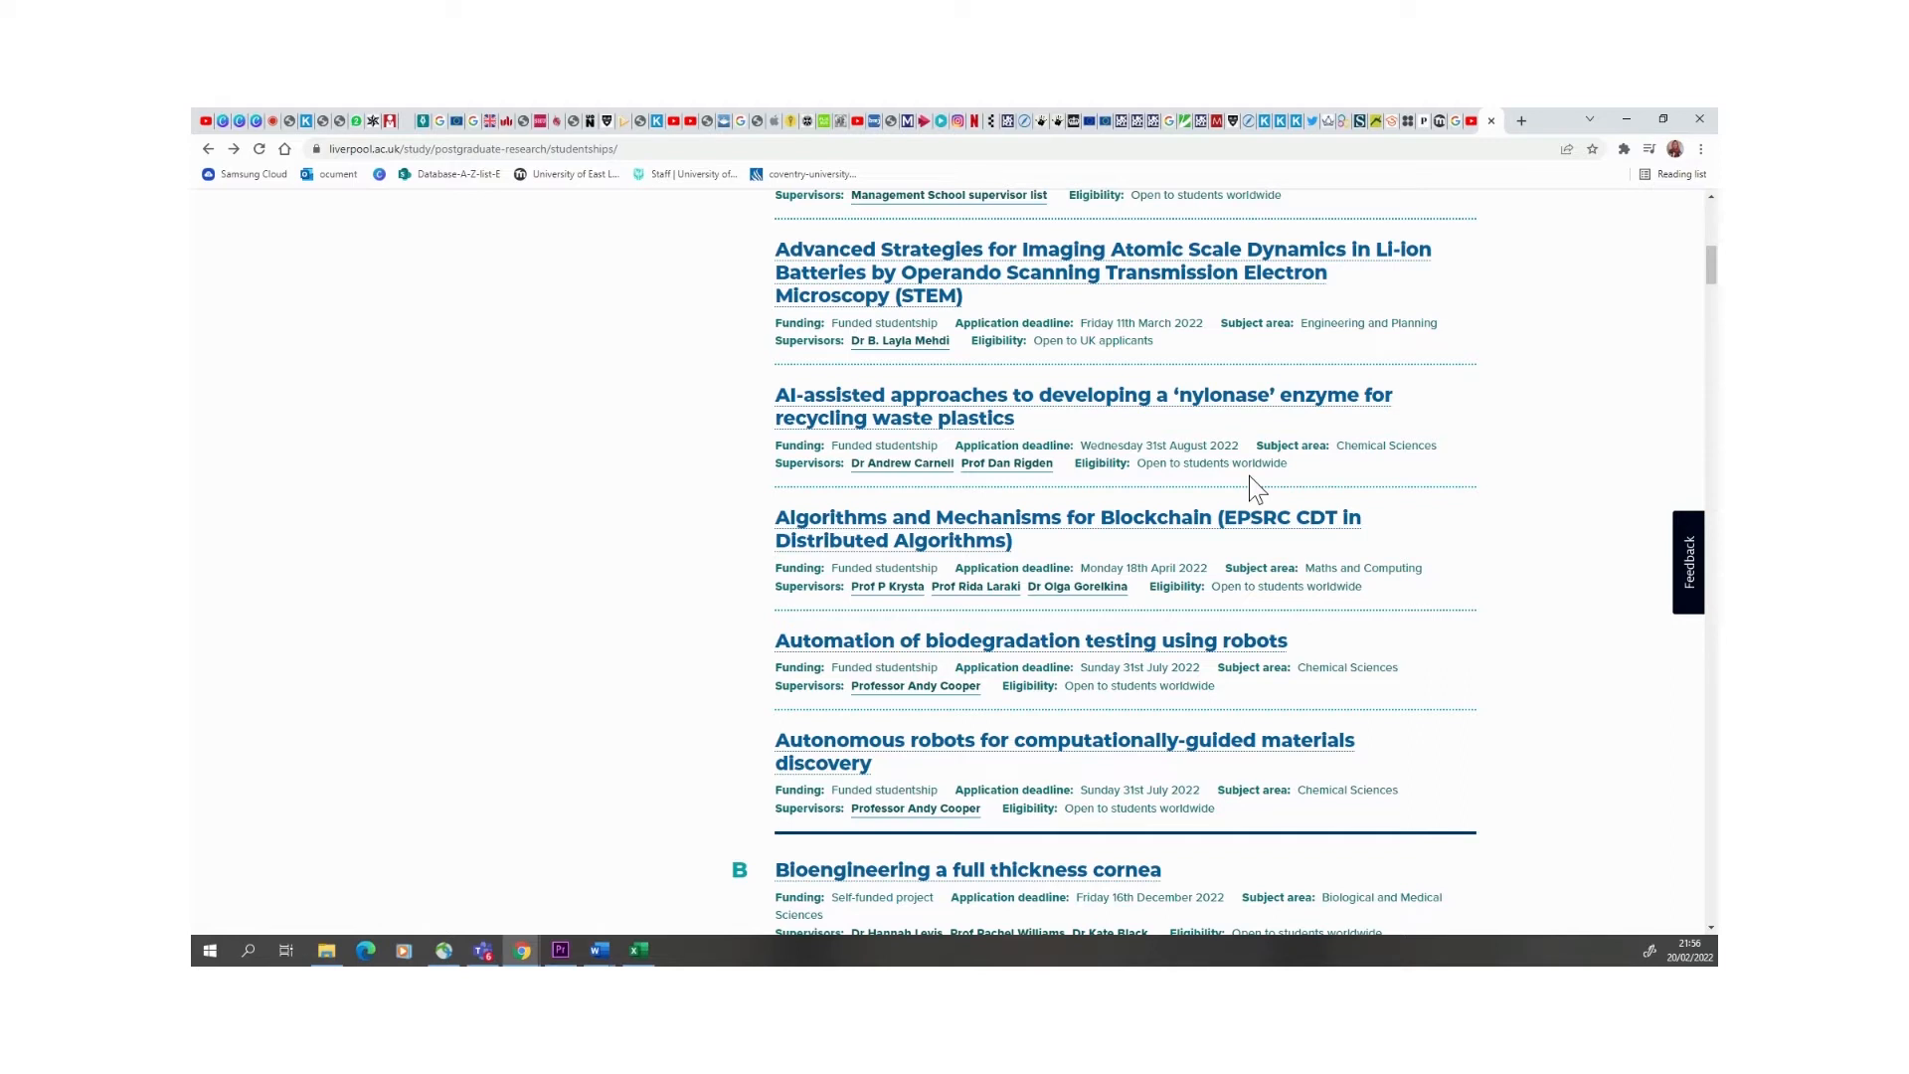
mouse_move(1146, 445)
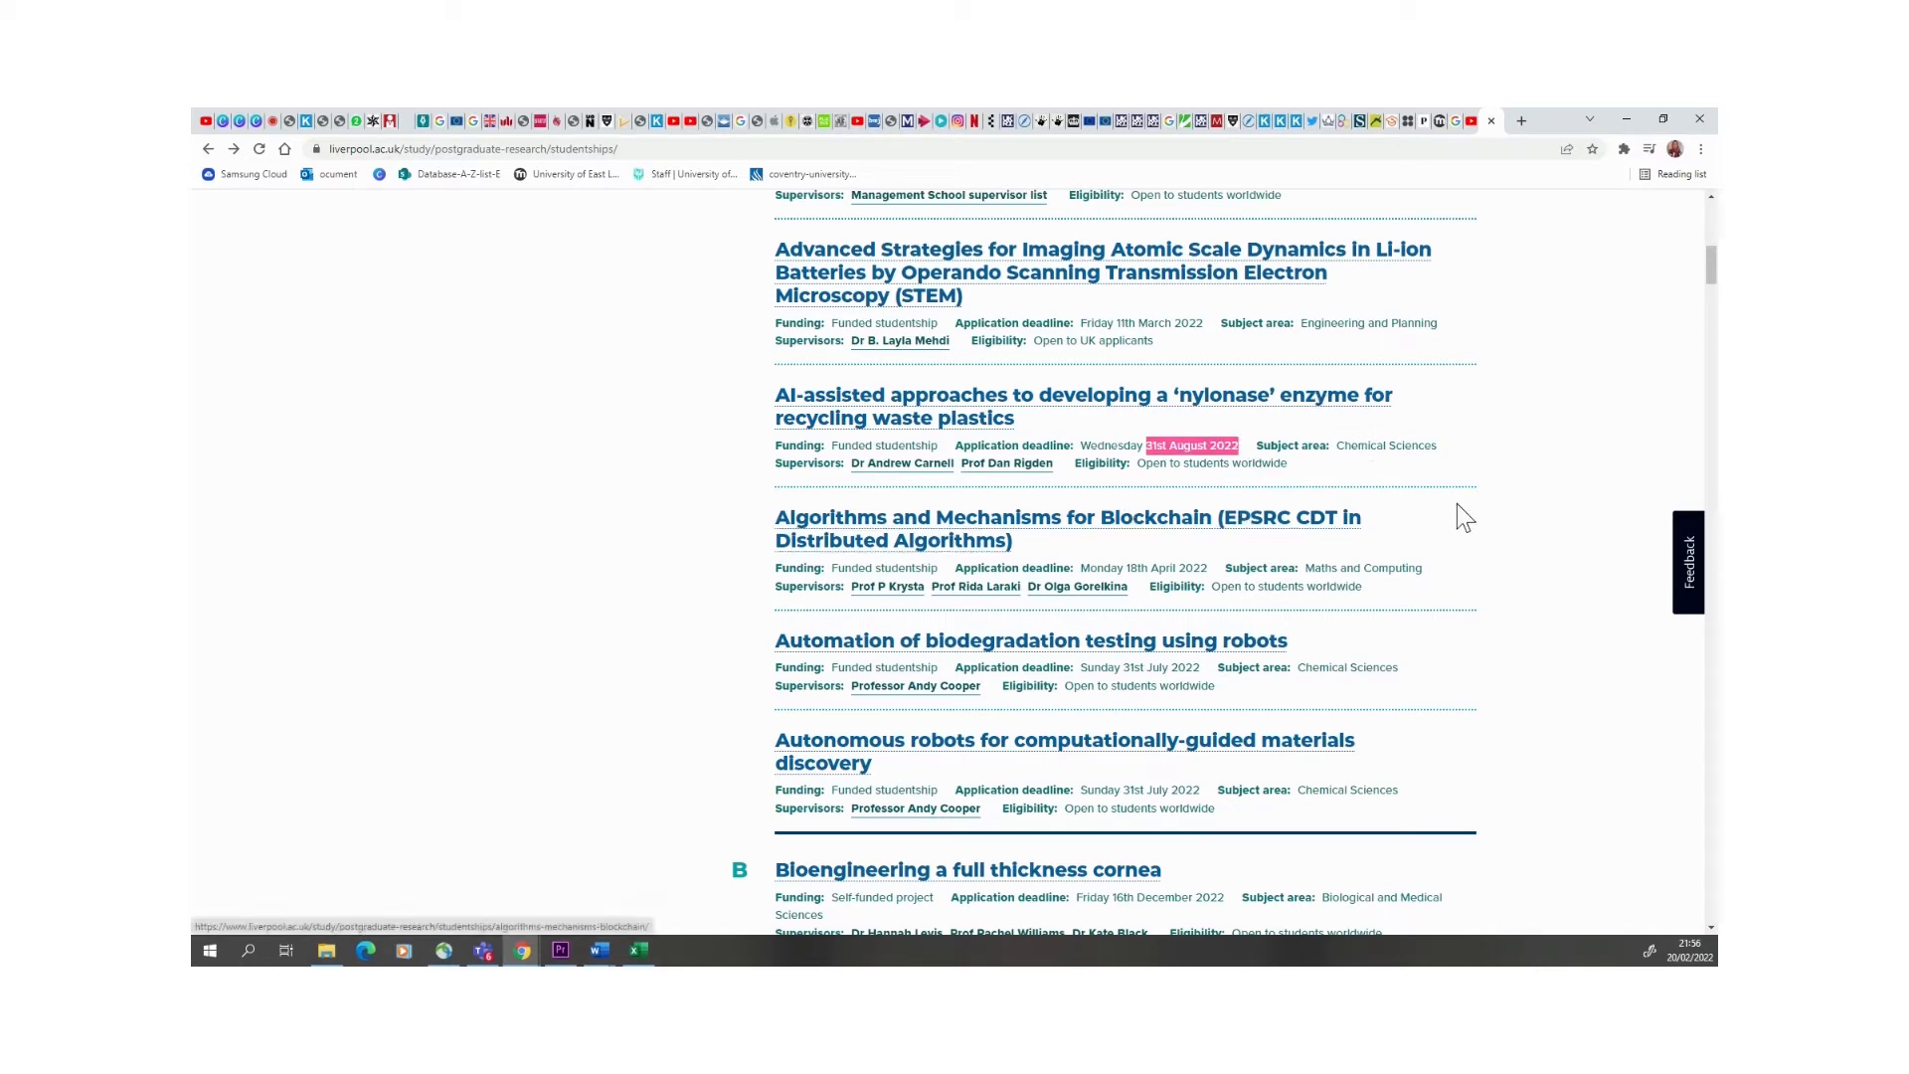
- Scroll through the list to the biodegradation robots project and the B-section projects
scroll(down, 3)
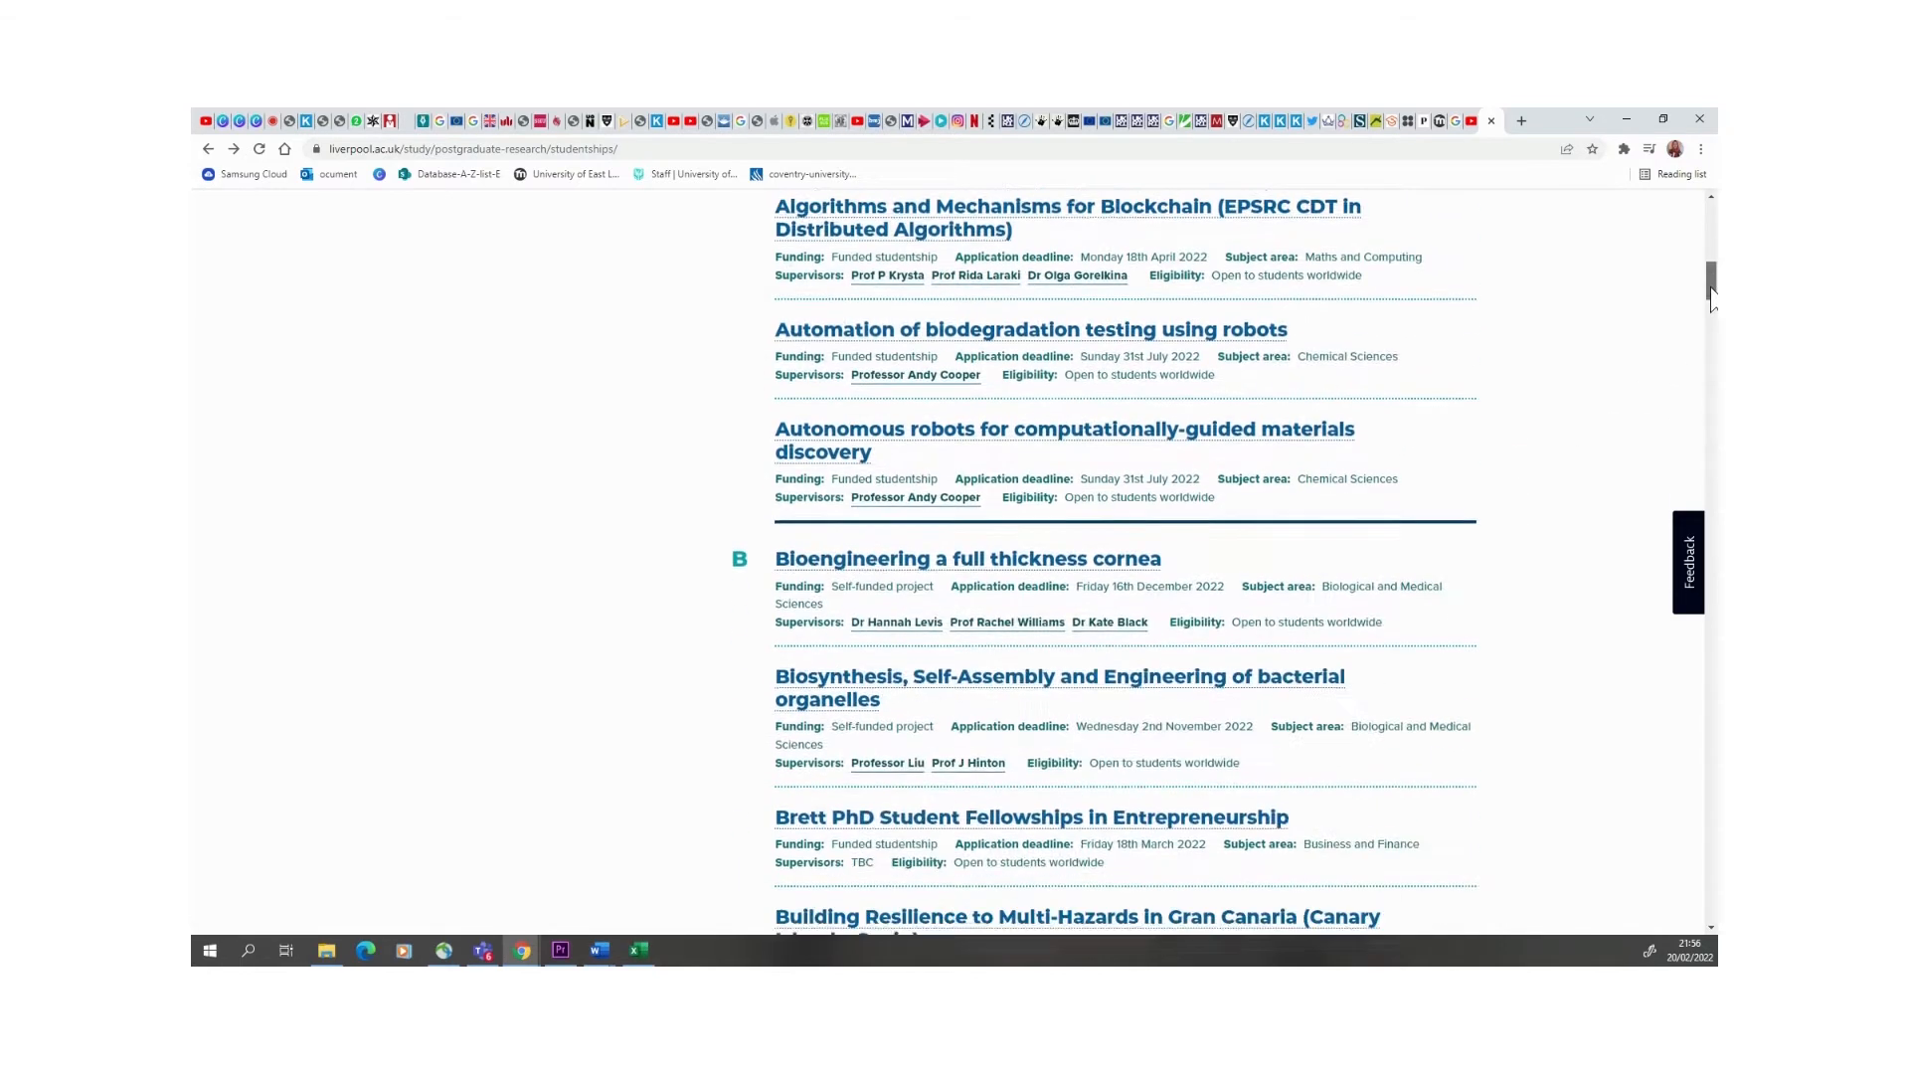
scroll(down, 3)
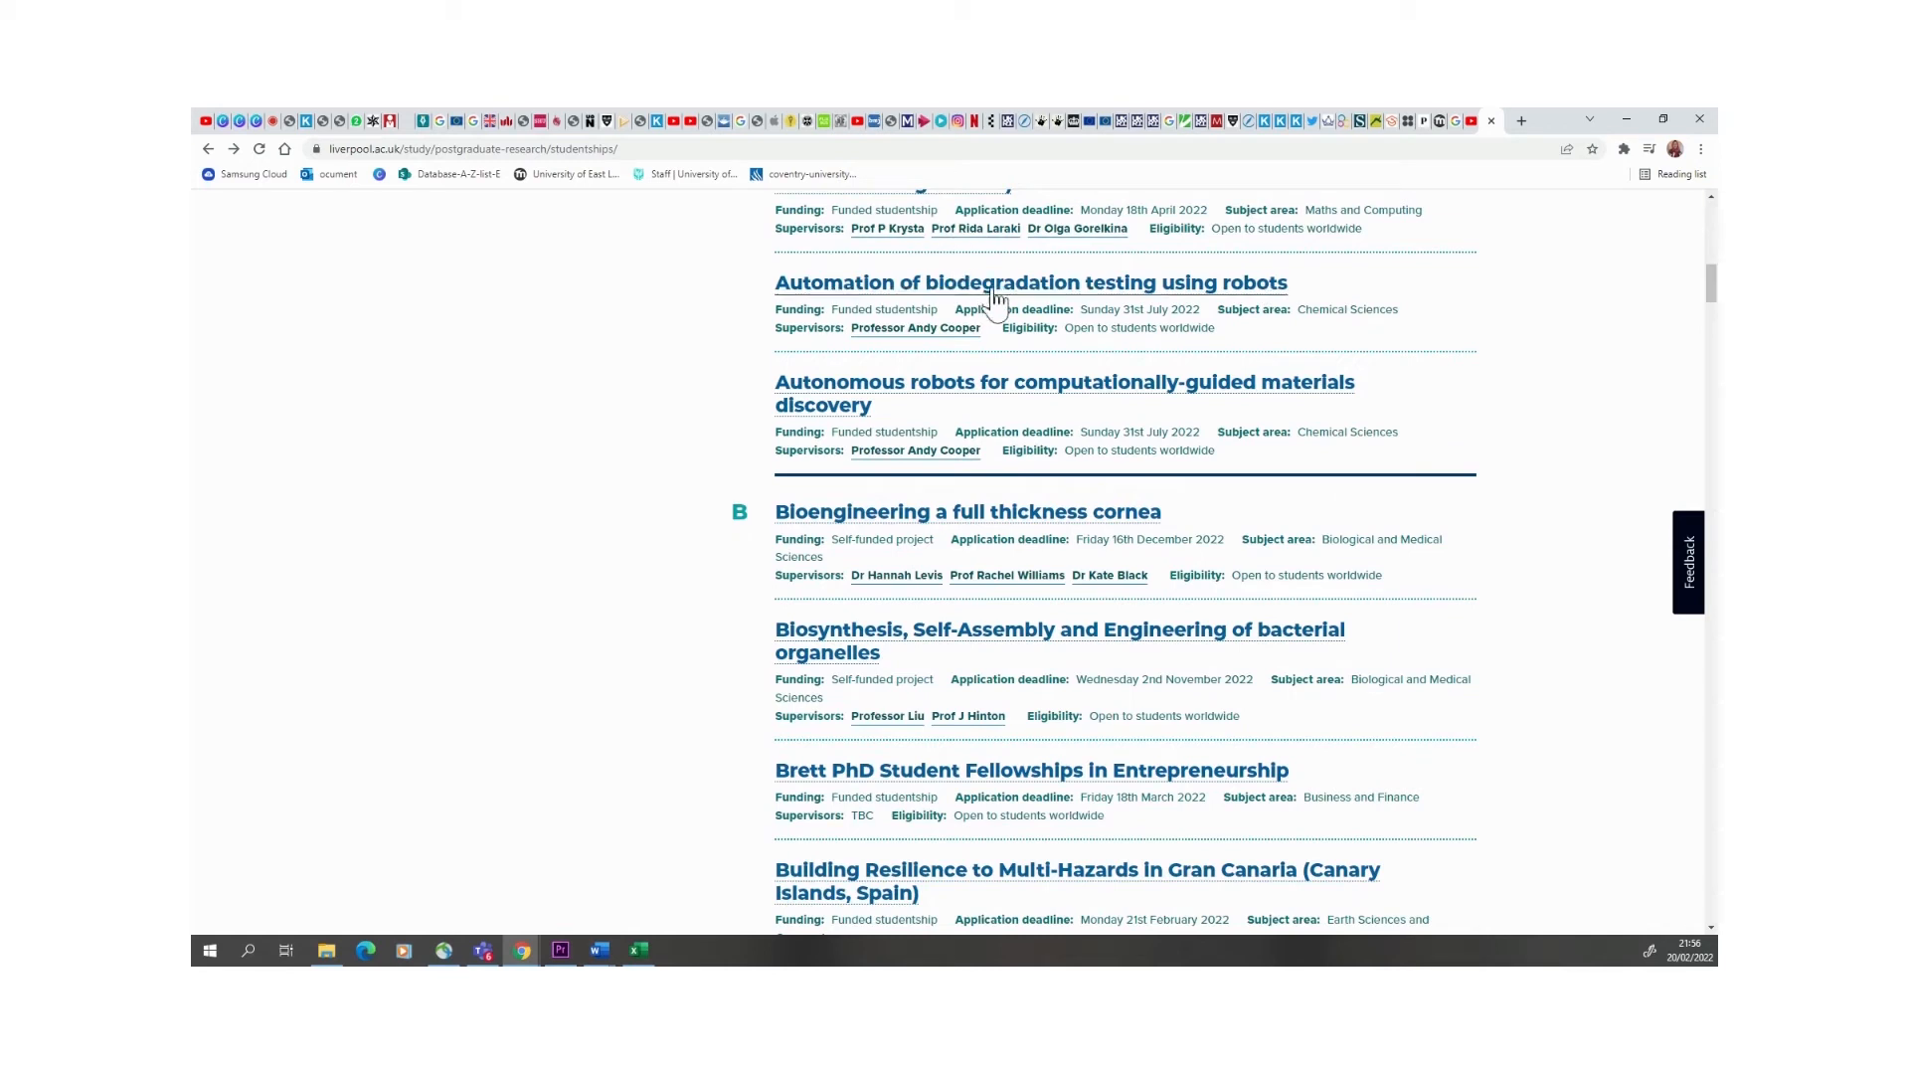
mouse_move(1087, 314)
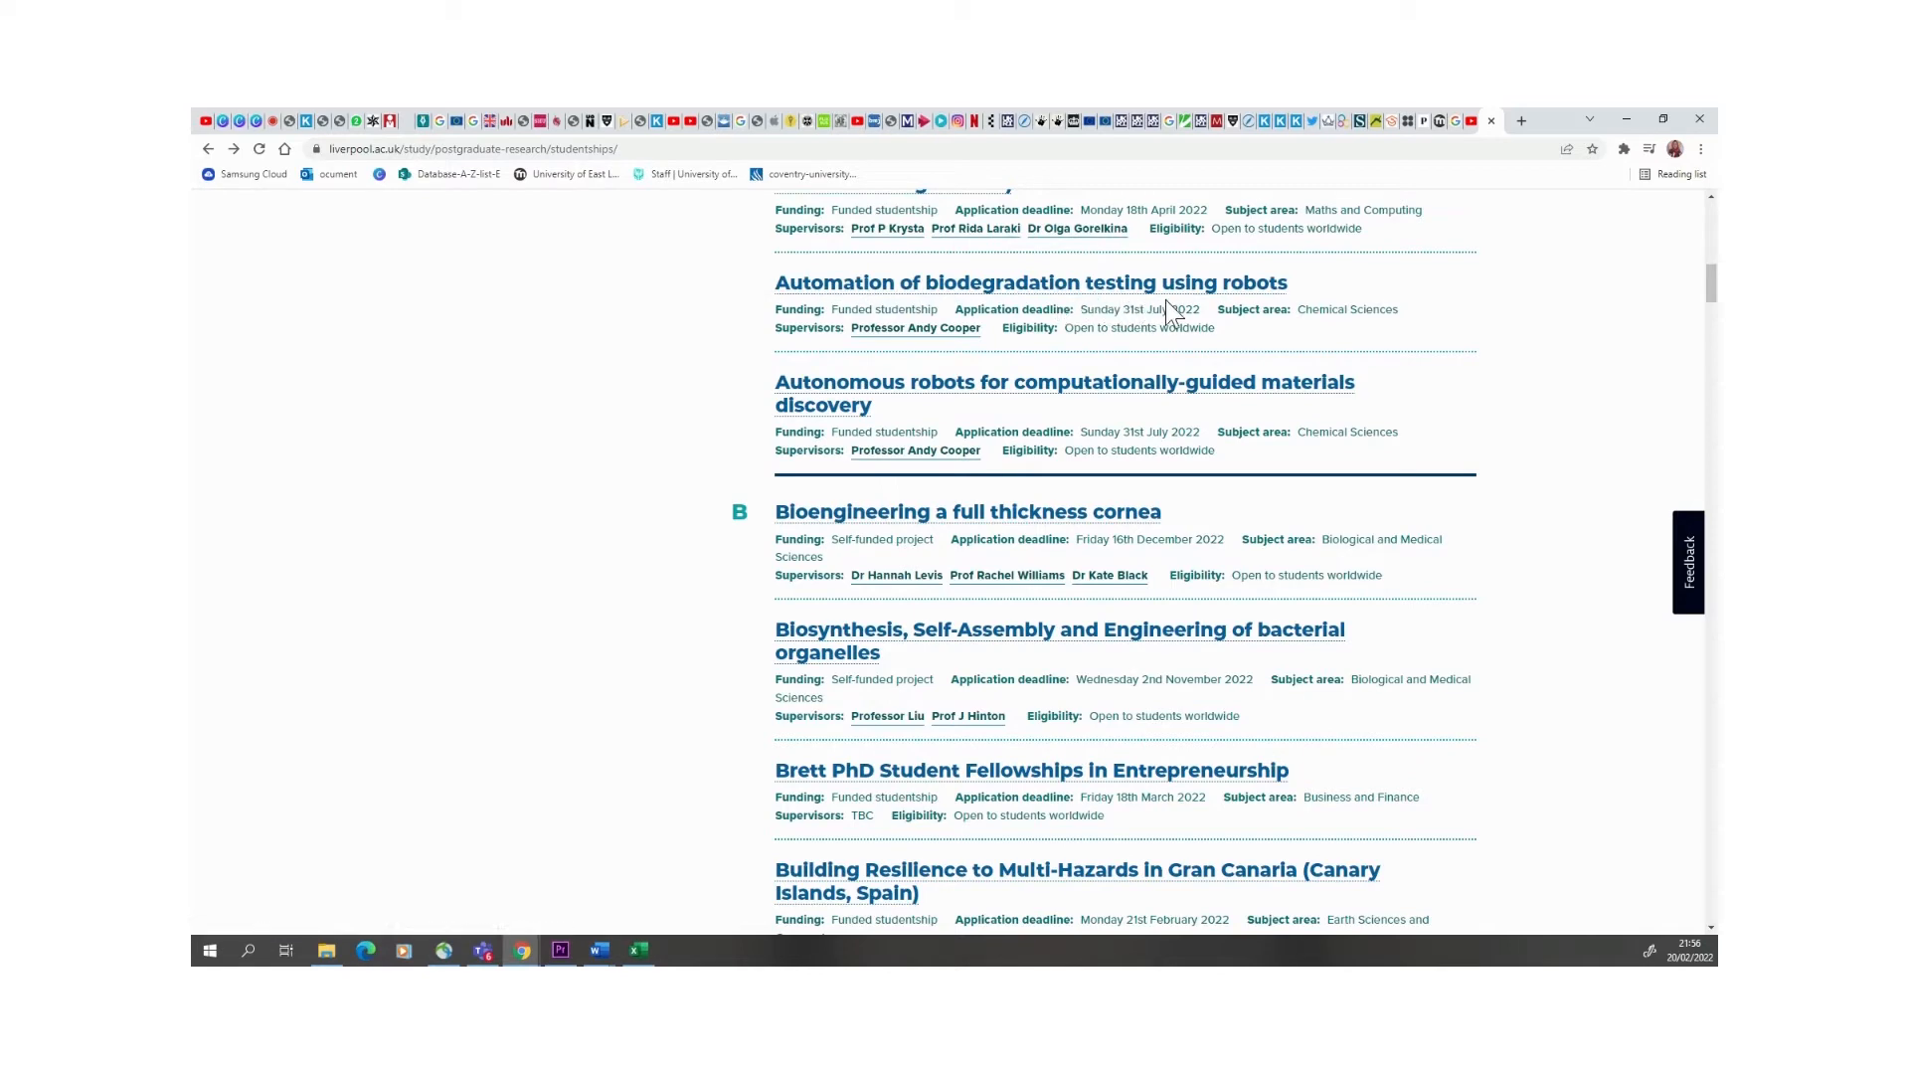
click(1029, 283)
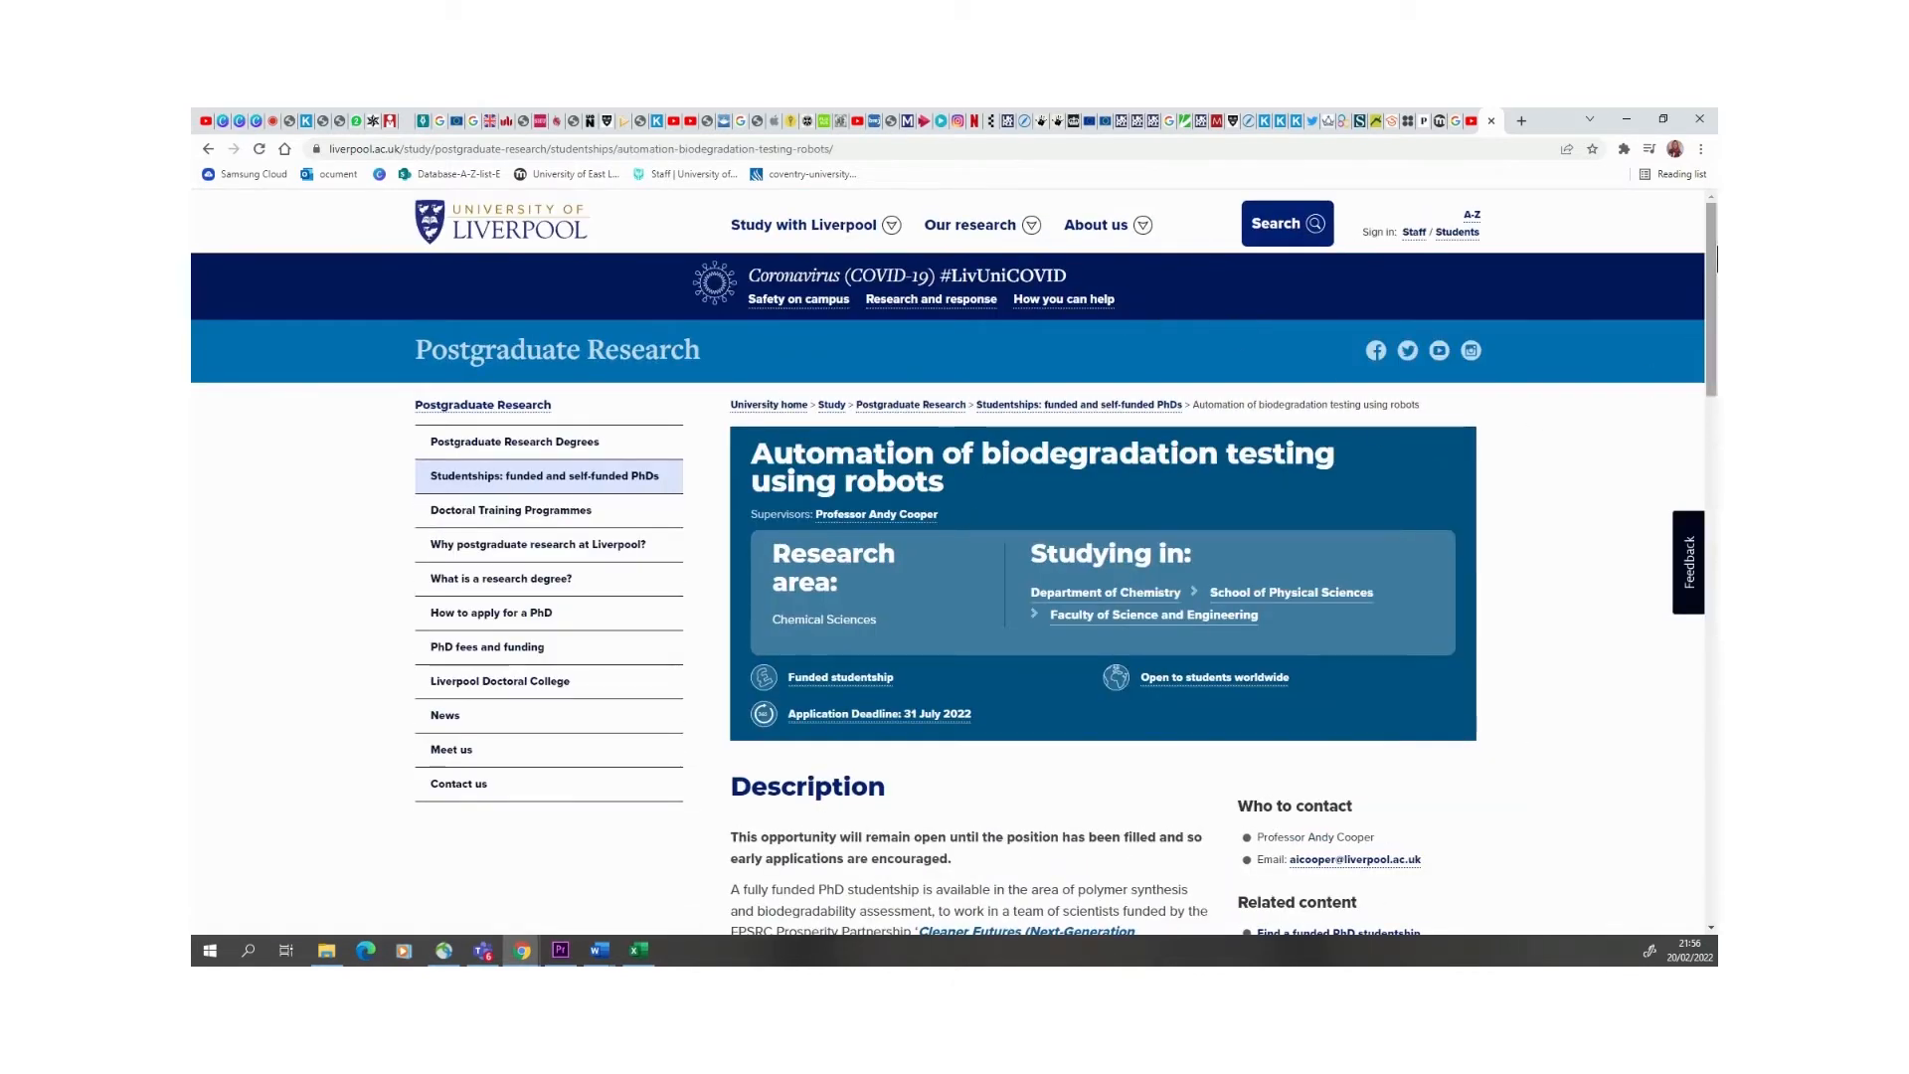
scroll(down, 3)
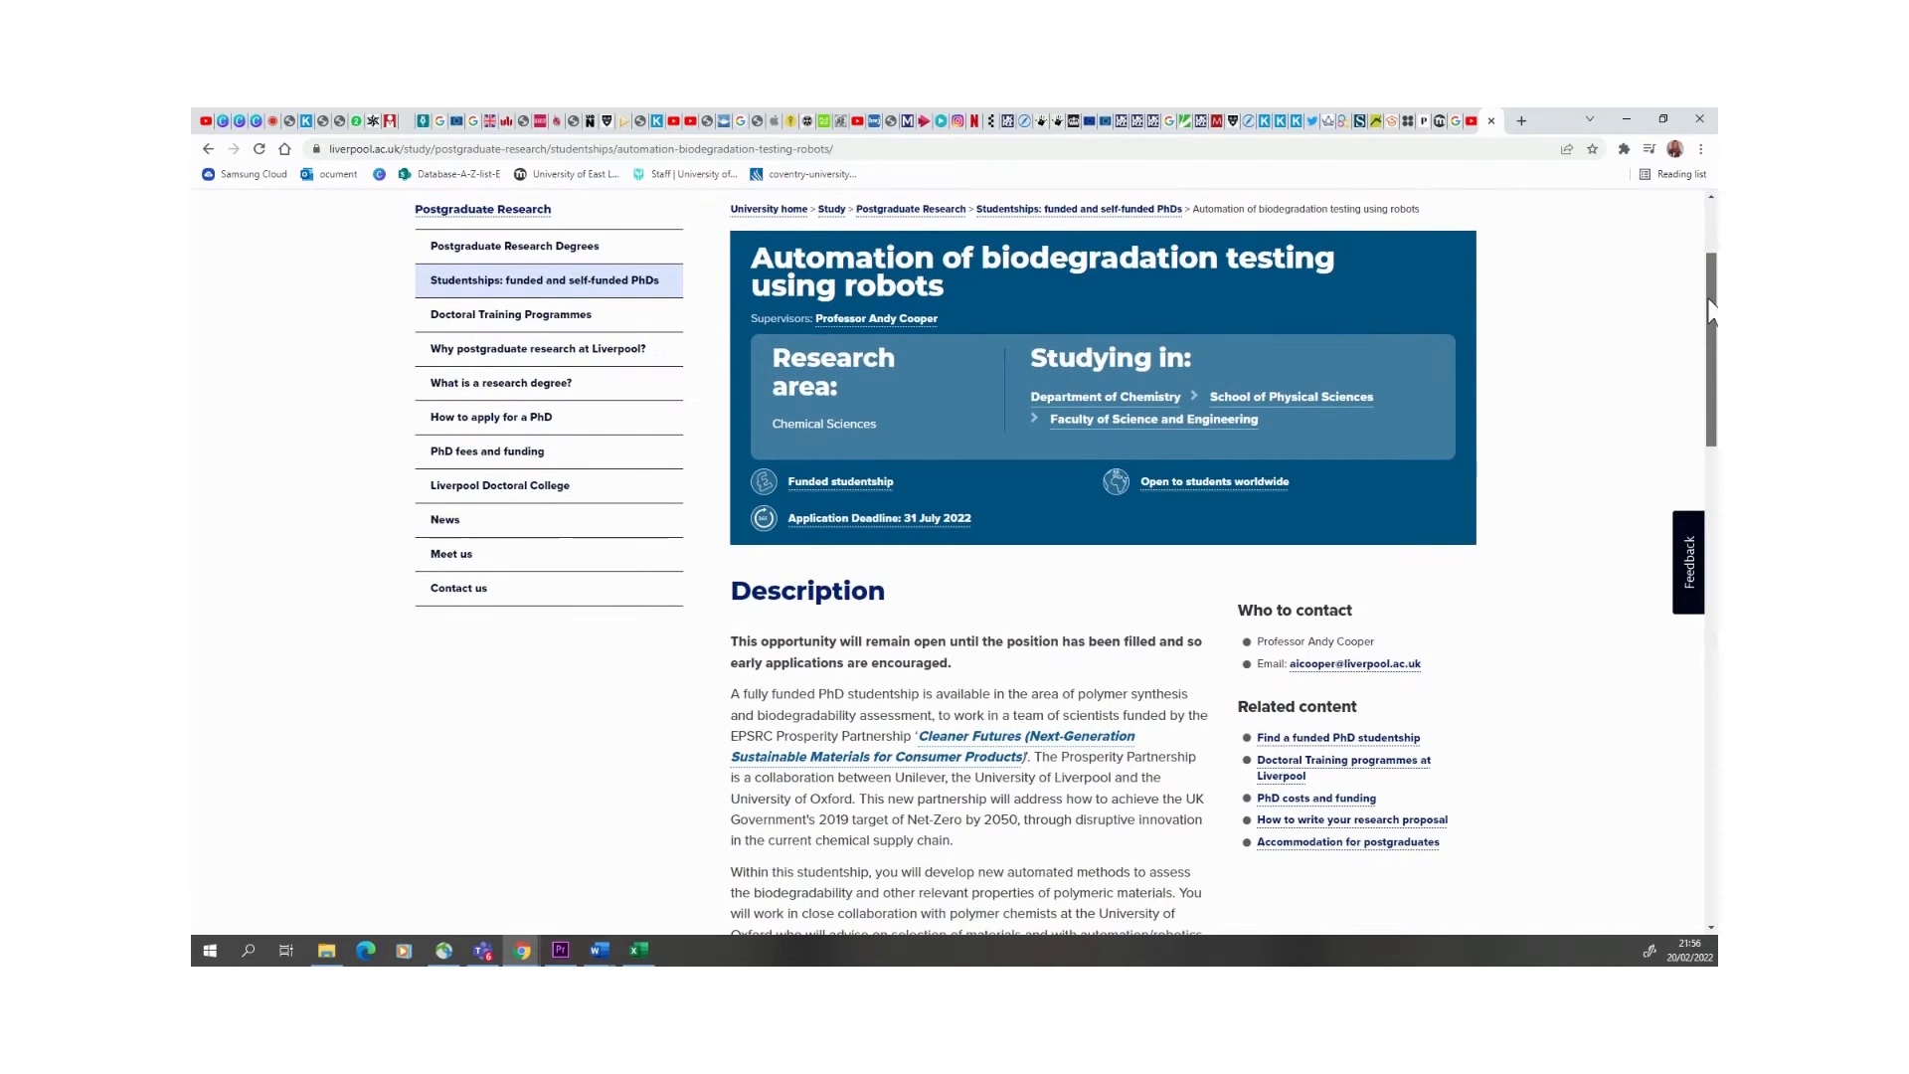
scroll(down, 3)
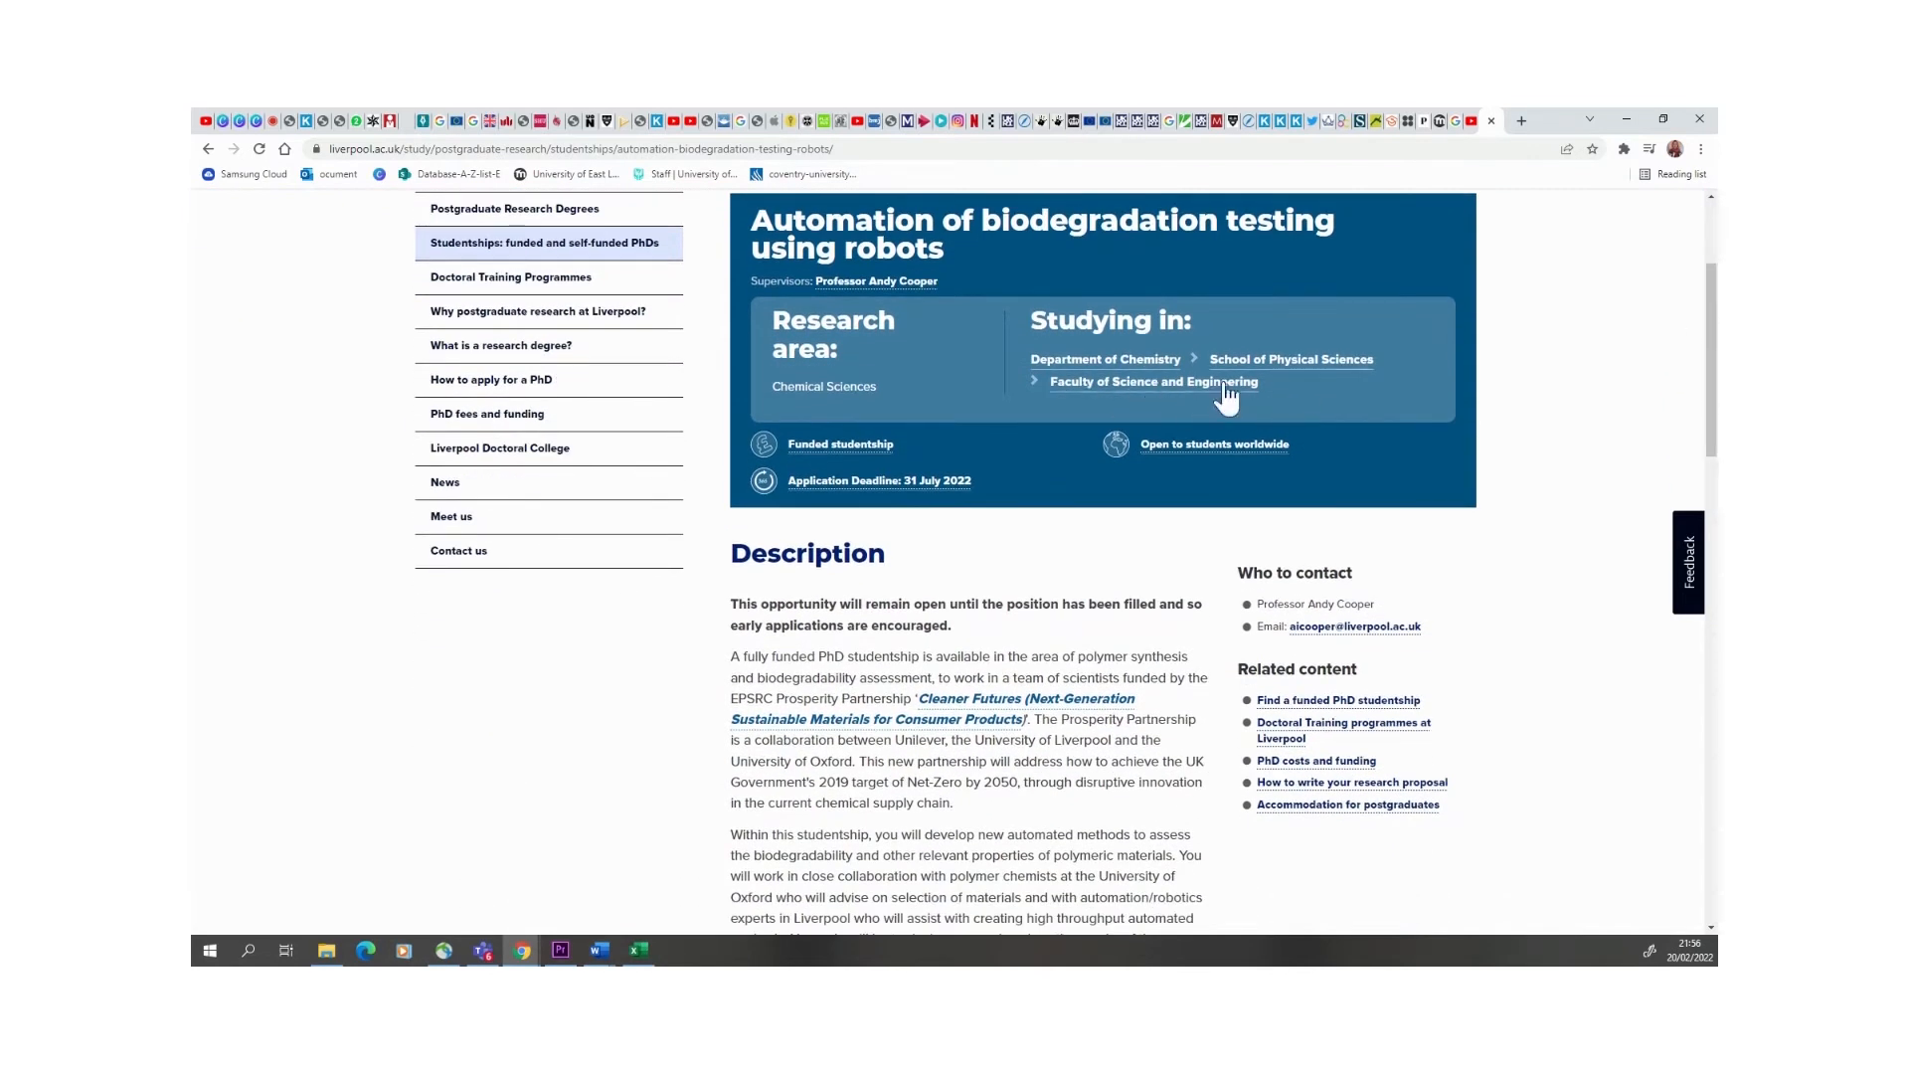
mouse_move(1616, 376)
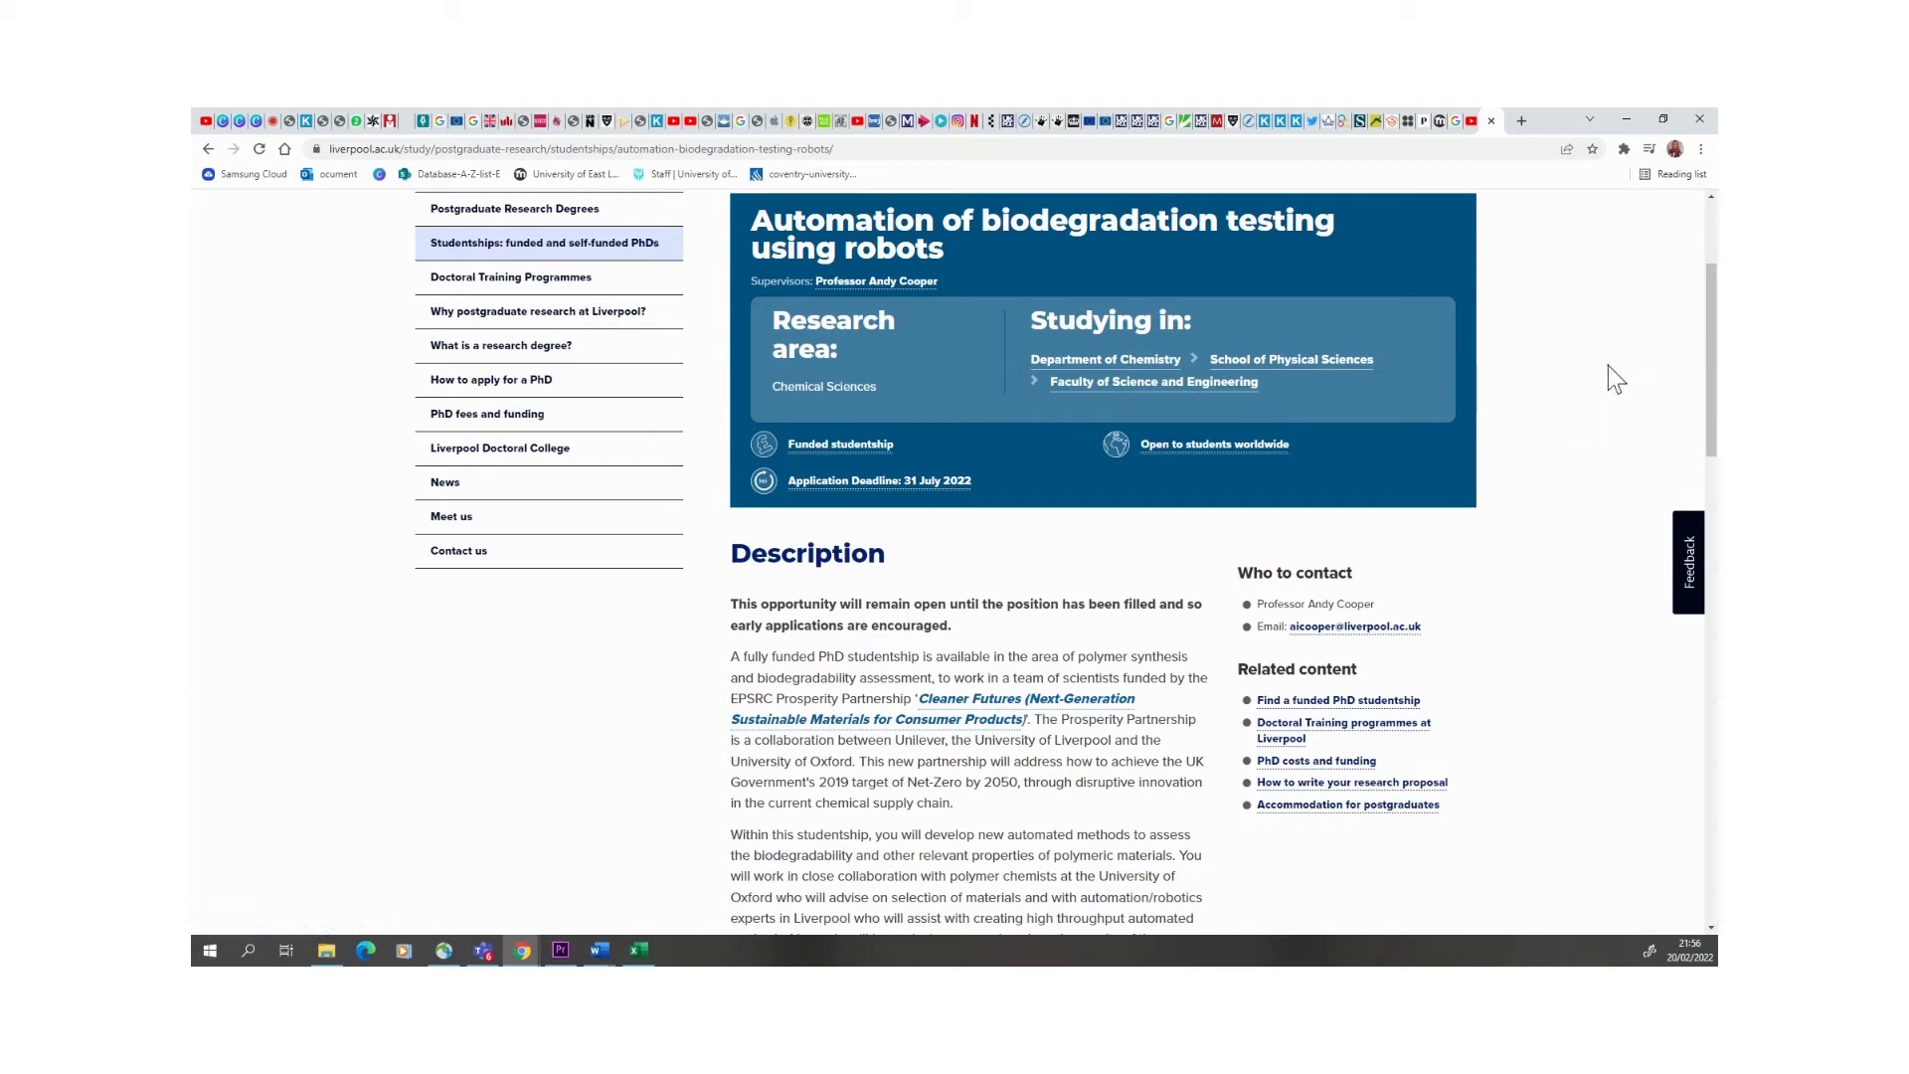
mouse_move(834, 457)
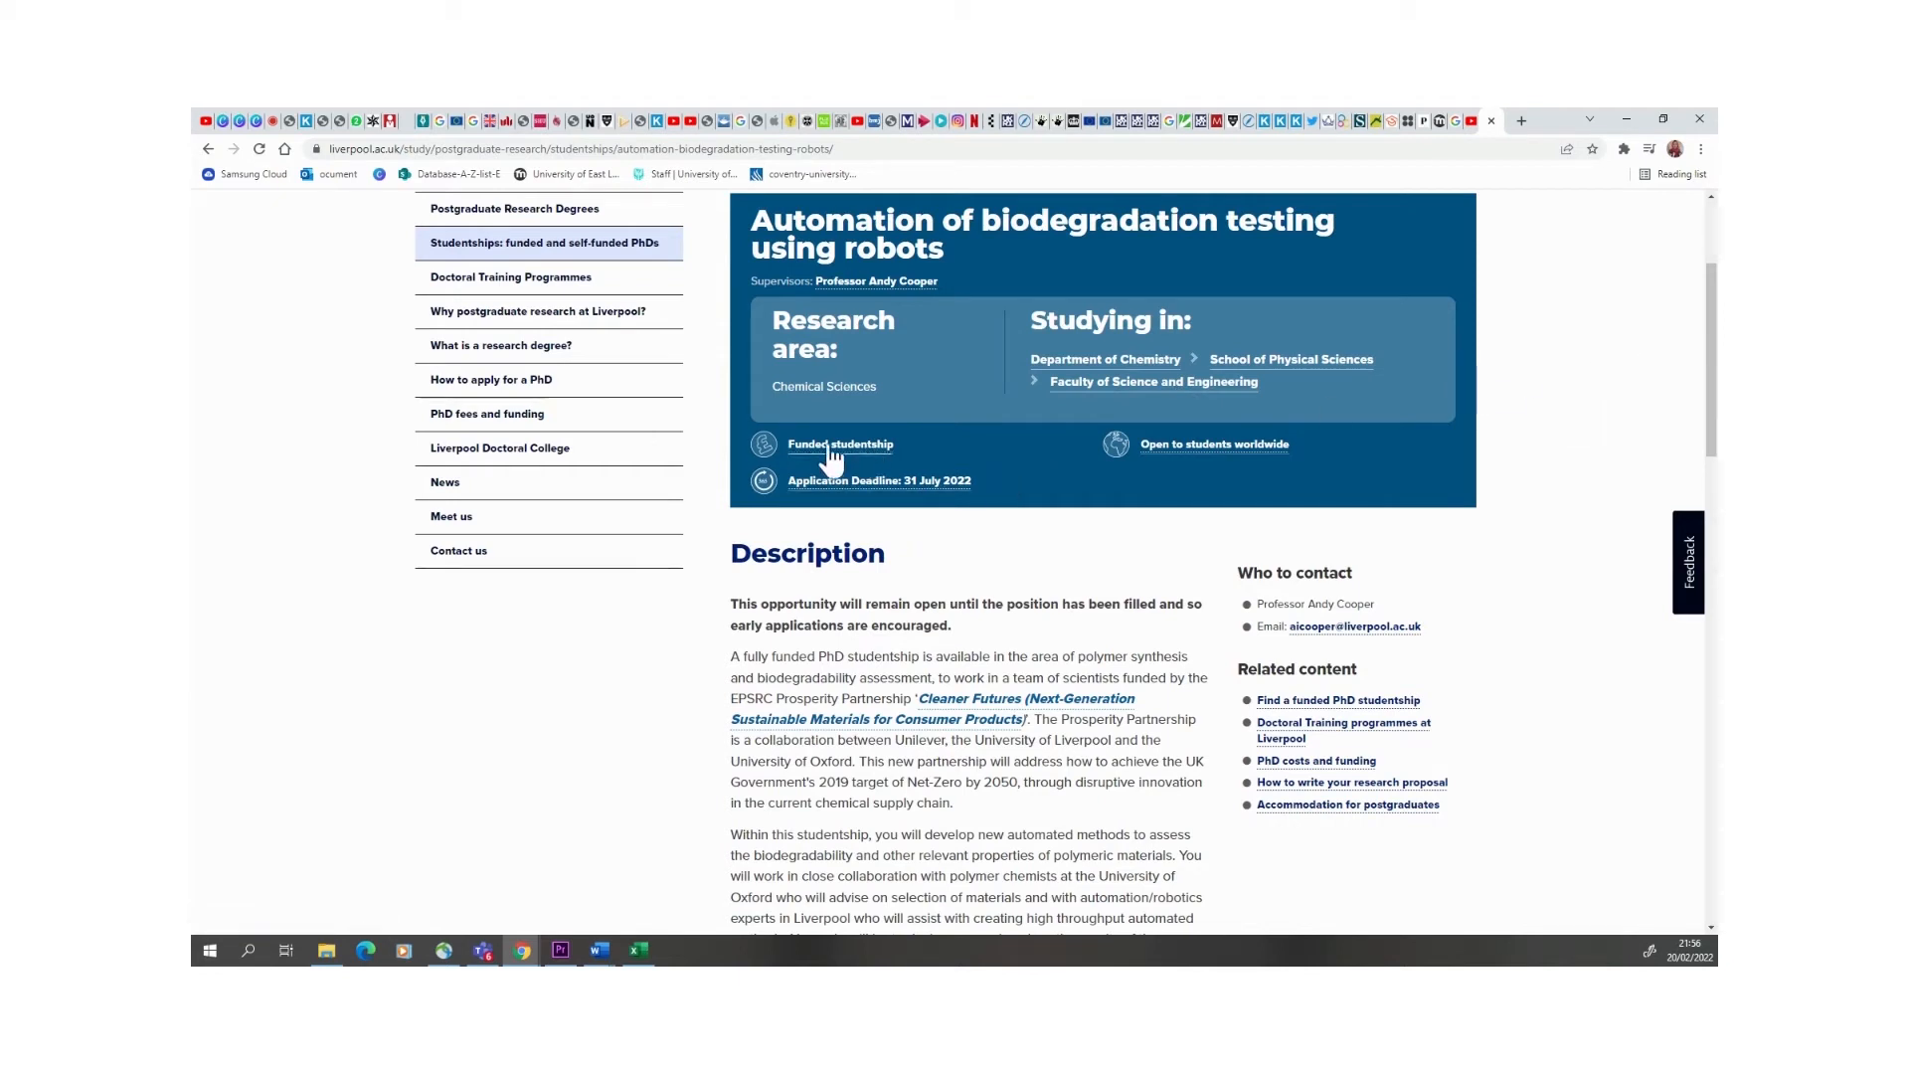
mouse_move(1703, 433)
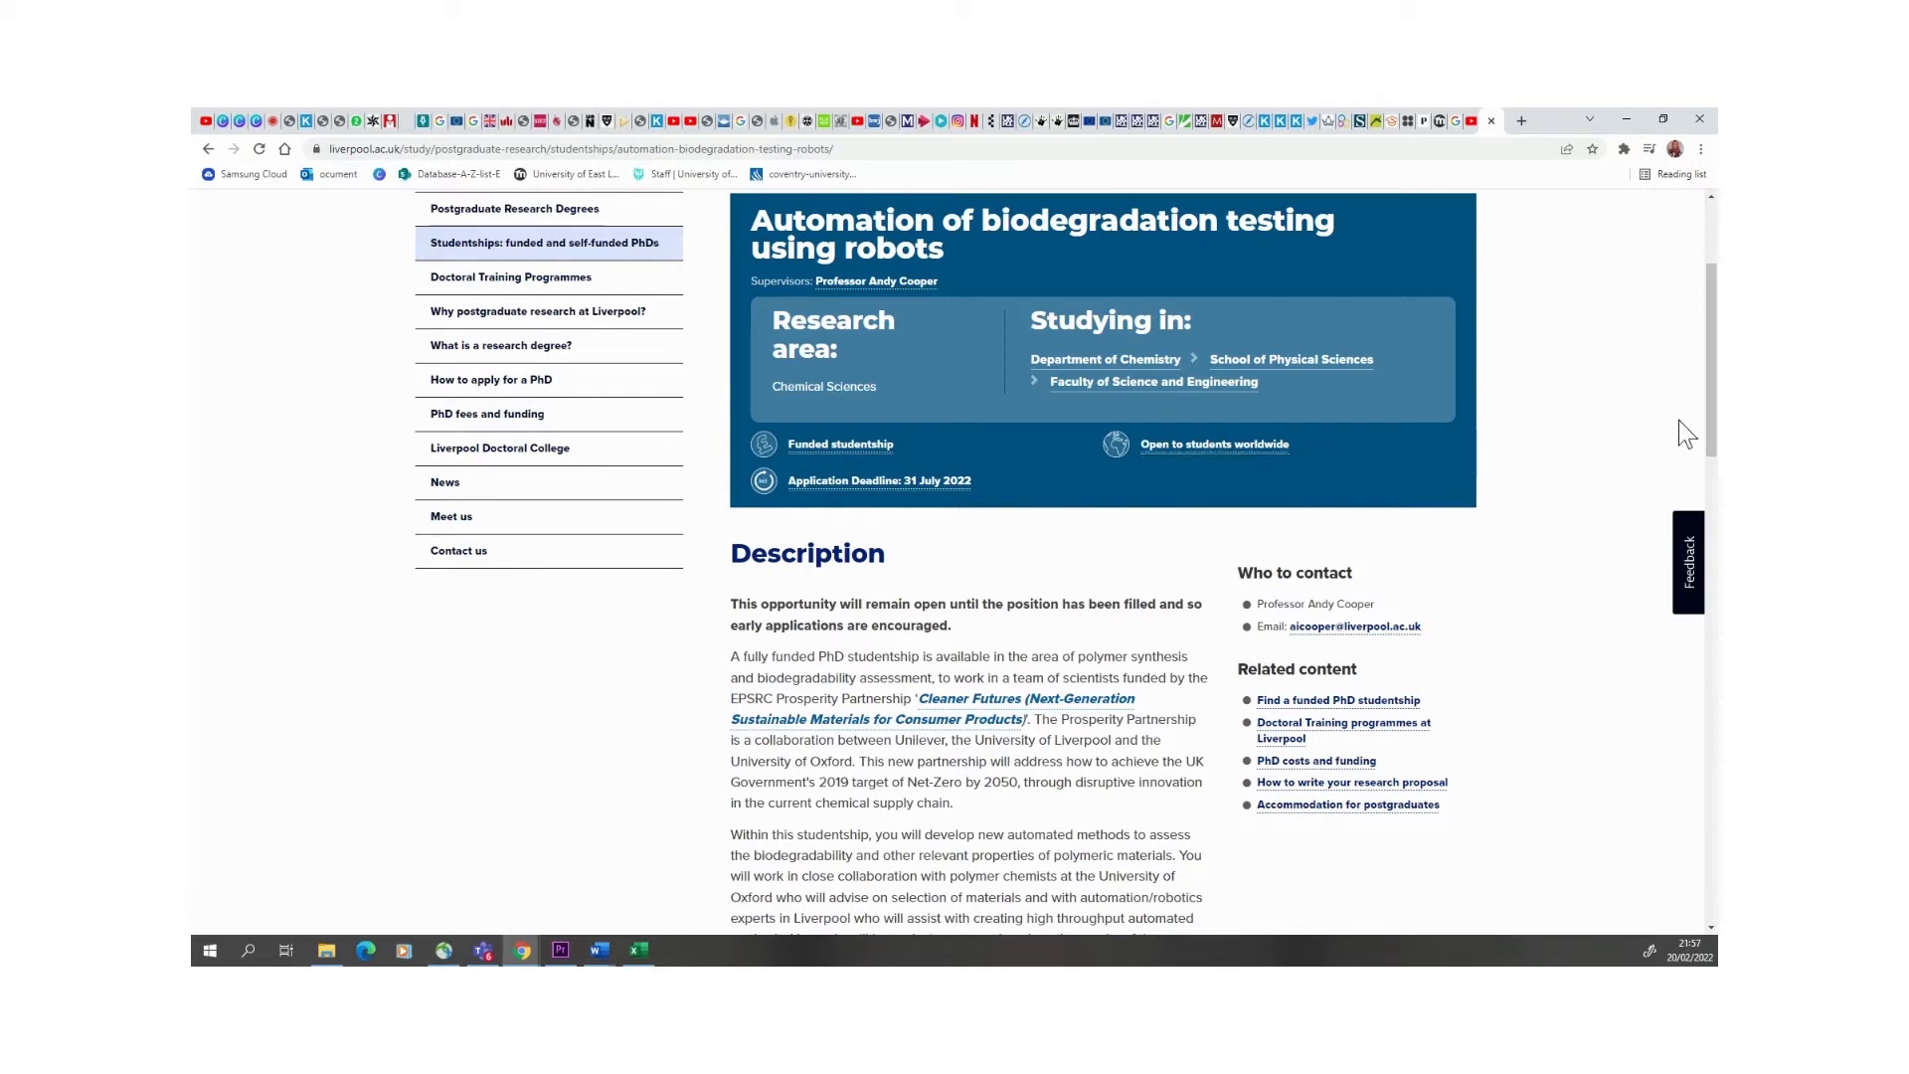
mouse_move(889, 281)
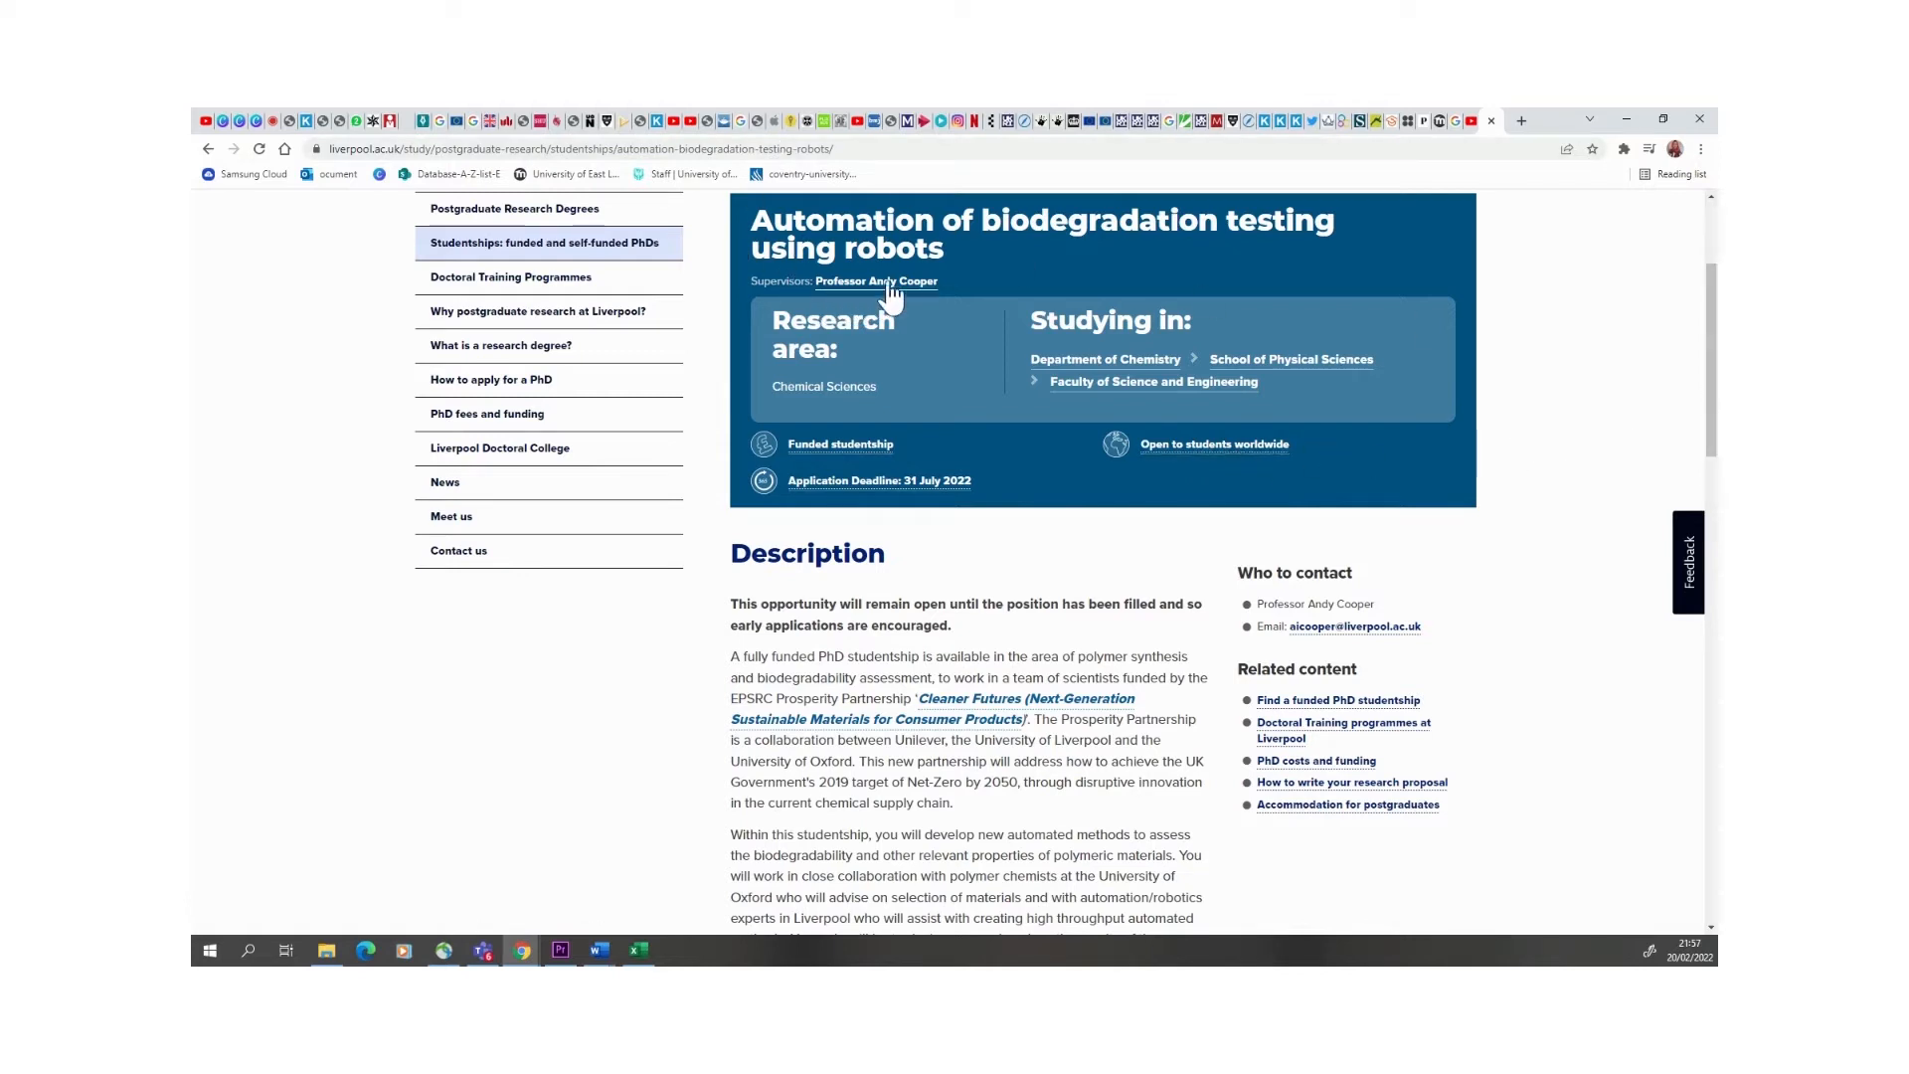
mouse_move(926, 295)
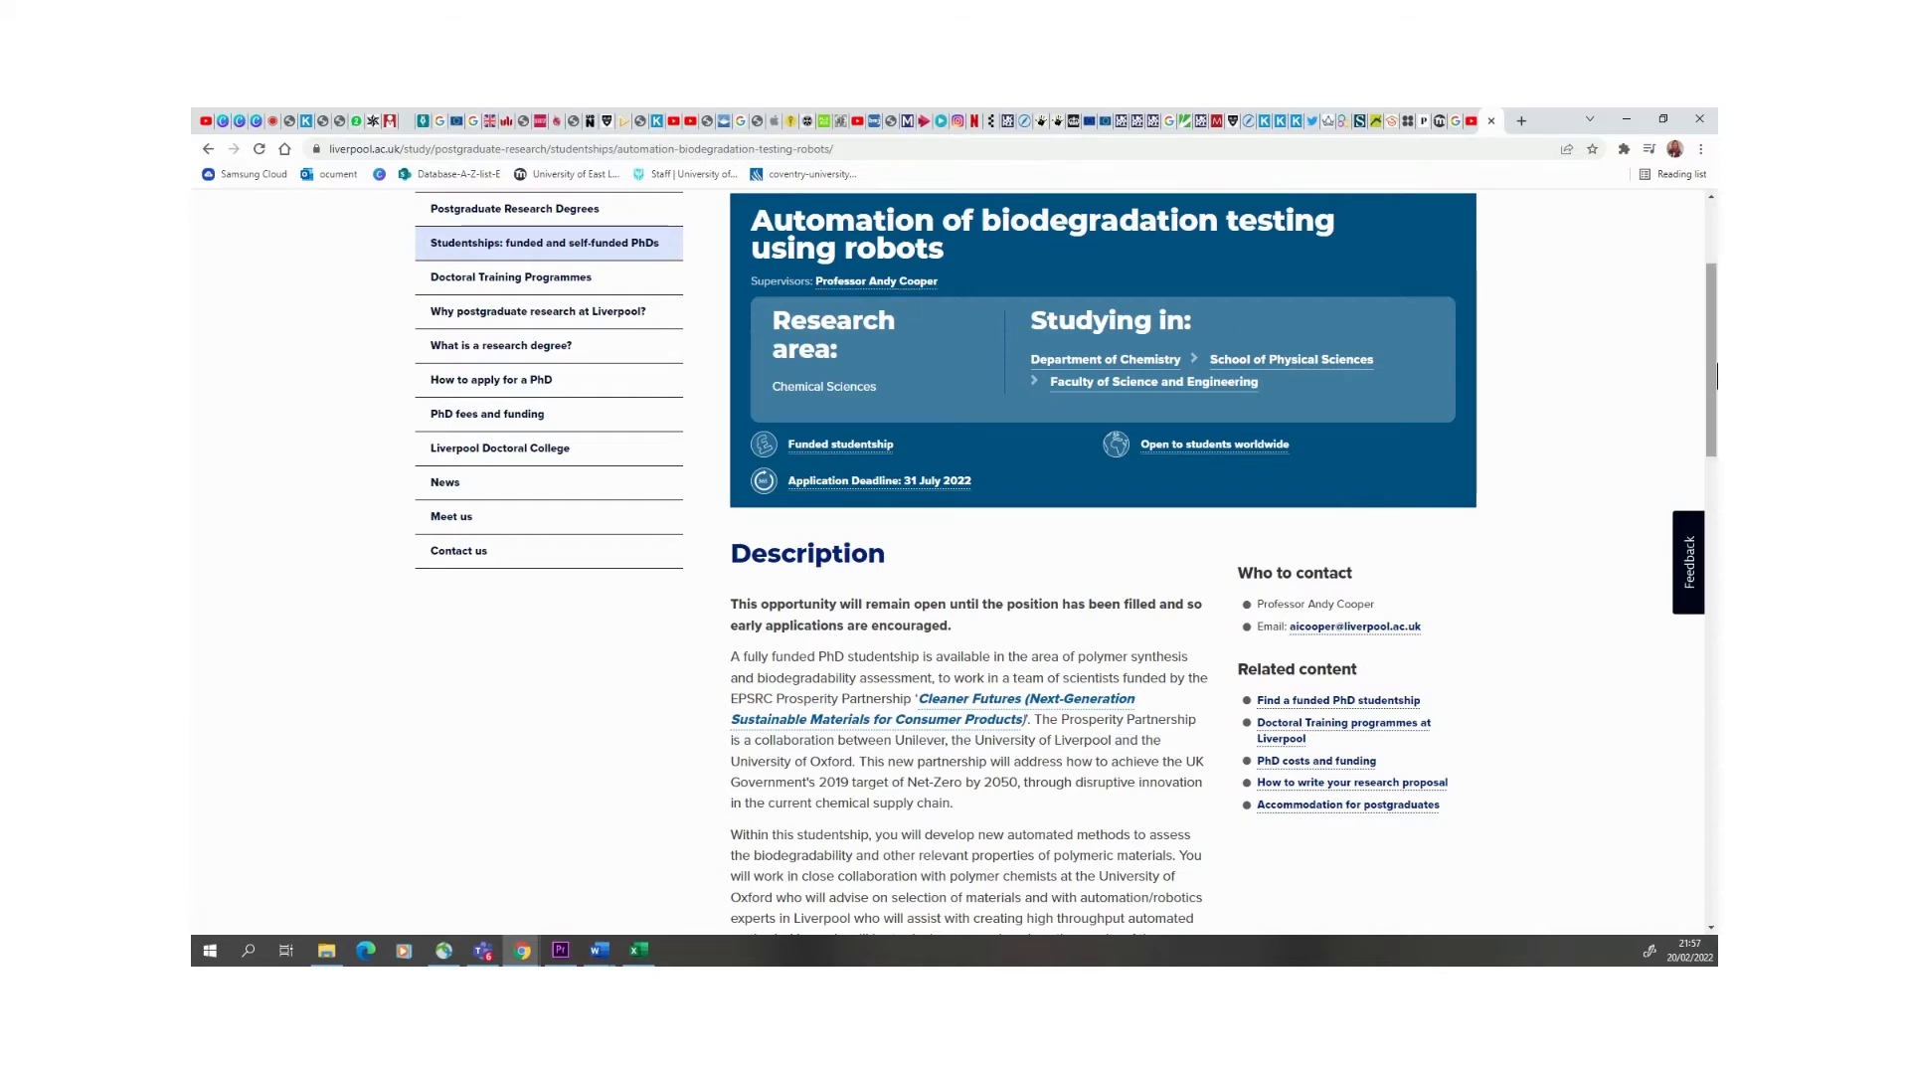
- Read the robotics project's entry requirements, how to apply, EPSRC funding and Professor Andy Cooper
scroll(down, 3)
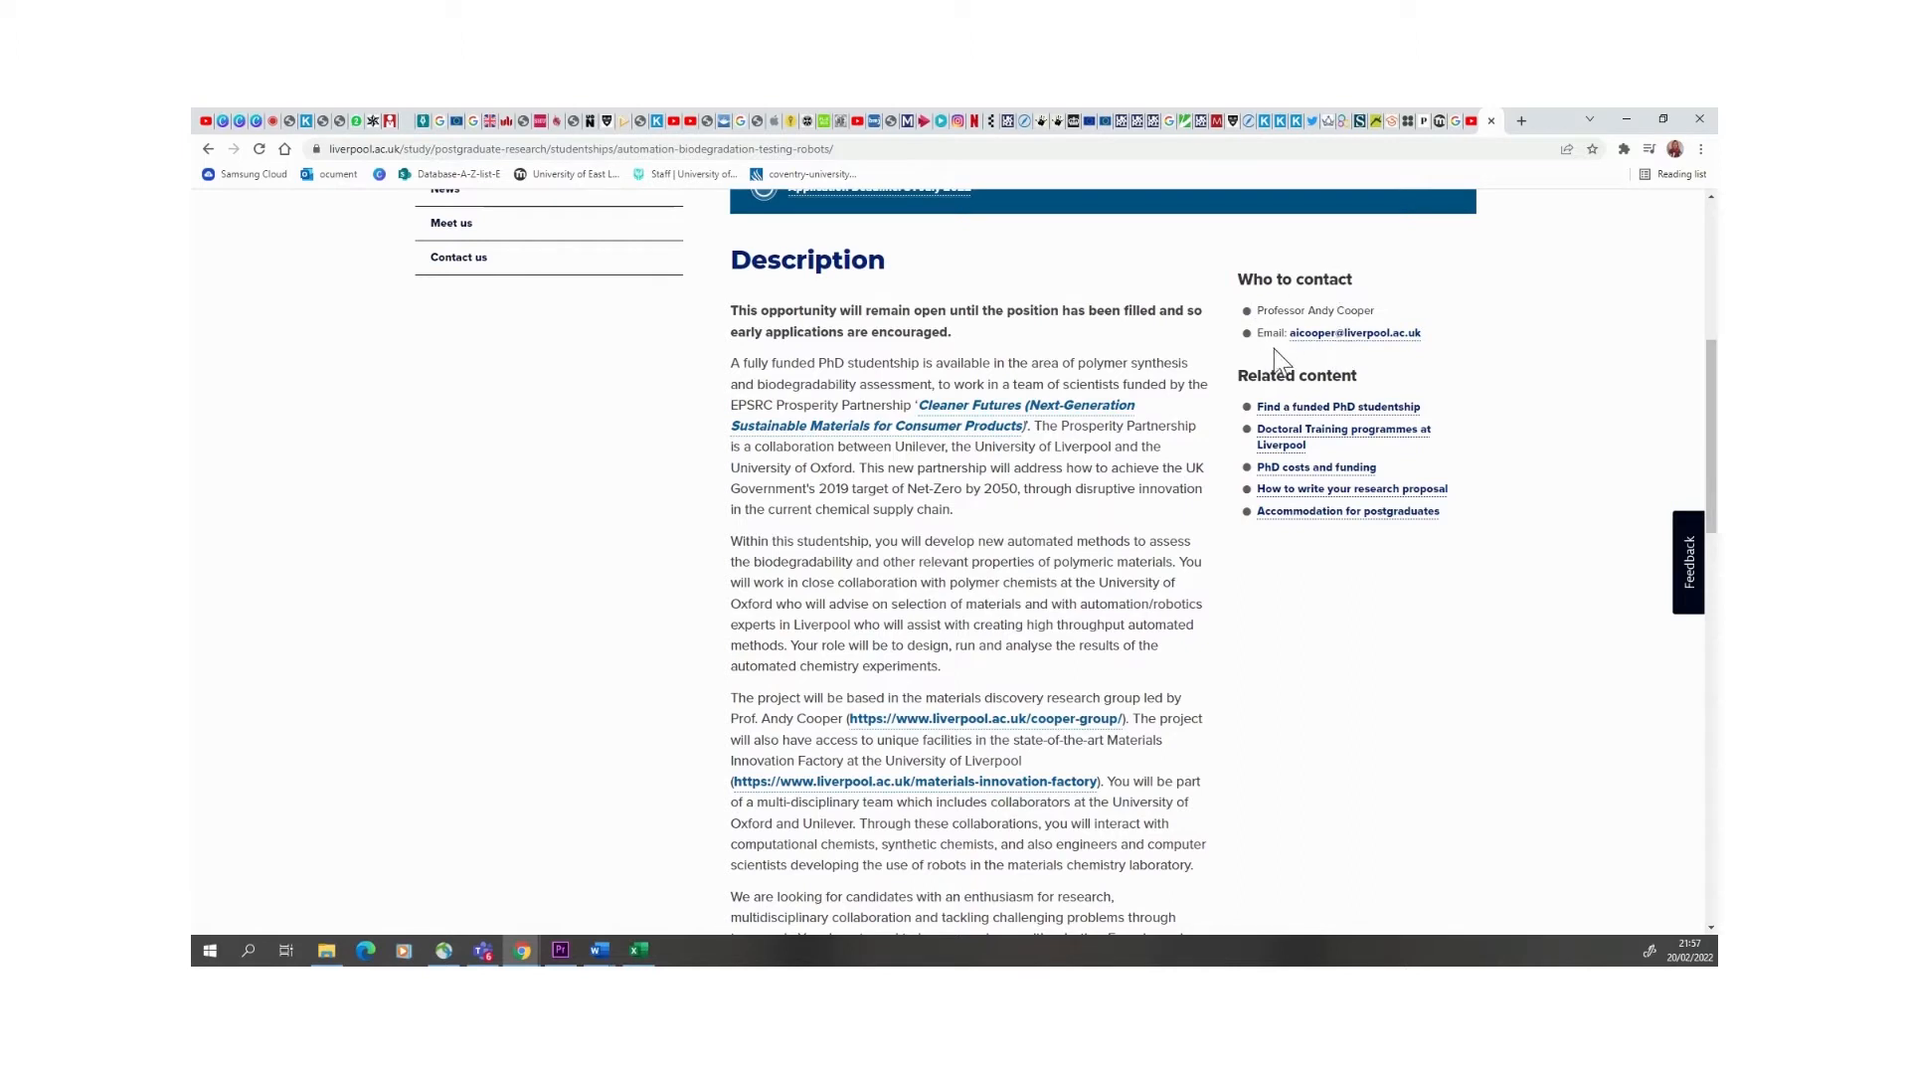
mouse_move(1354, 334)
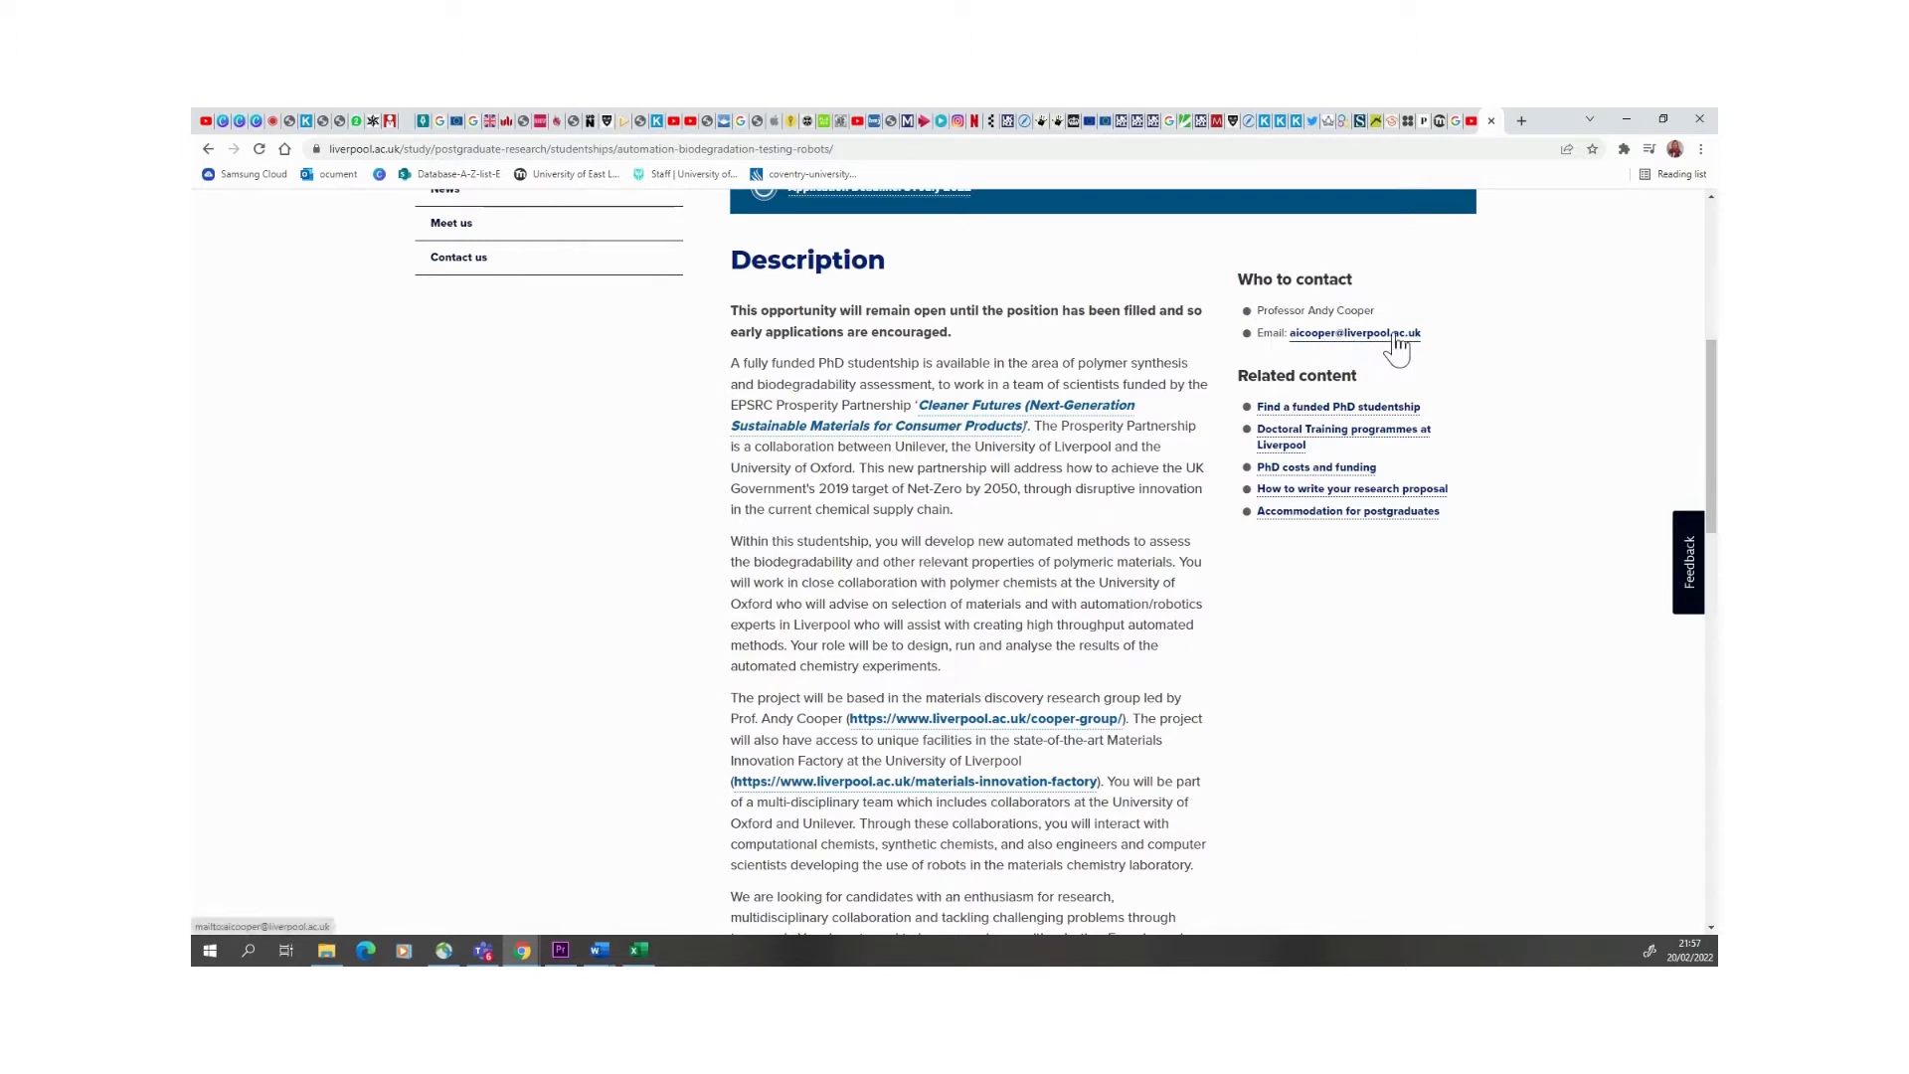
mouse_move(1665, 493)
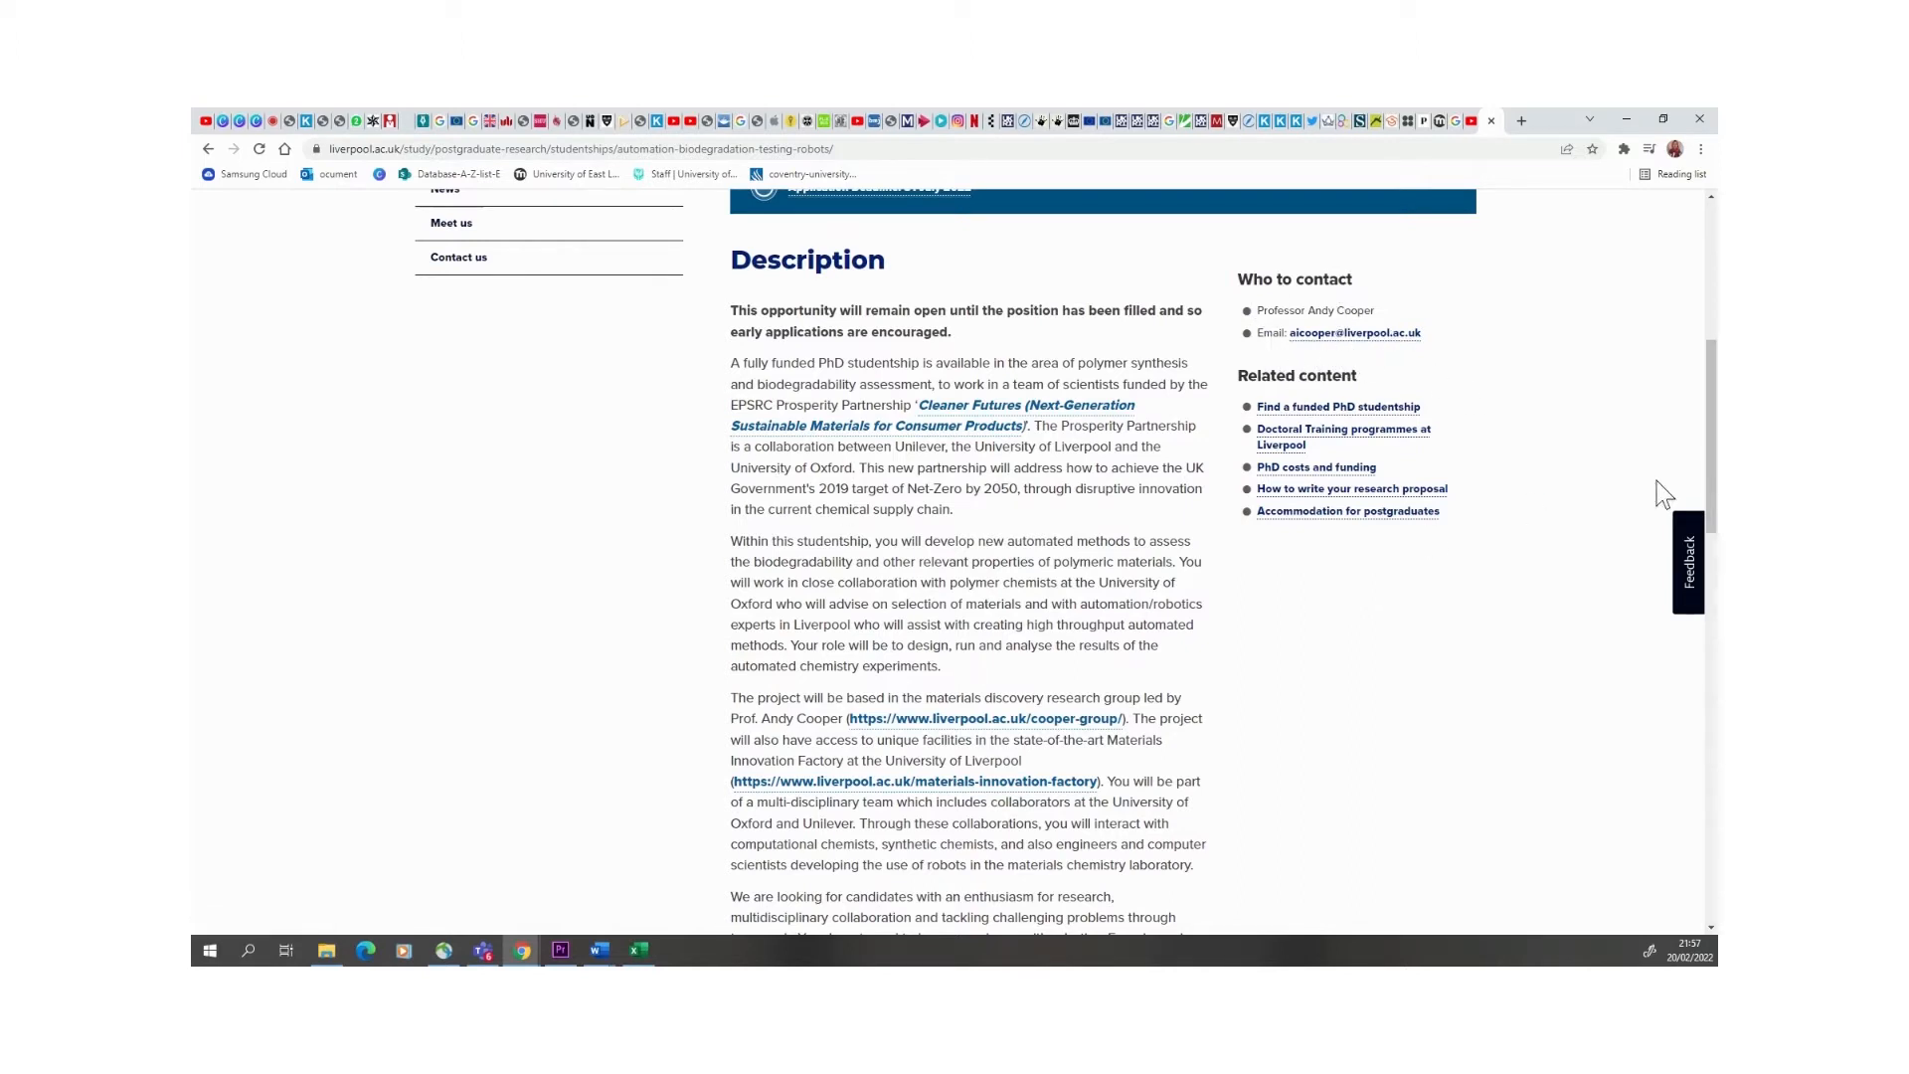
scroll(down, 3)
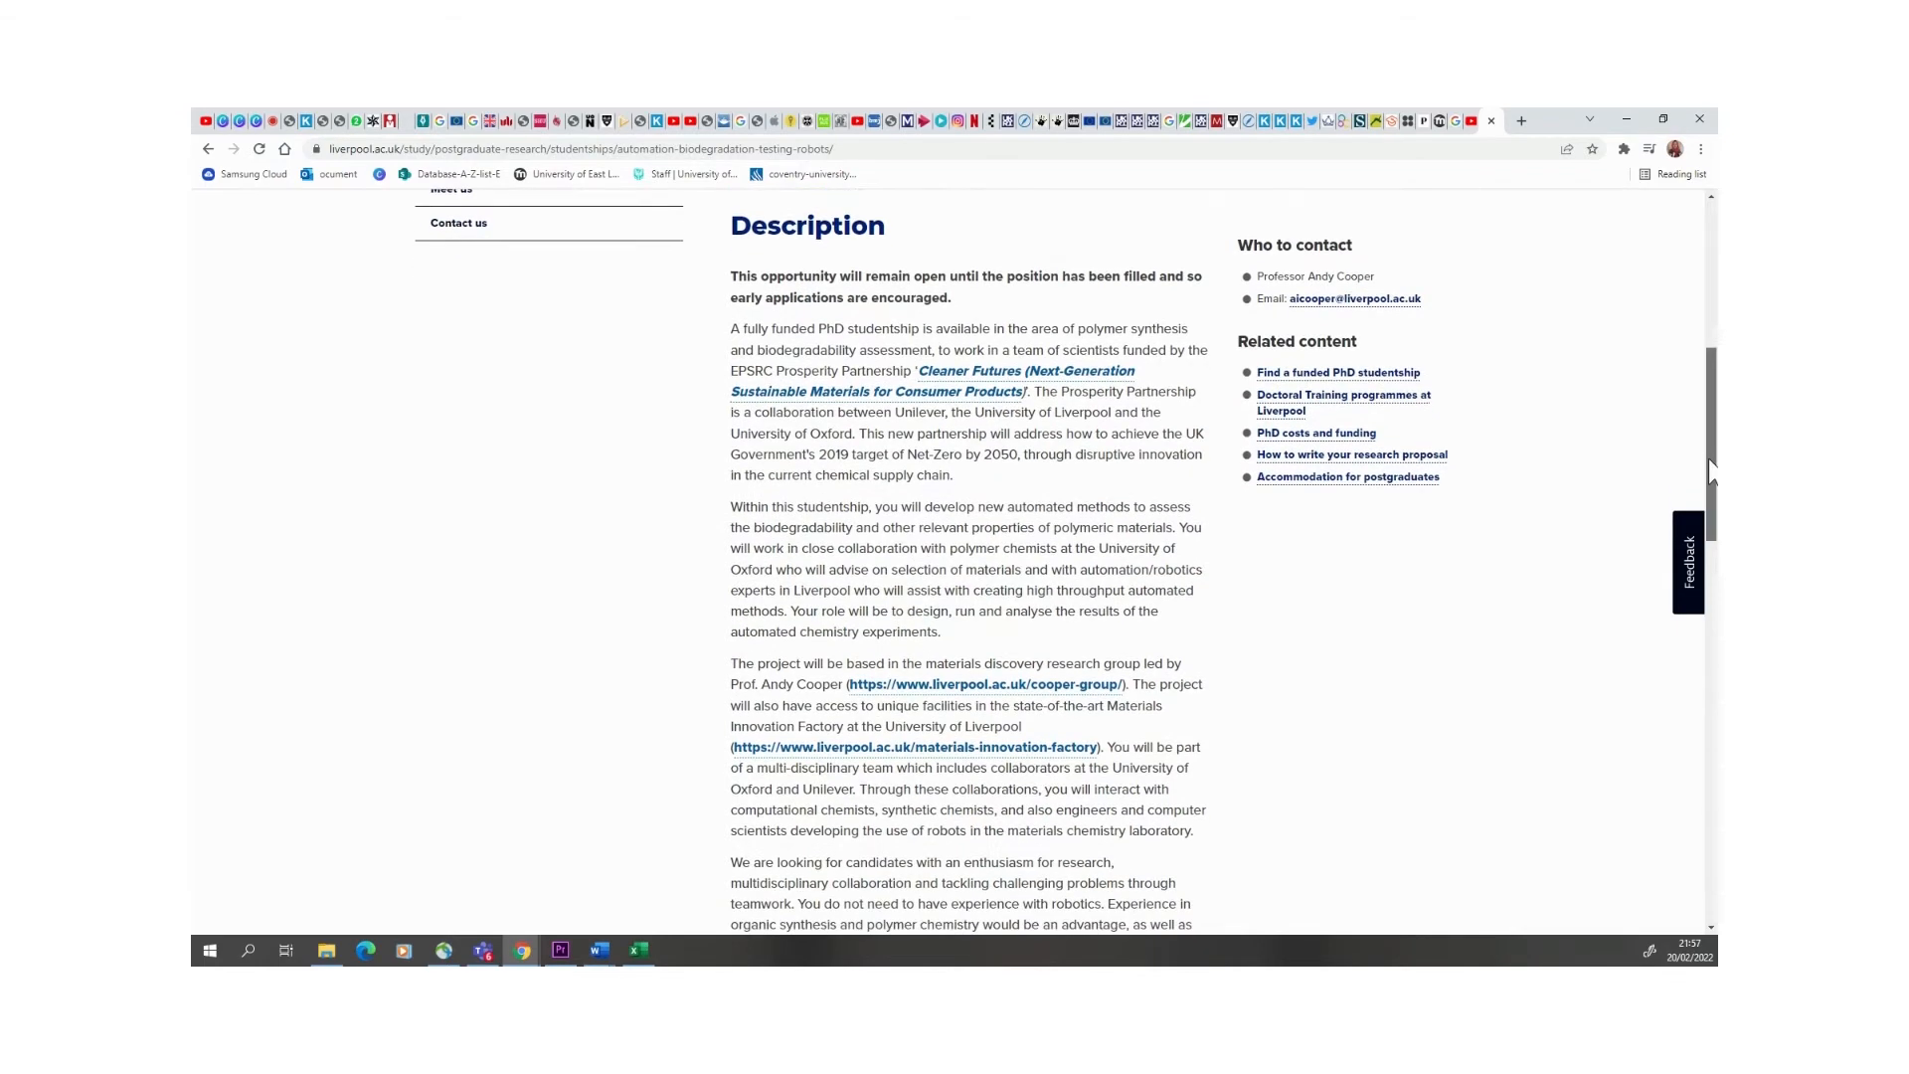
scroll(down, 3)
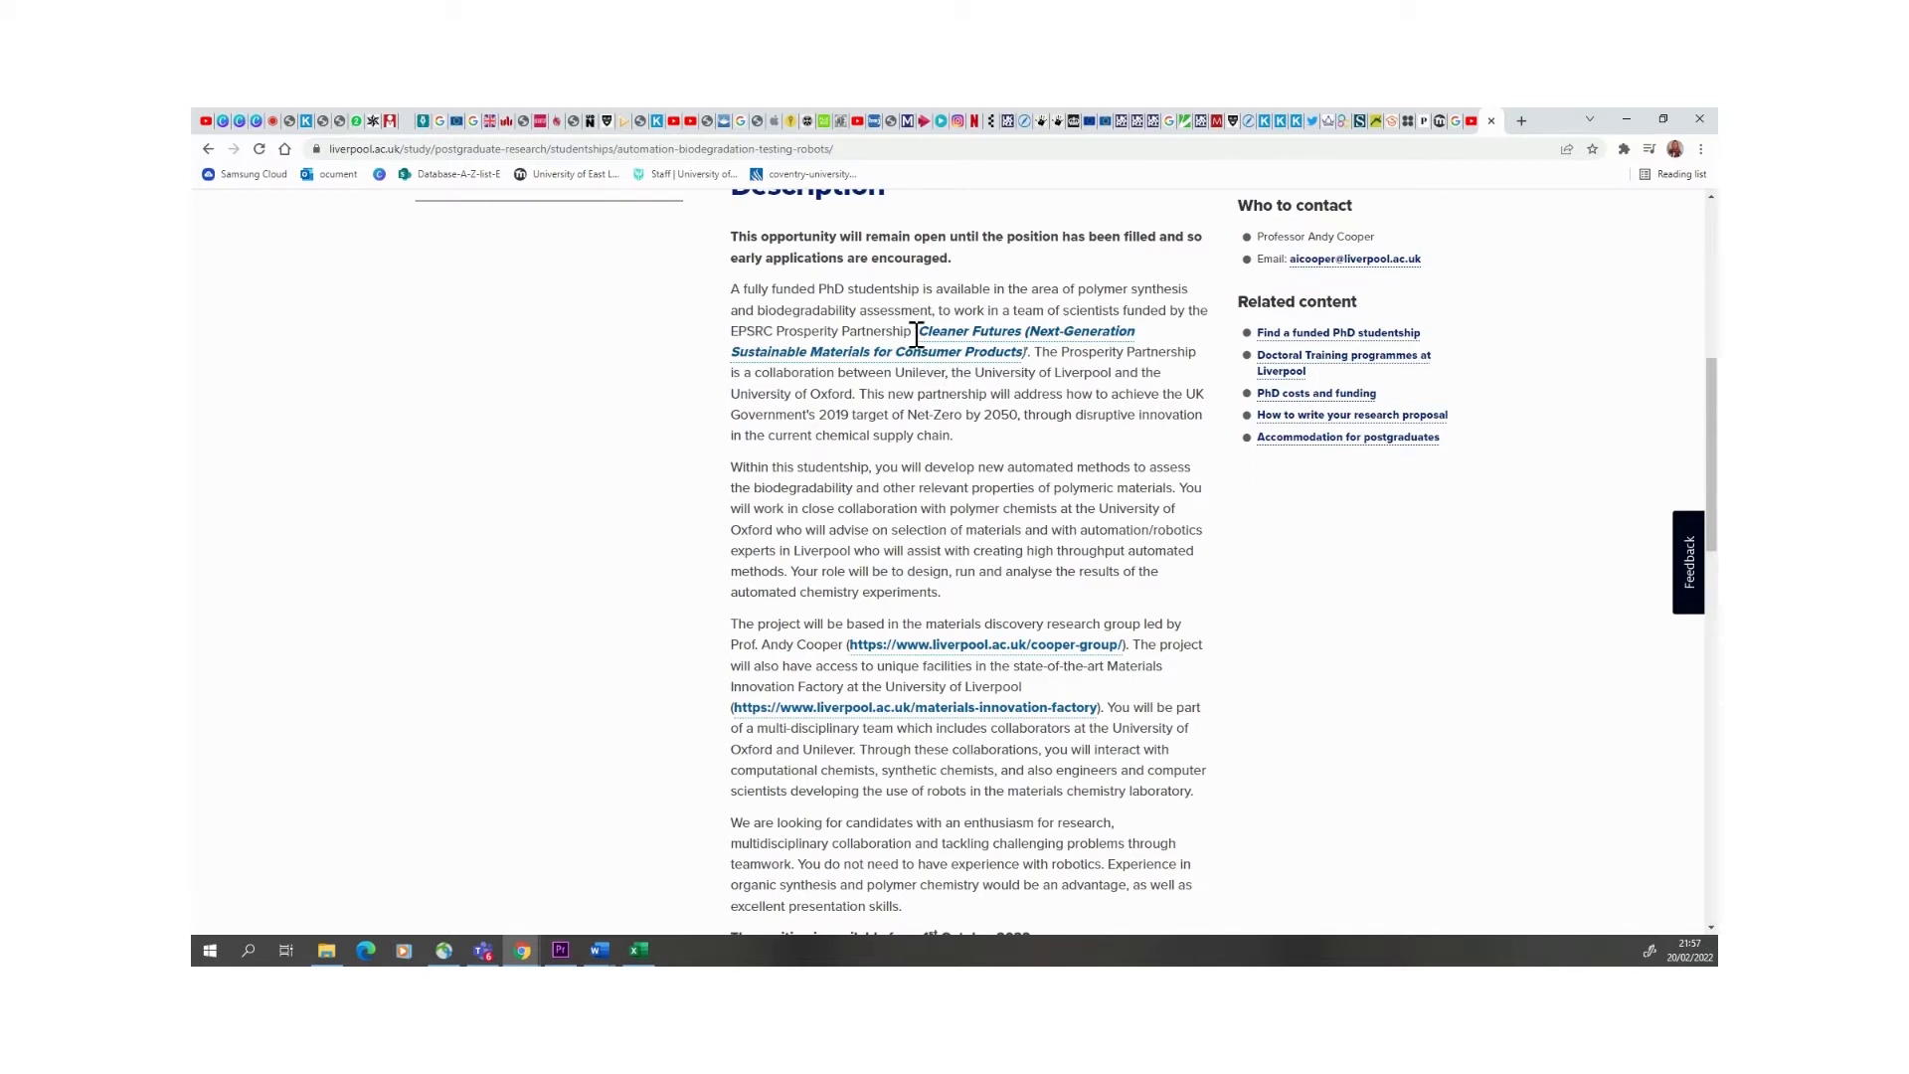
mouse_move(1376, 555)
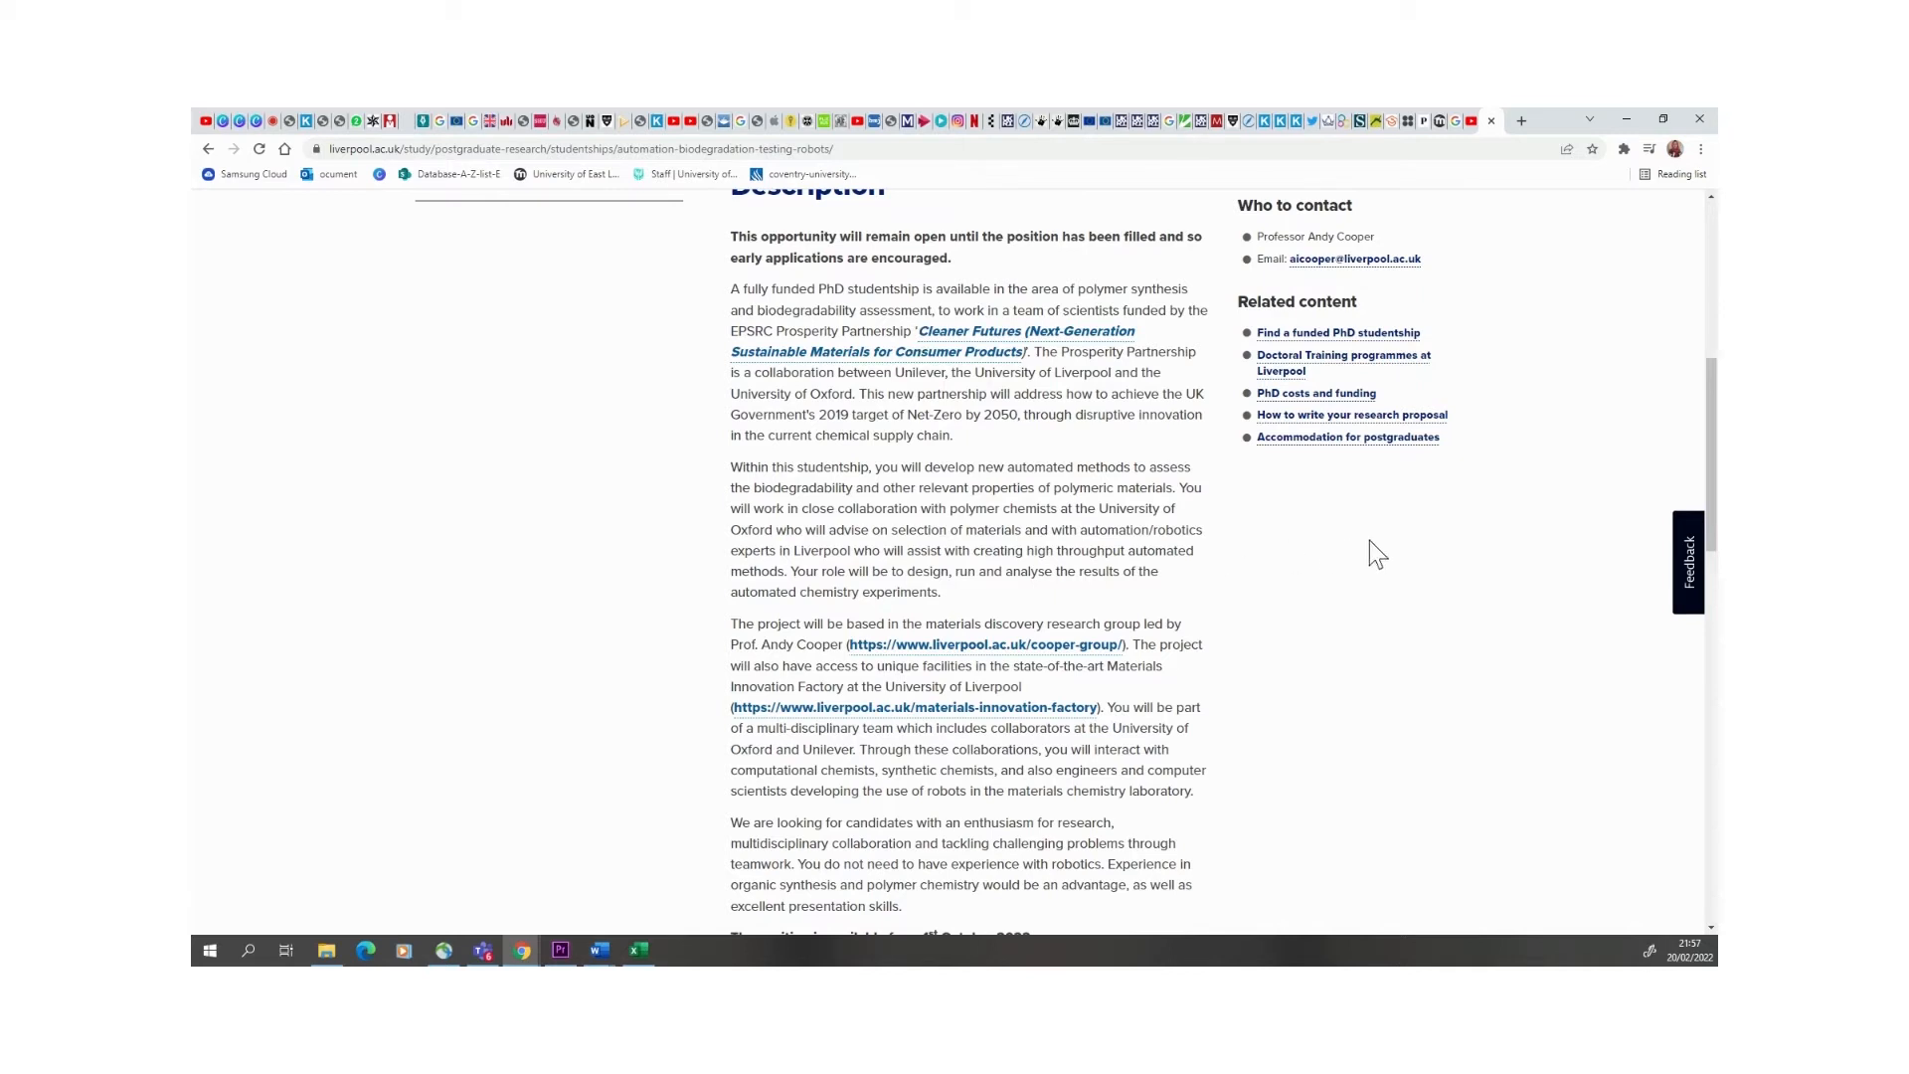
mouse_move(1693, 442)
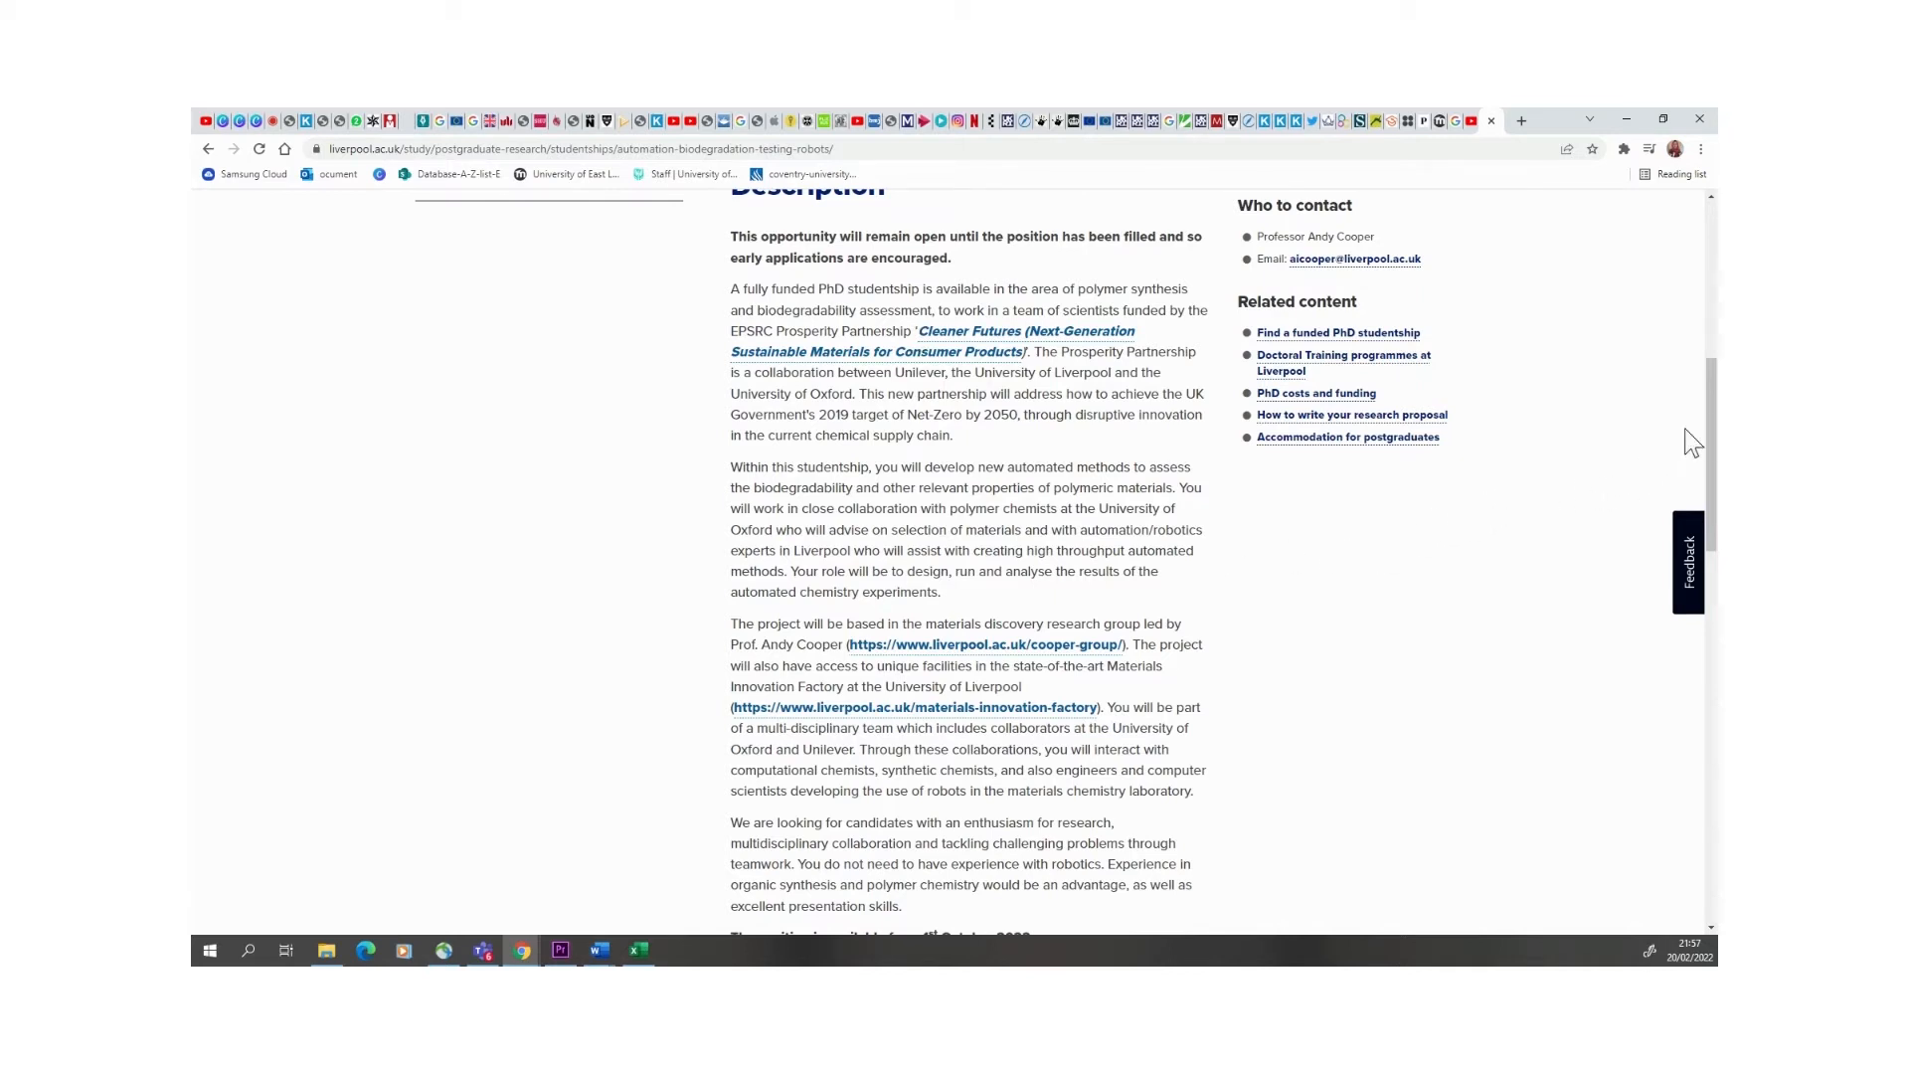
scroll(down, 3)
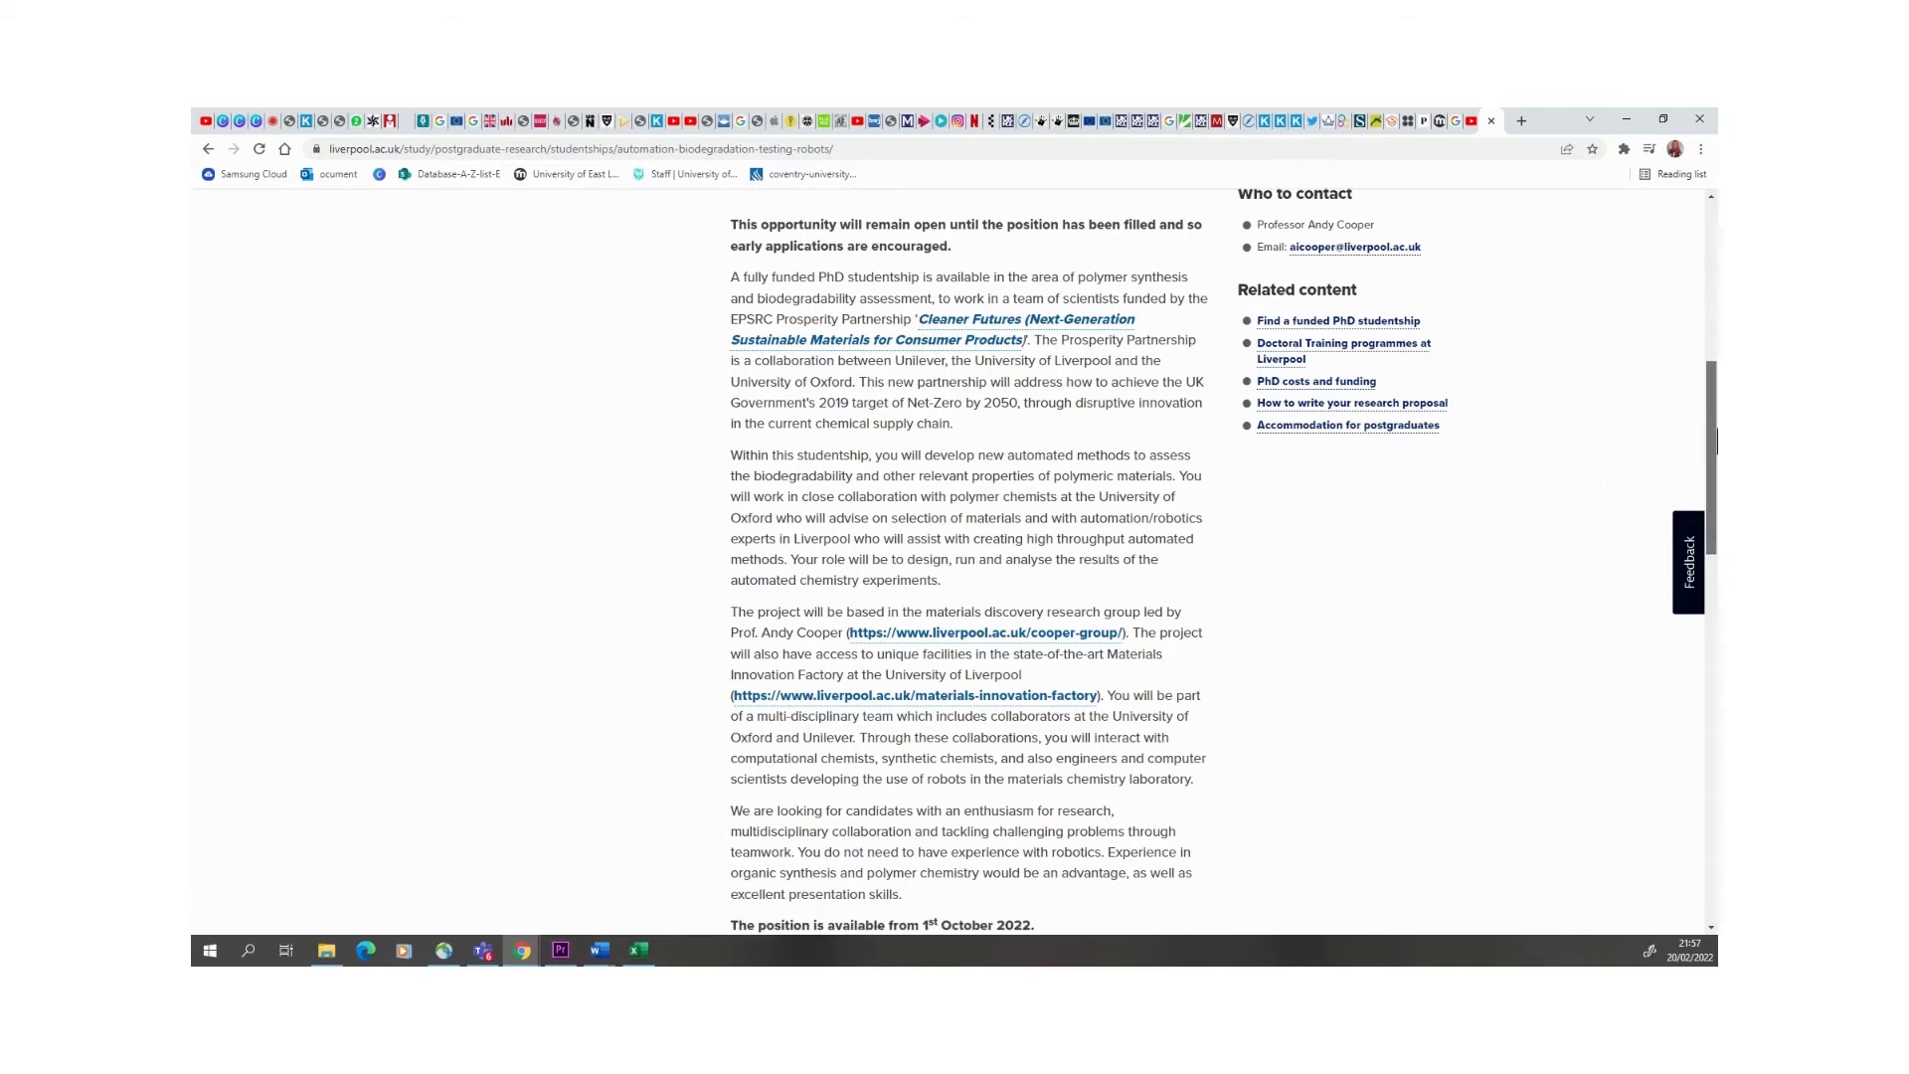
scroll(down, 3)
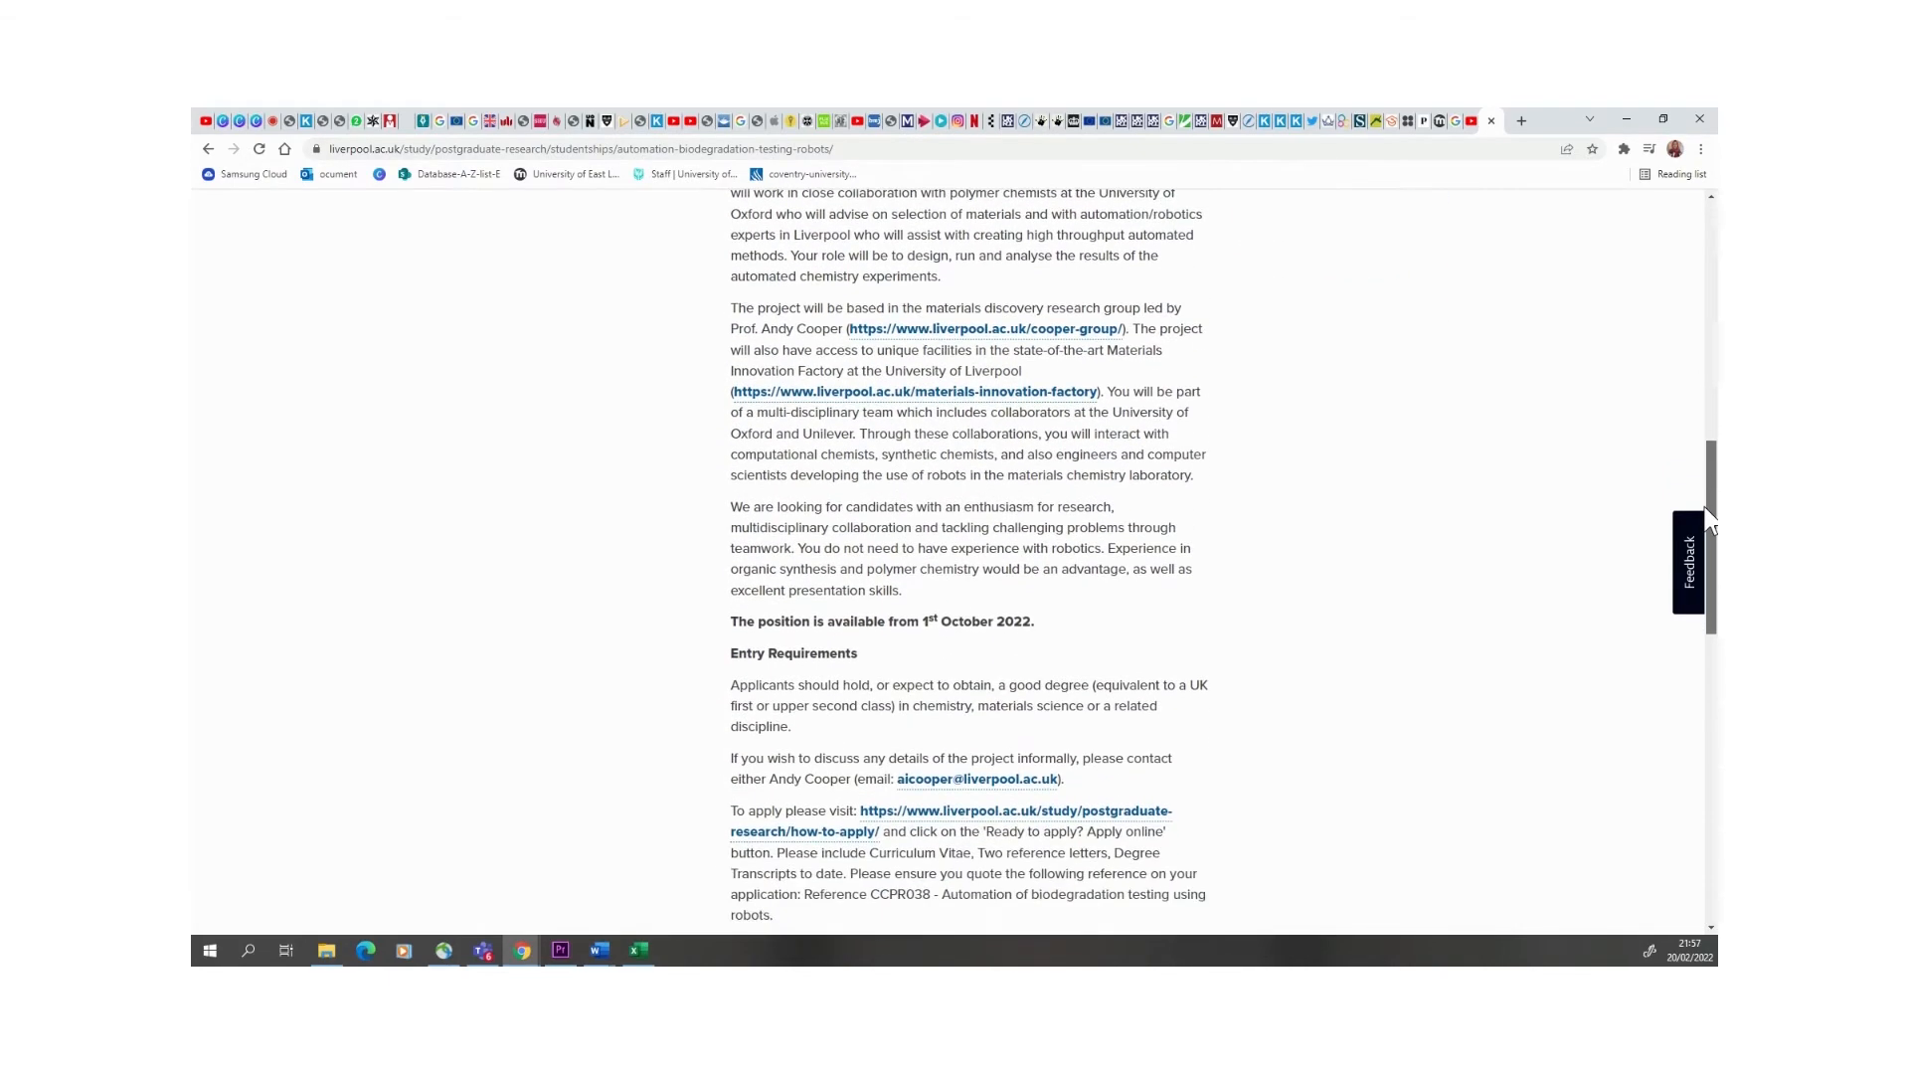
scroll(down, 3)
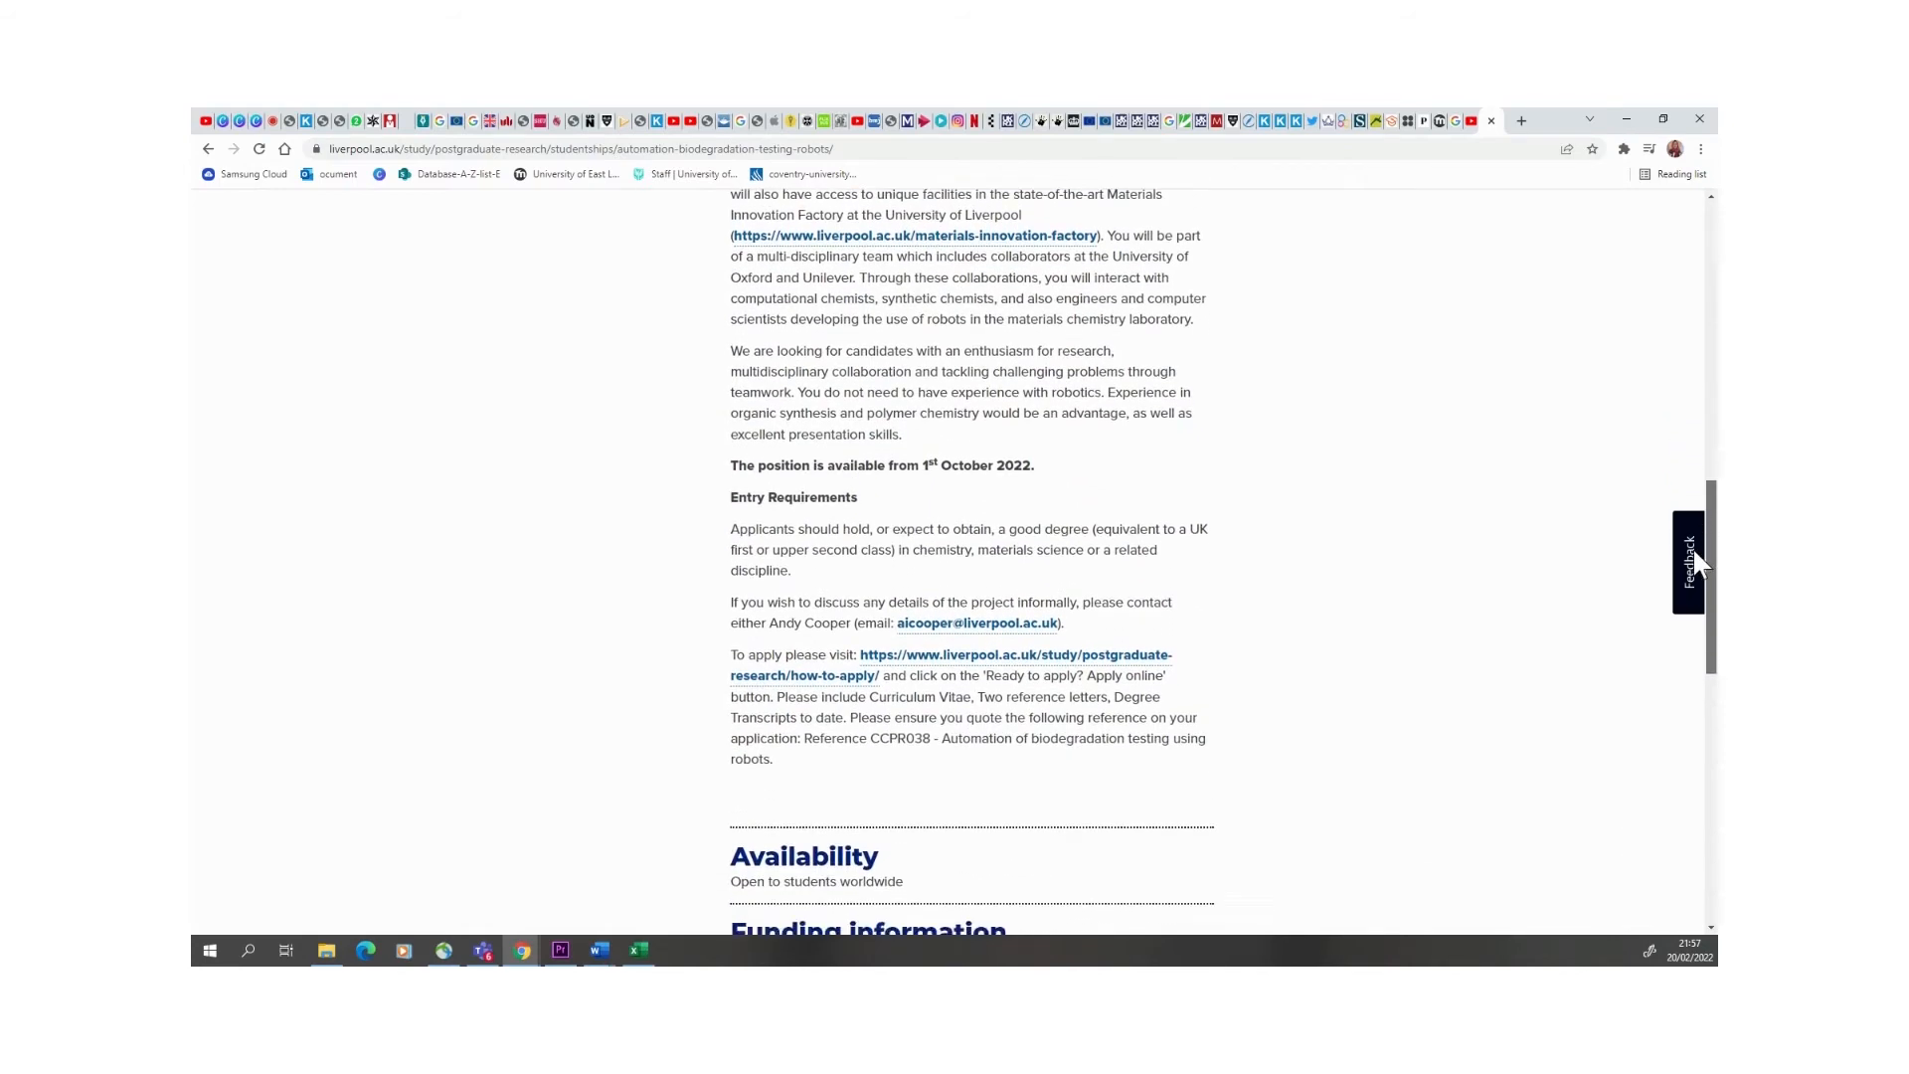
scroll(down, 3)
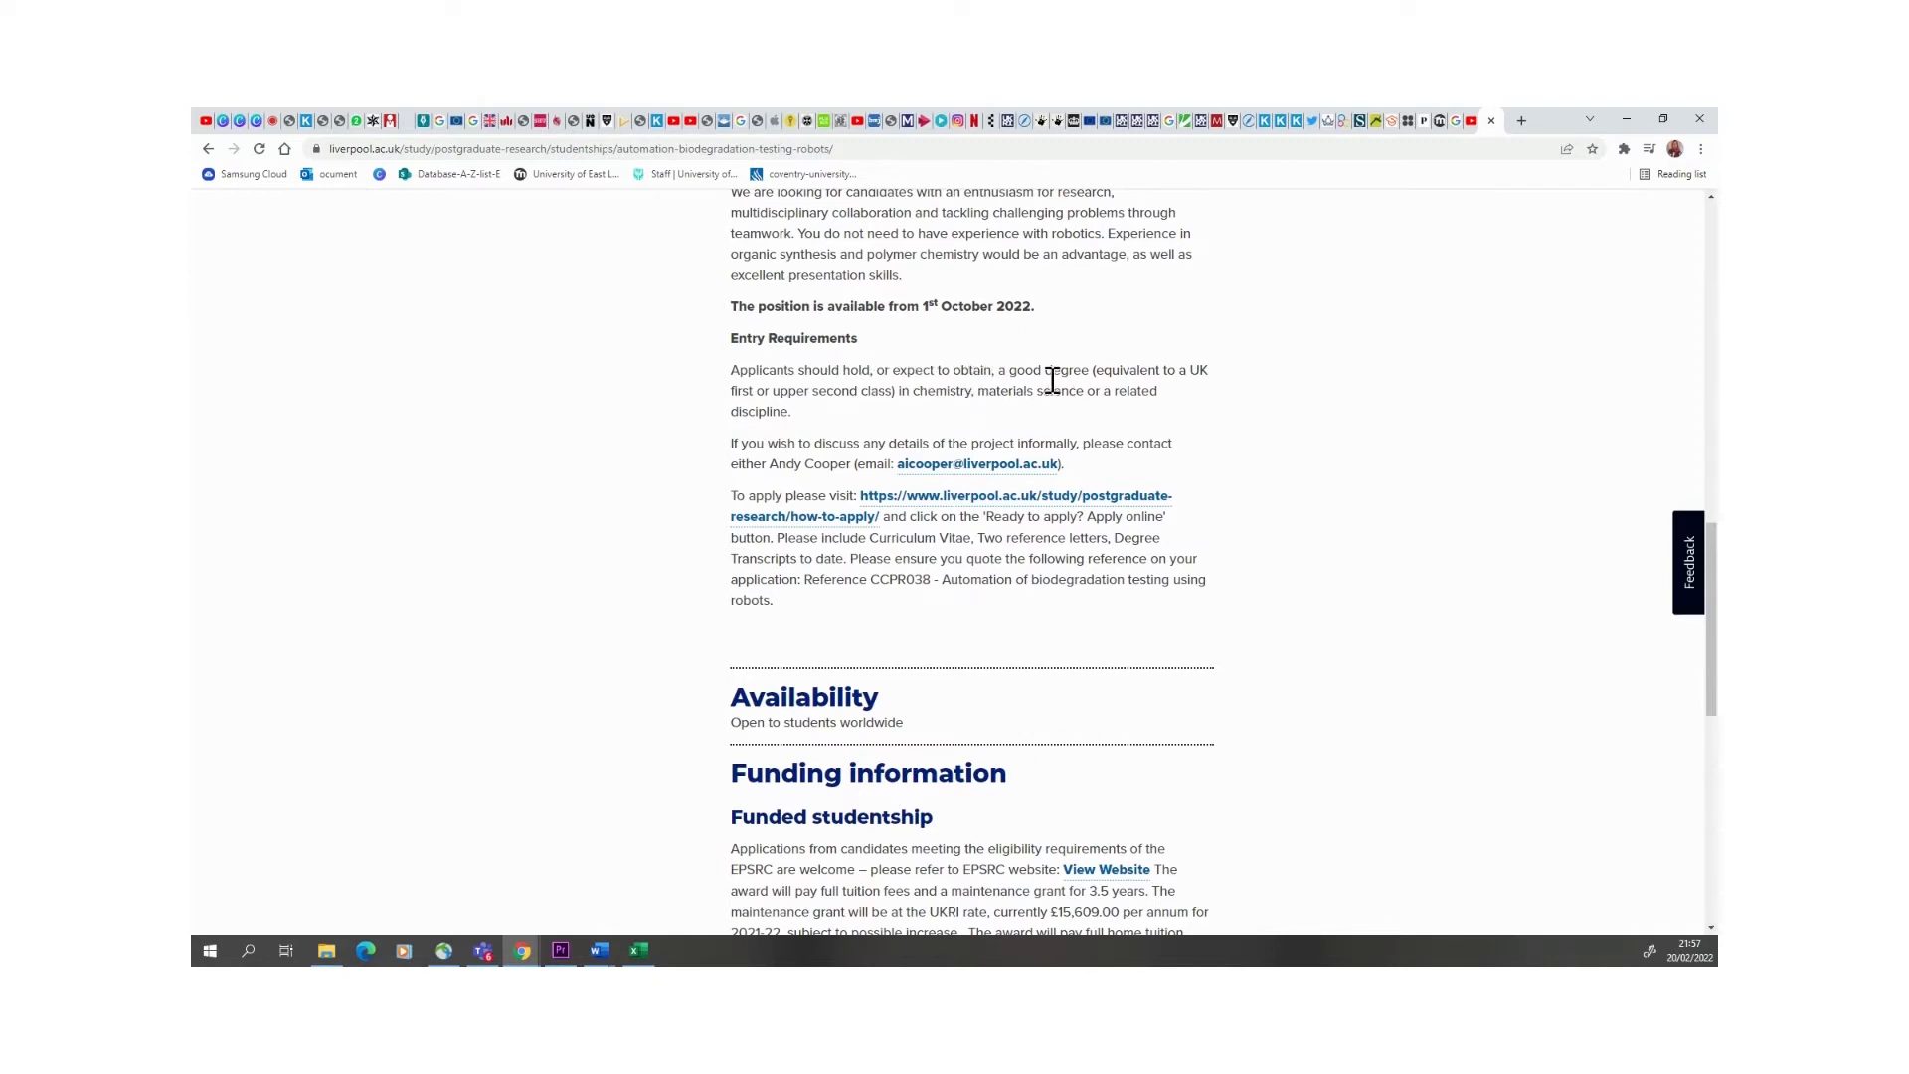
mouse_move(737, 432)
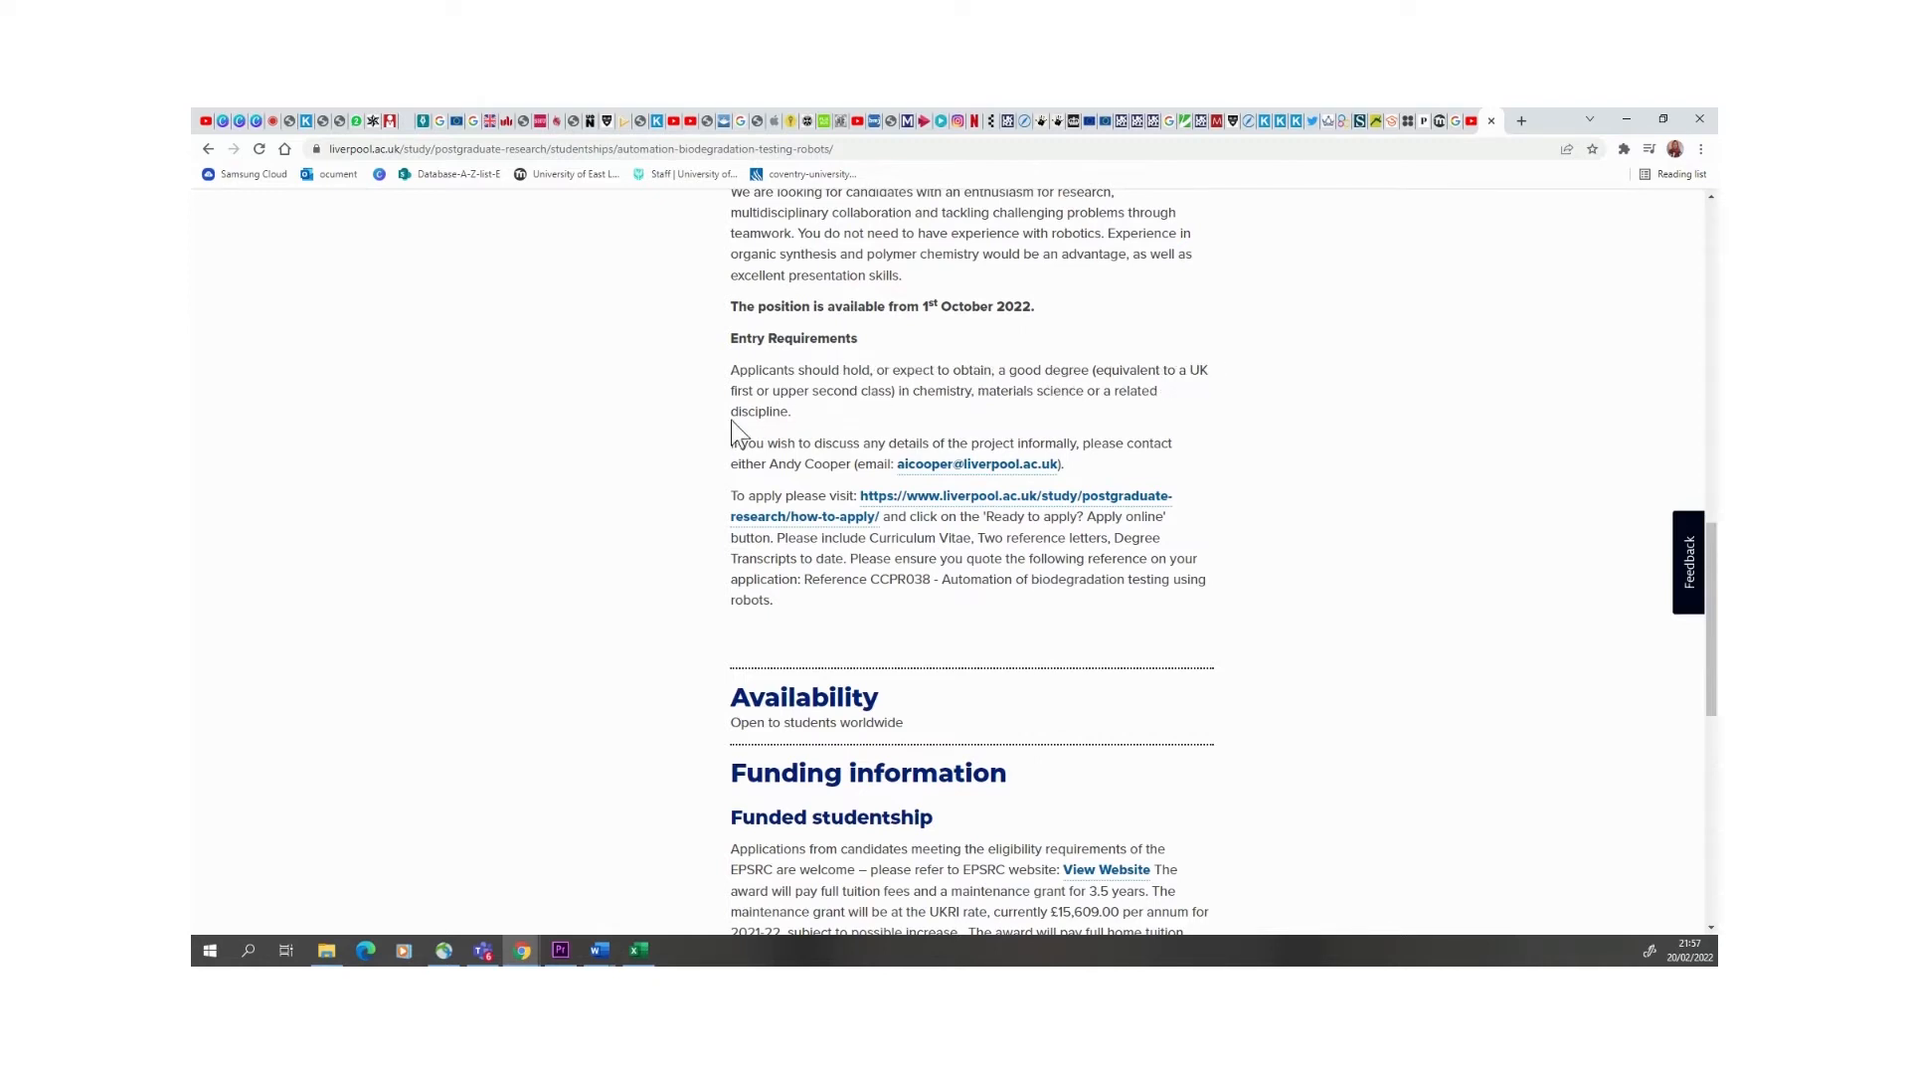
mouse_move(917, 419)
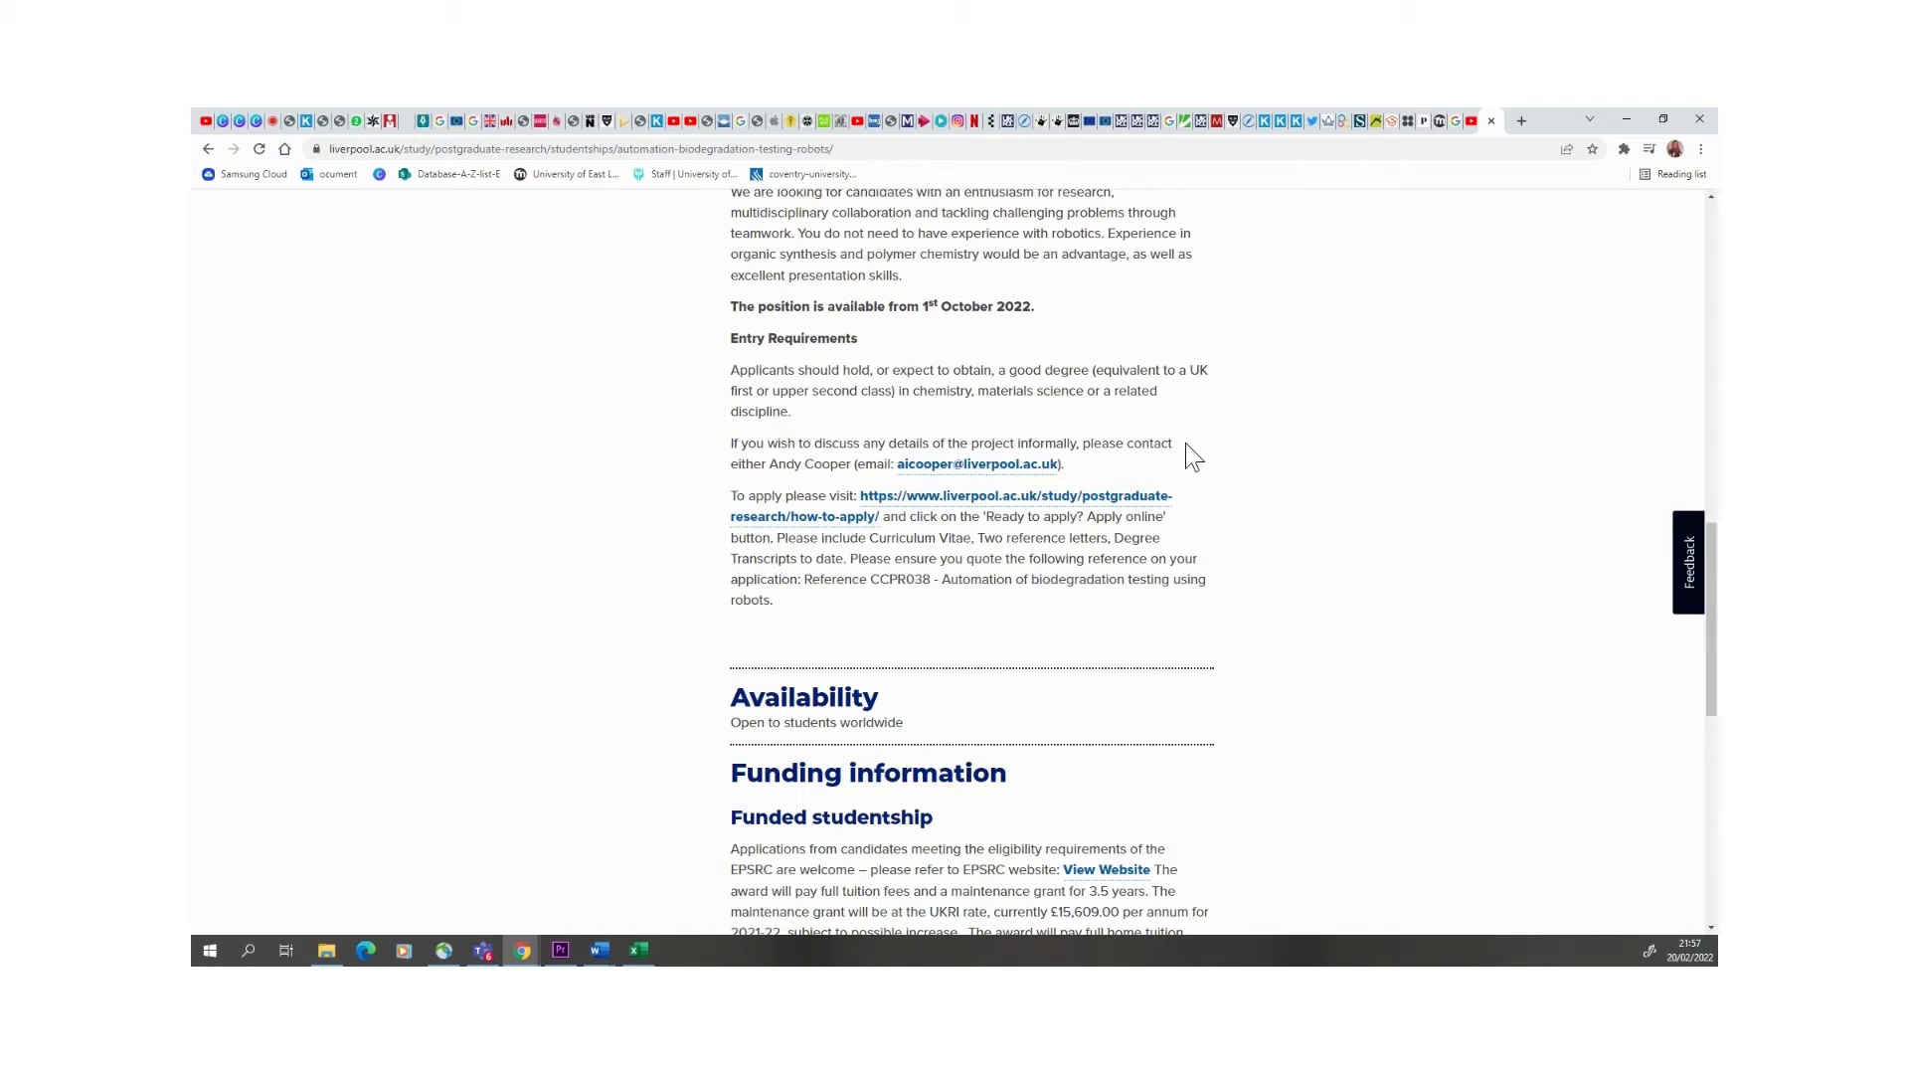
mouse_move(1090, 445)
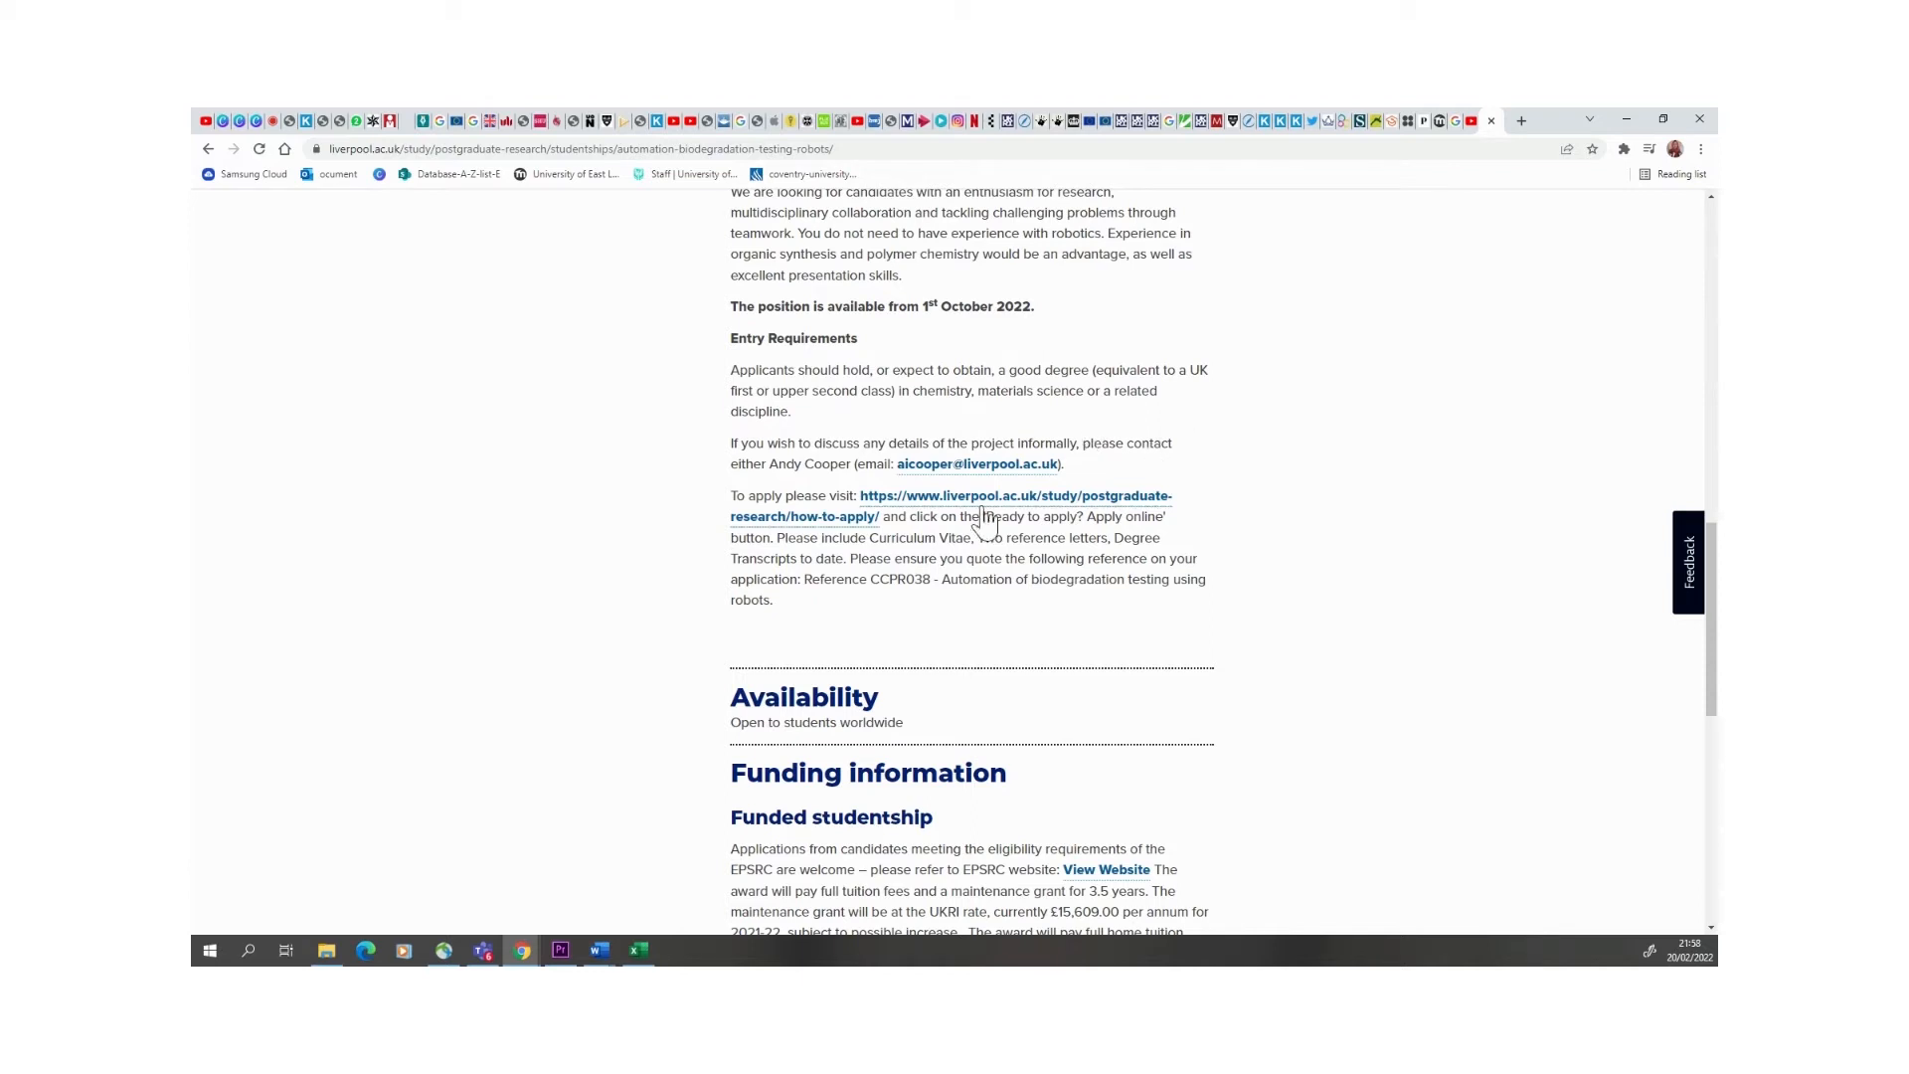
mouse_move(1655, 549)
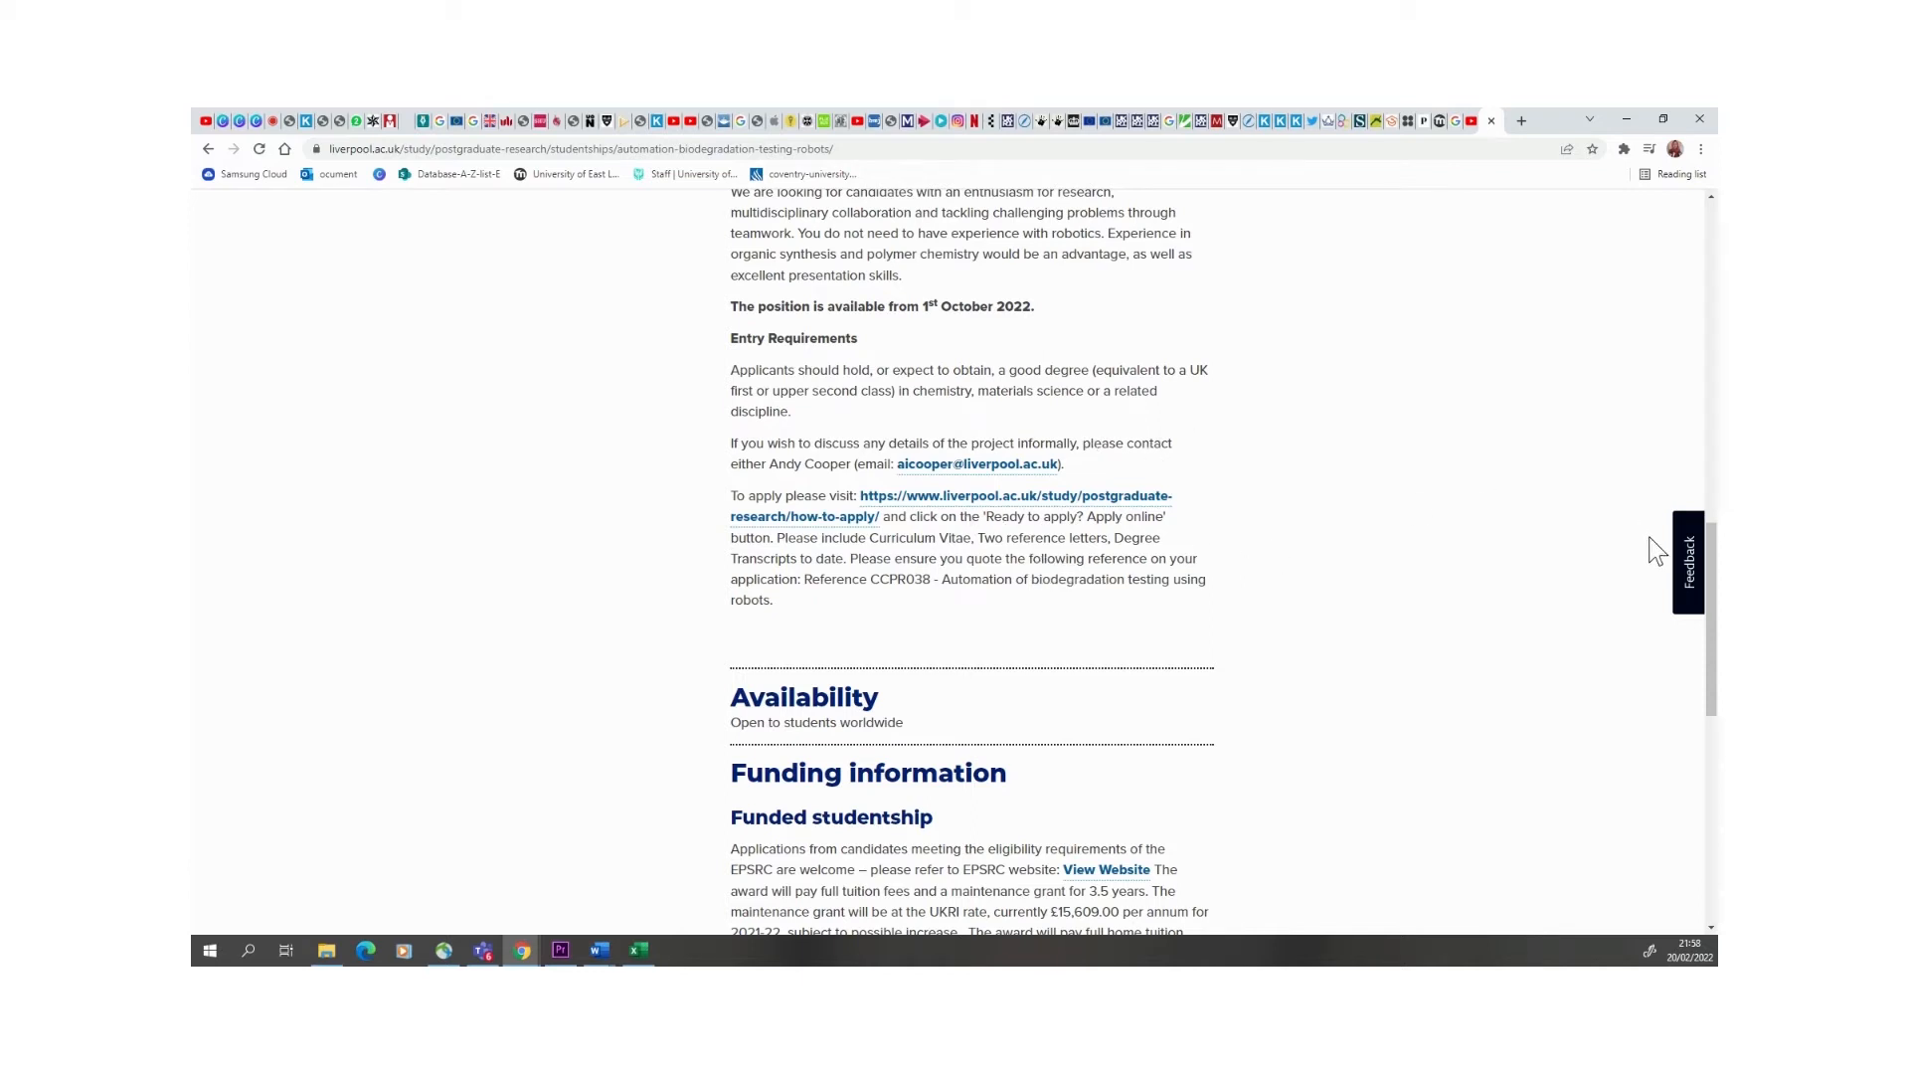
scroll(down, 3)
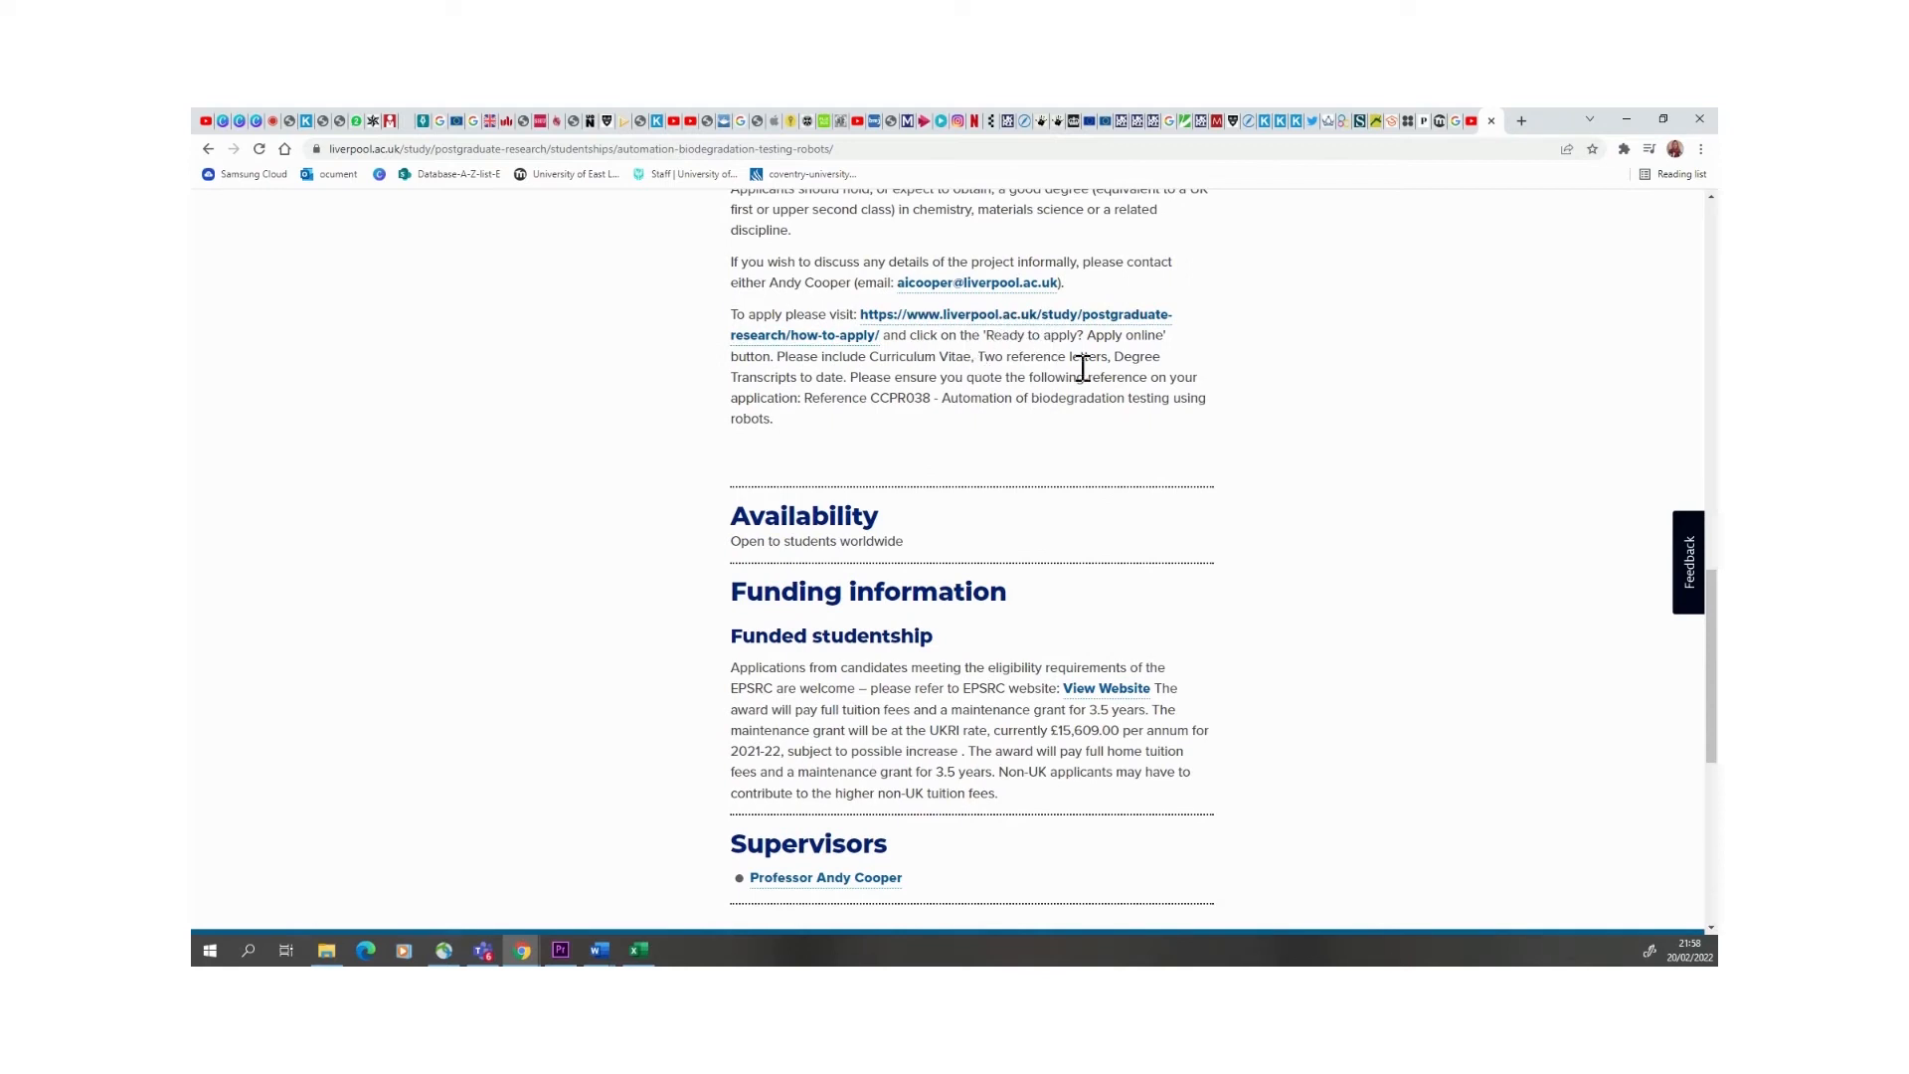
mouse_move(1011, 365)
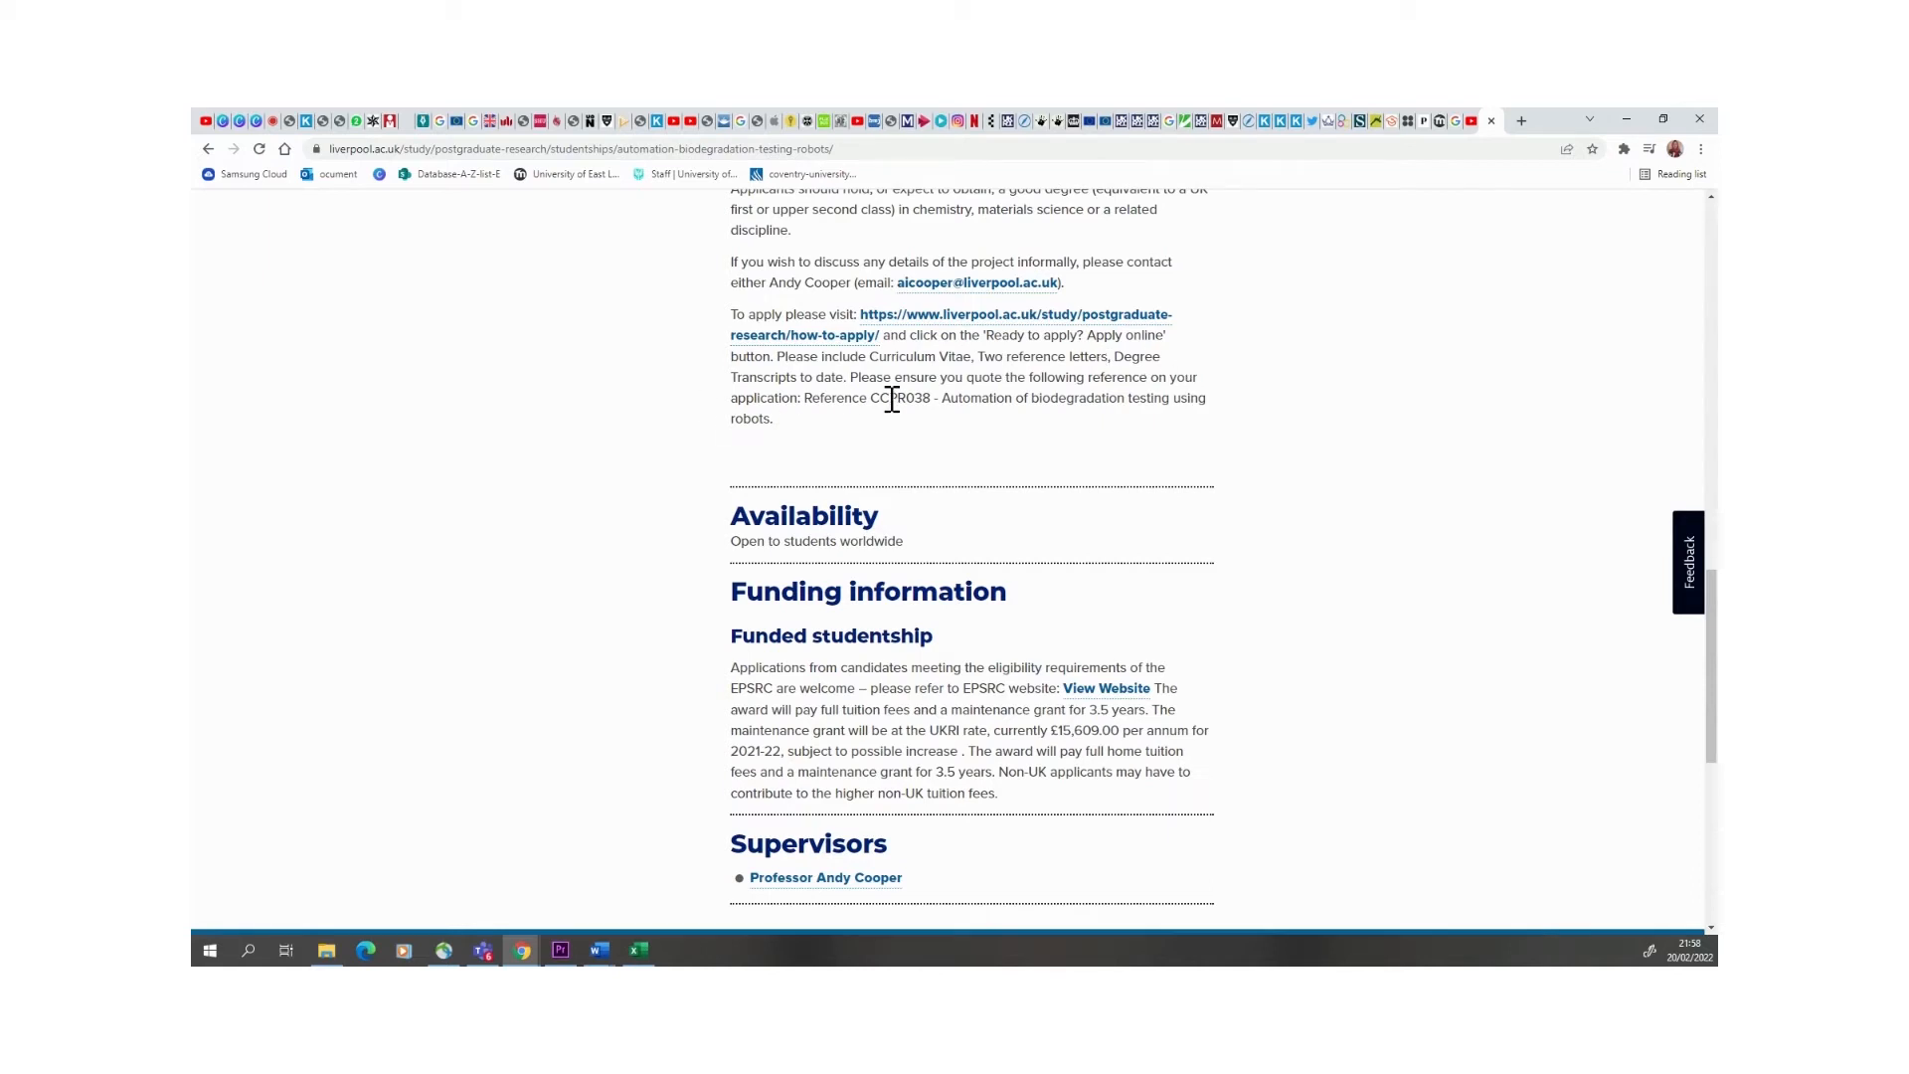
mouse_move(1703, 655)
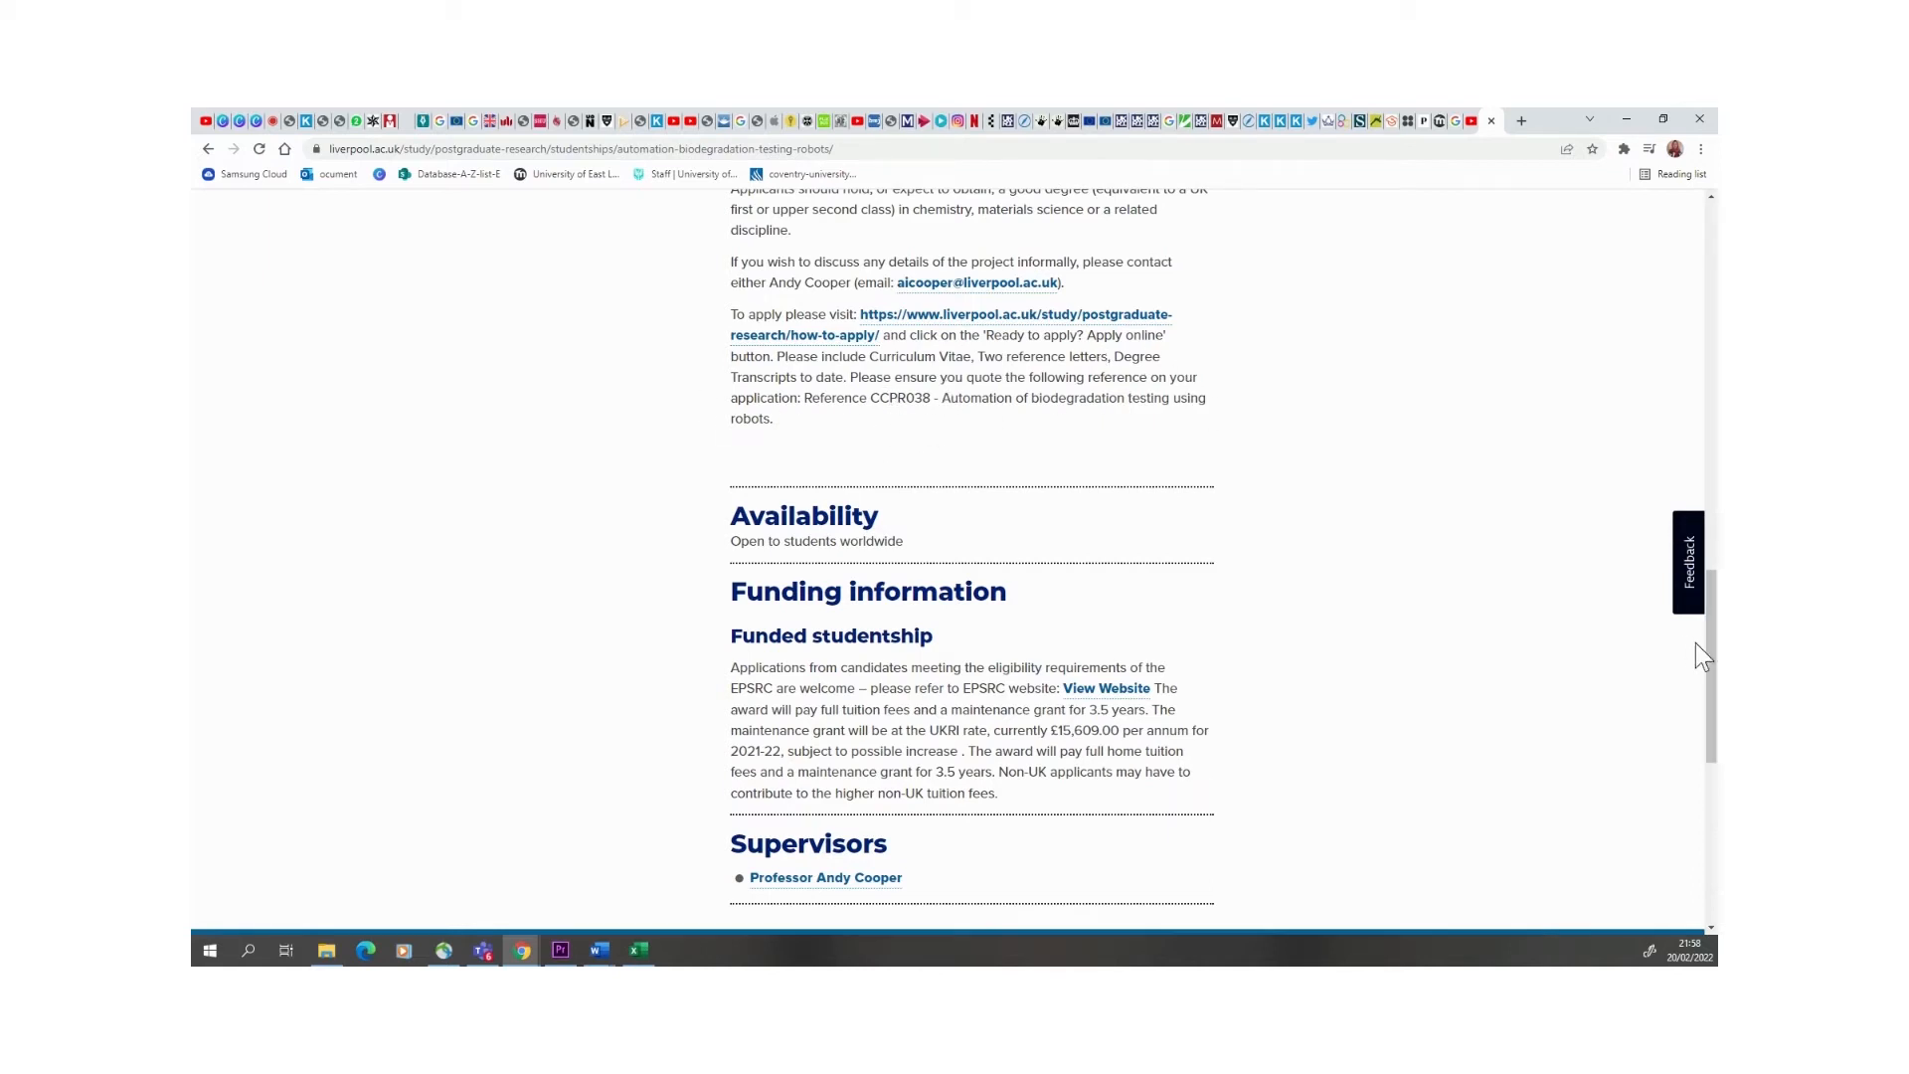
- Scroll to the project page footer, then back up to the 31 July 2022 deadline
scroll(down, 3)
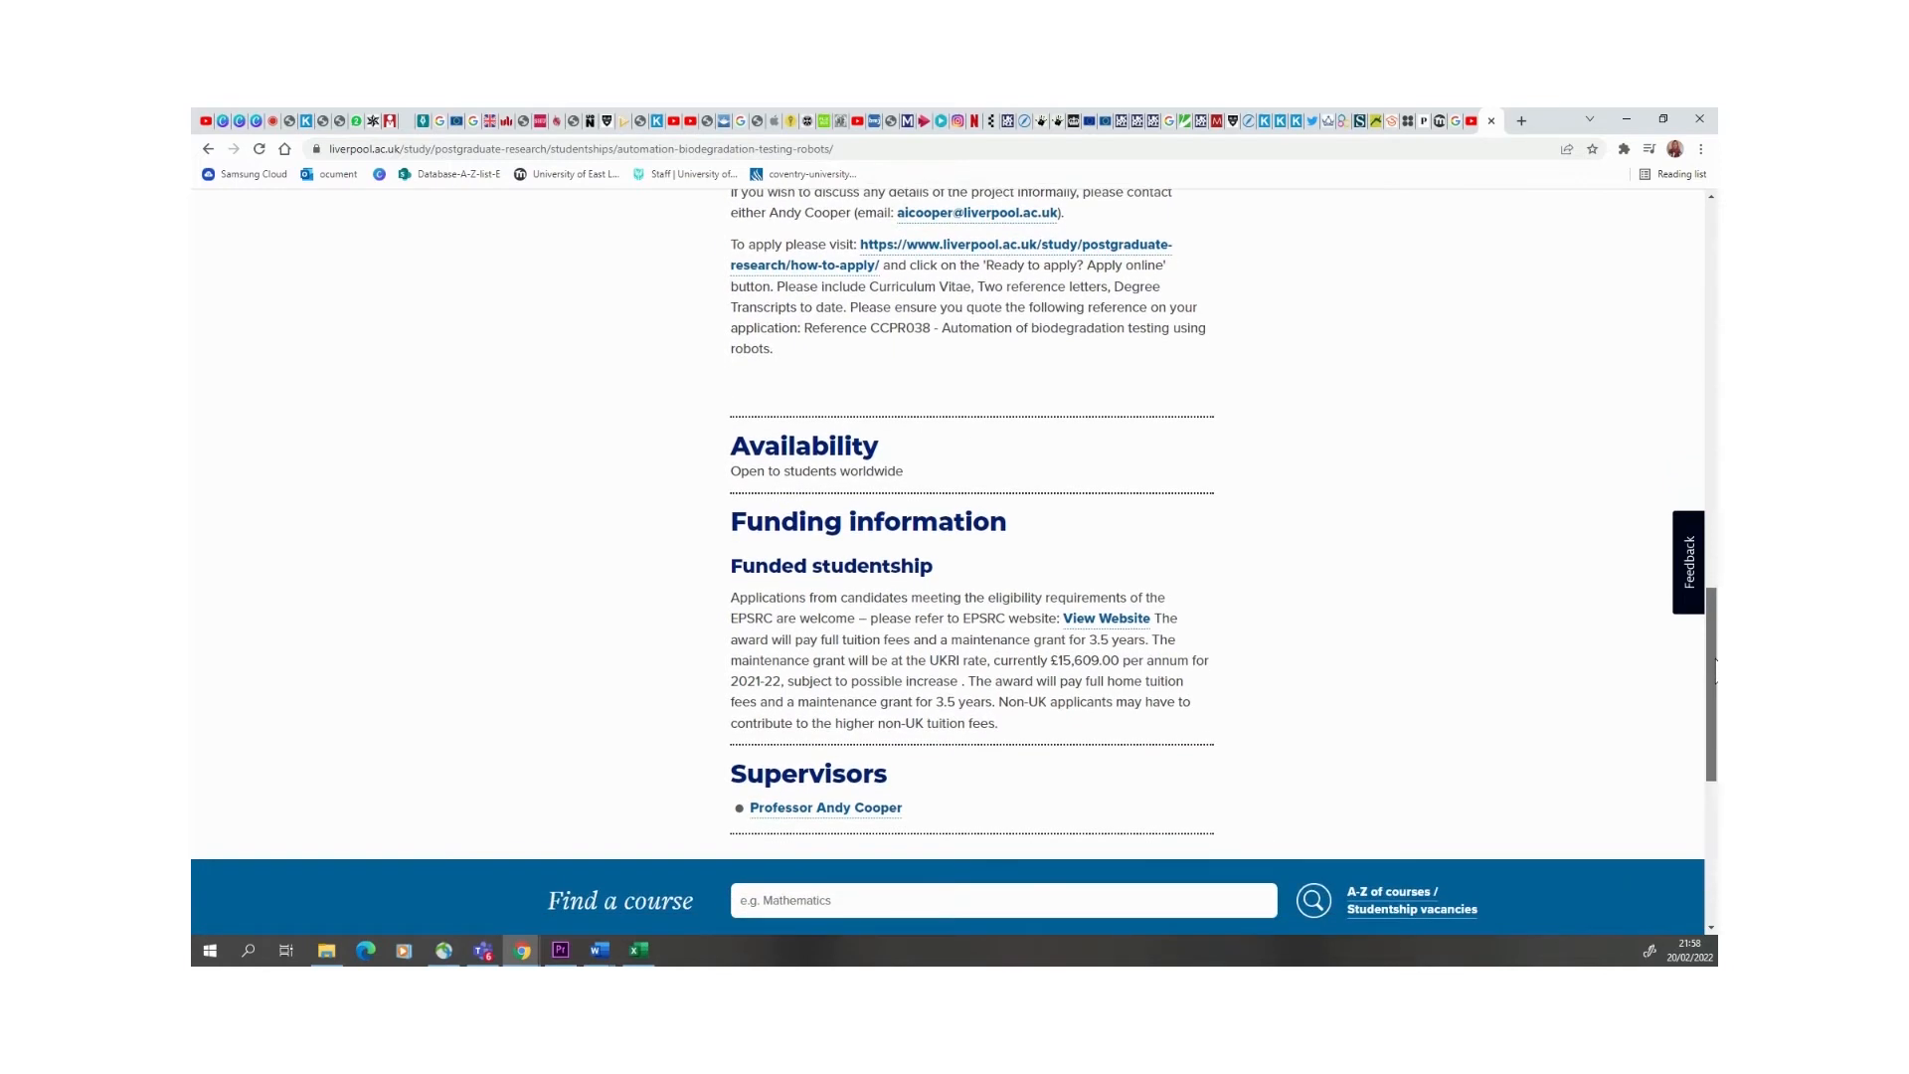
scroll(down, 3)
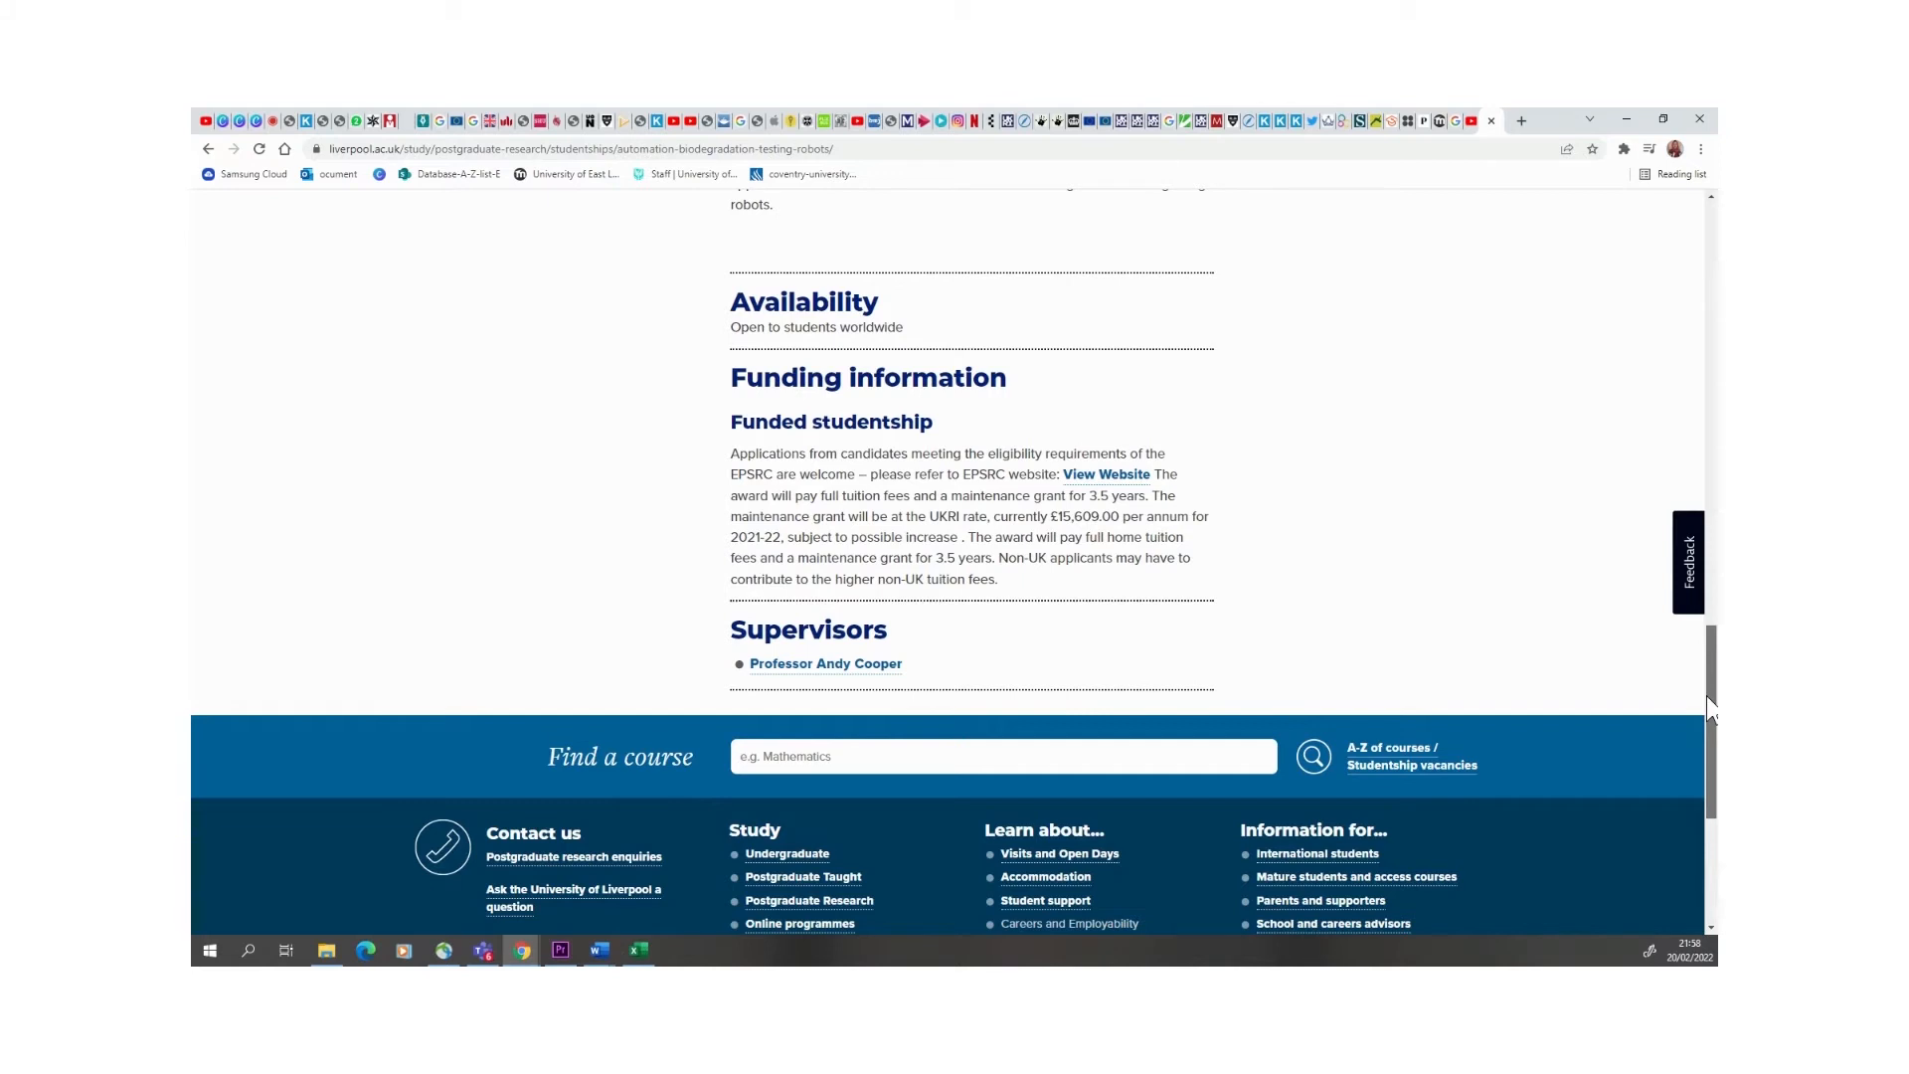
scroll(down, 3)
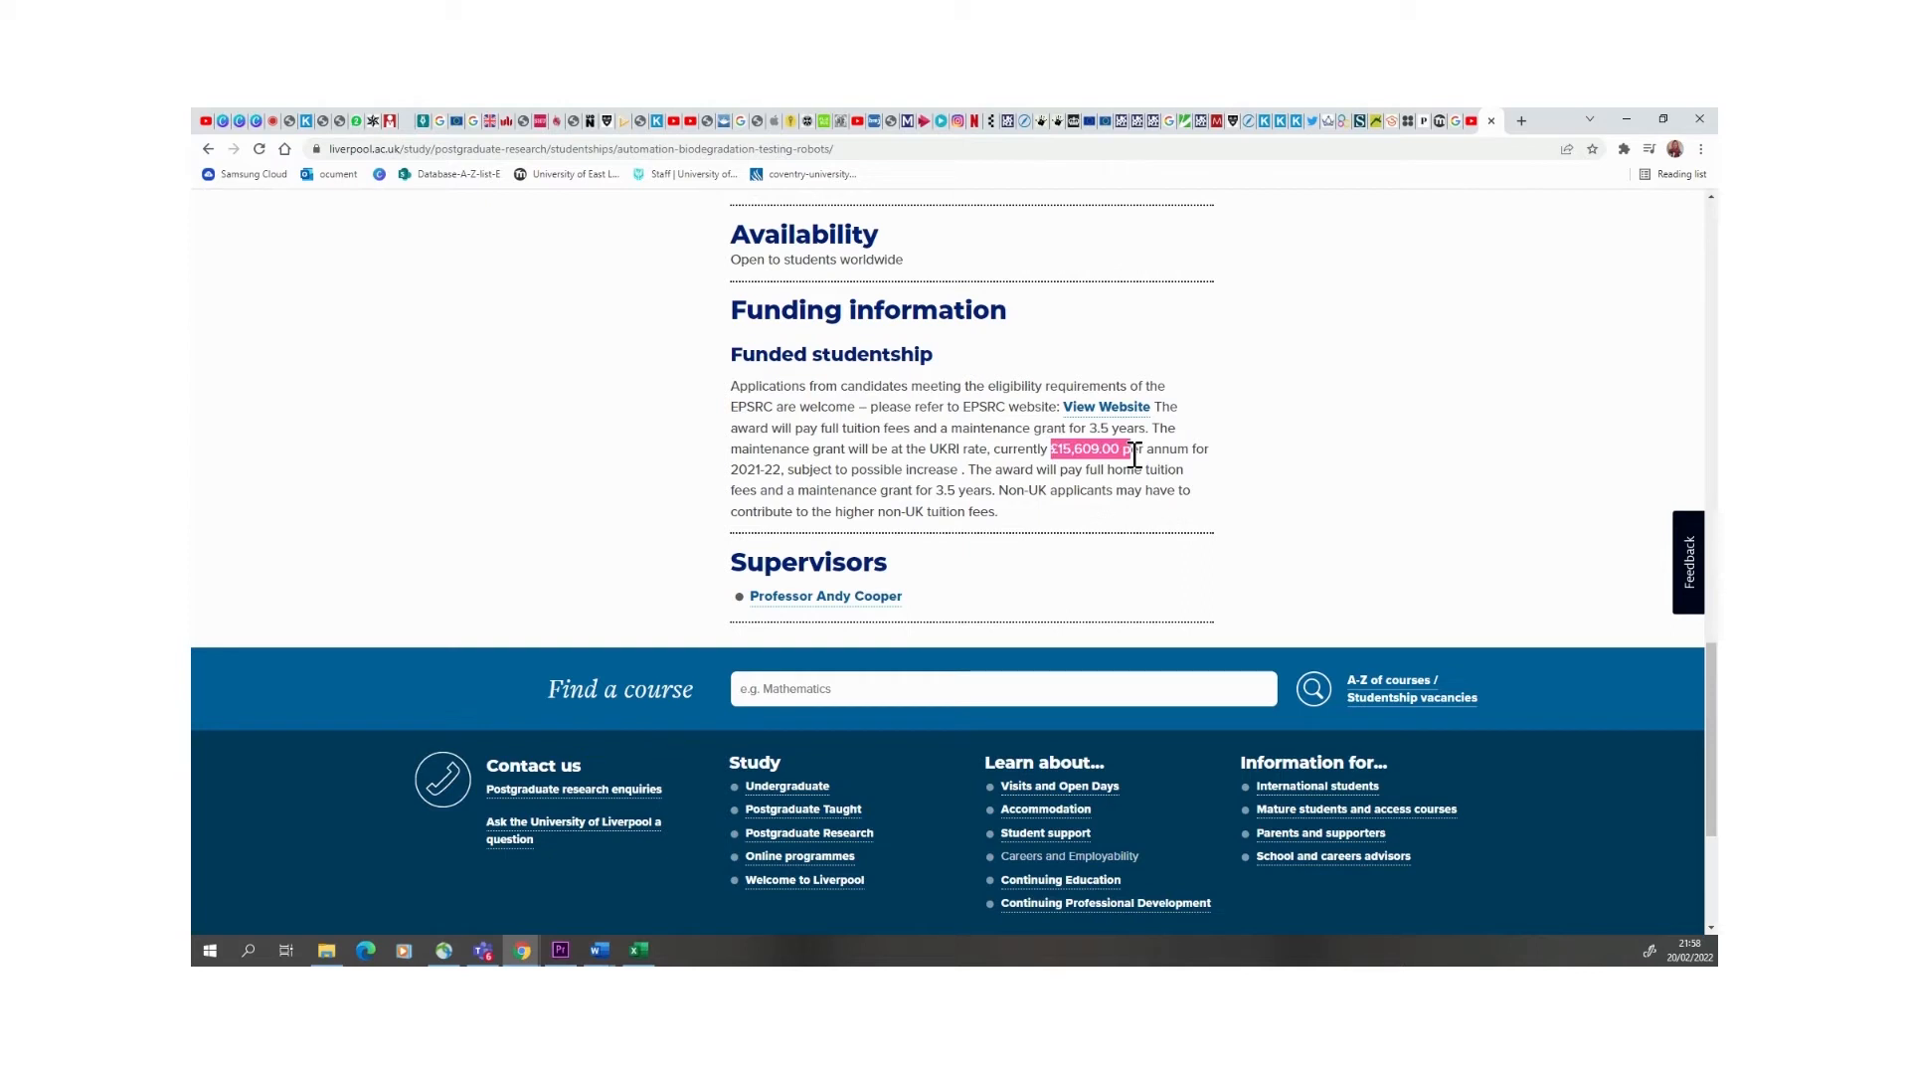
mouse_move(1224, 517)
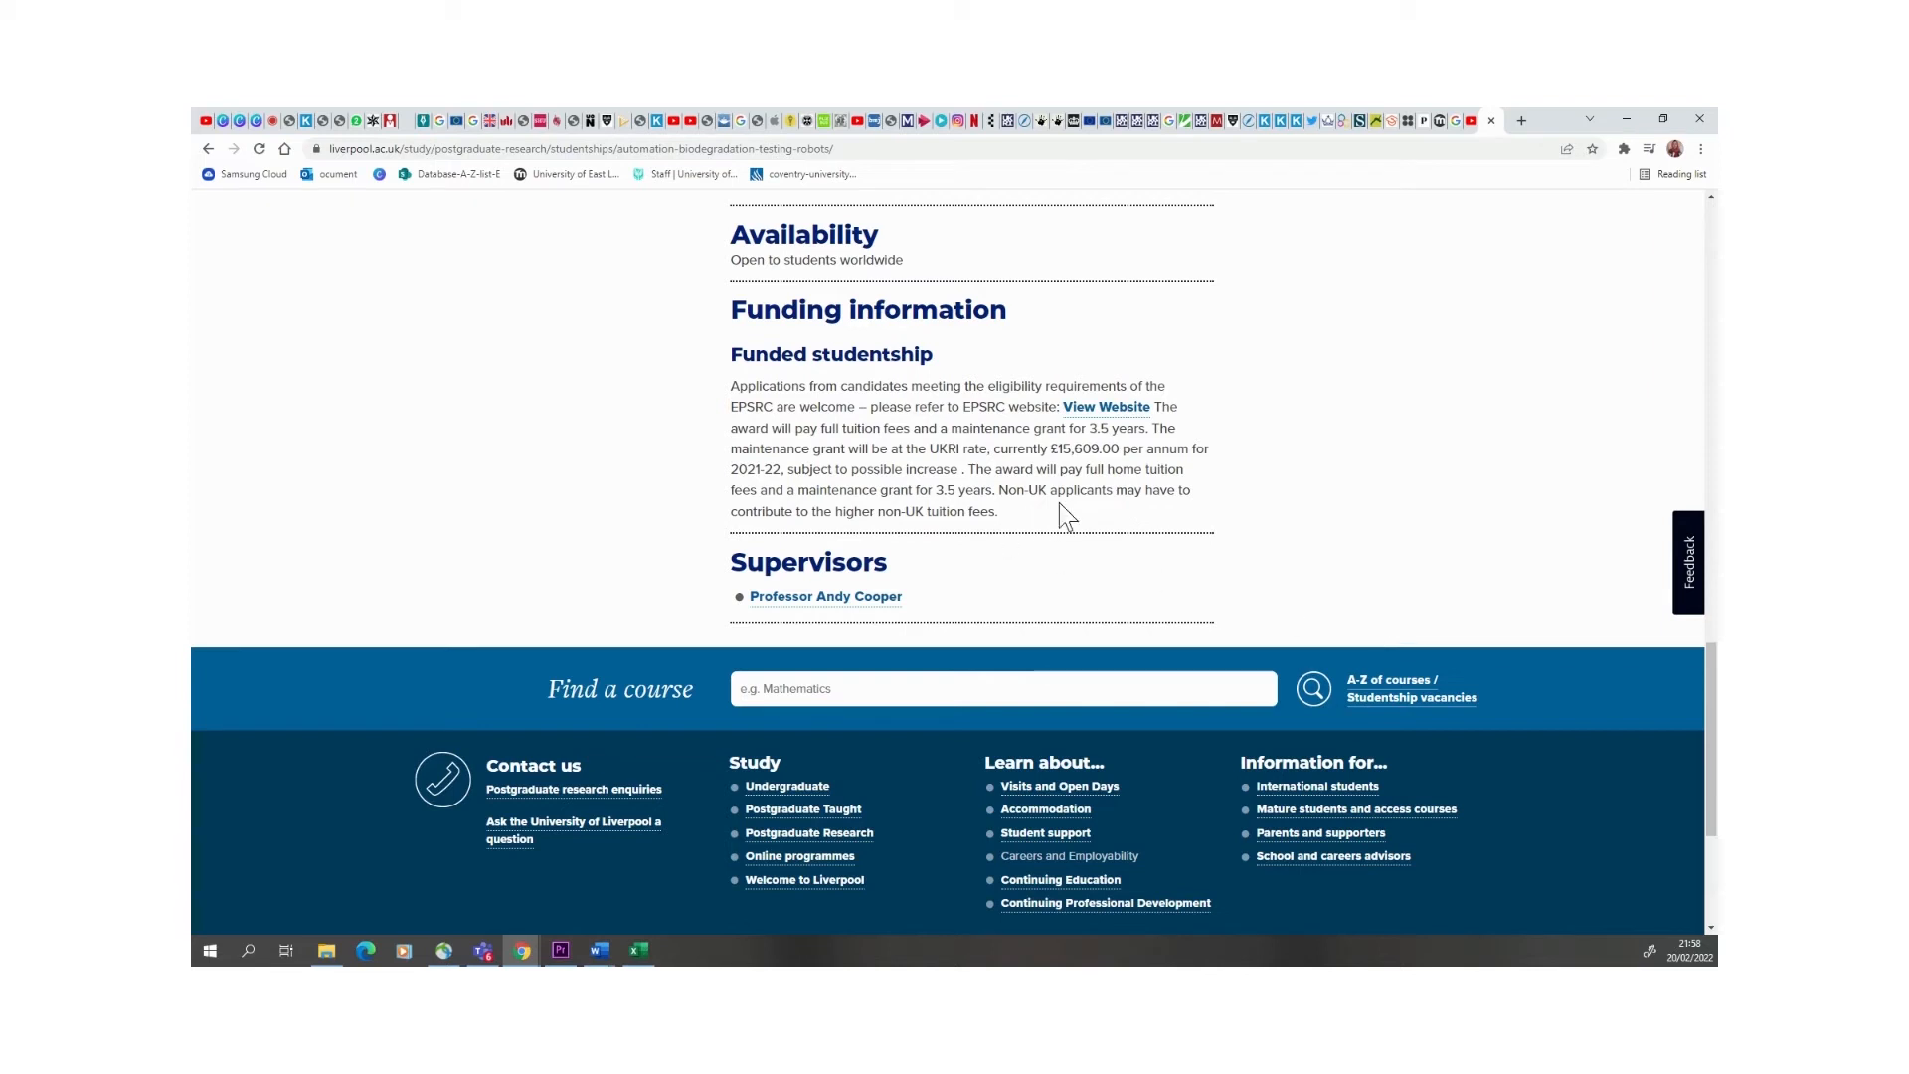
mouse_move(1218, 524)
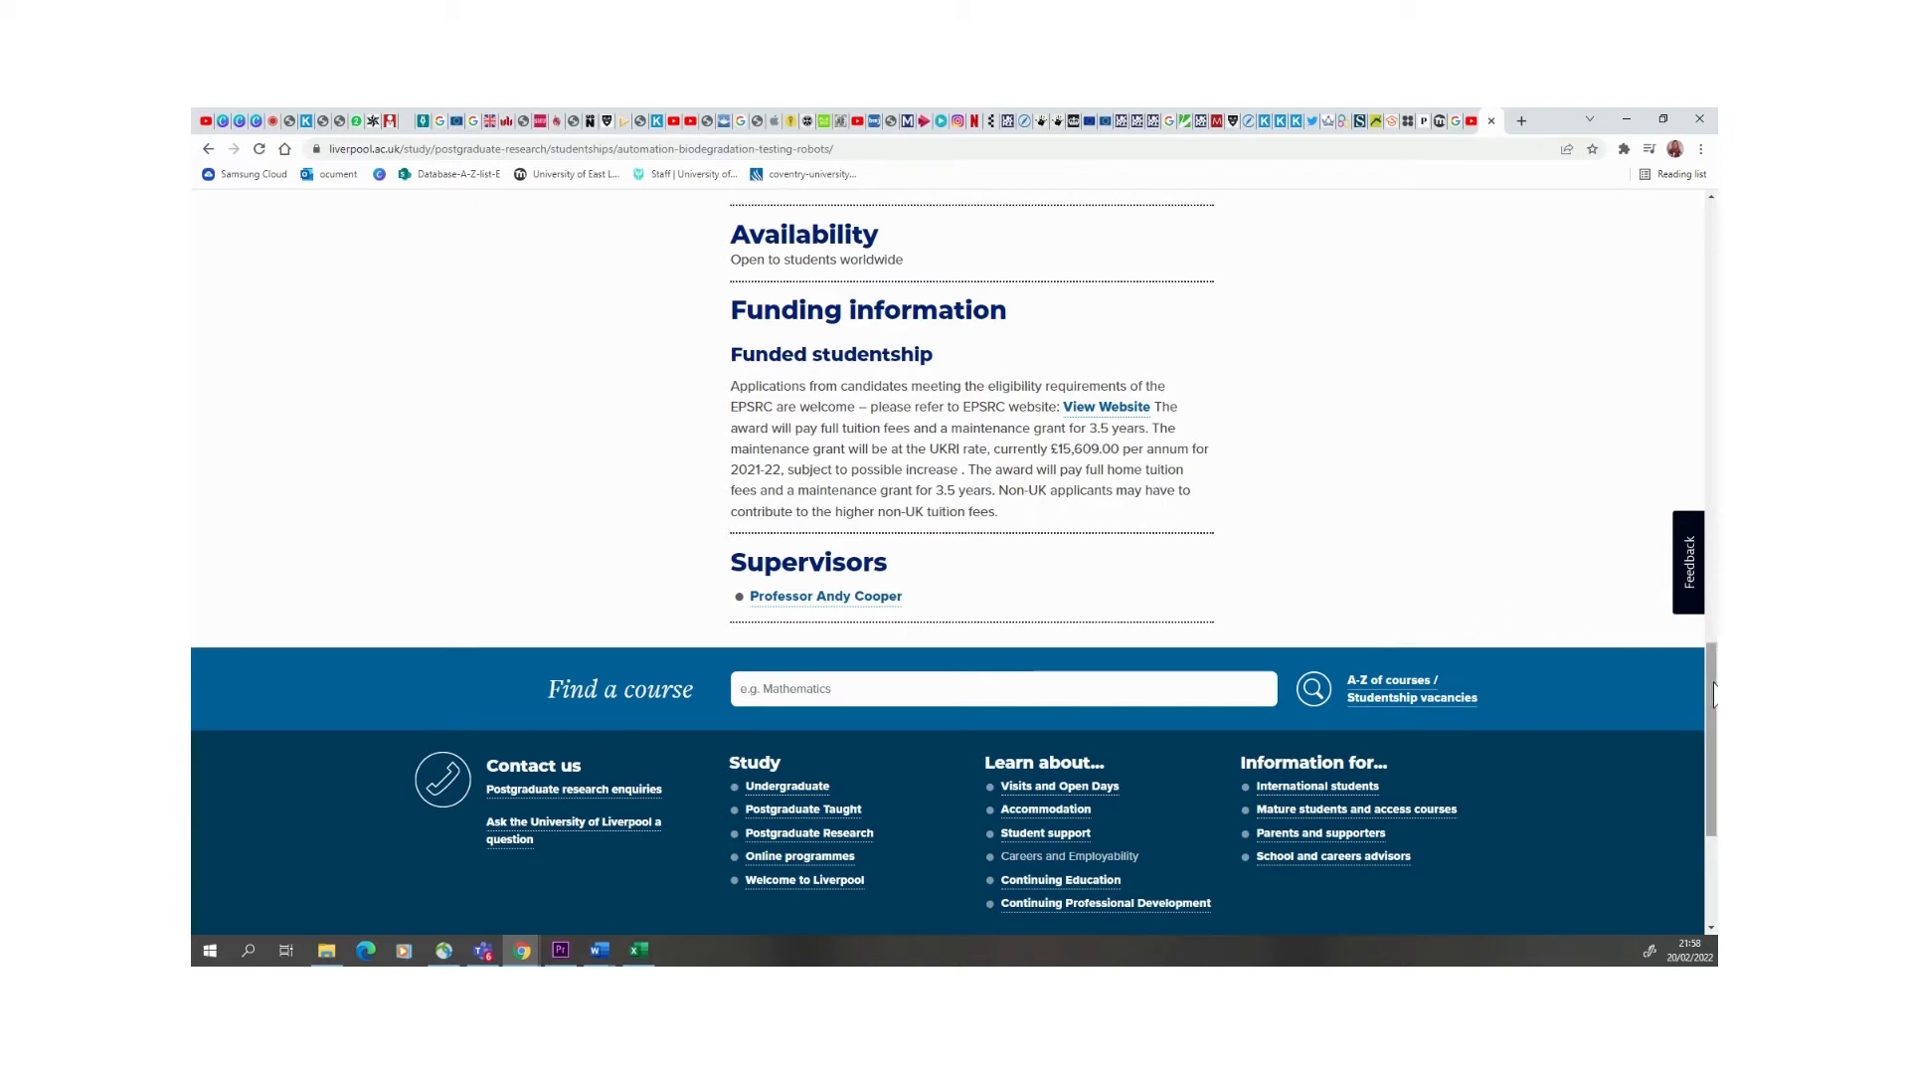
scroll(down, 3)
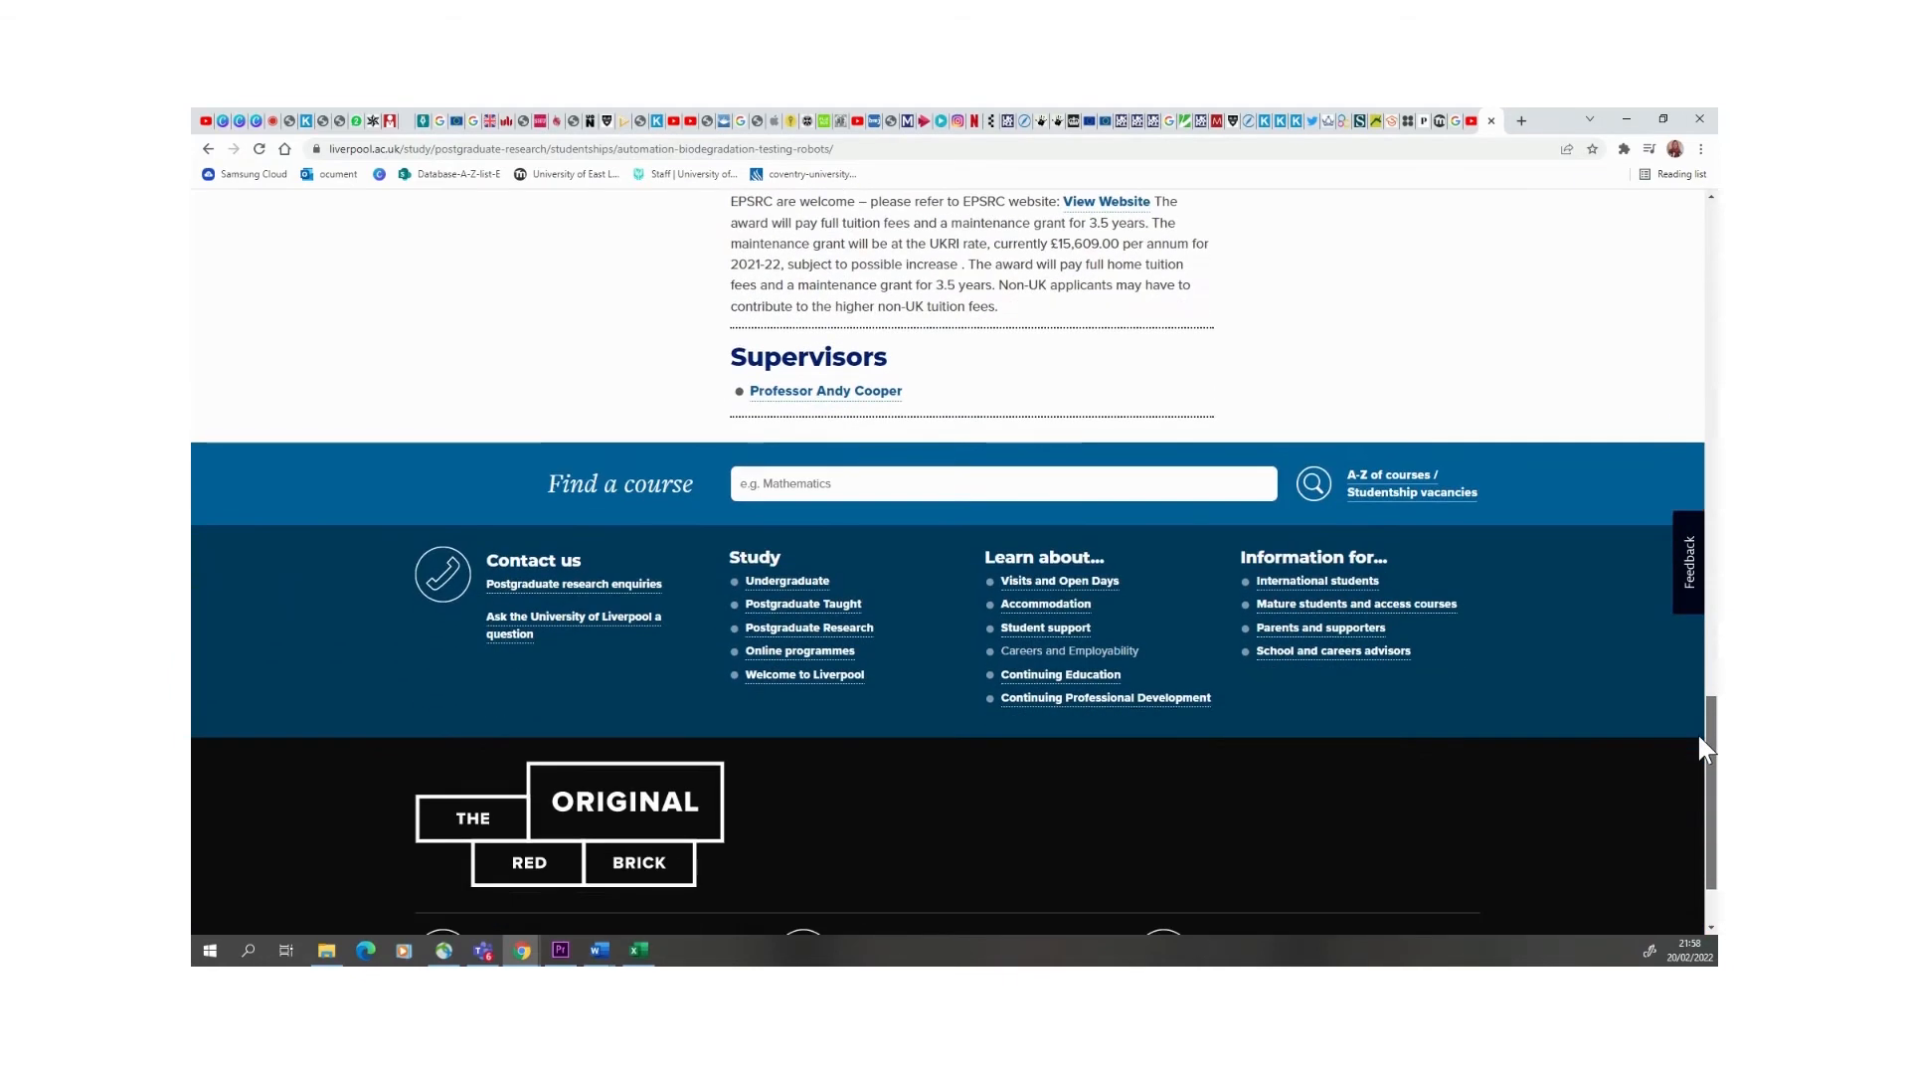
scroll(down, 3)
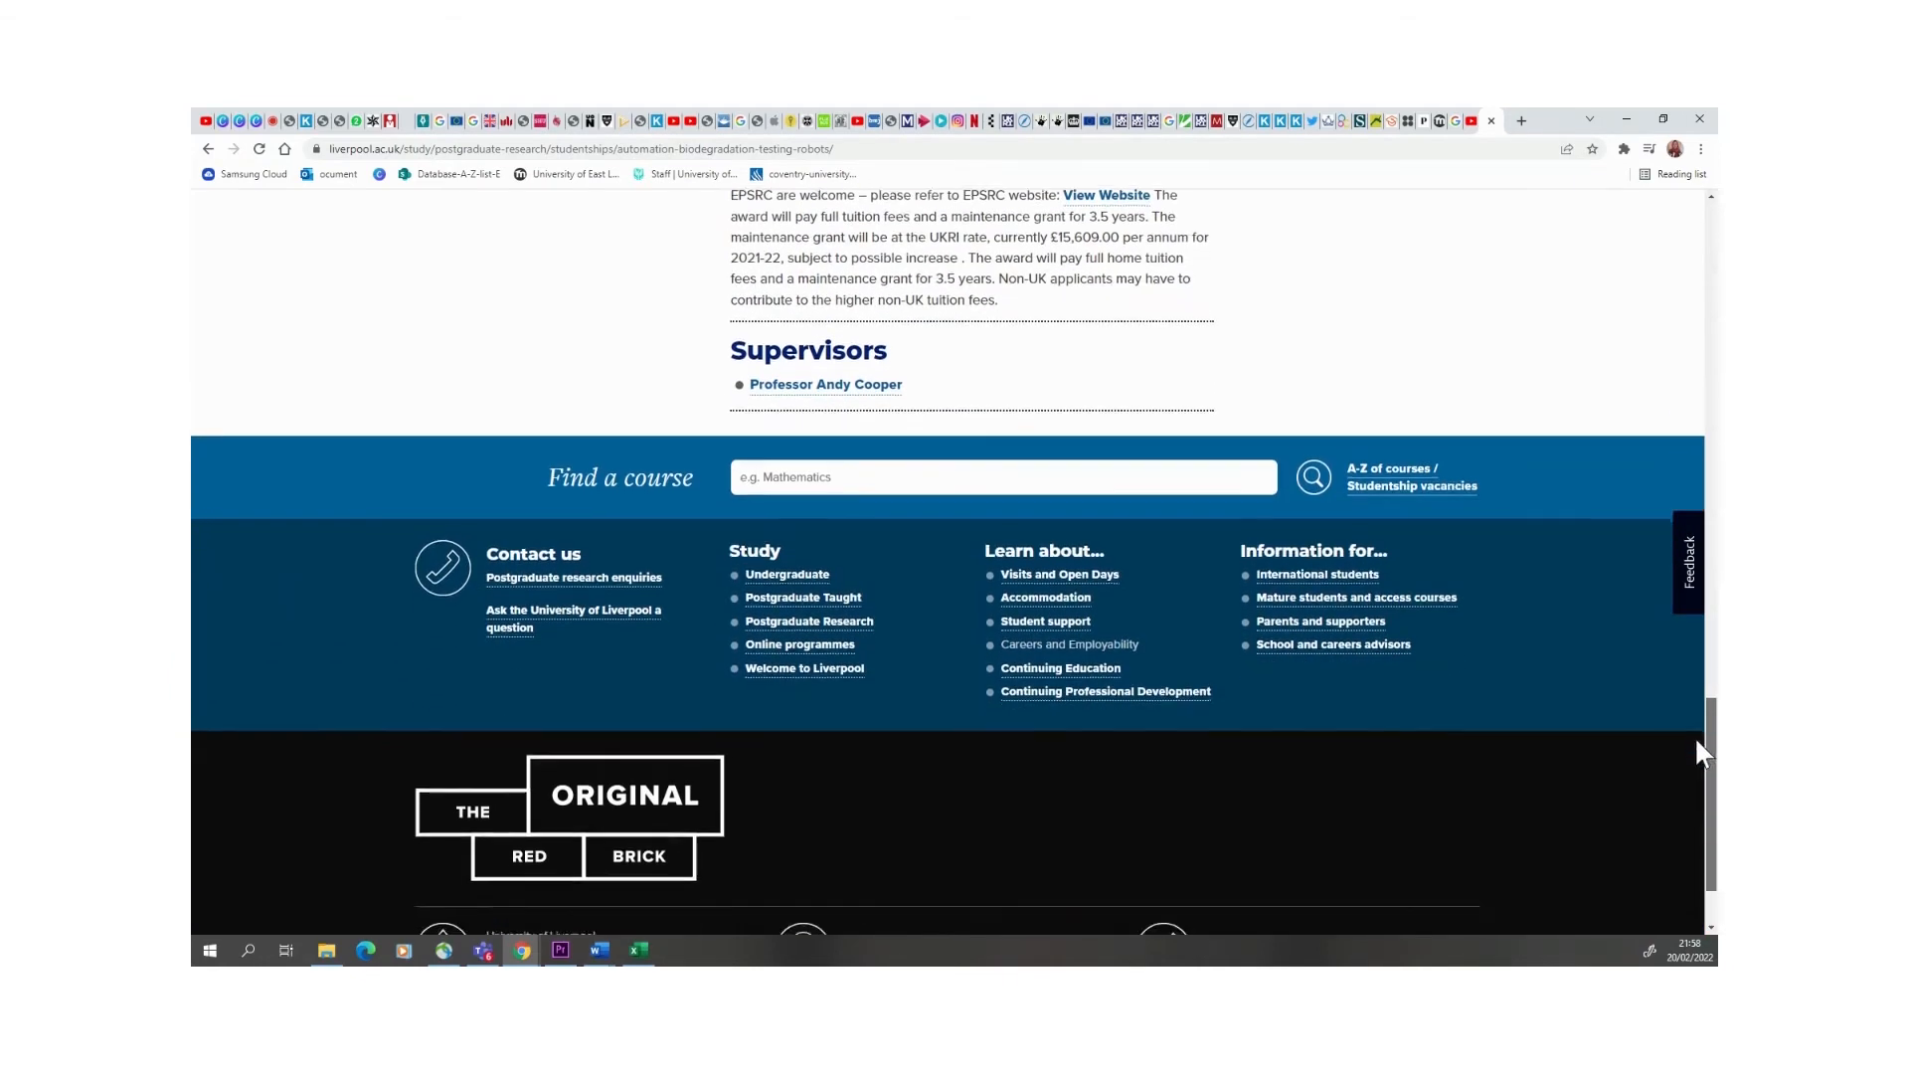
scroll(up, 3)
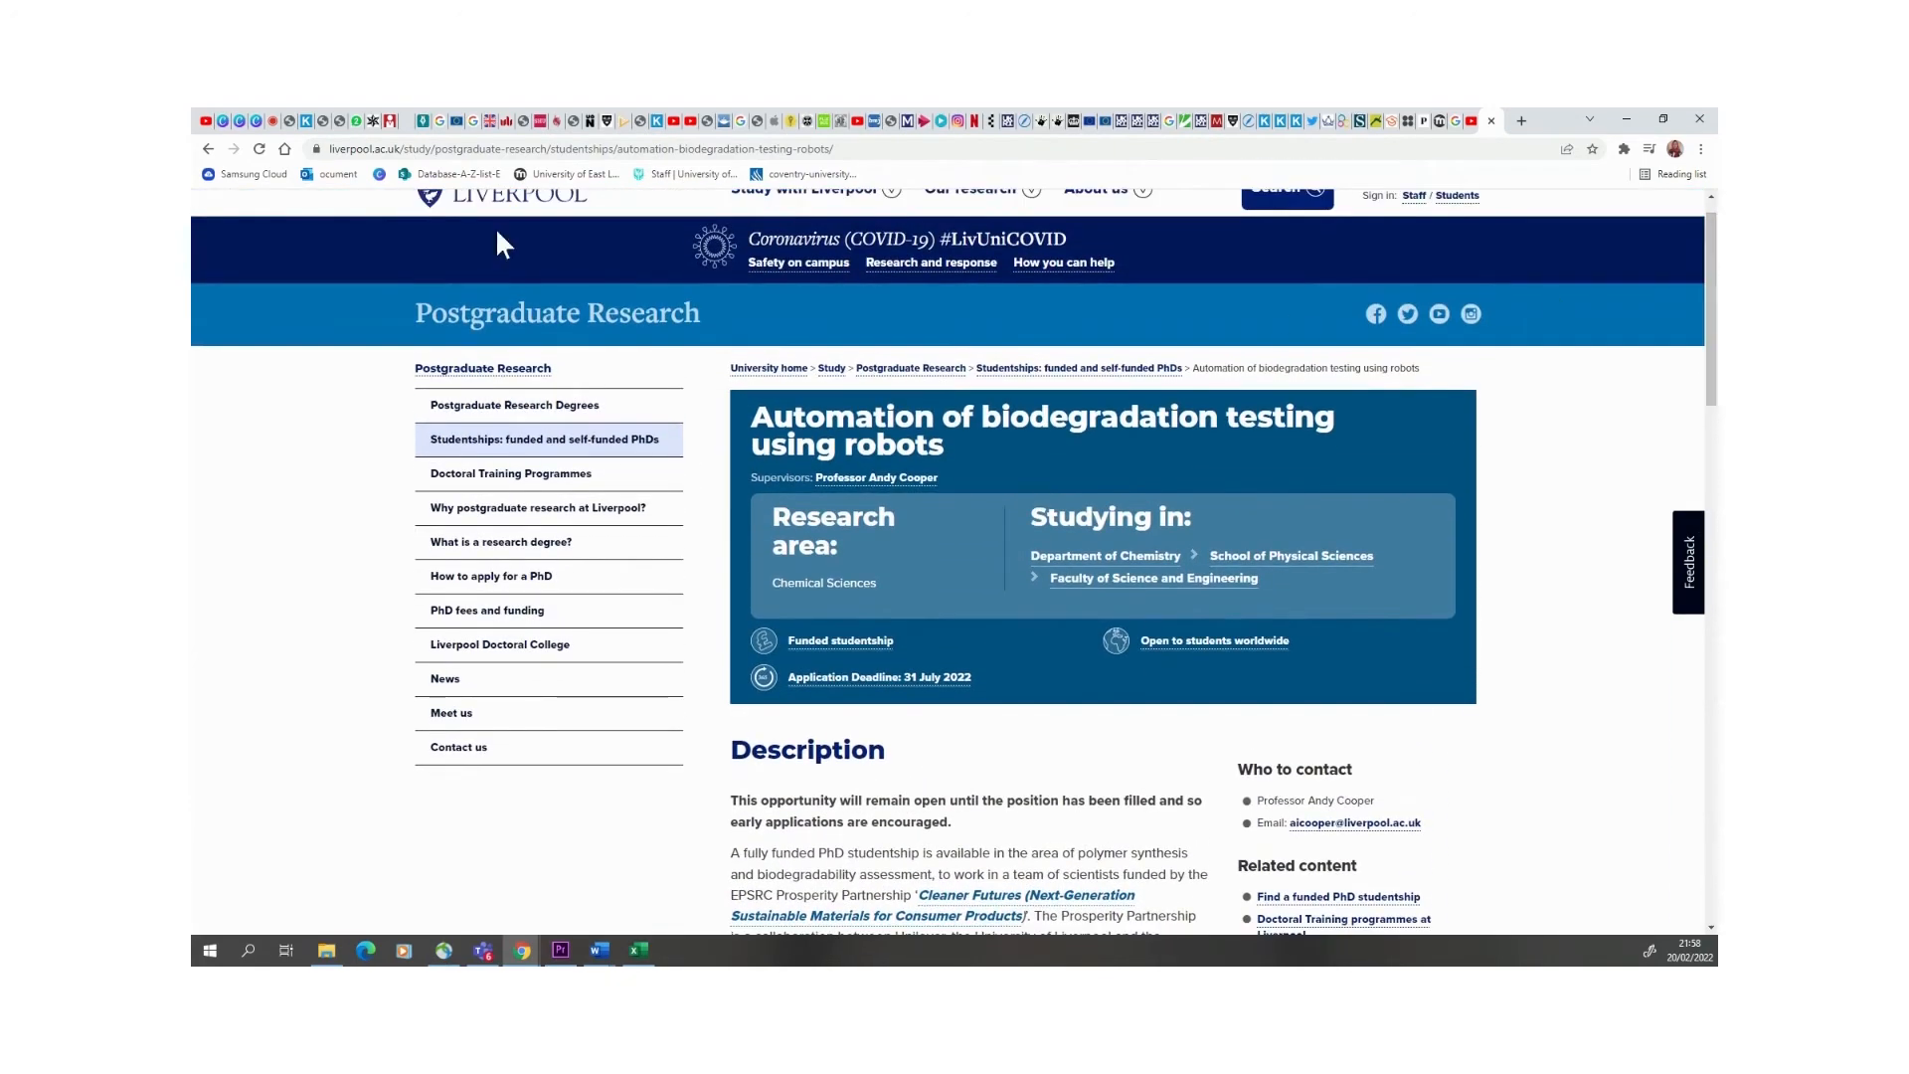
- Return to 'Studentships: funded and self-funded PhDs' and browse the list down to M
click(208, 148)
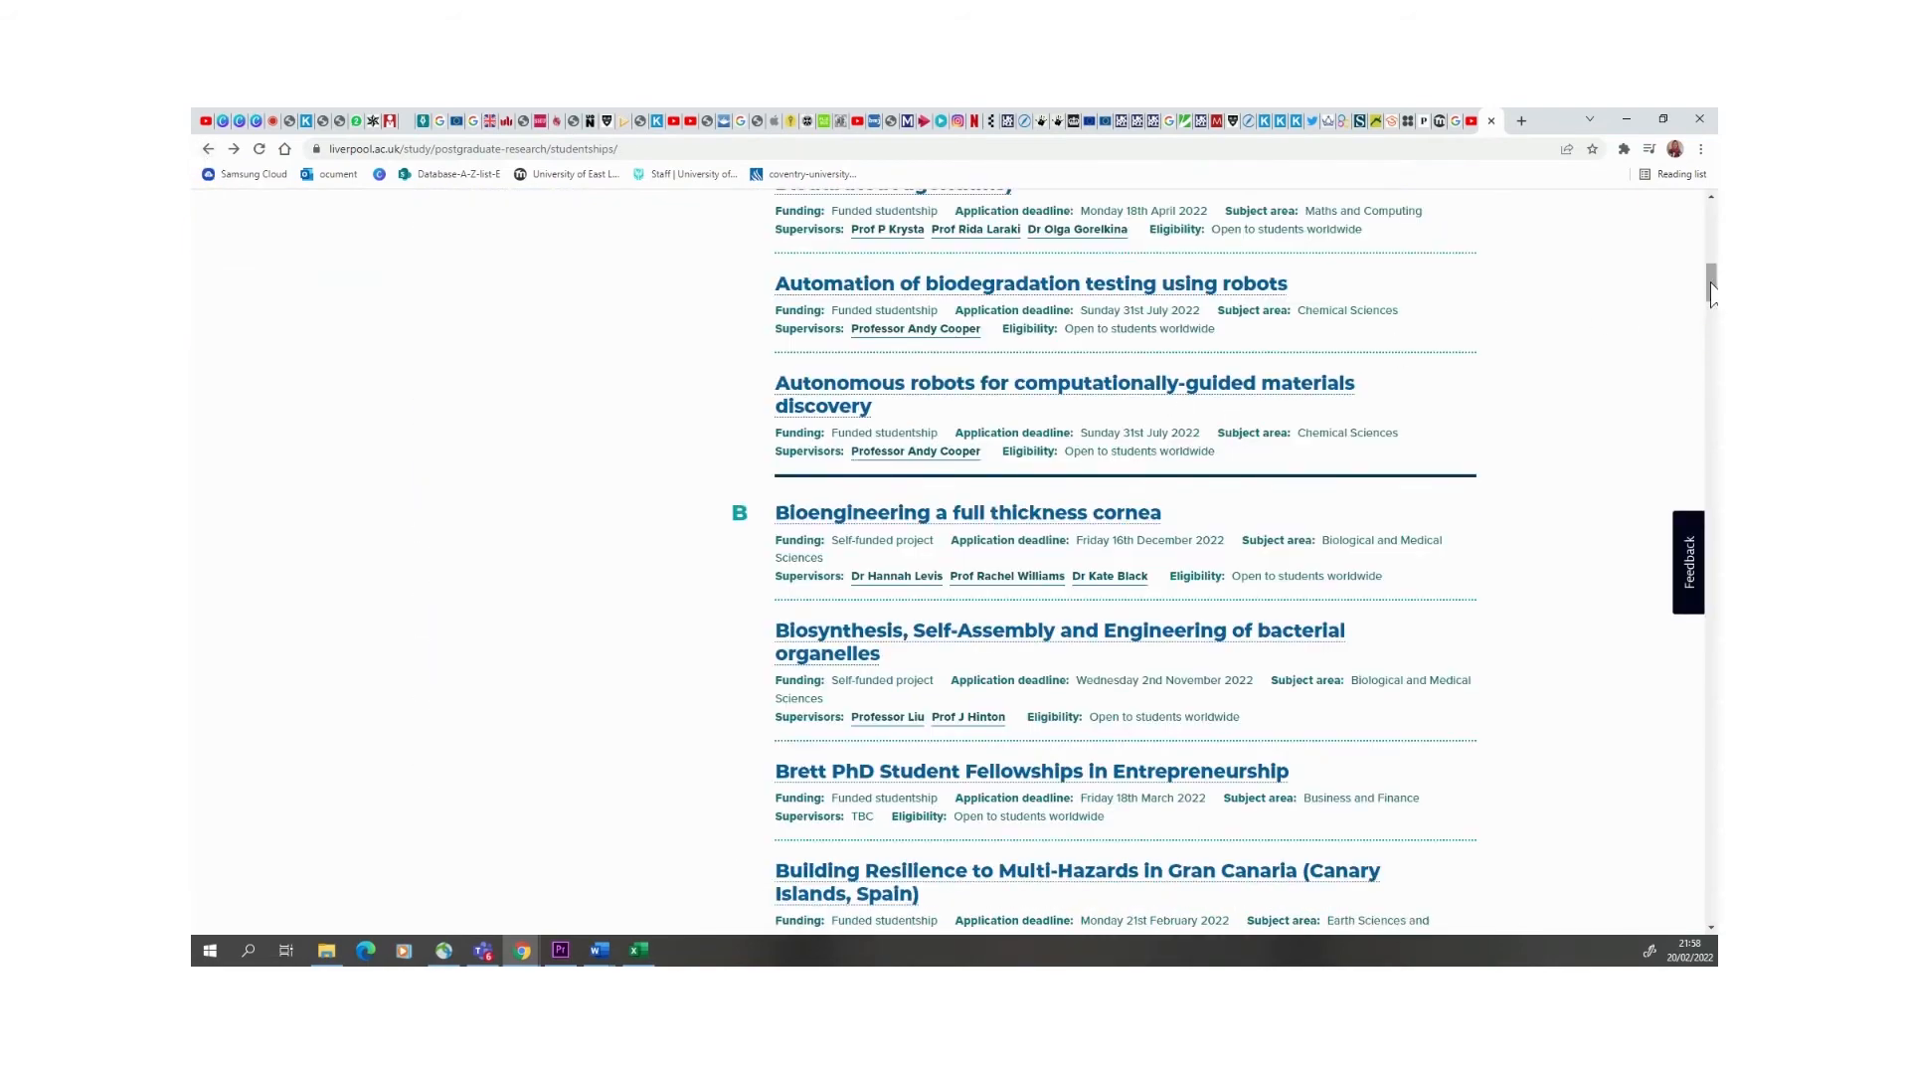
scroll(down, 3)
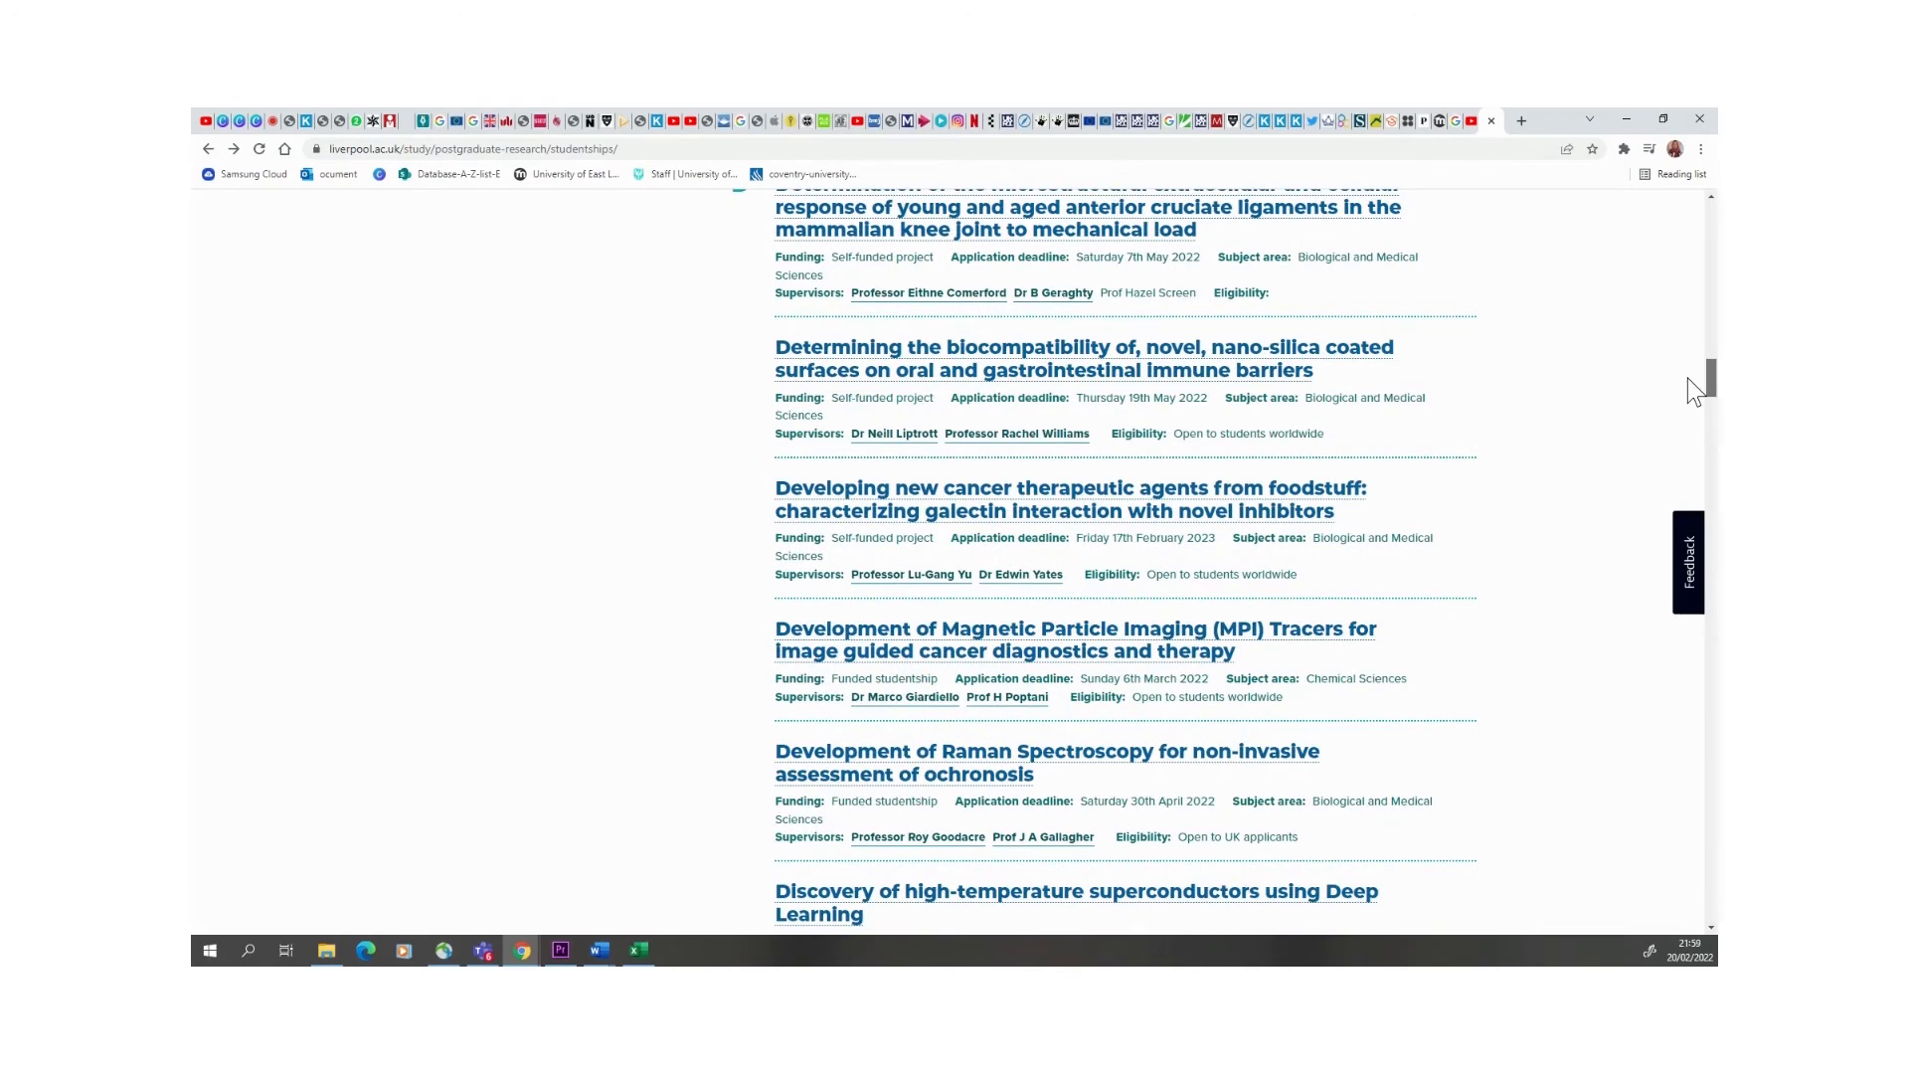
scroll(down, 3)
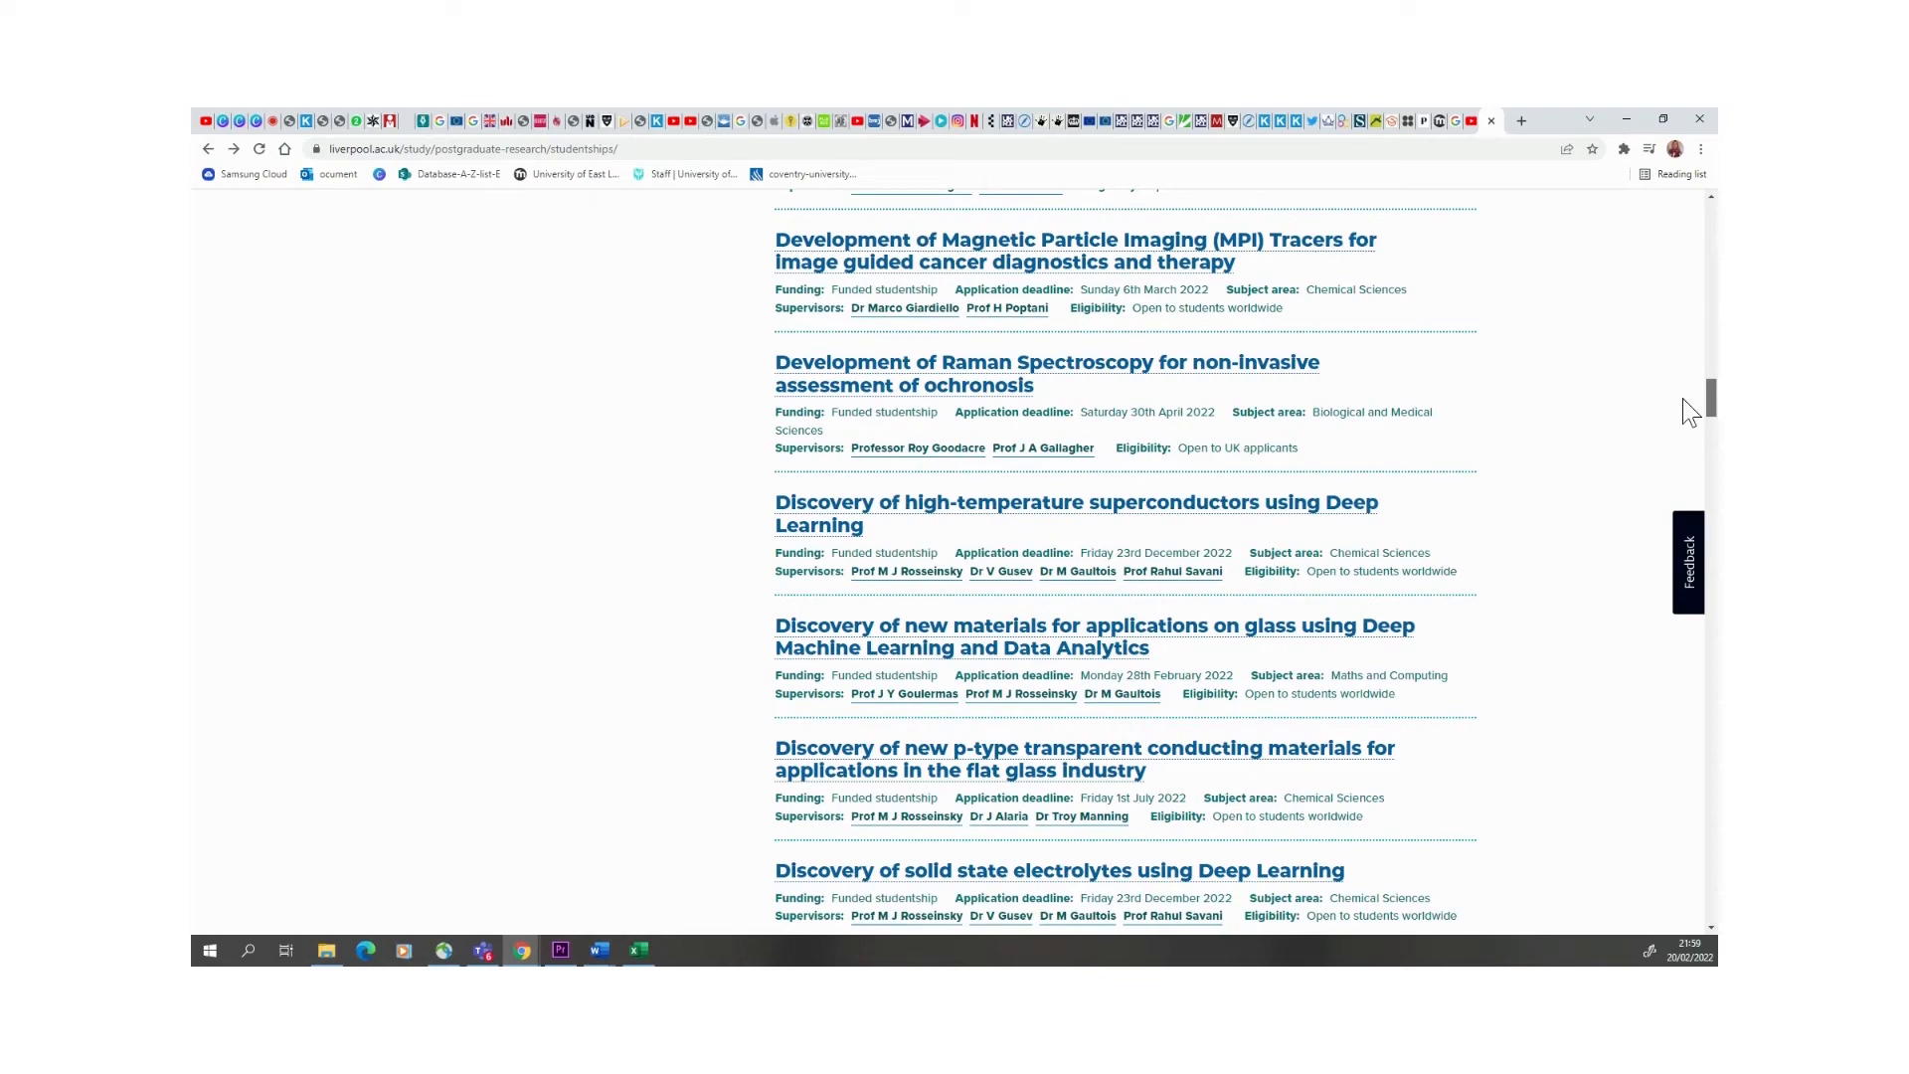
scroll(down, 3)
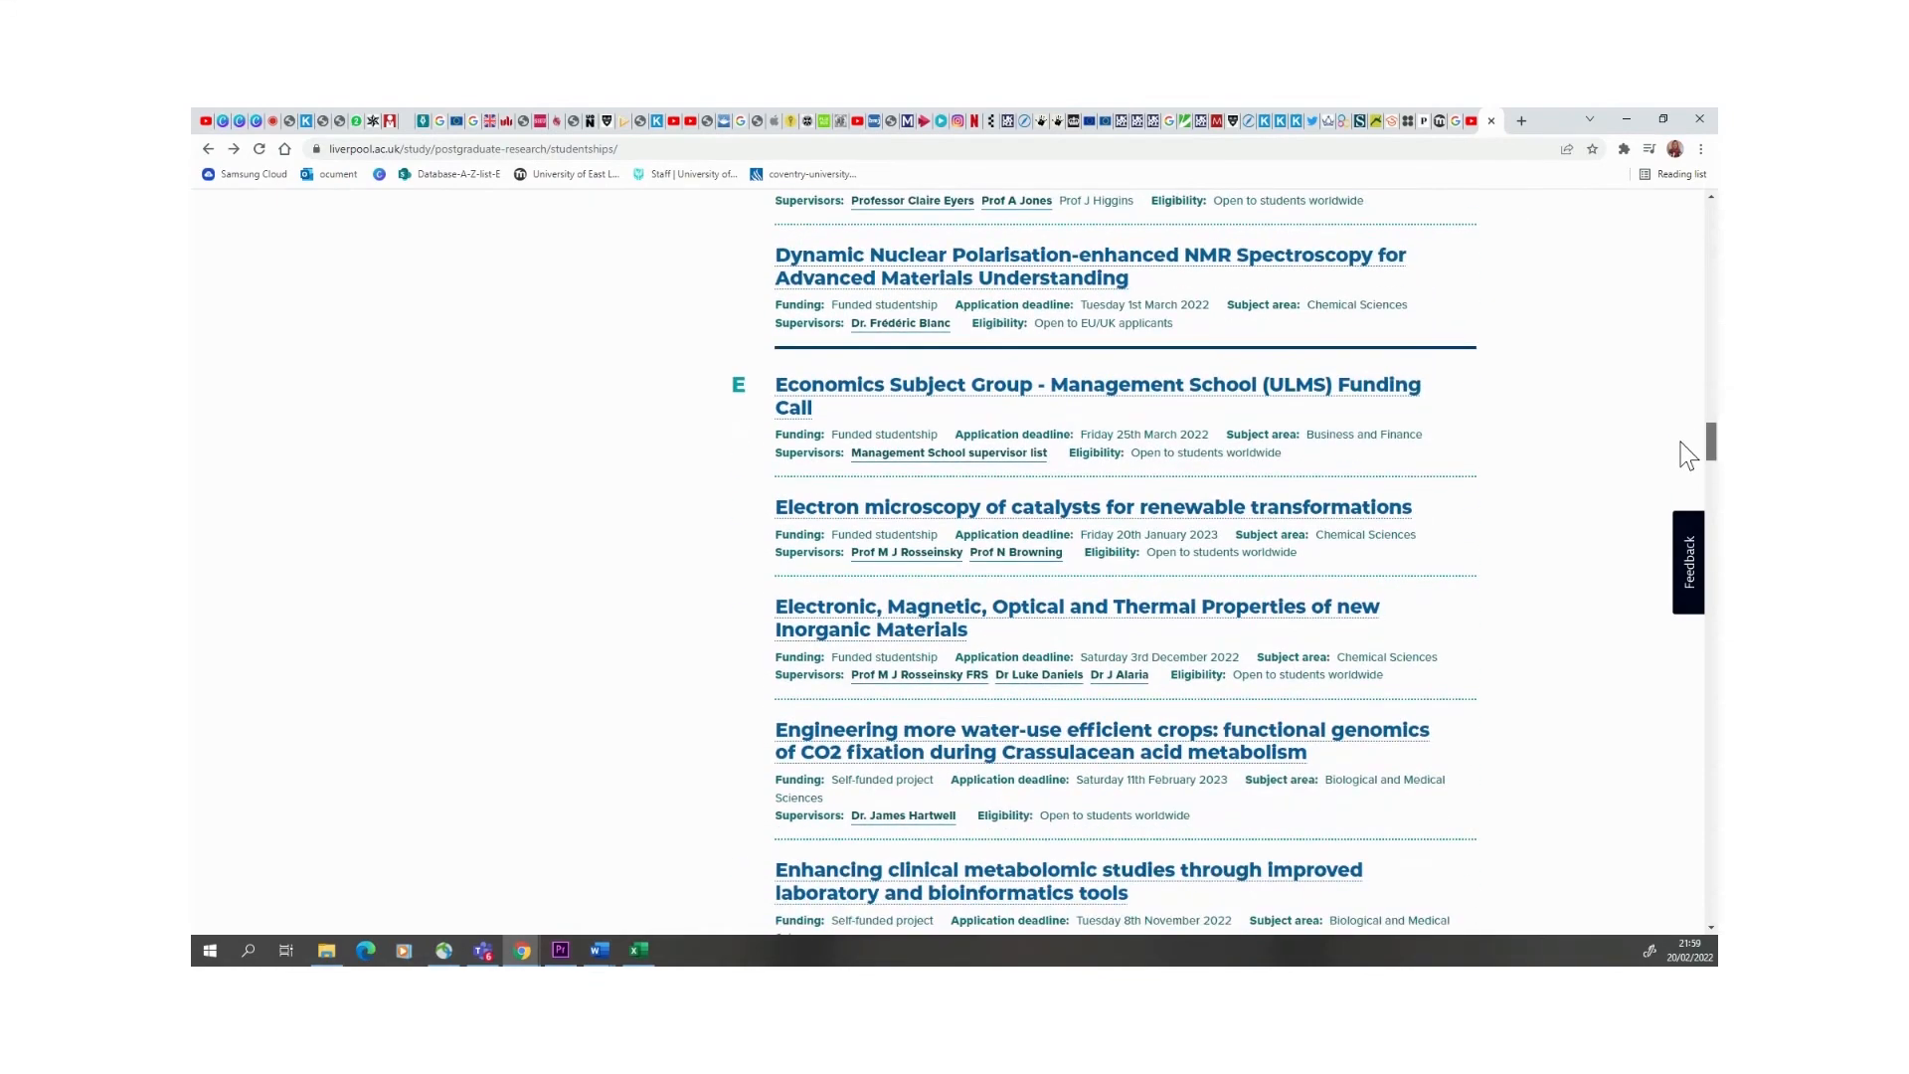
scroll(down, 3)
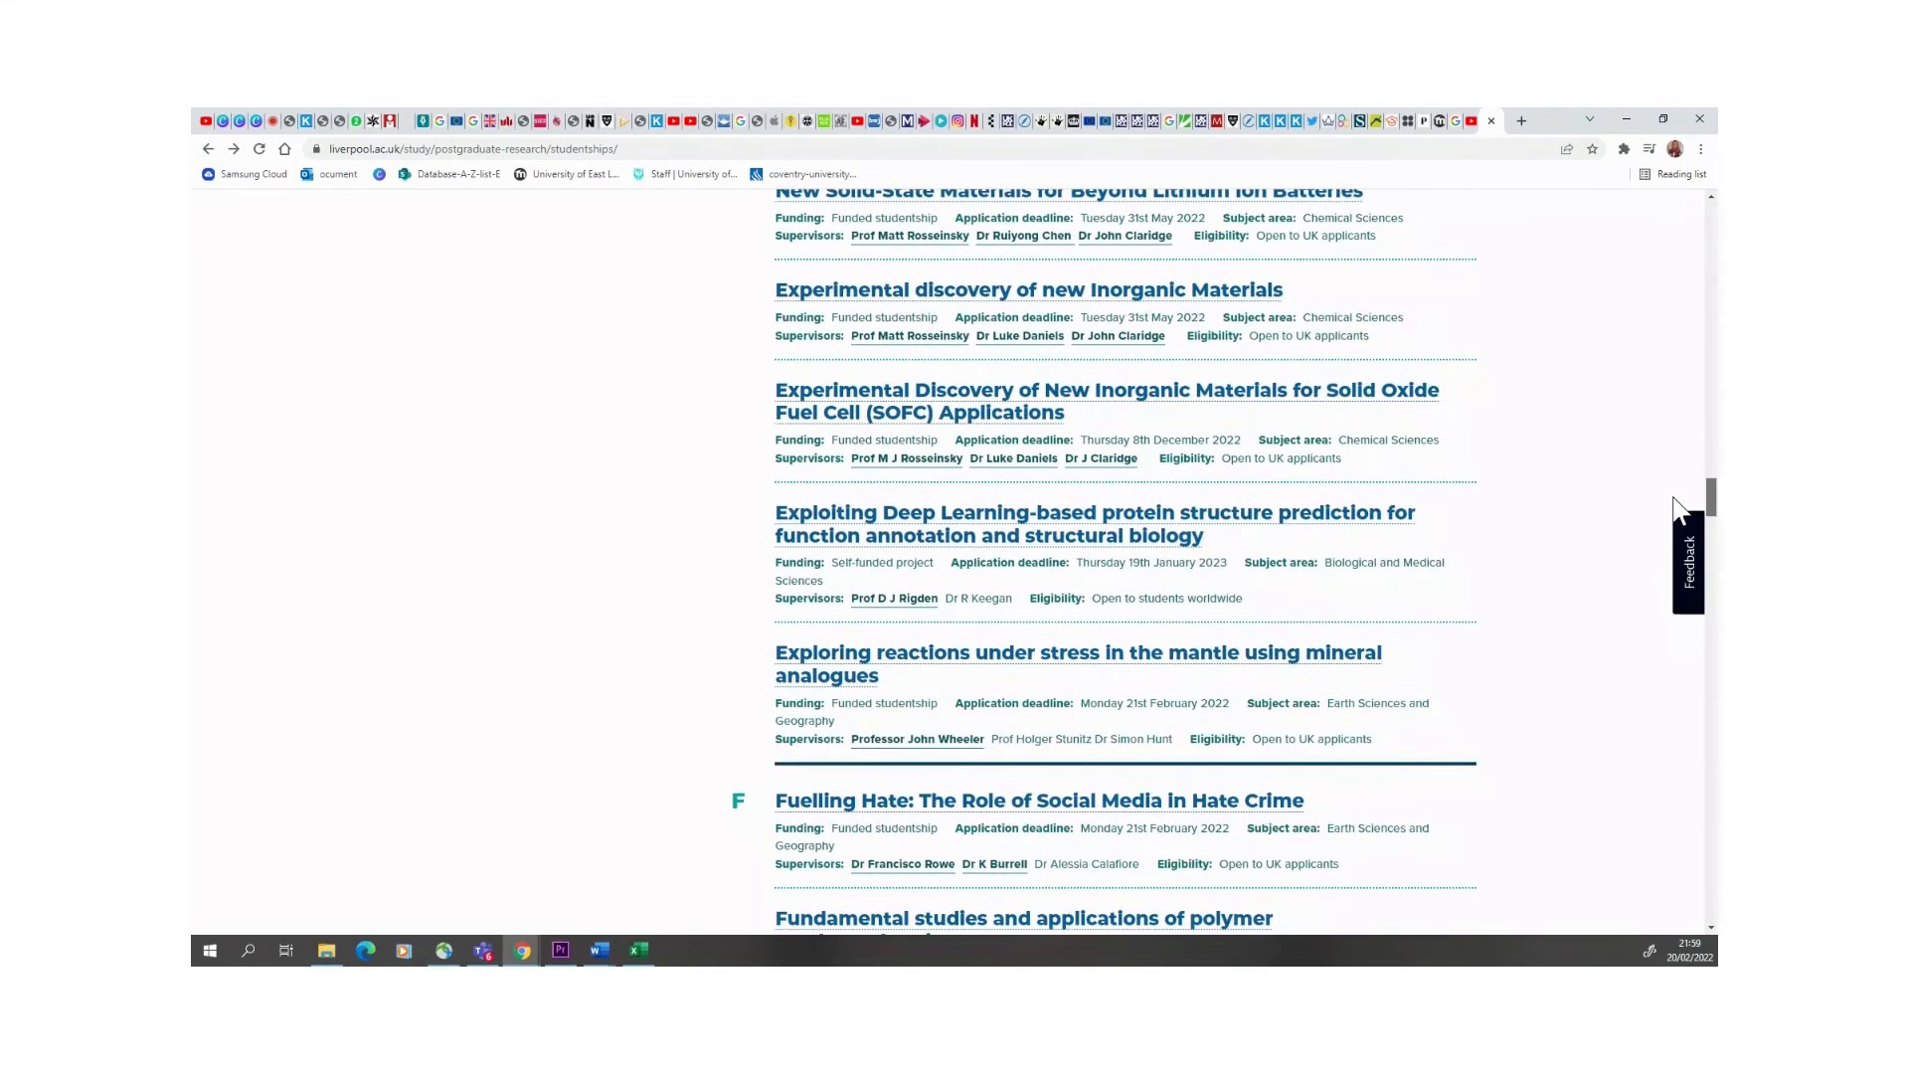
scroll(down, 3)
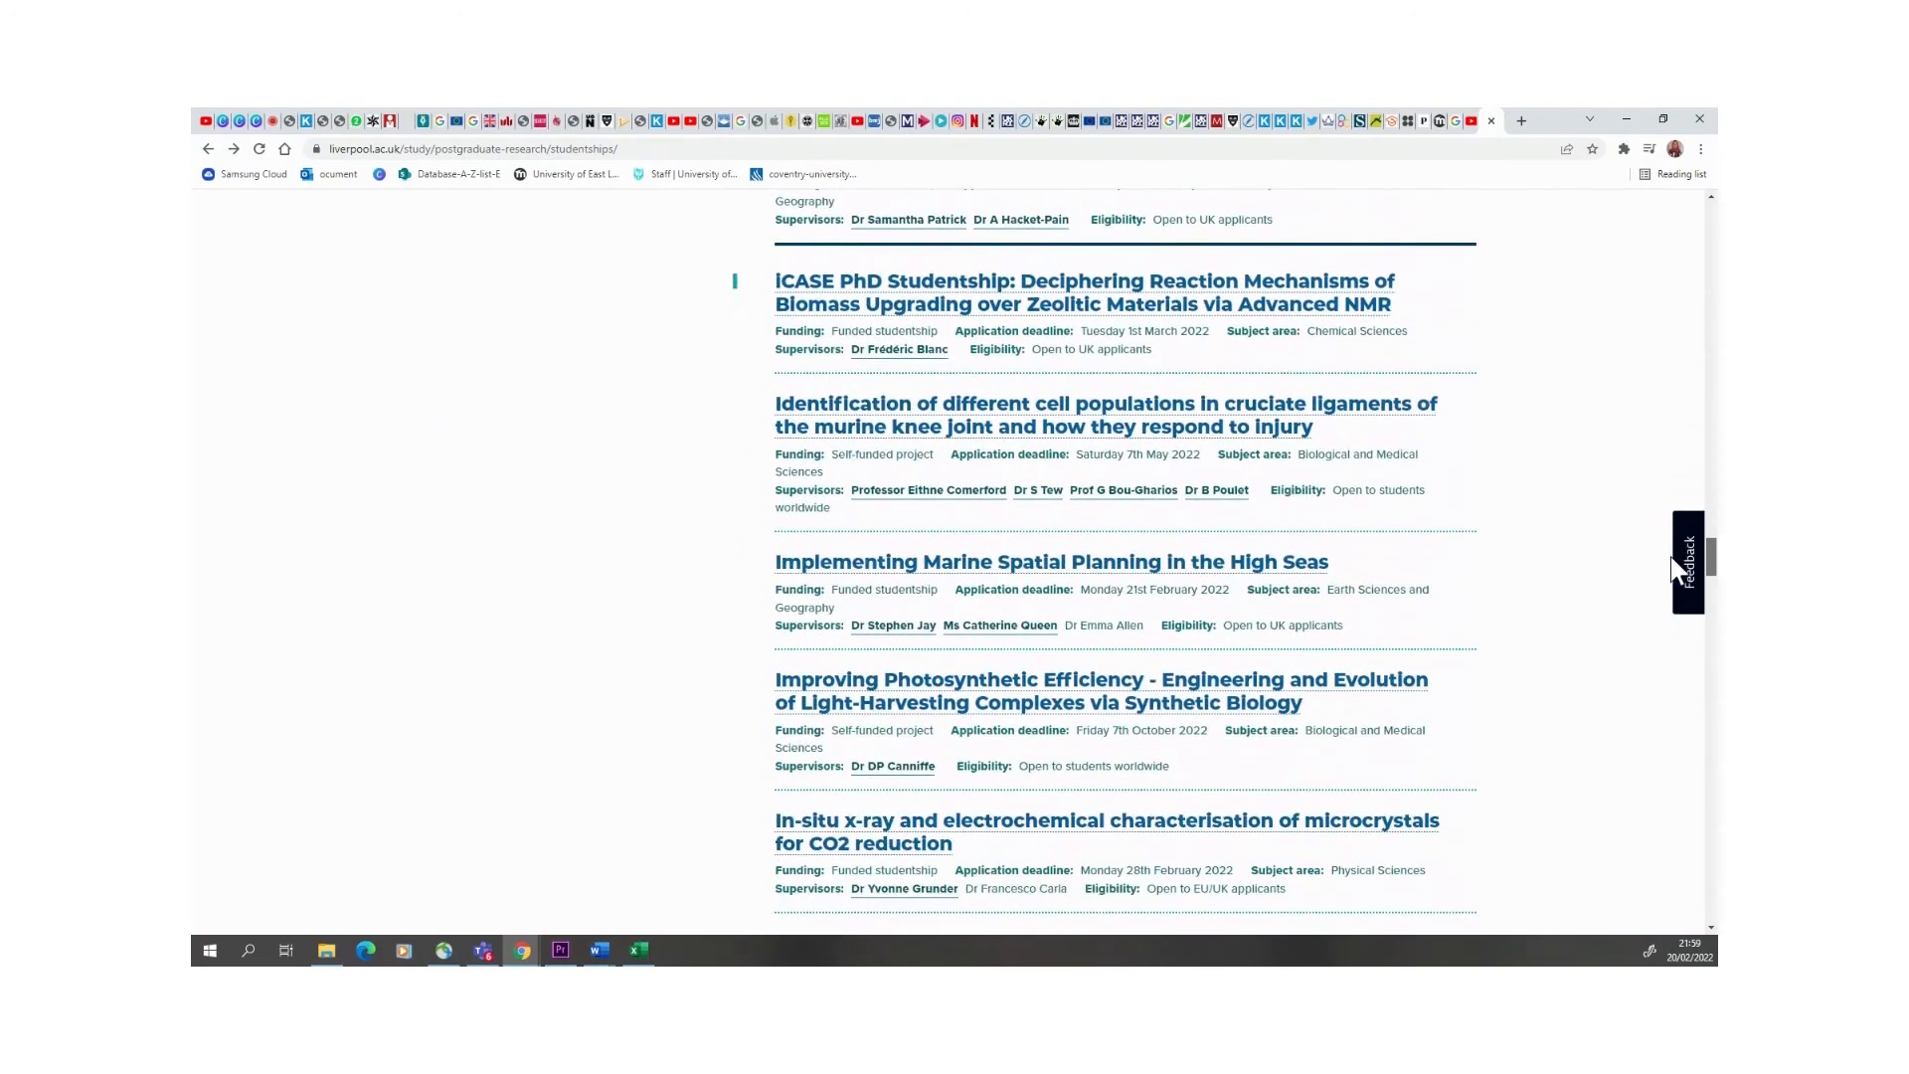
scroll(down, 3)
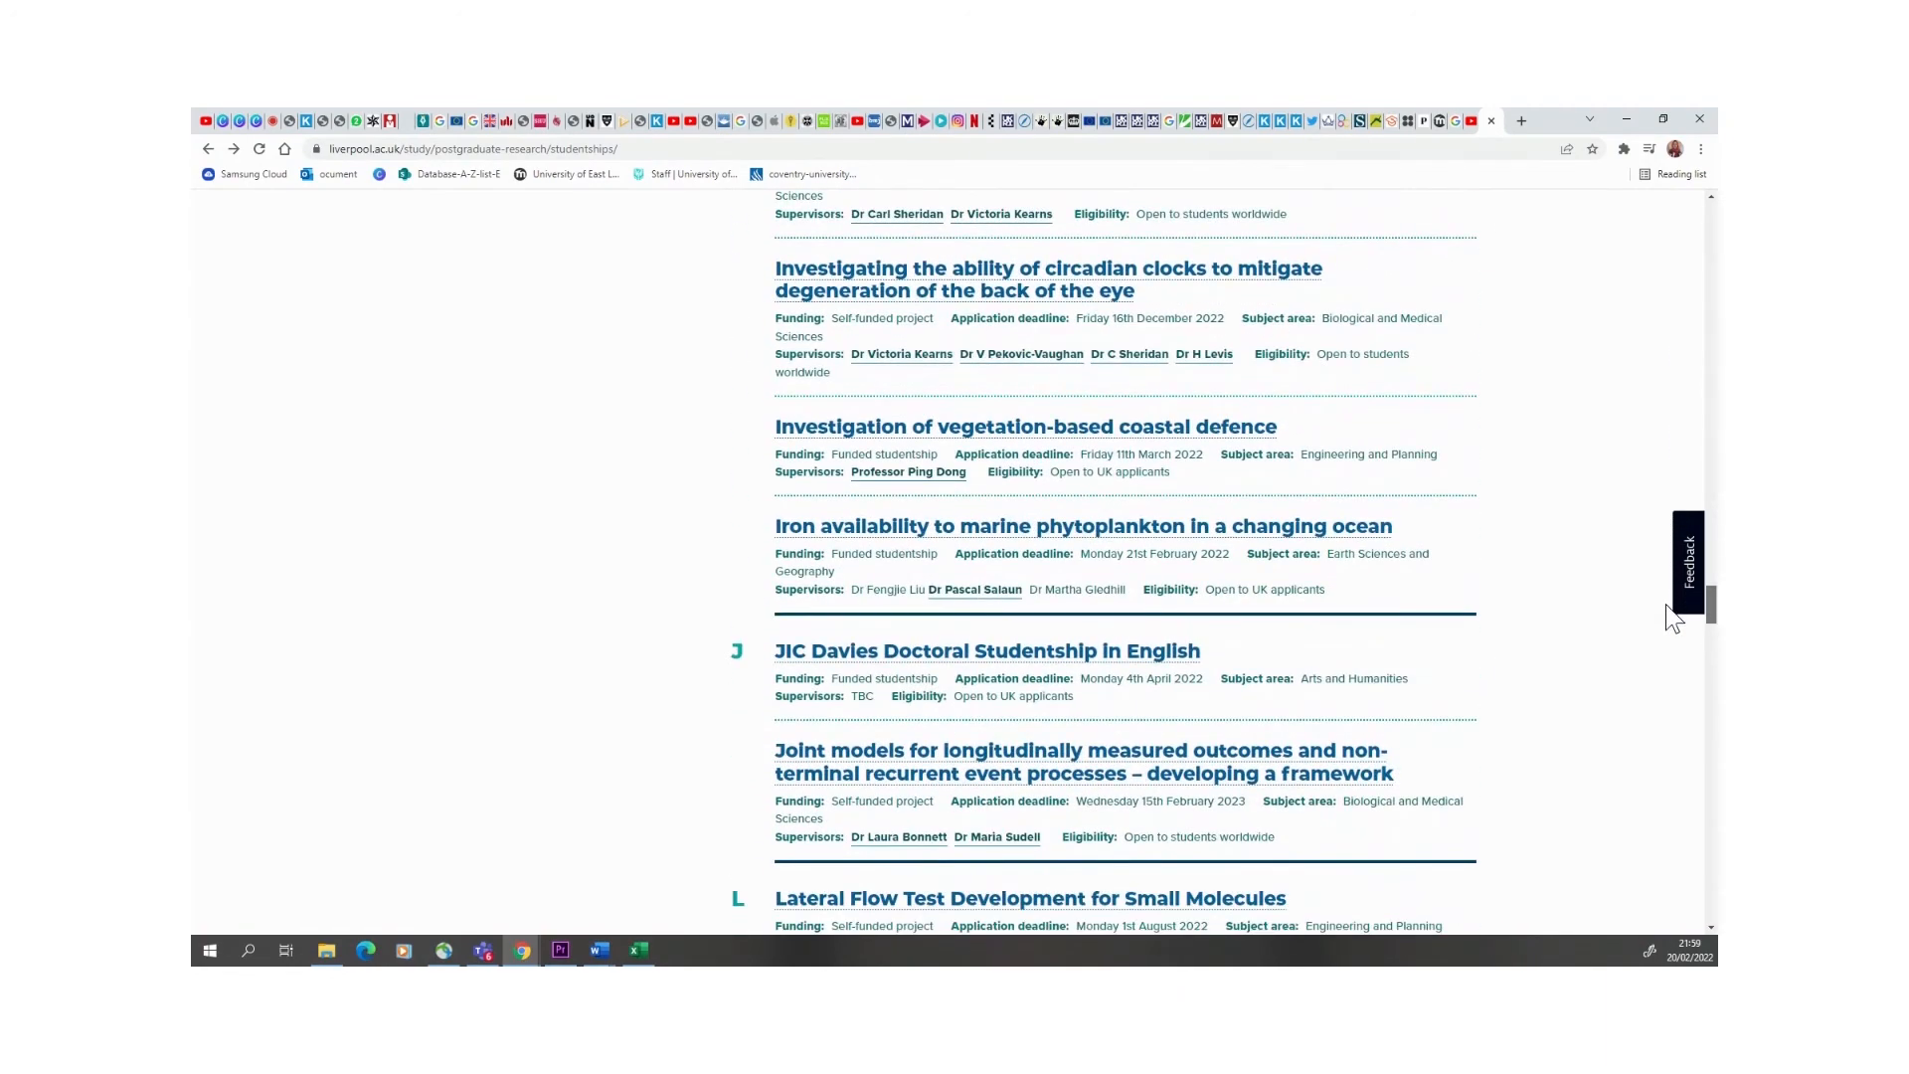
scroll(down, 3)
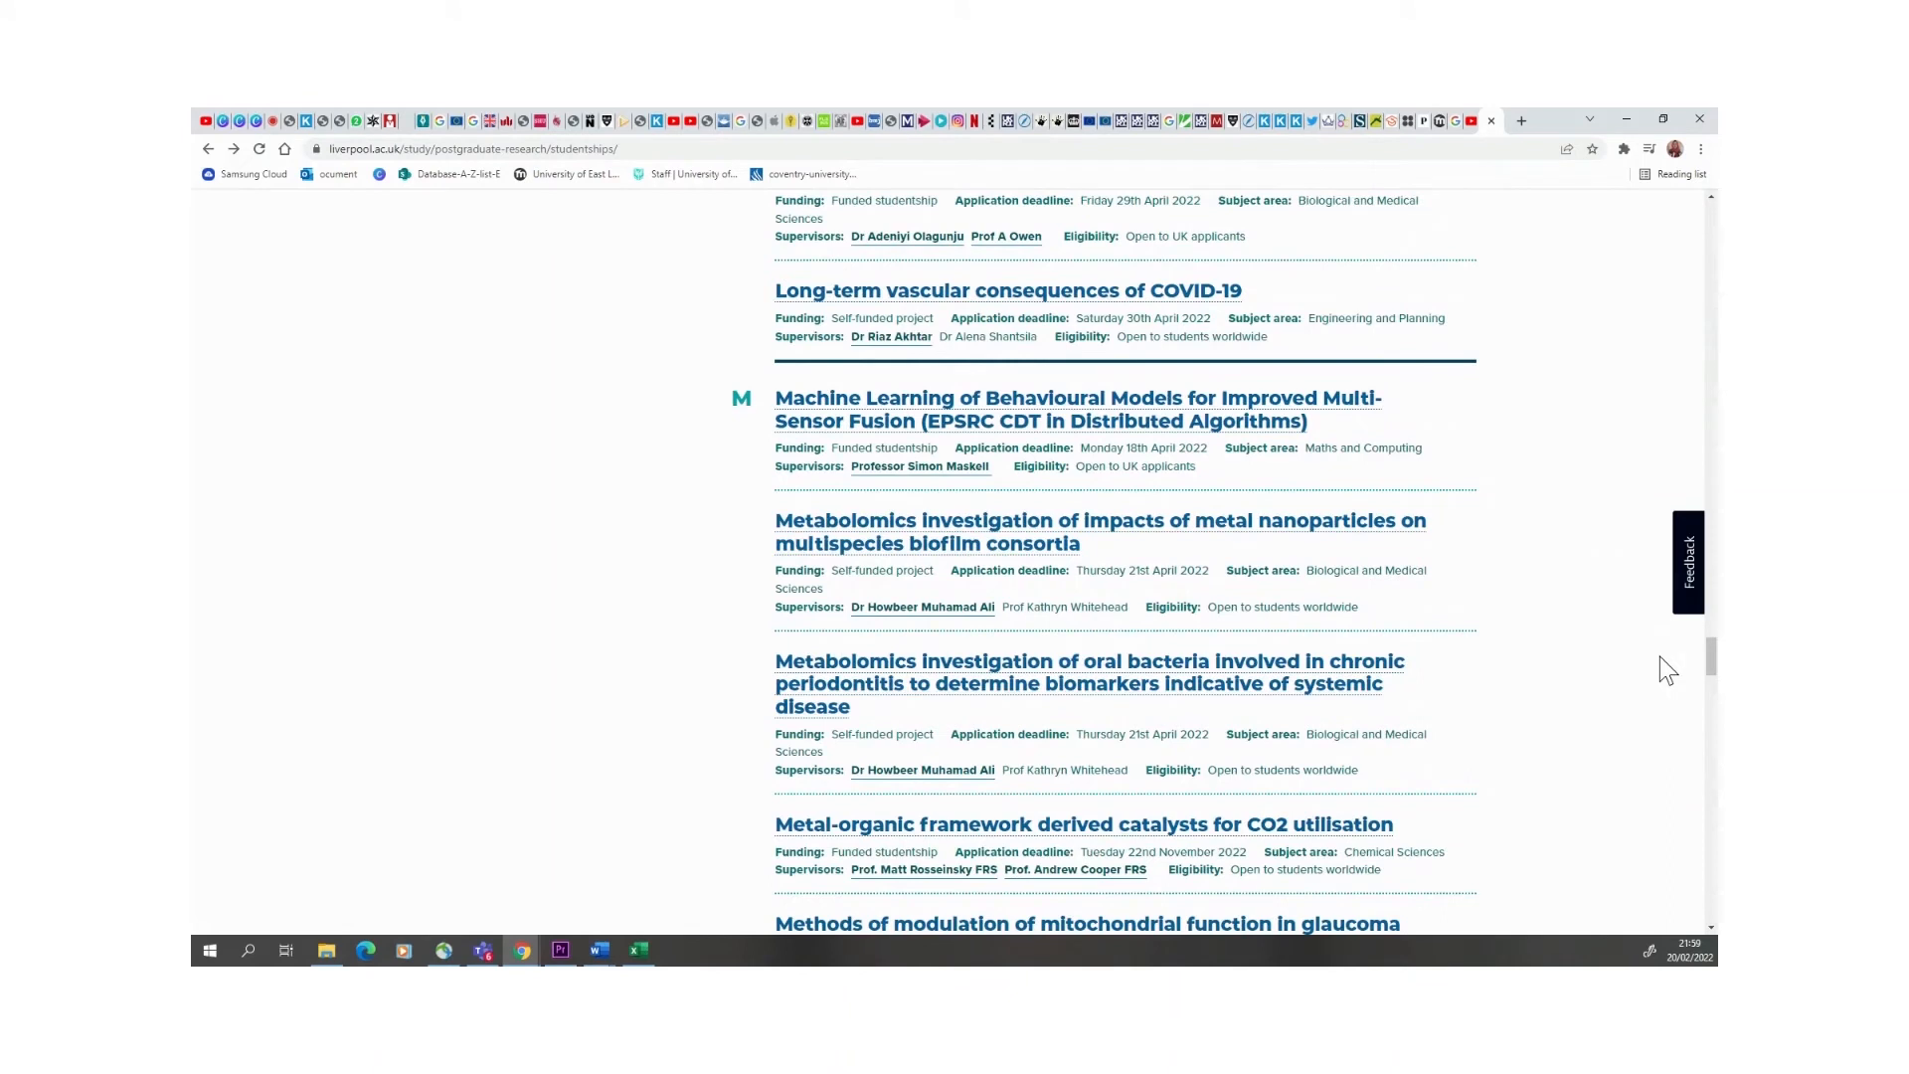
mouse_move(1012, 385)
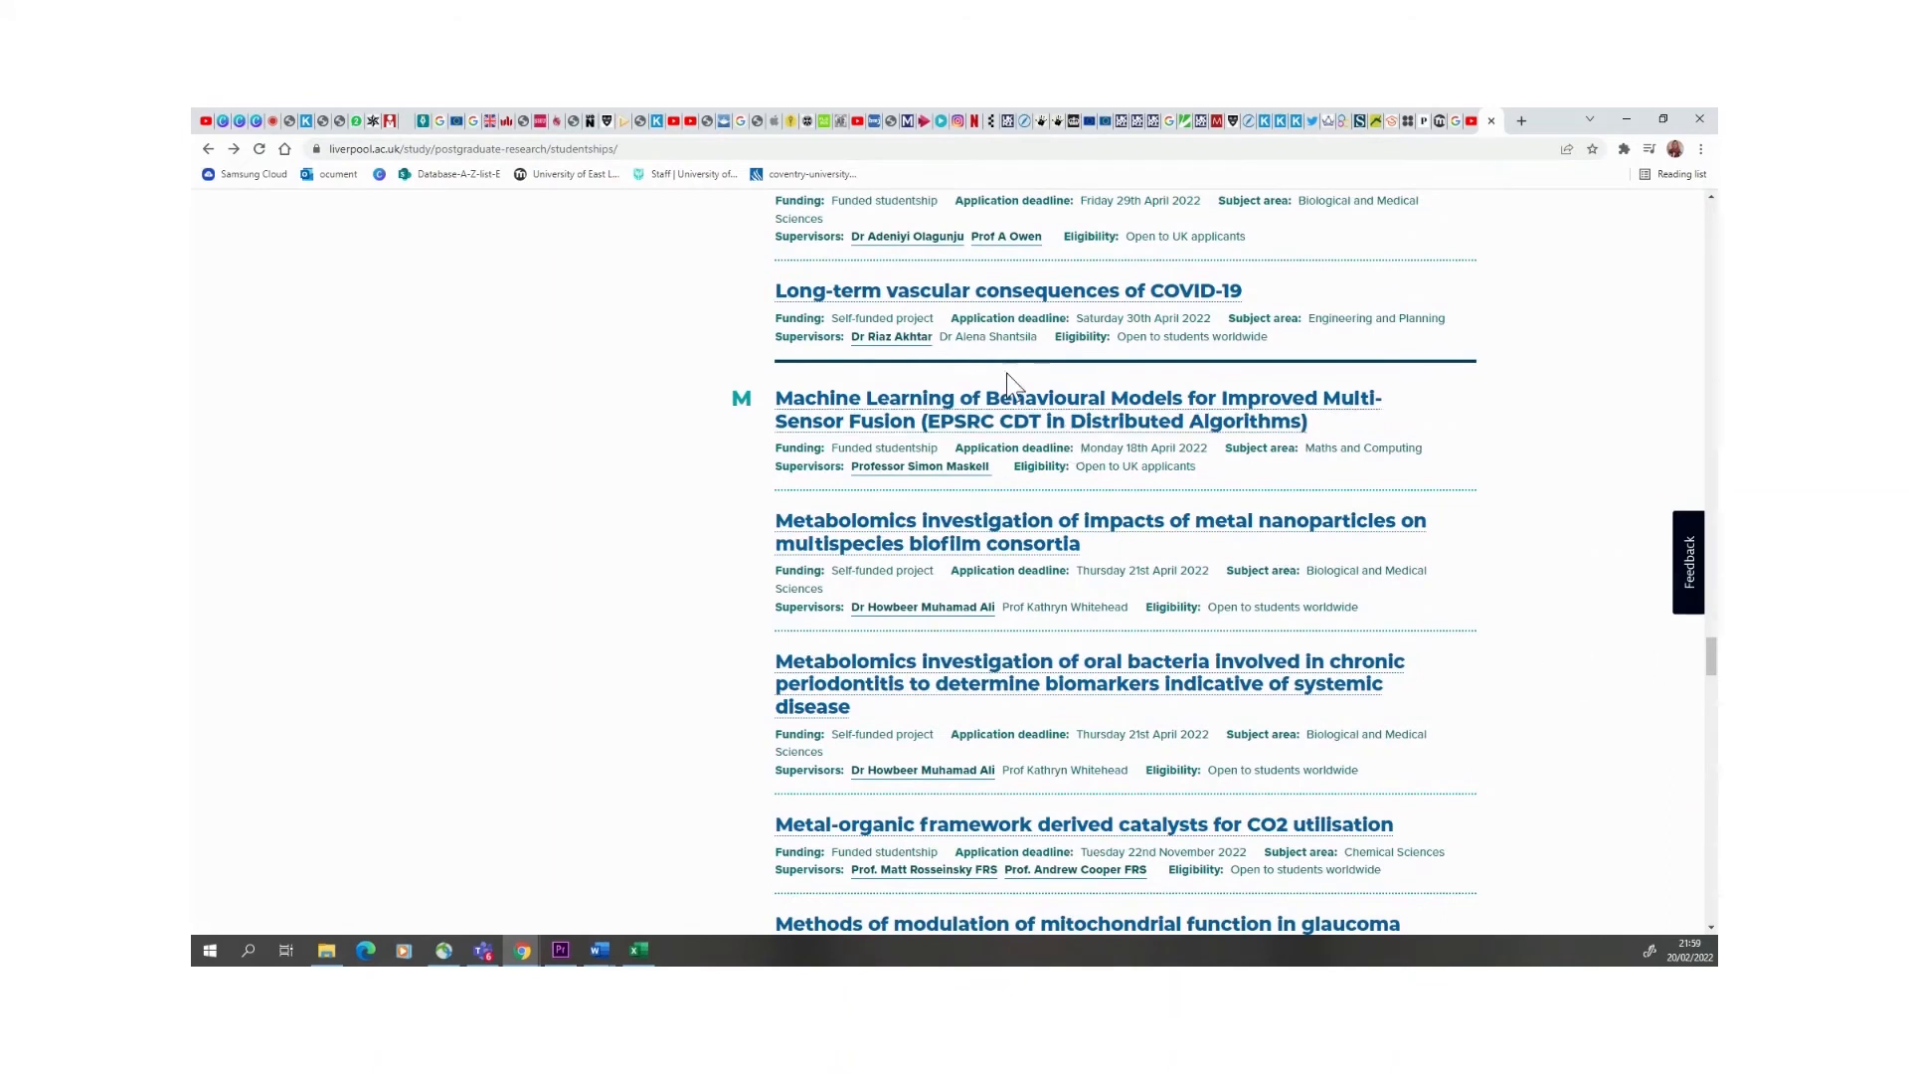
mouse_move(999, 566)
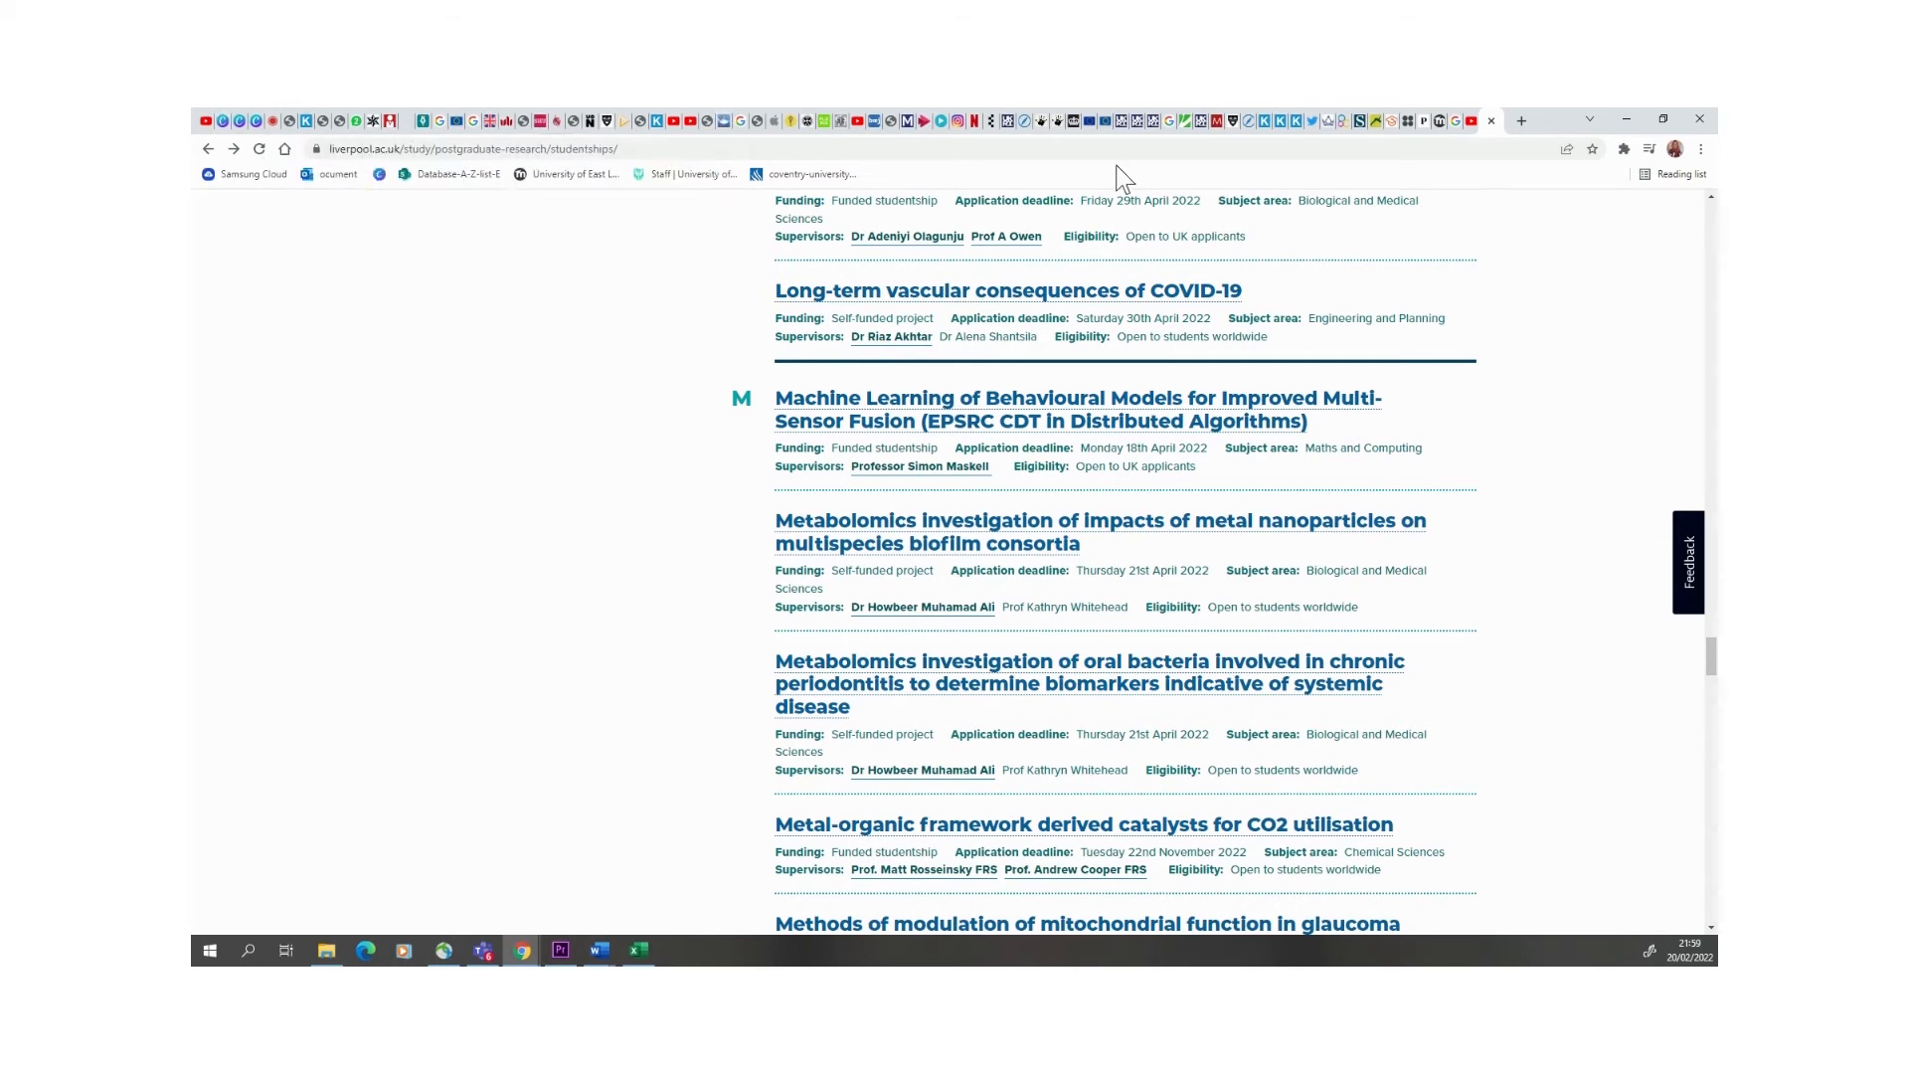
- Read the recovered Word list of studentship titles and links down to the 21 Feb 2022 Covid-19 entry
click(1068, 949)
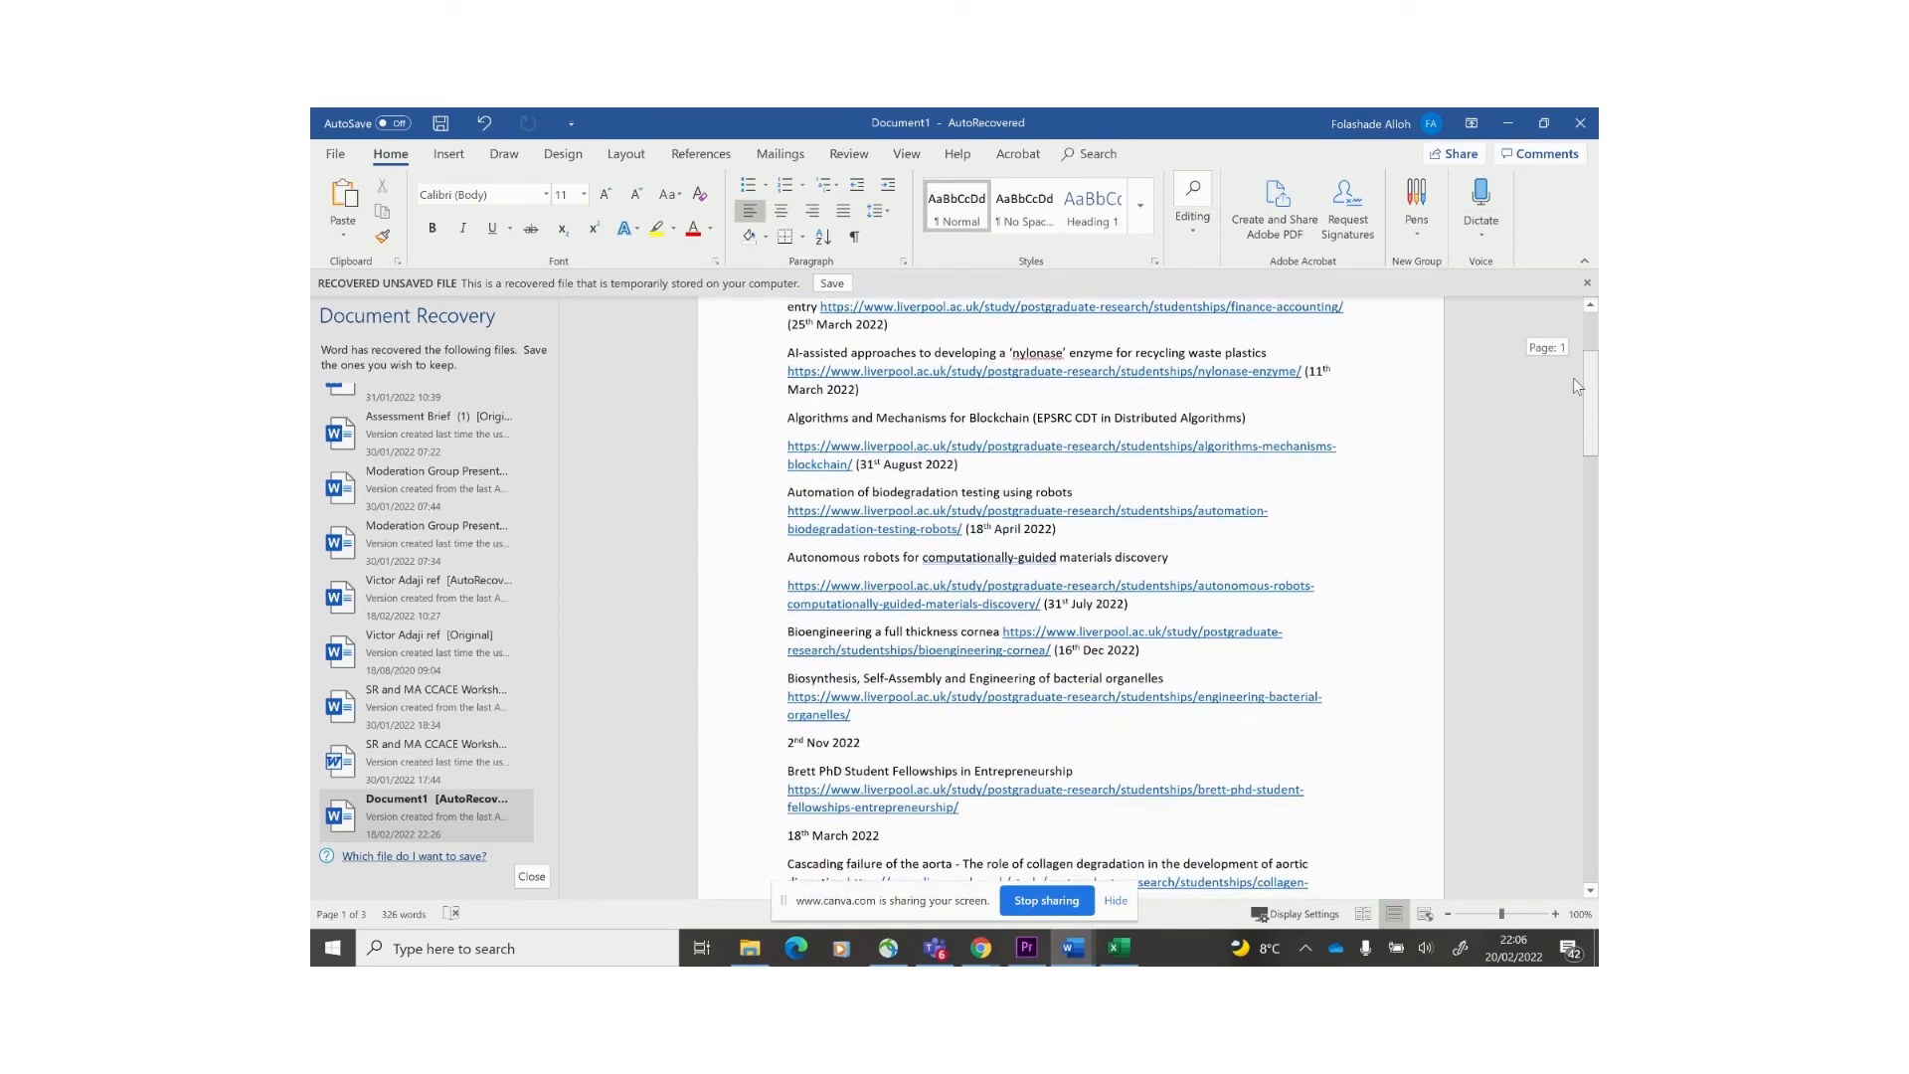
scroll(down, 3)
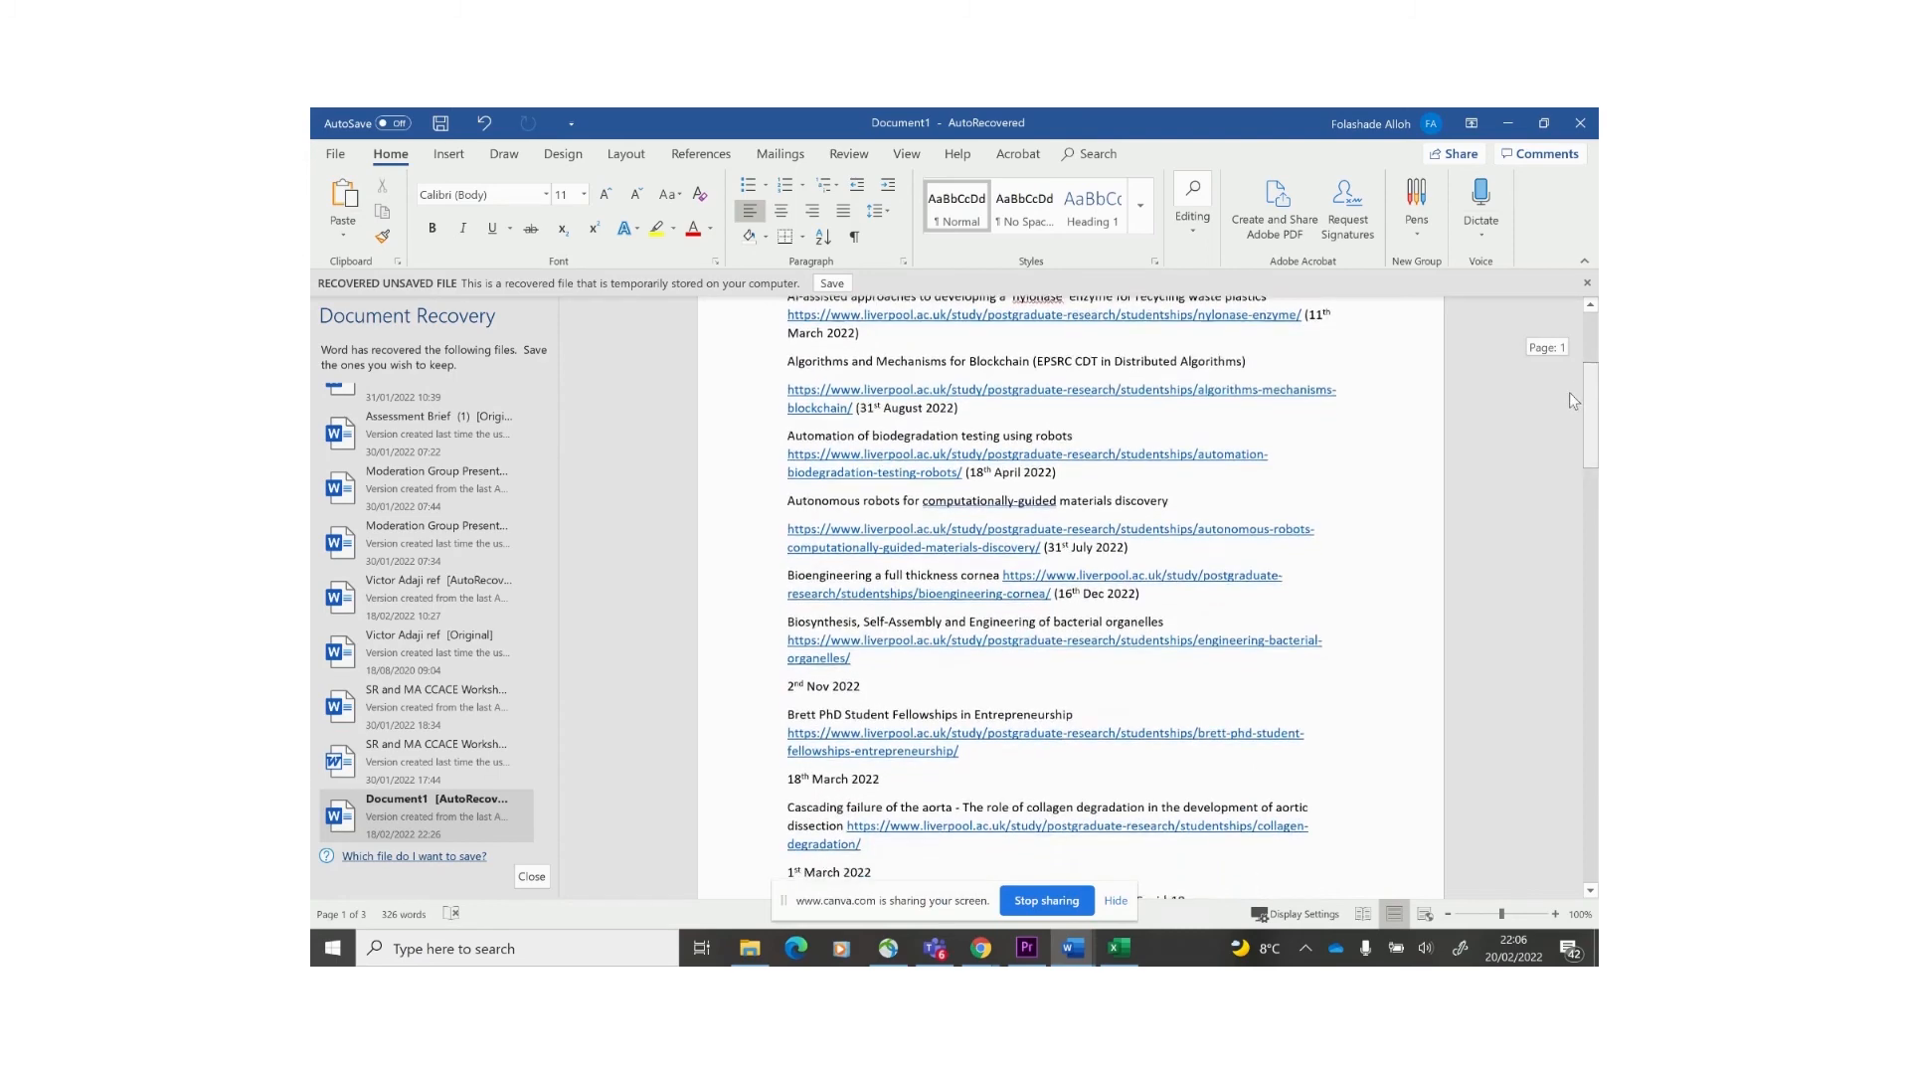
scroll(down, 3)
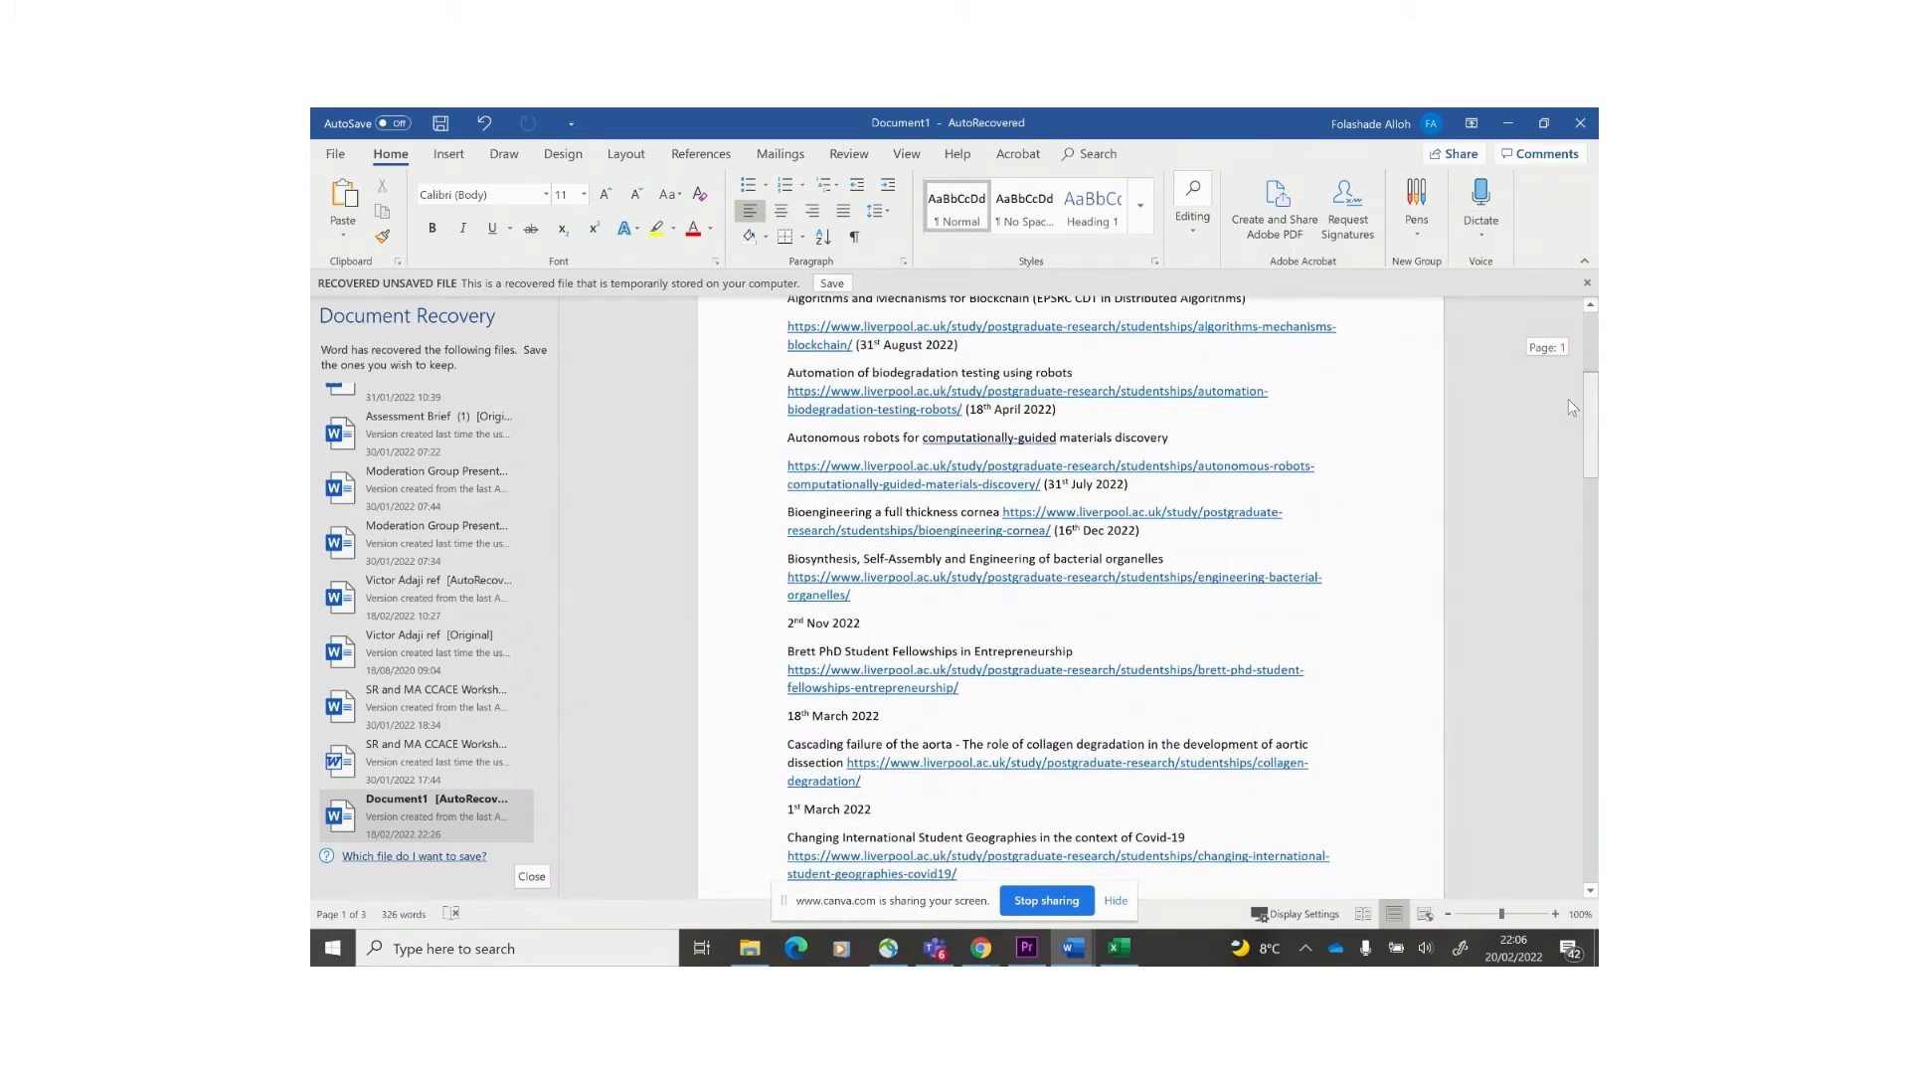
scroll(down, 3)
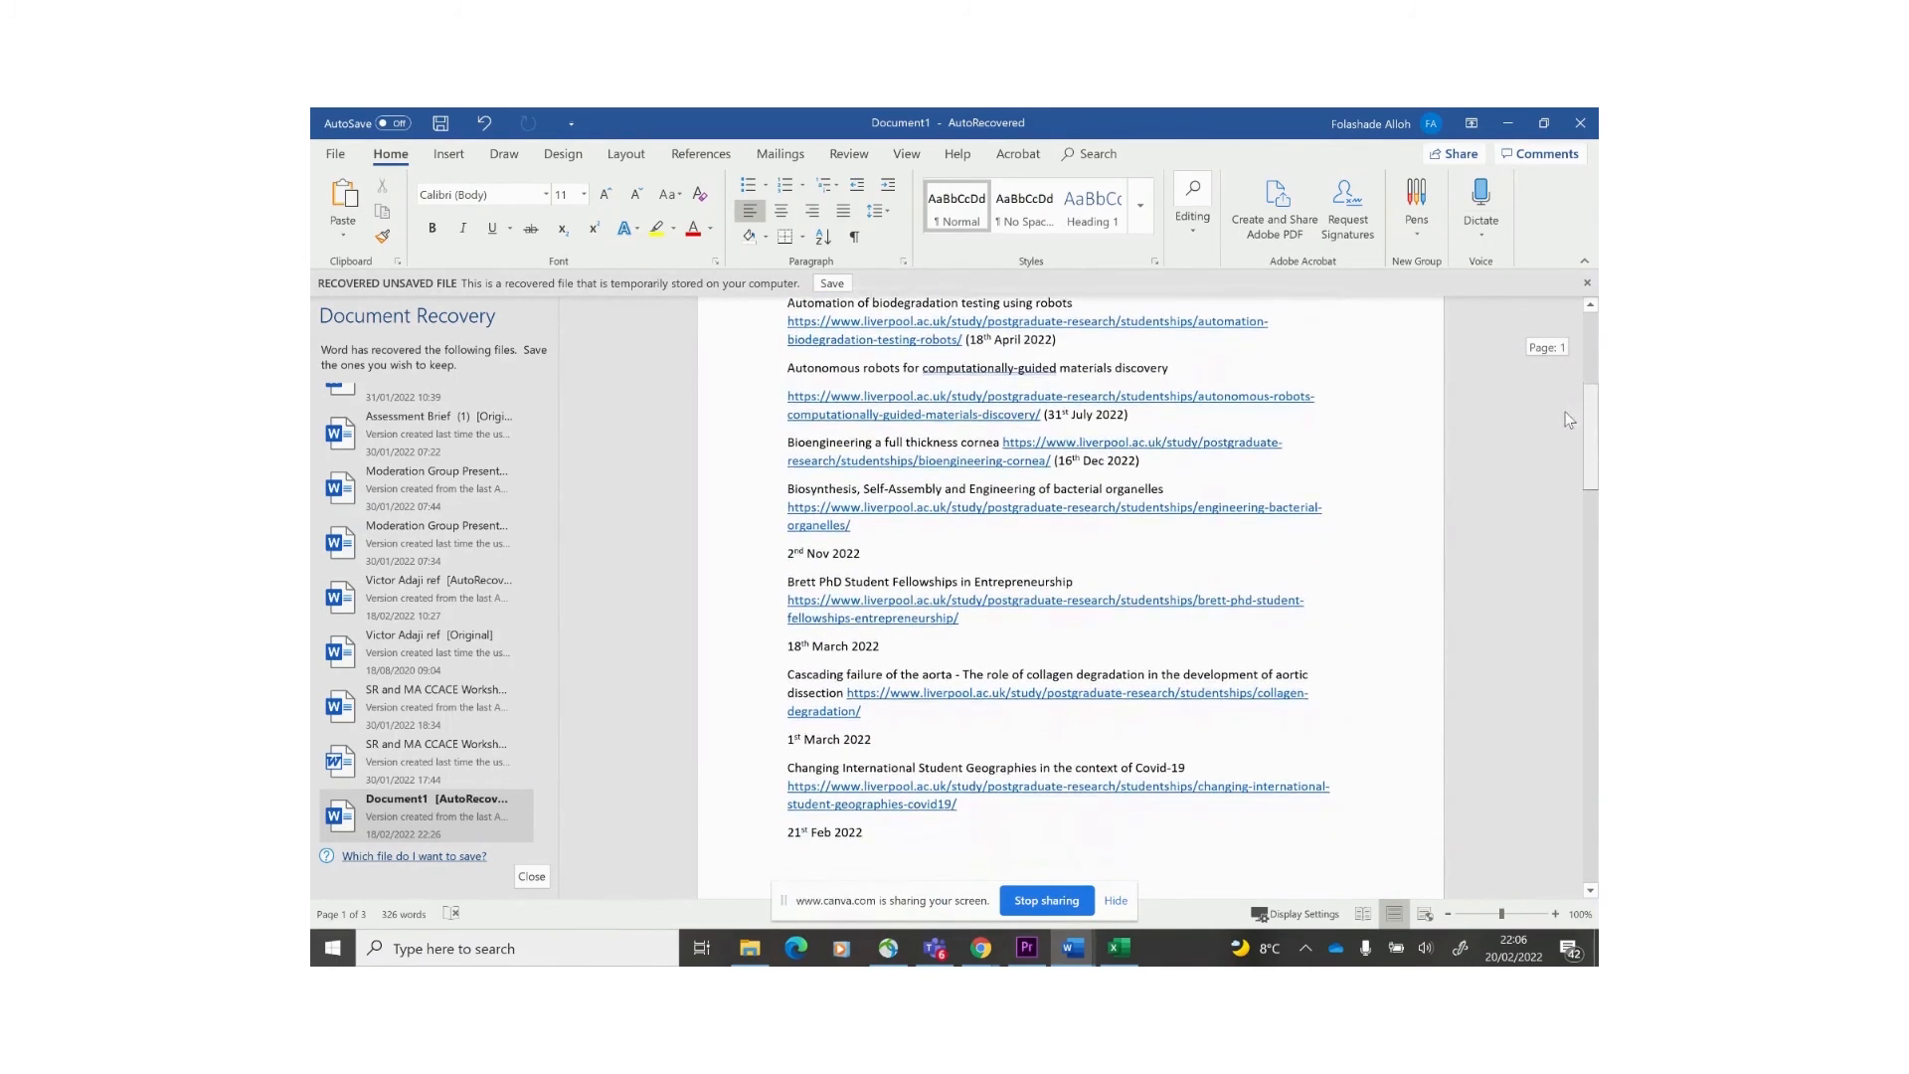
scroll(down, 3)
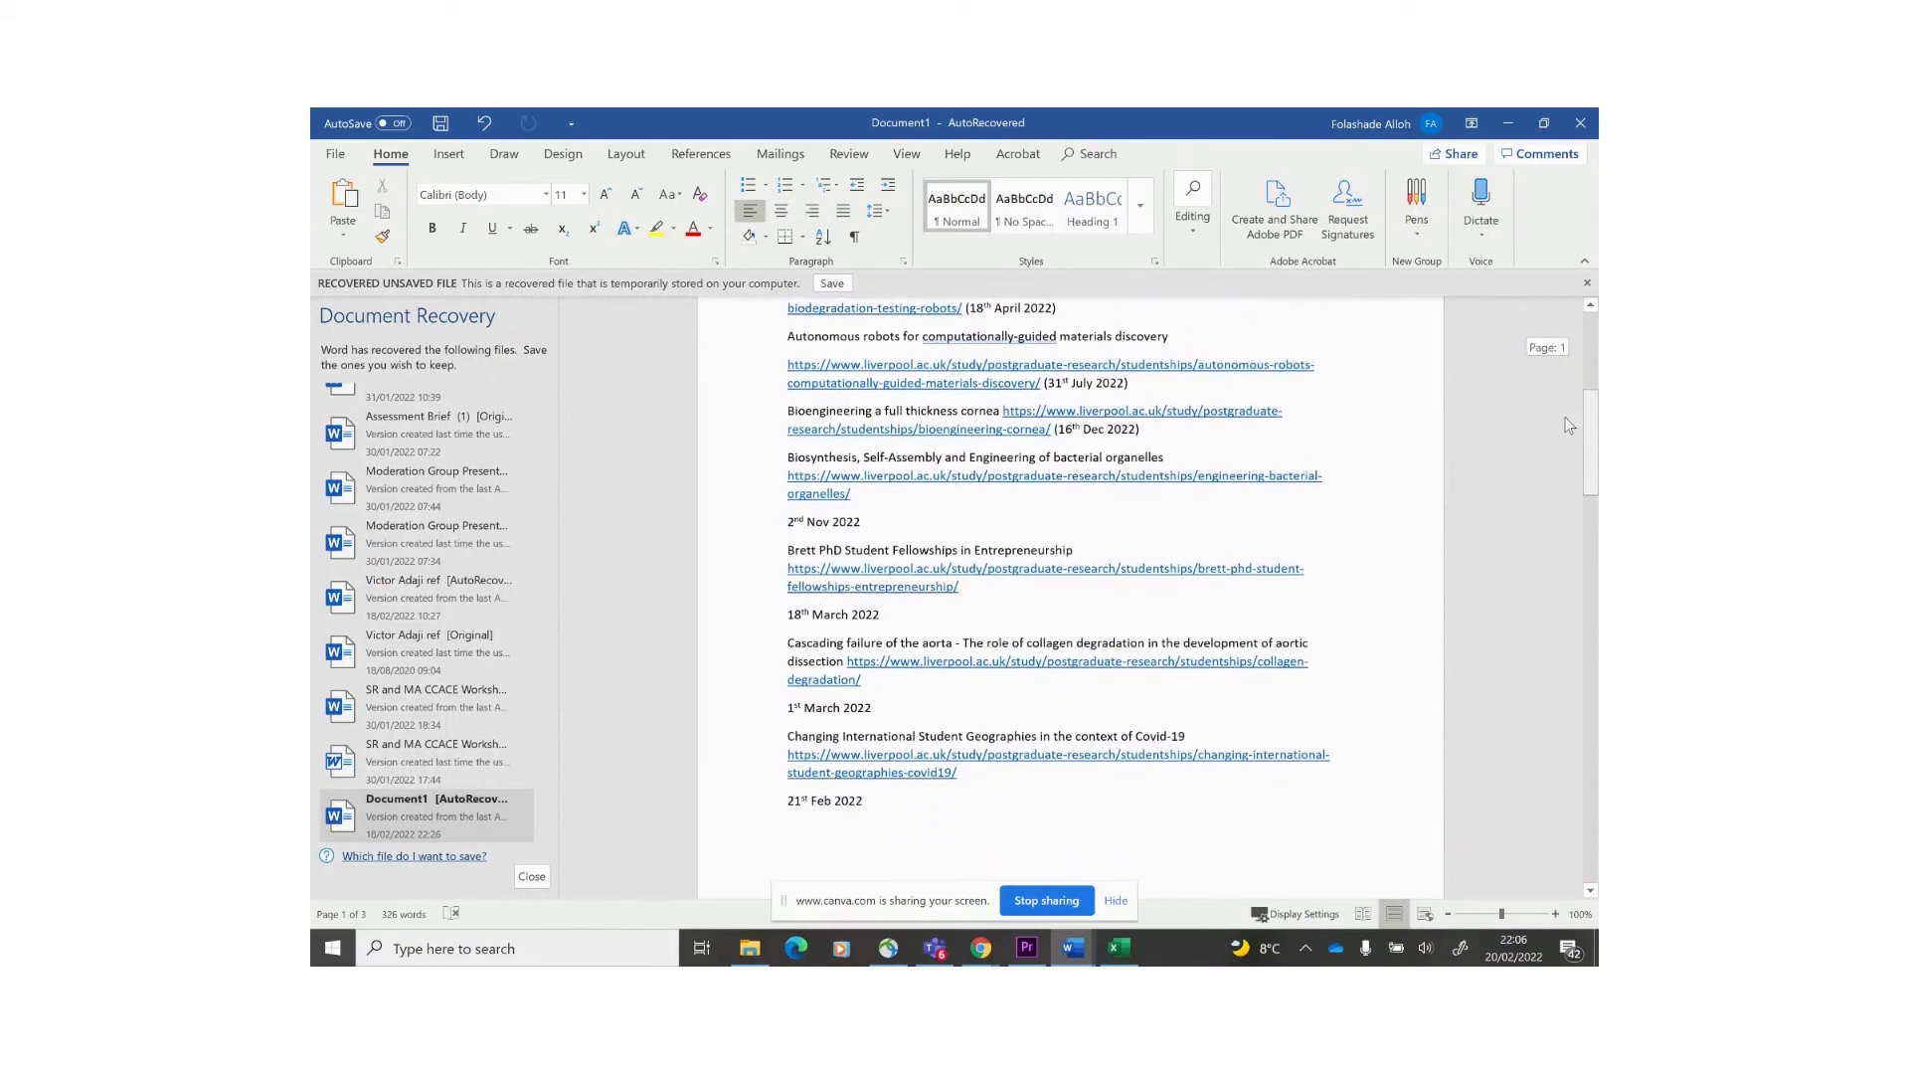
scroll(down, 3)
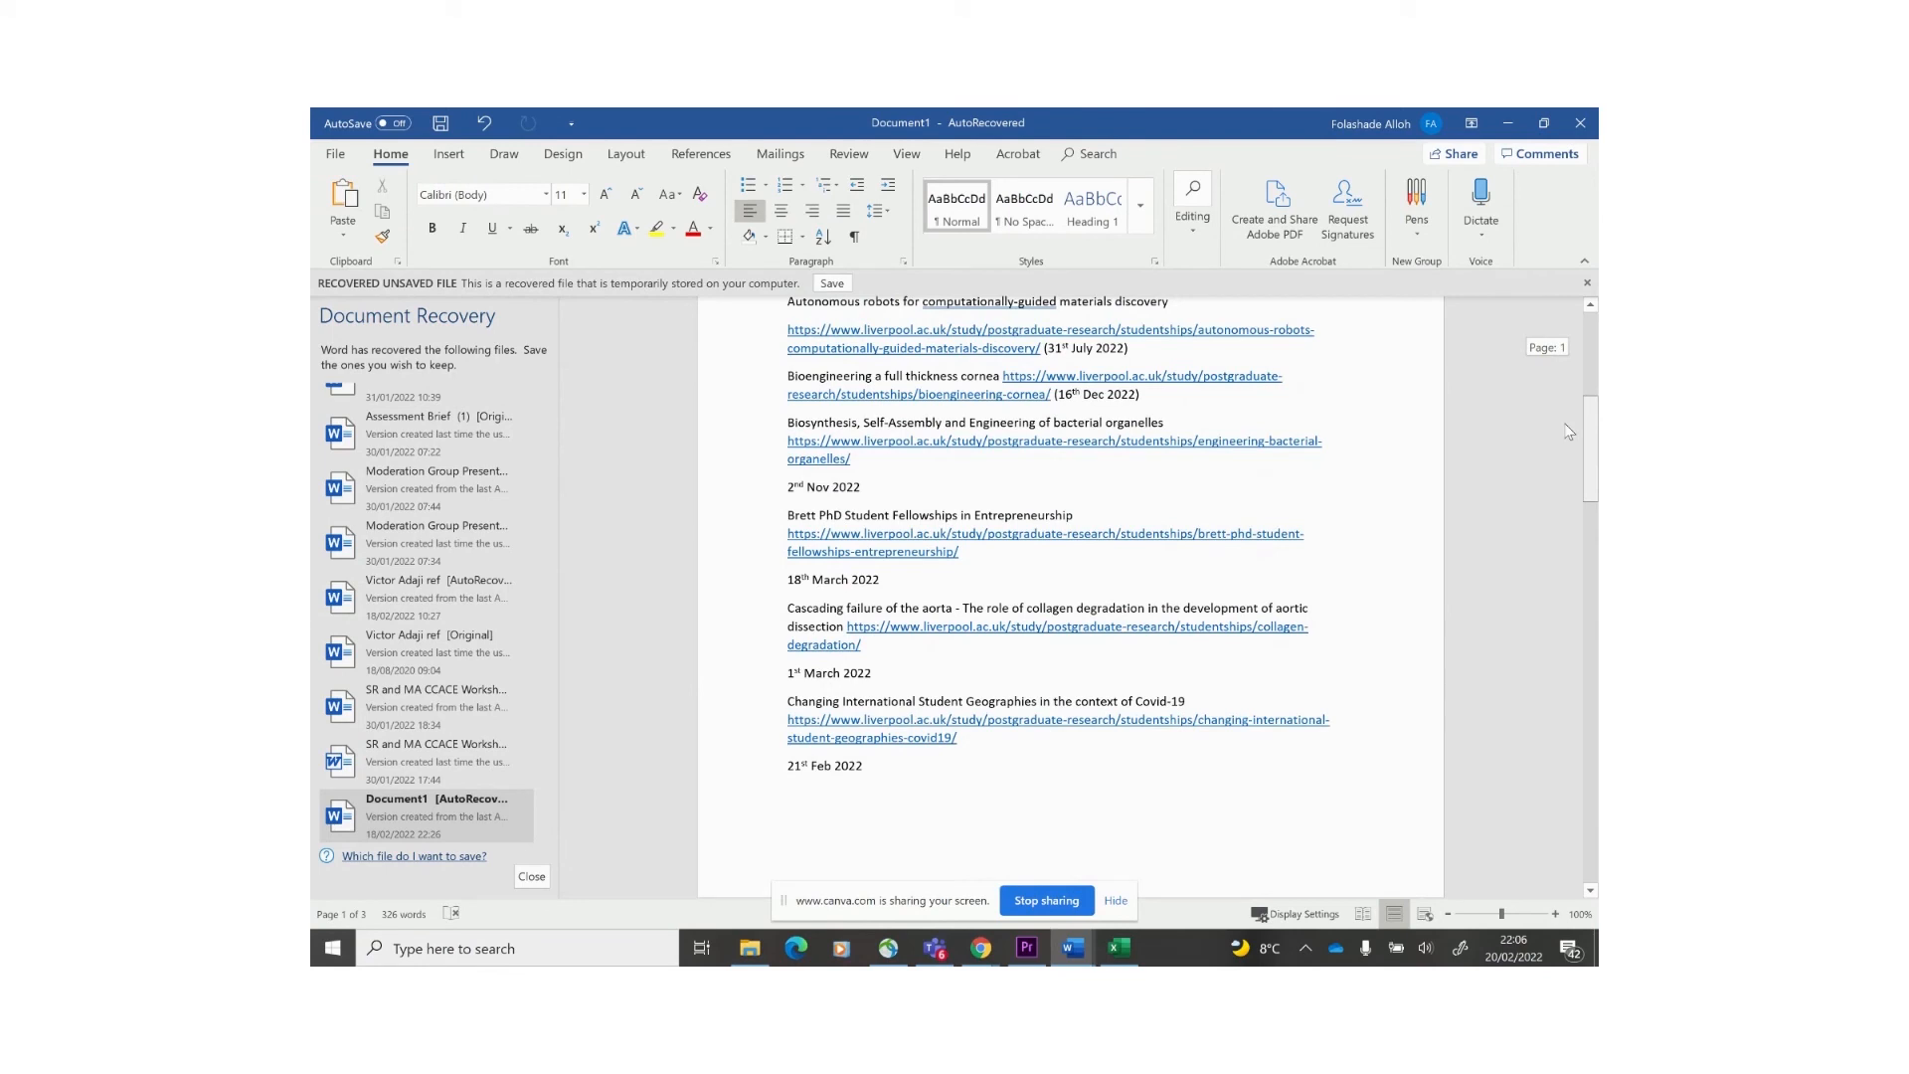
scroll(down, 3)
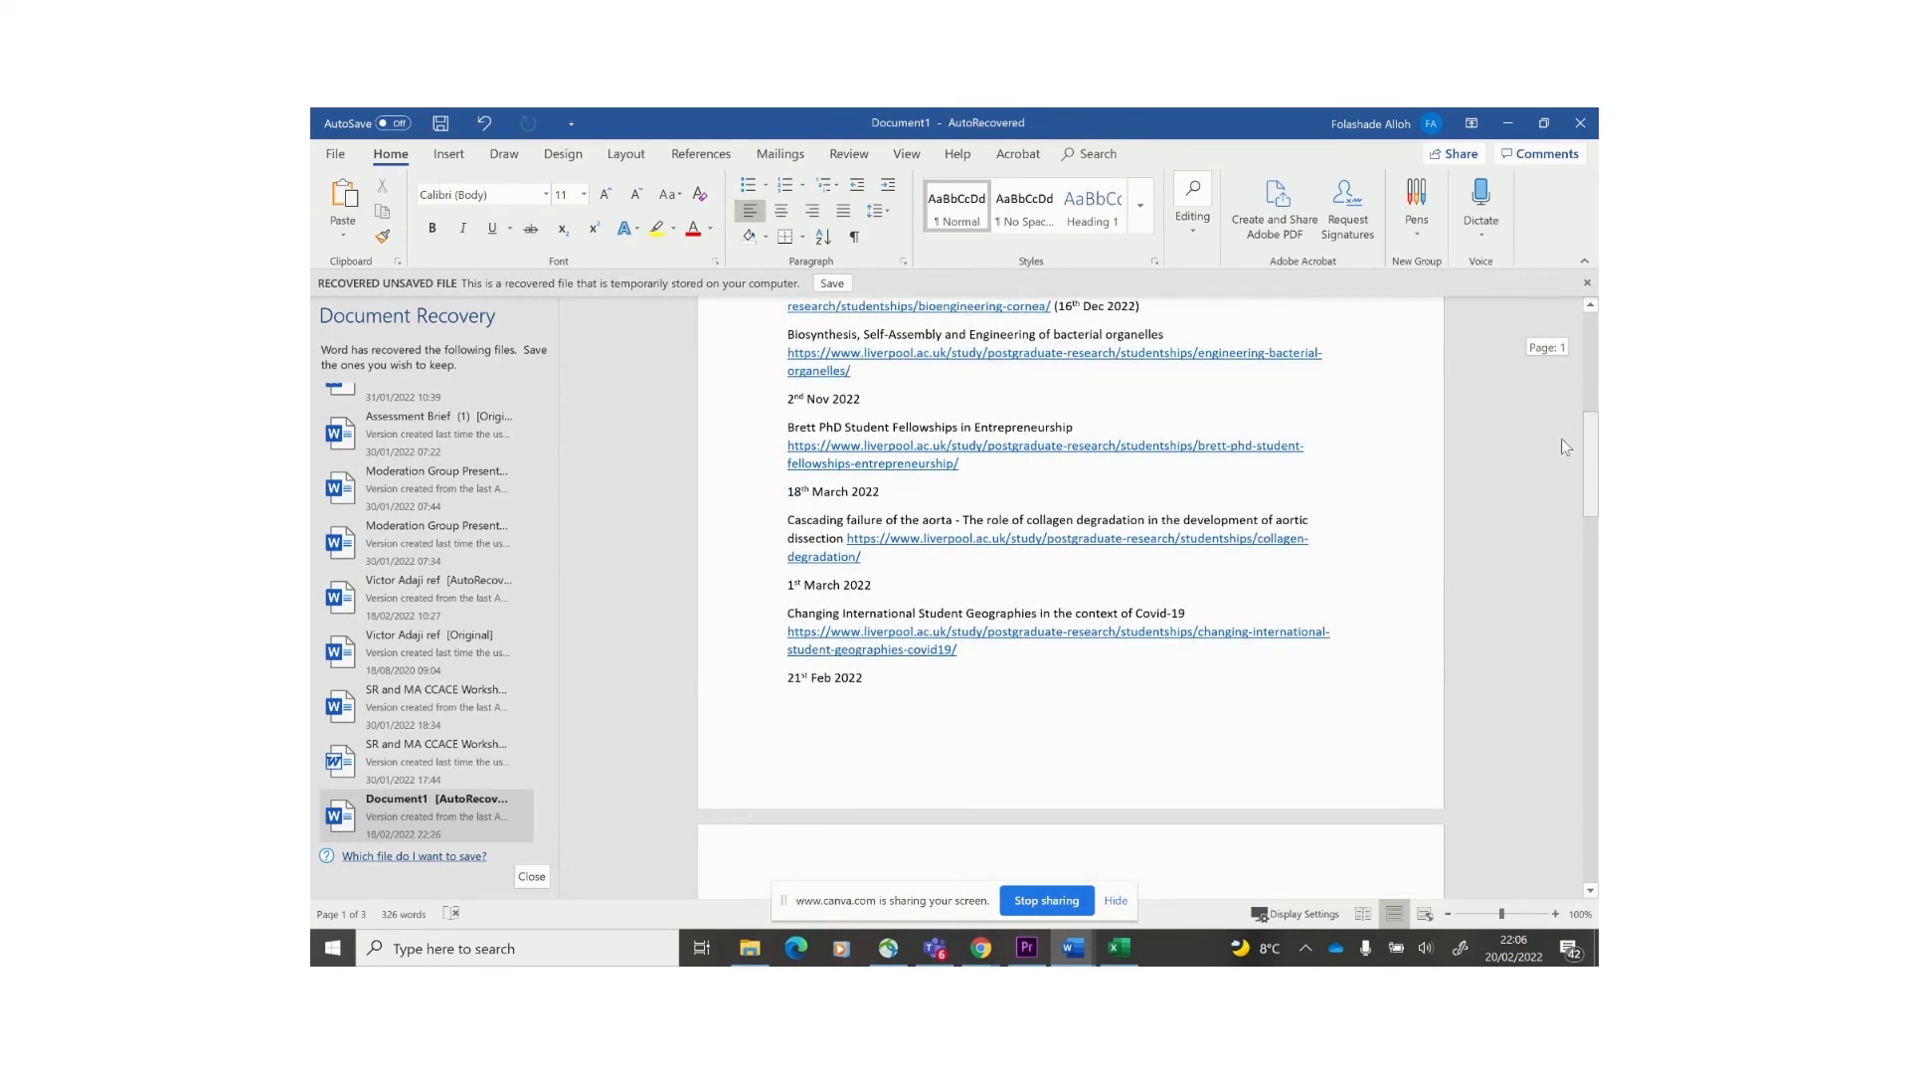
- Read pages 2–3 to the probabilistic programming entry with its 28 Feb 2022 deadline
scroll(down, 3)
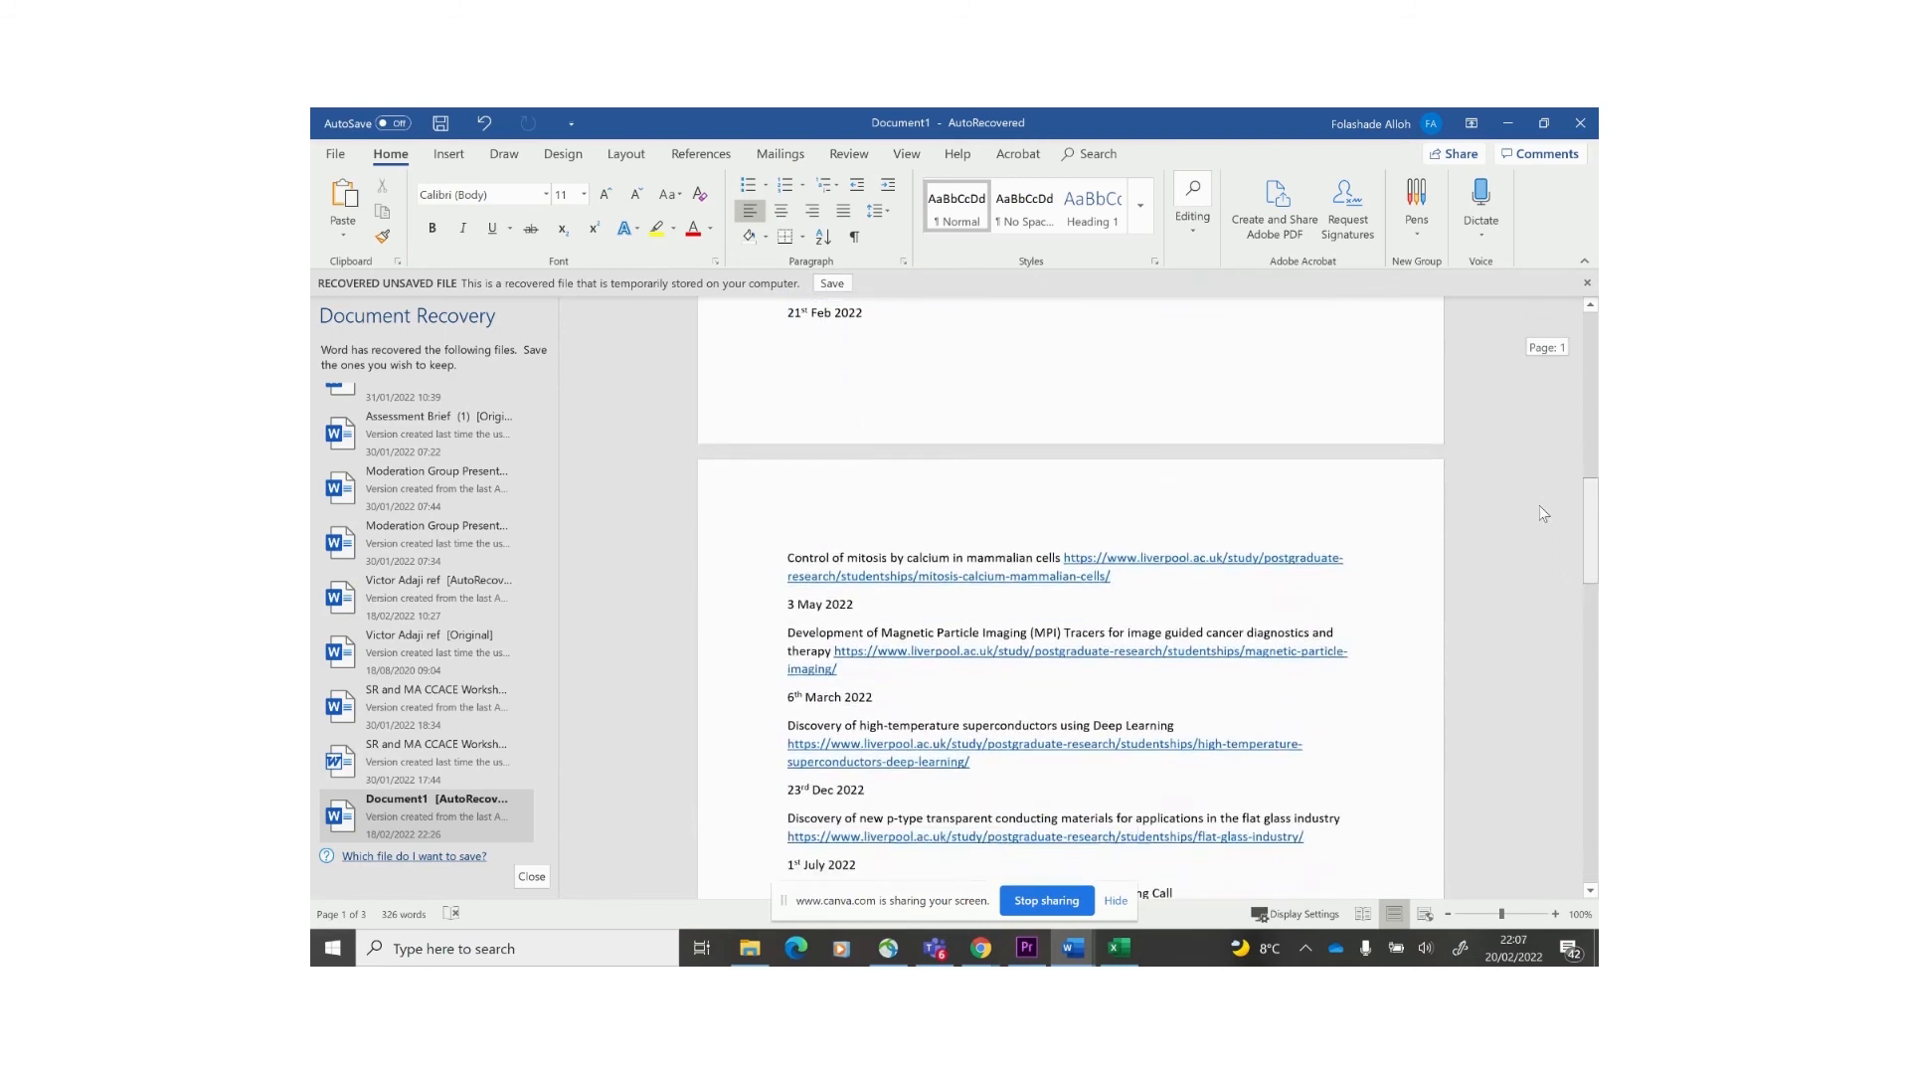
scroll(down, 3)
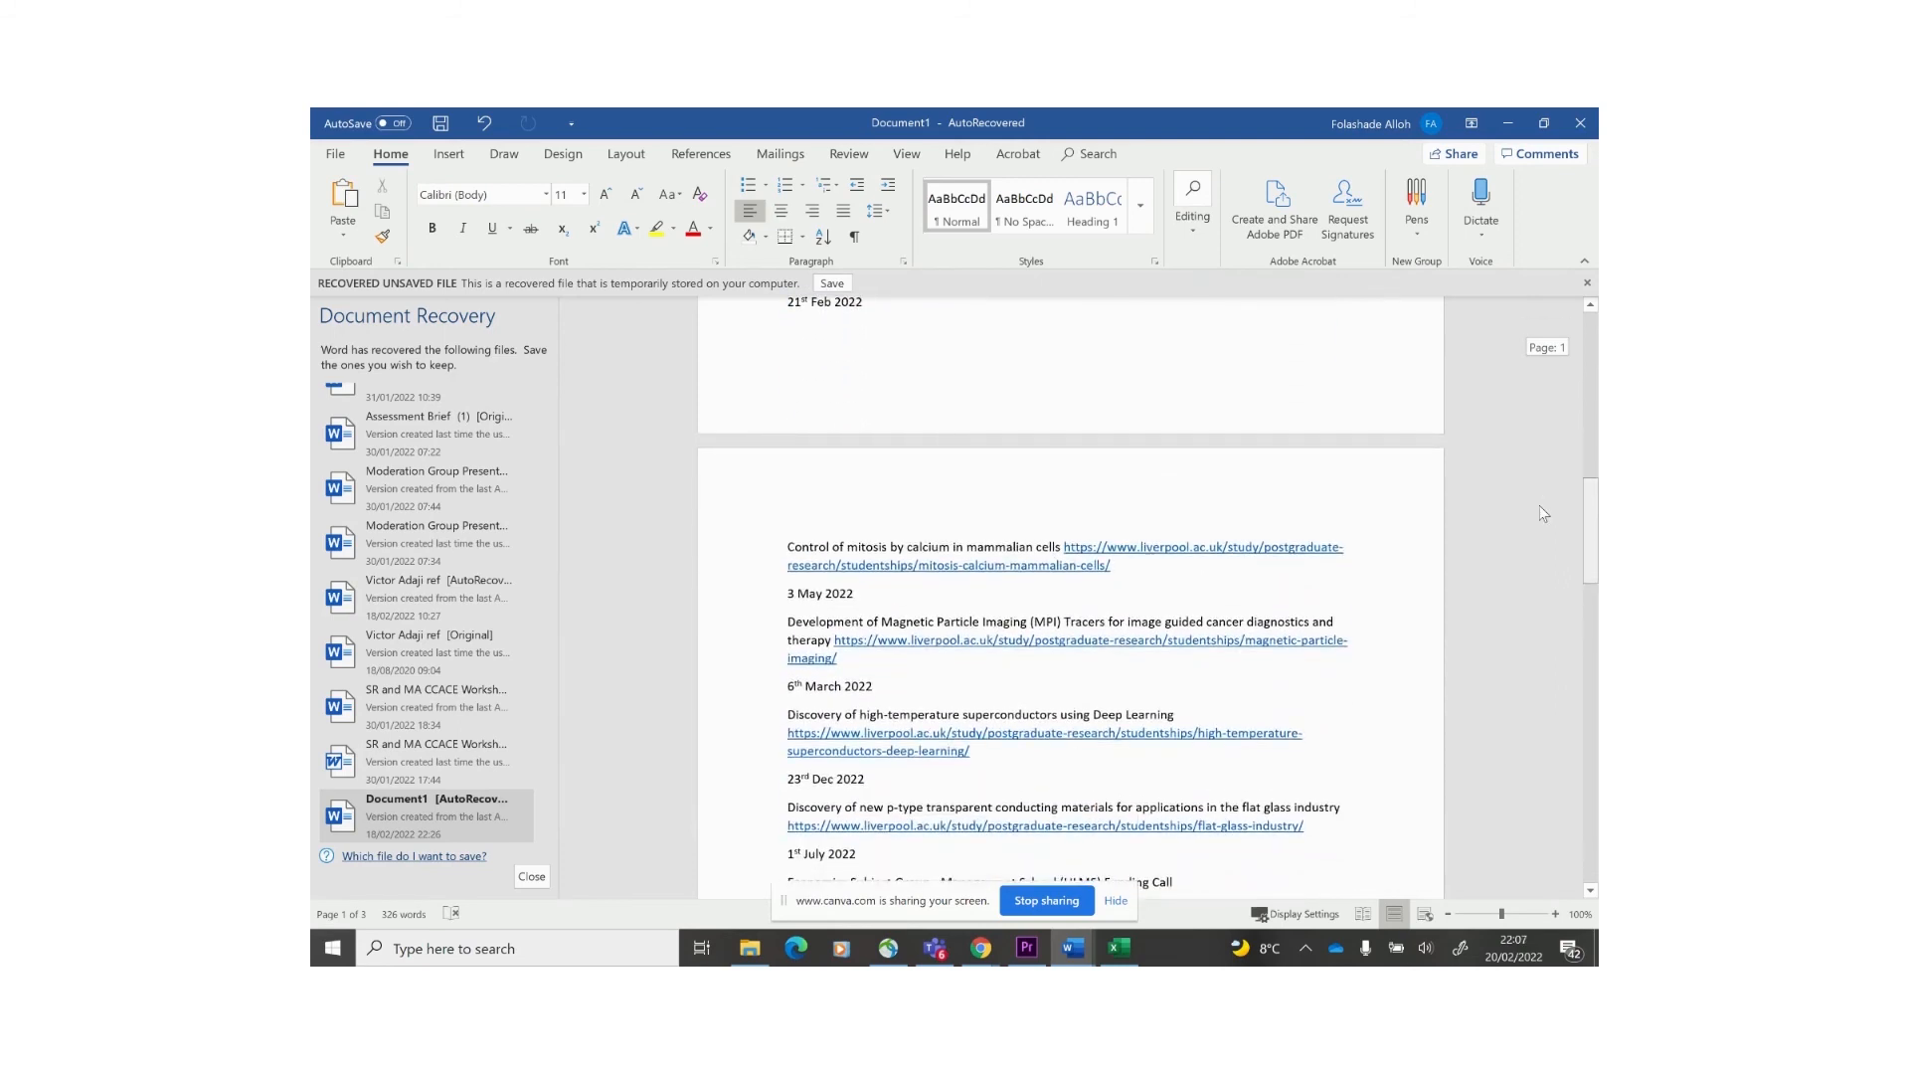
scroll(down, 3)
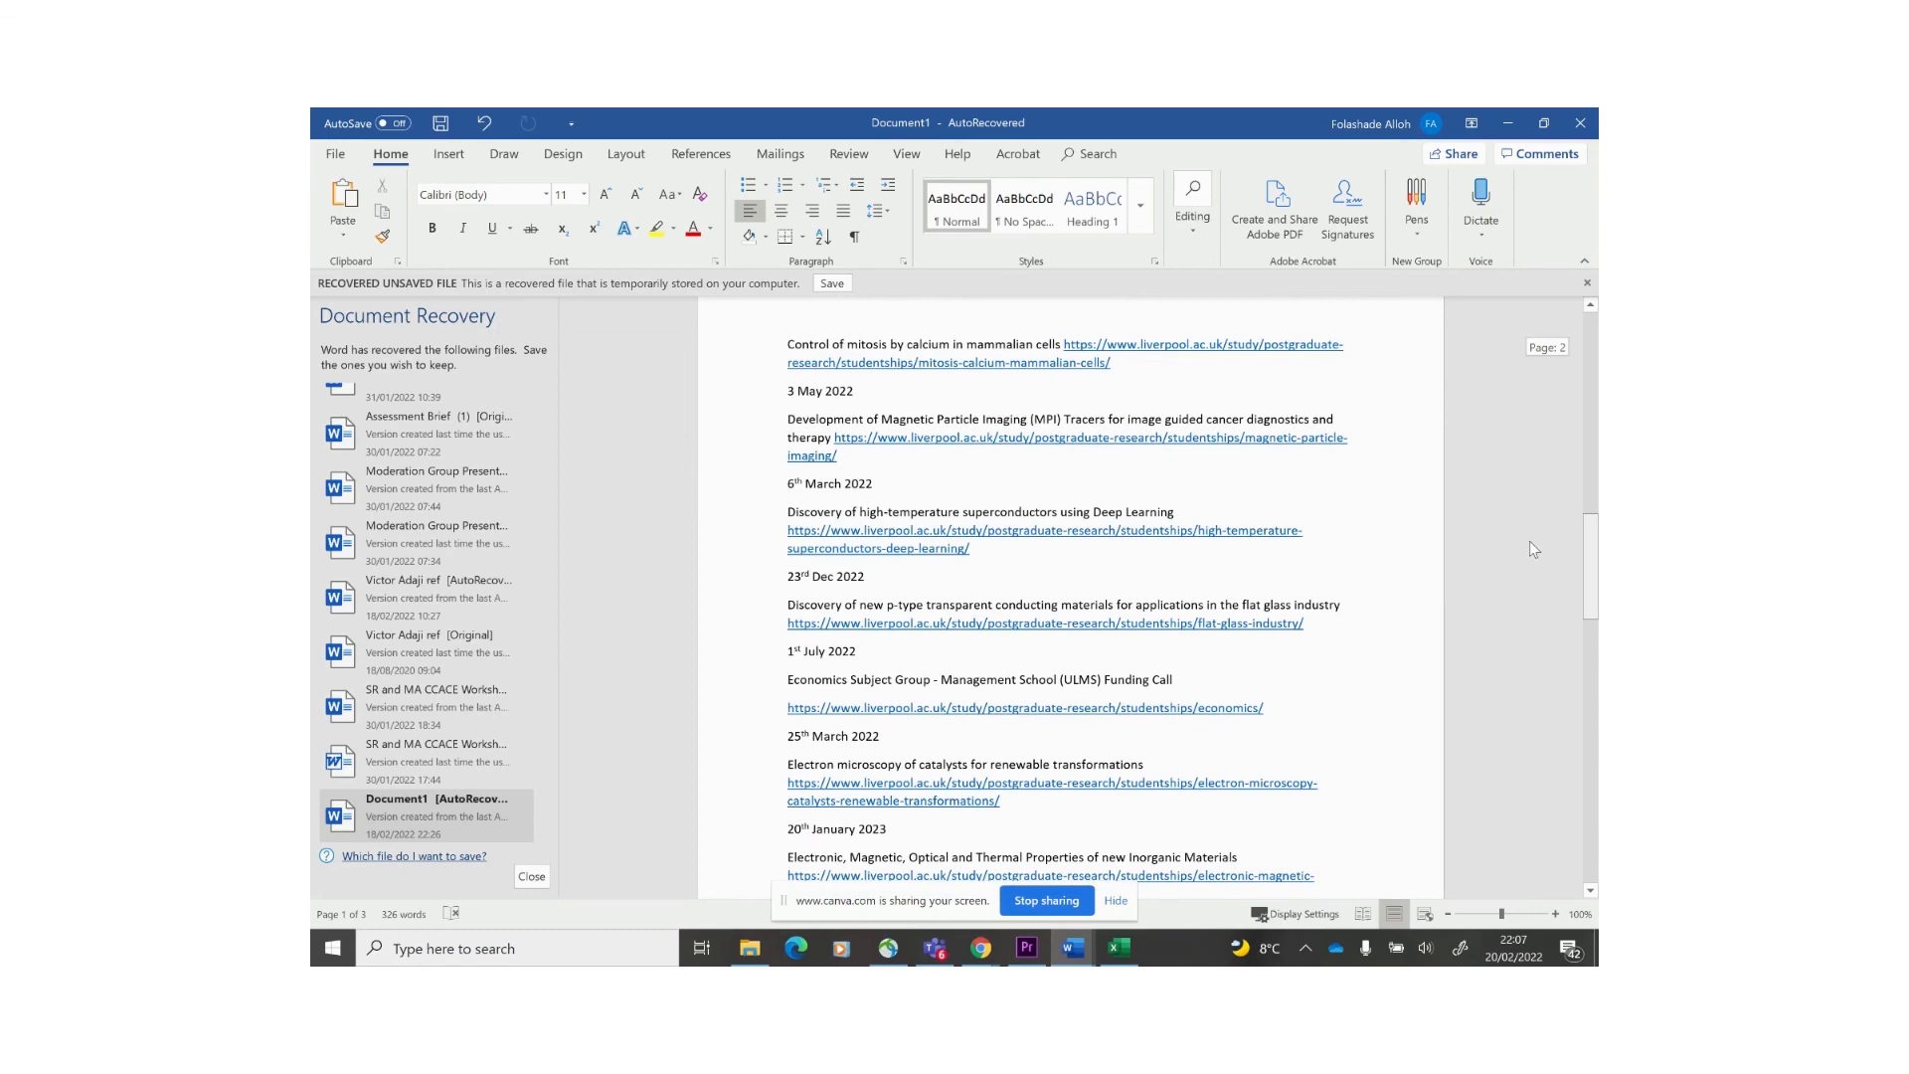
scroll(down, 3)
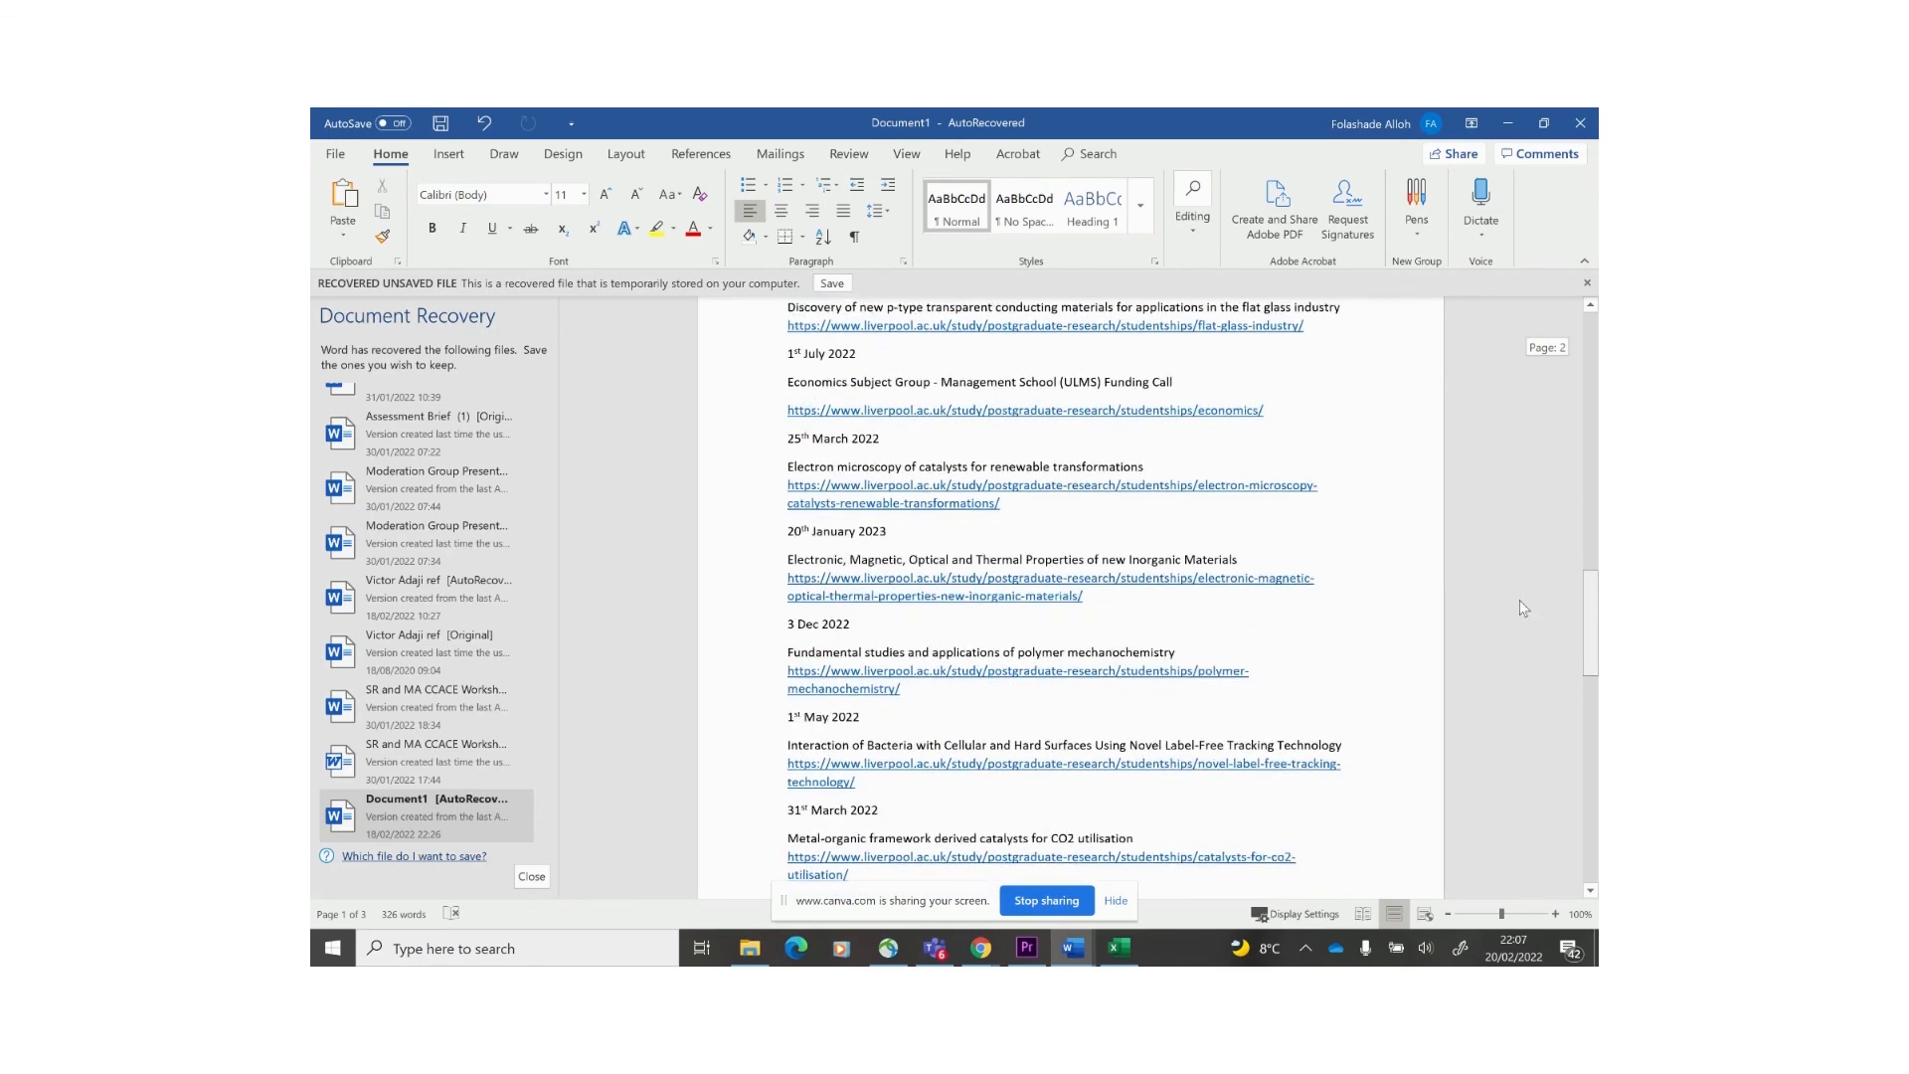
scroll(down, 3)
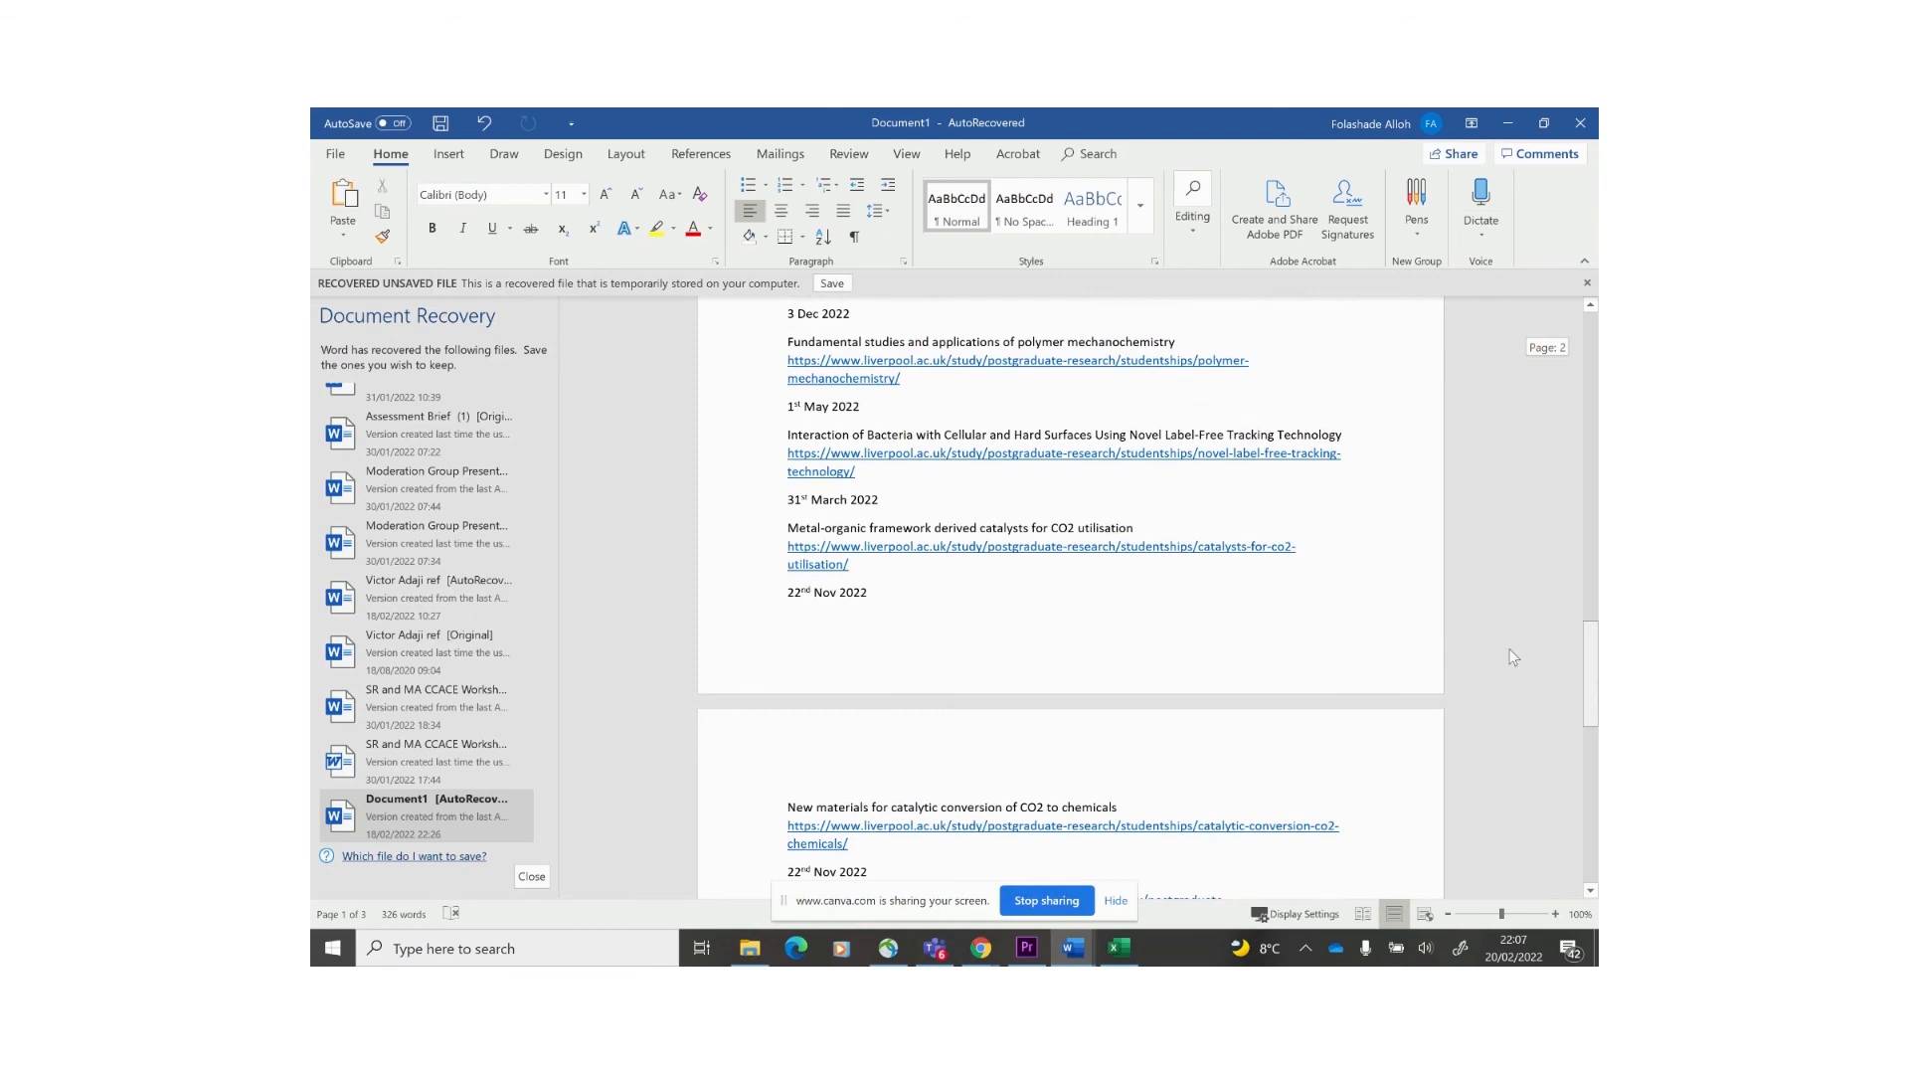
scroll(down, 3)
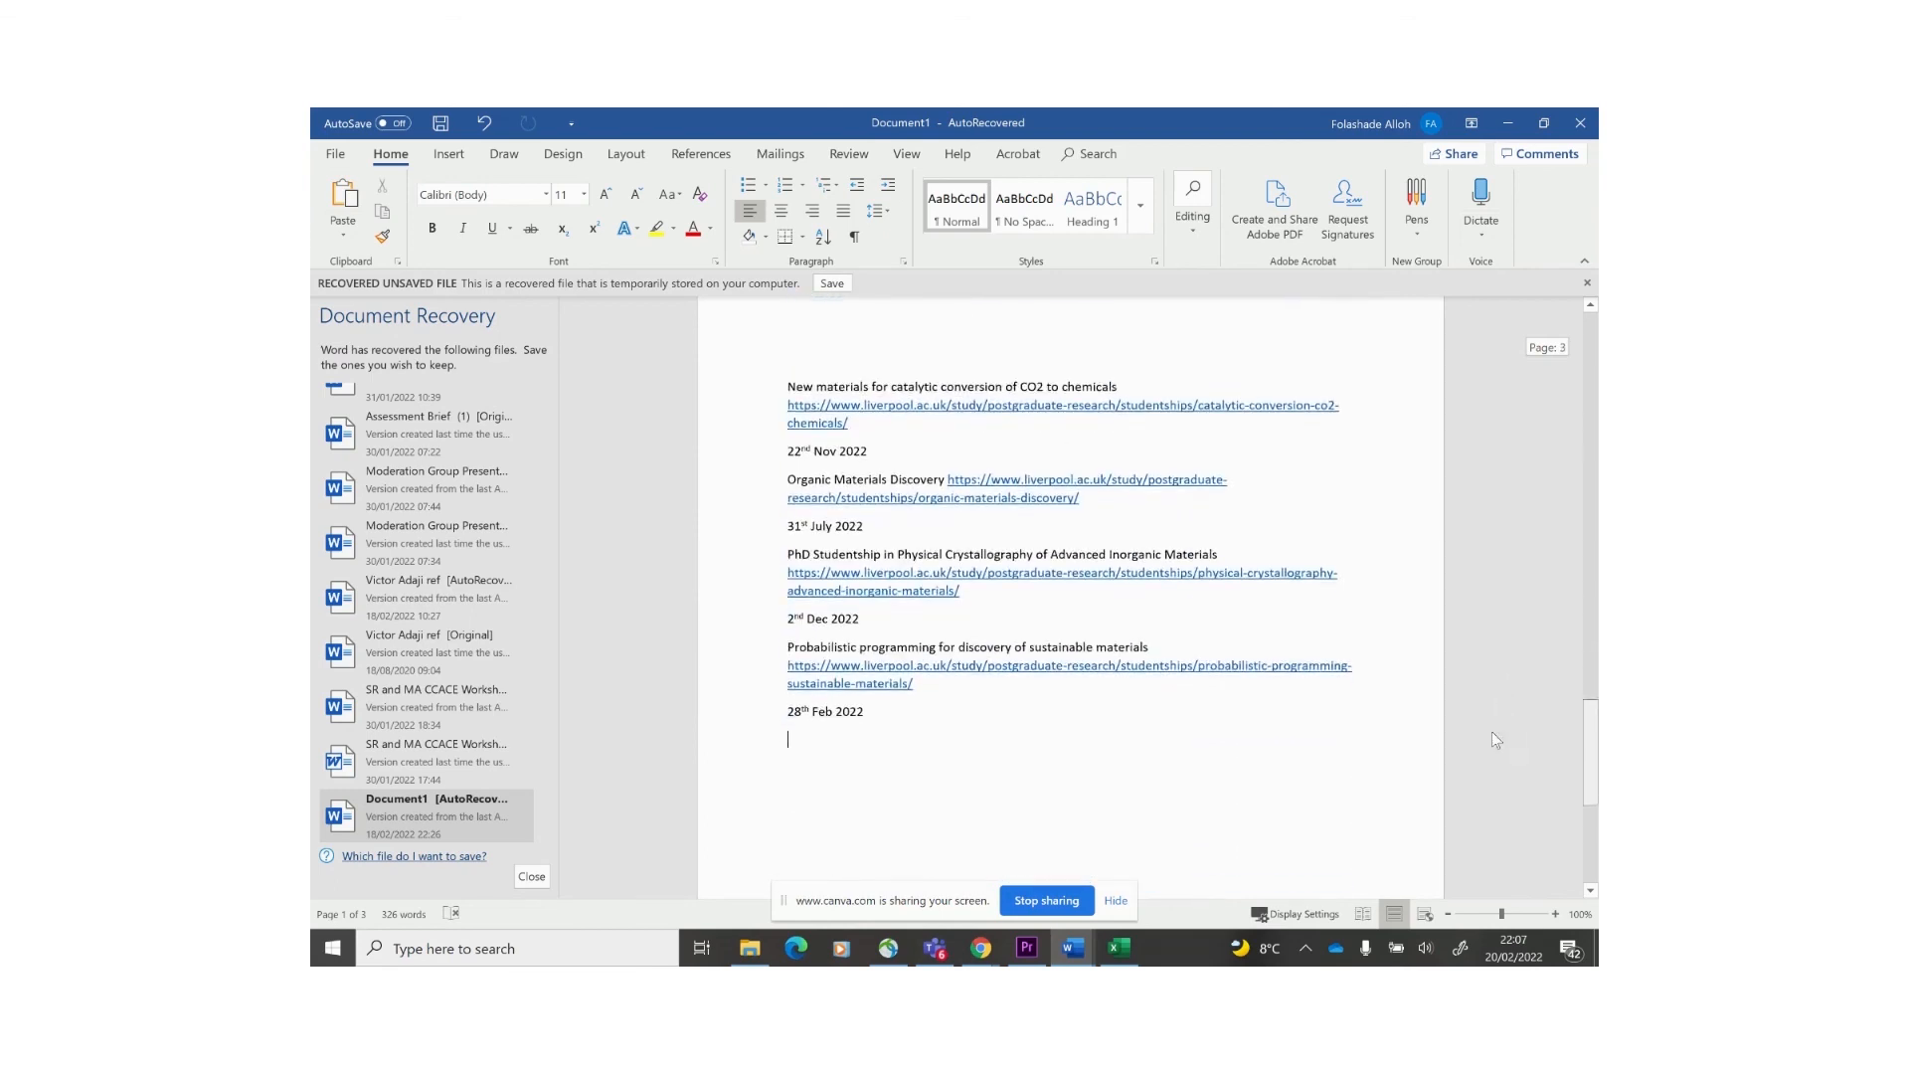